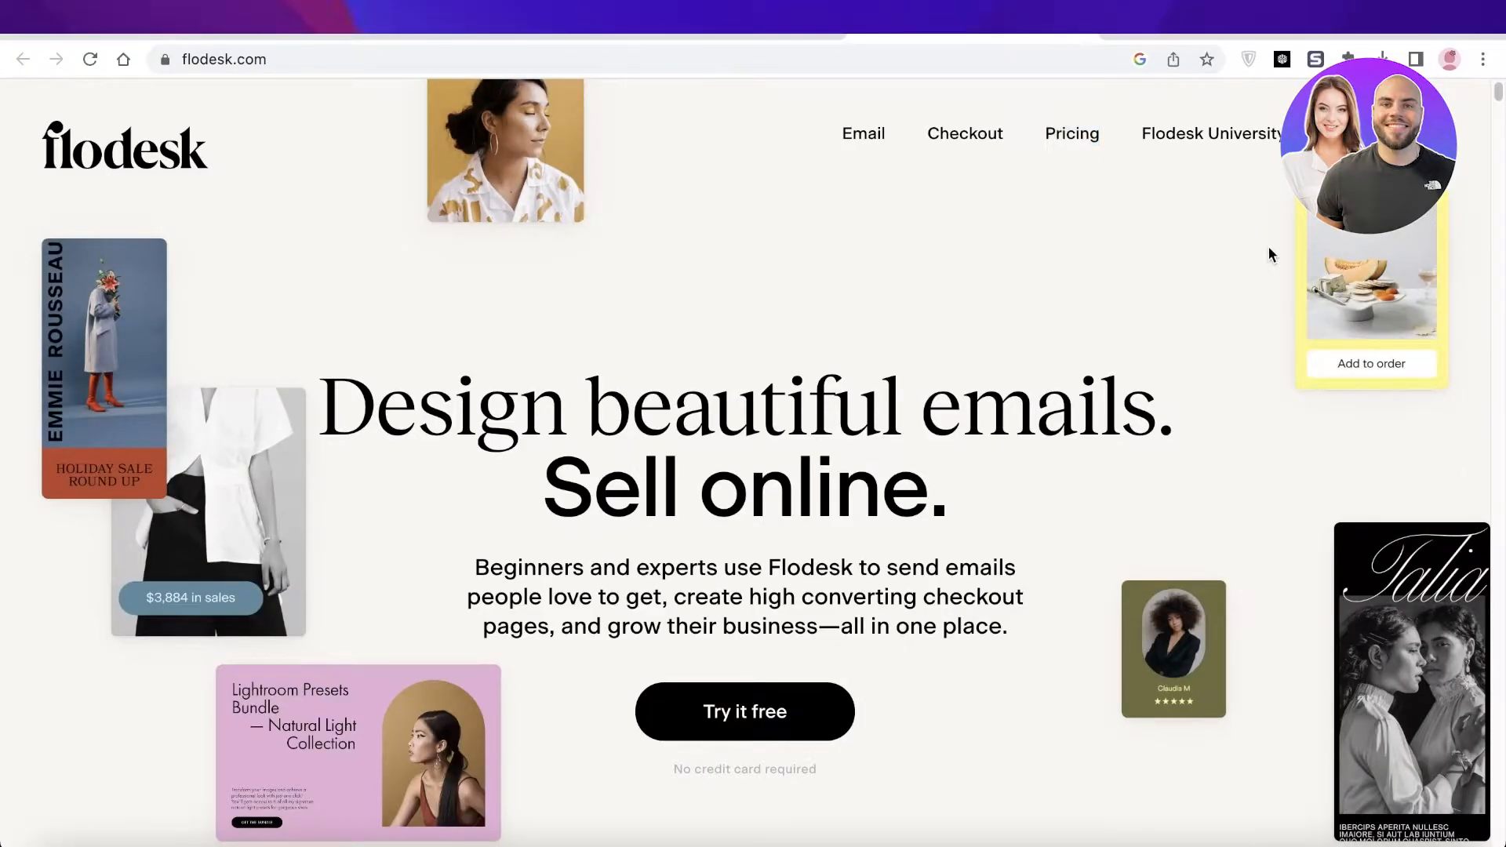
- Scroll the Pricing page to the plans and start the Email plan's free 30-day trial
scroll(down, 3)
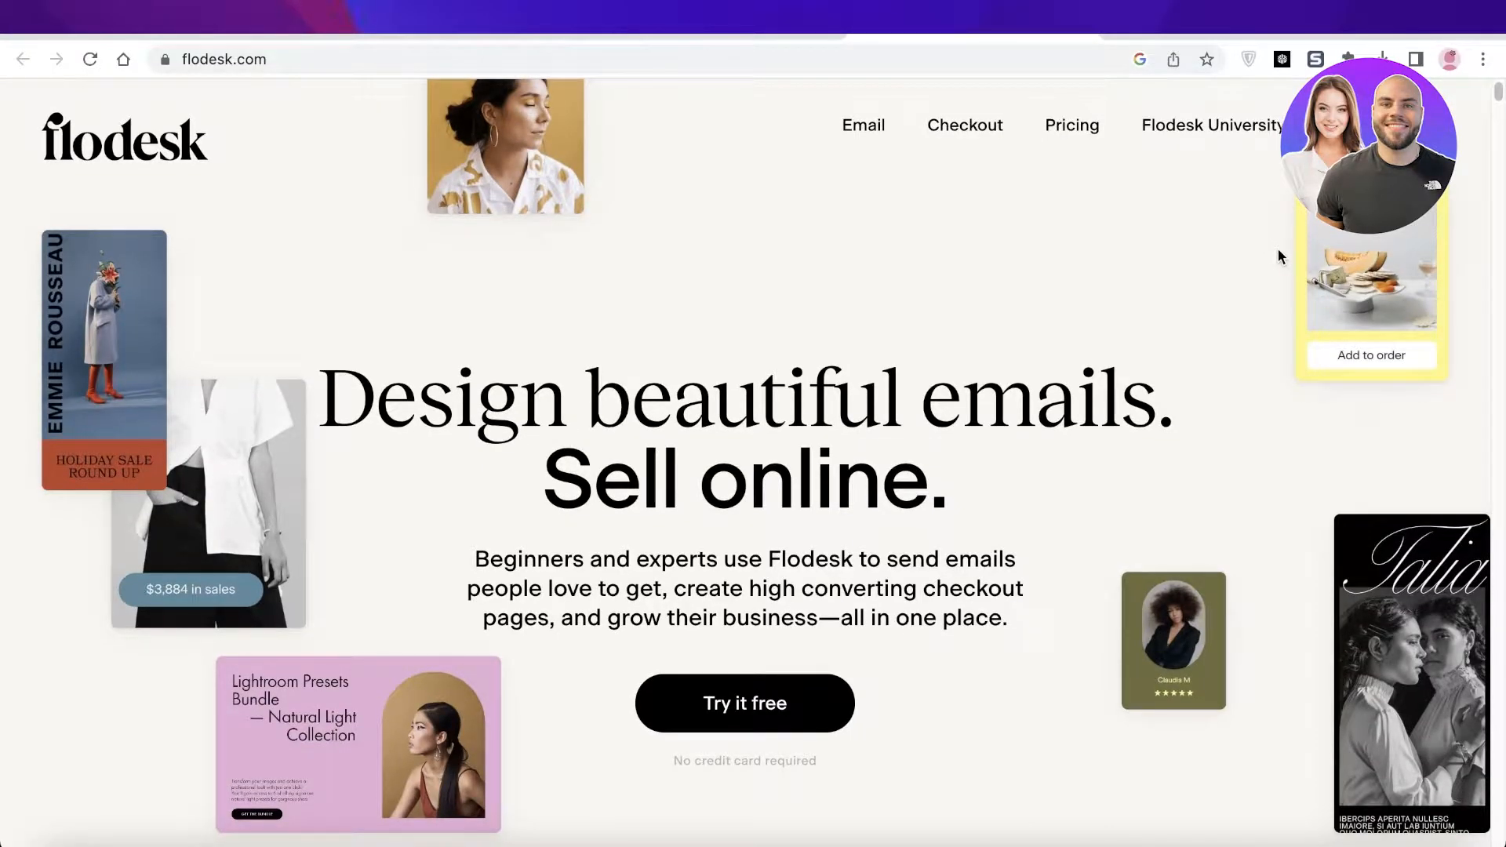
scroll(down, 3)
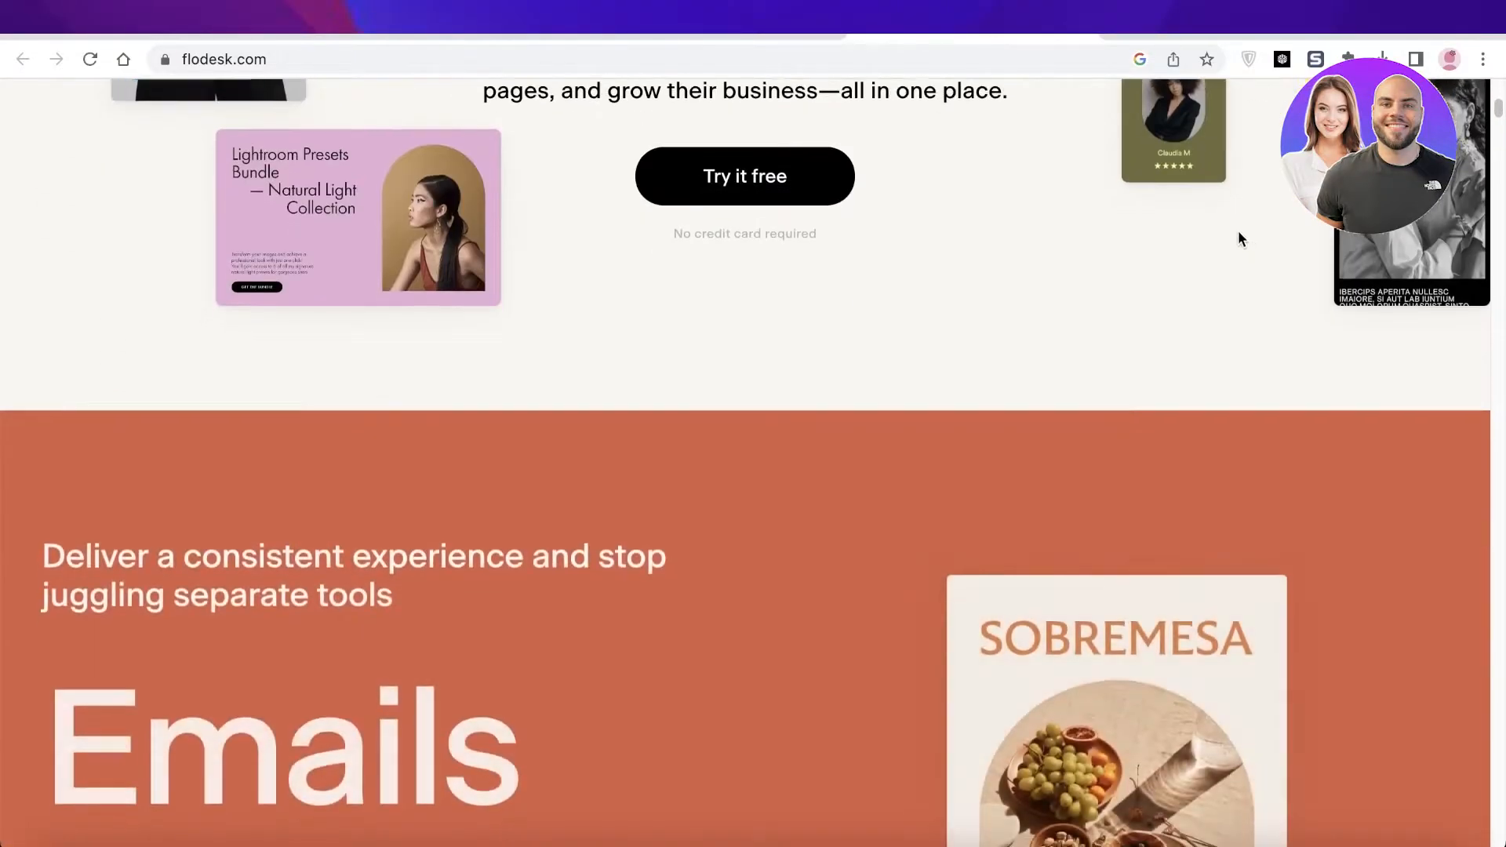
scroll(down, 3)
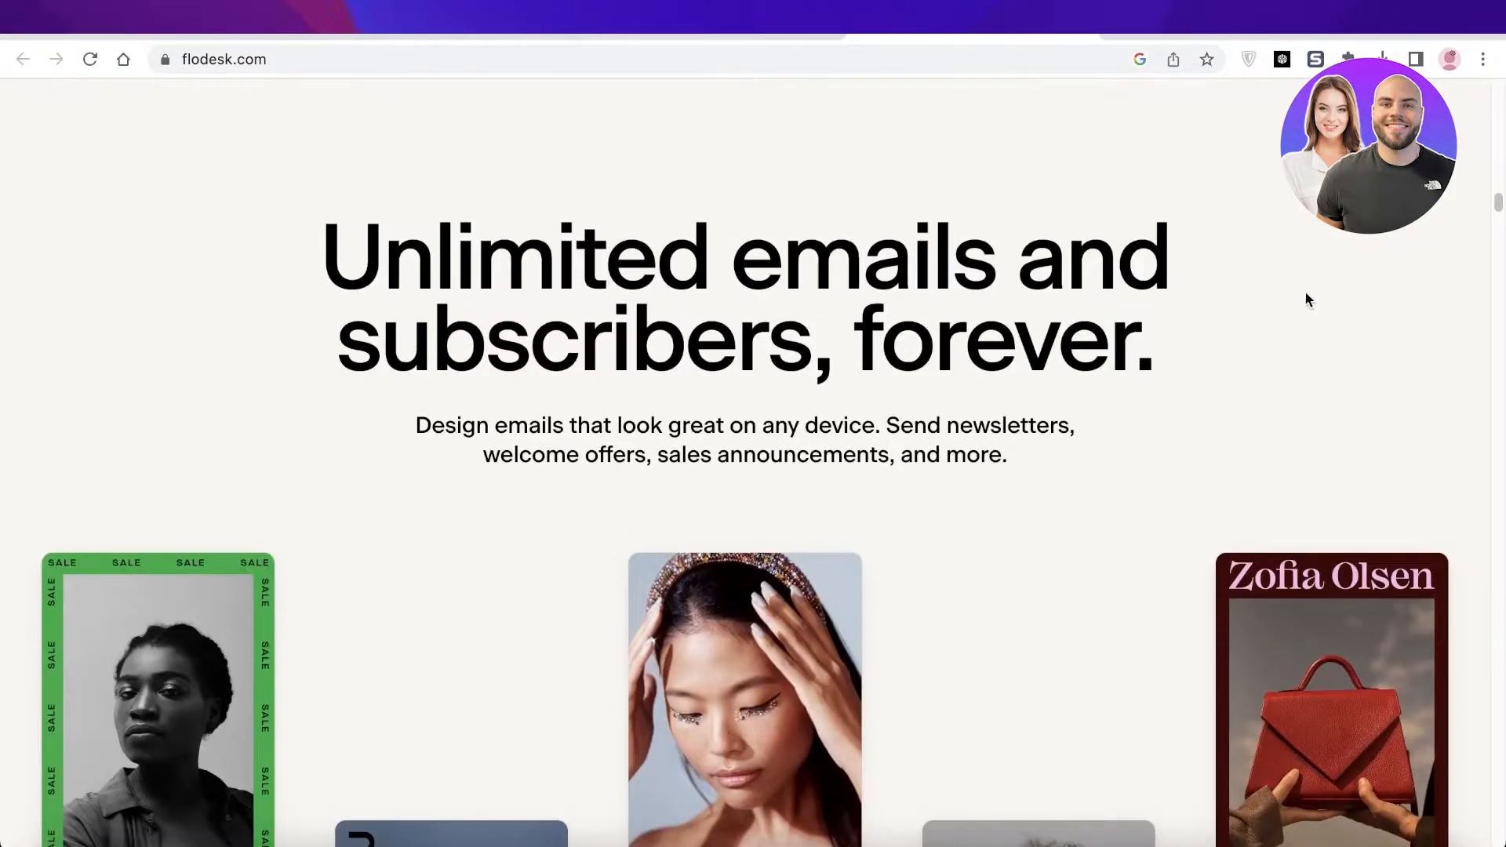
mouse_move(1272, 309)
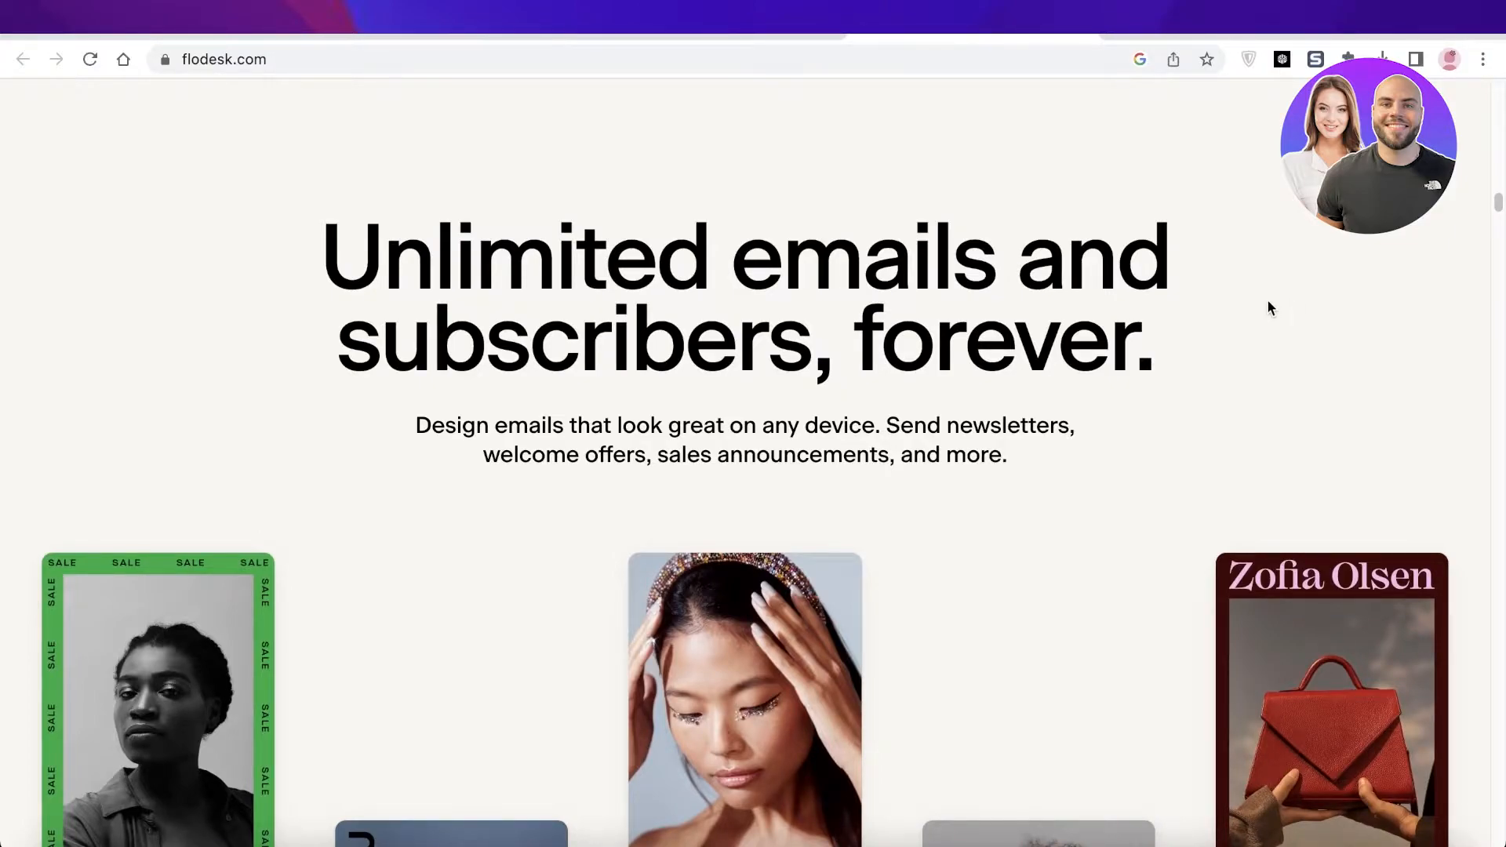
scroll(down, 3)
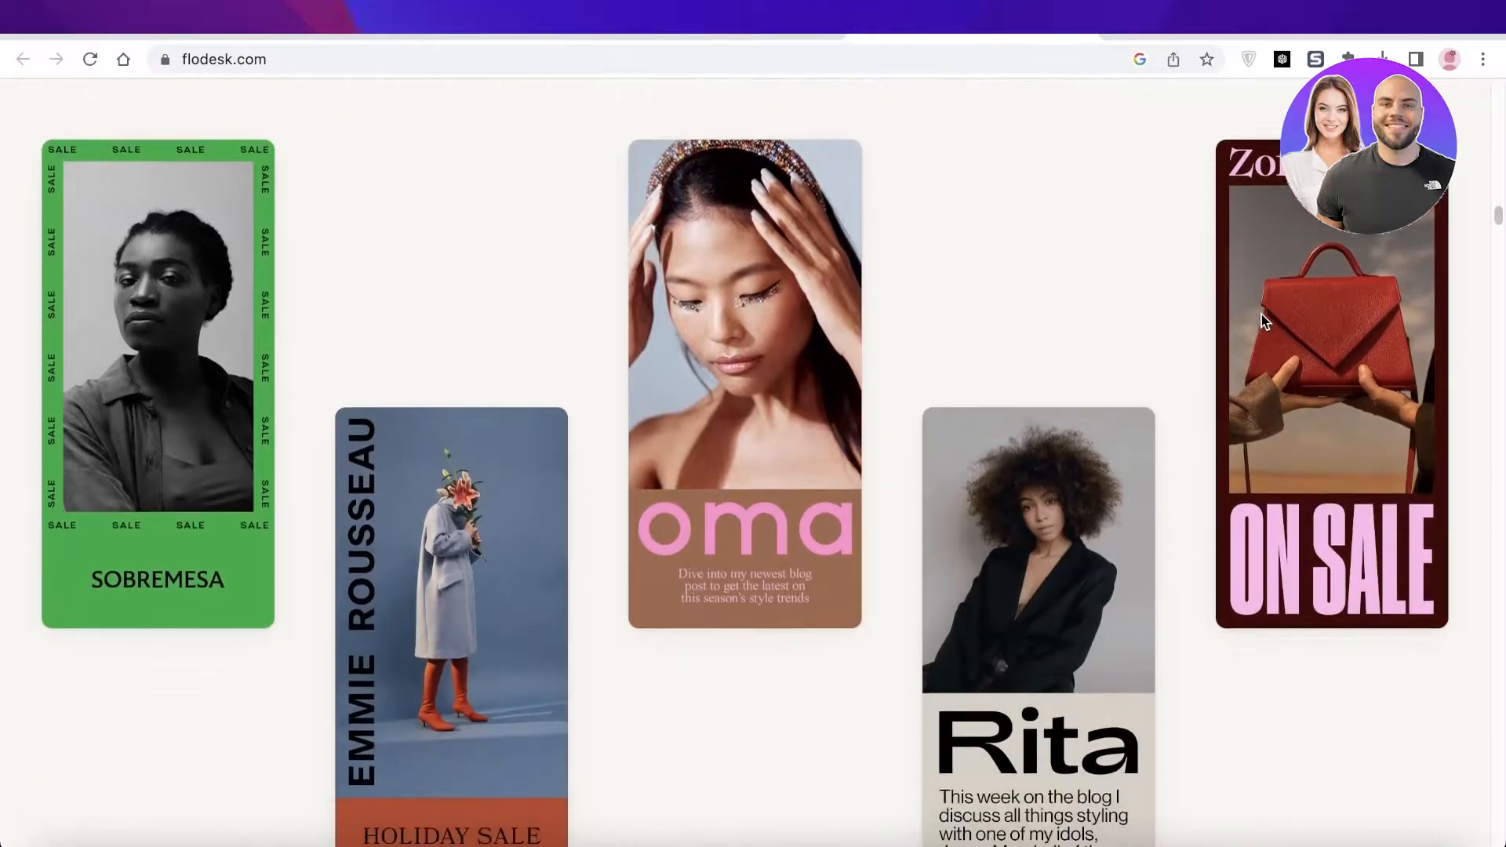
scroll(down, 3)
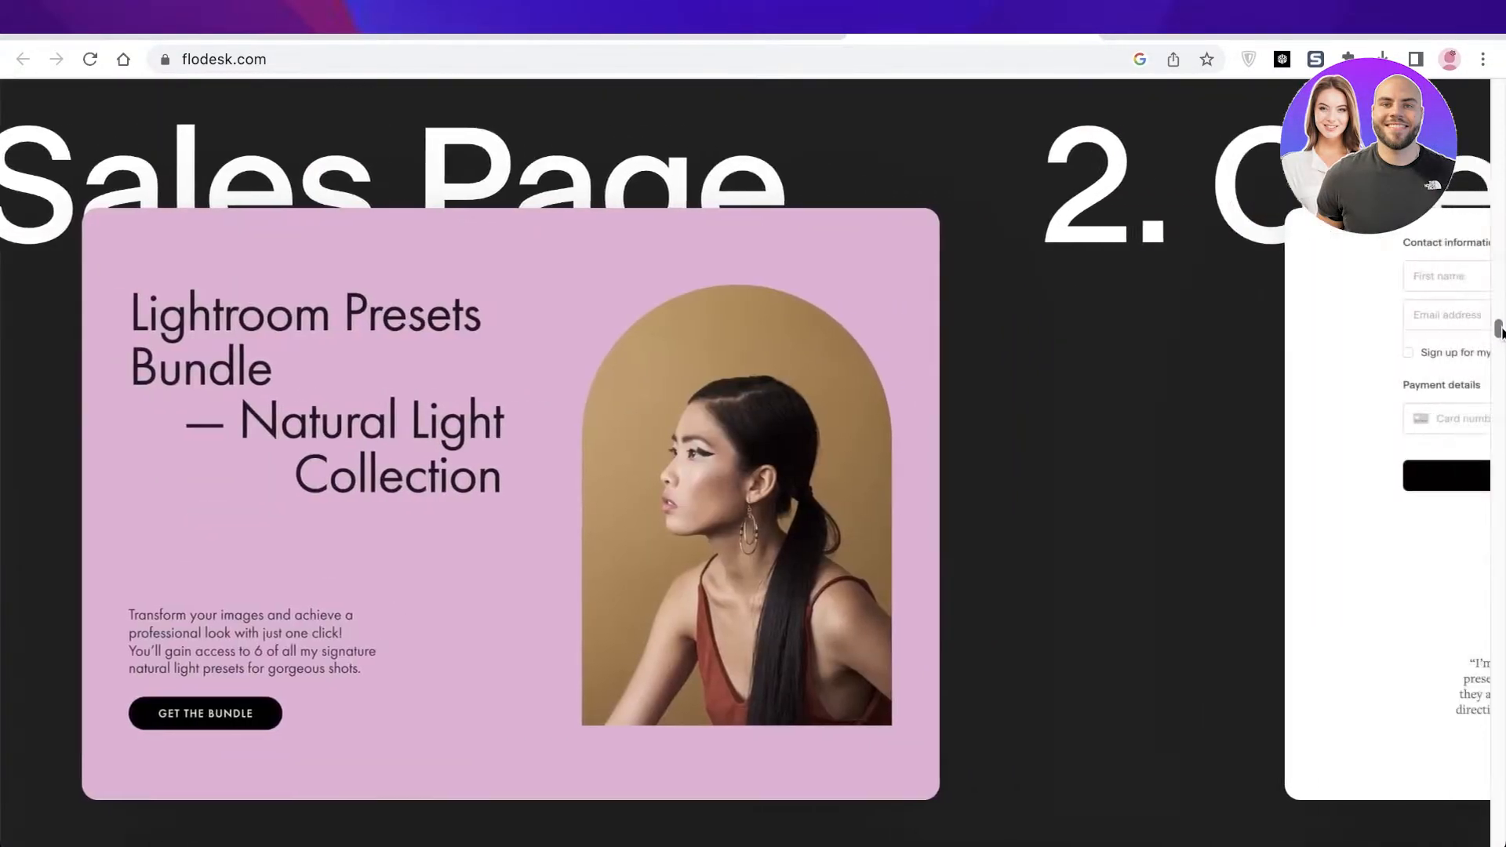
scroll(down, 3)
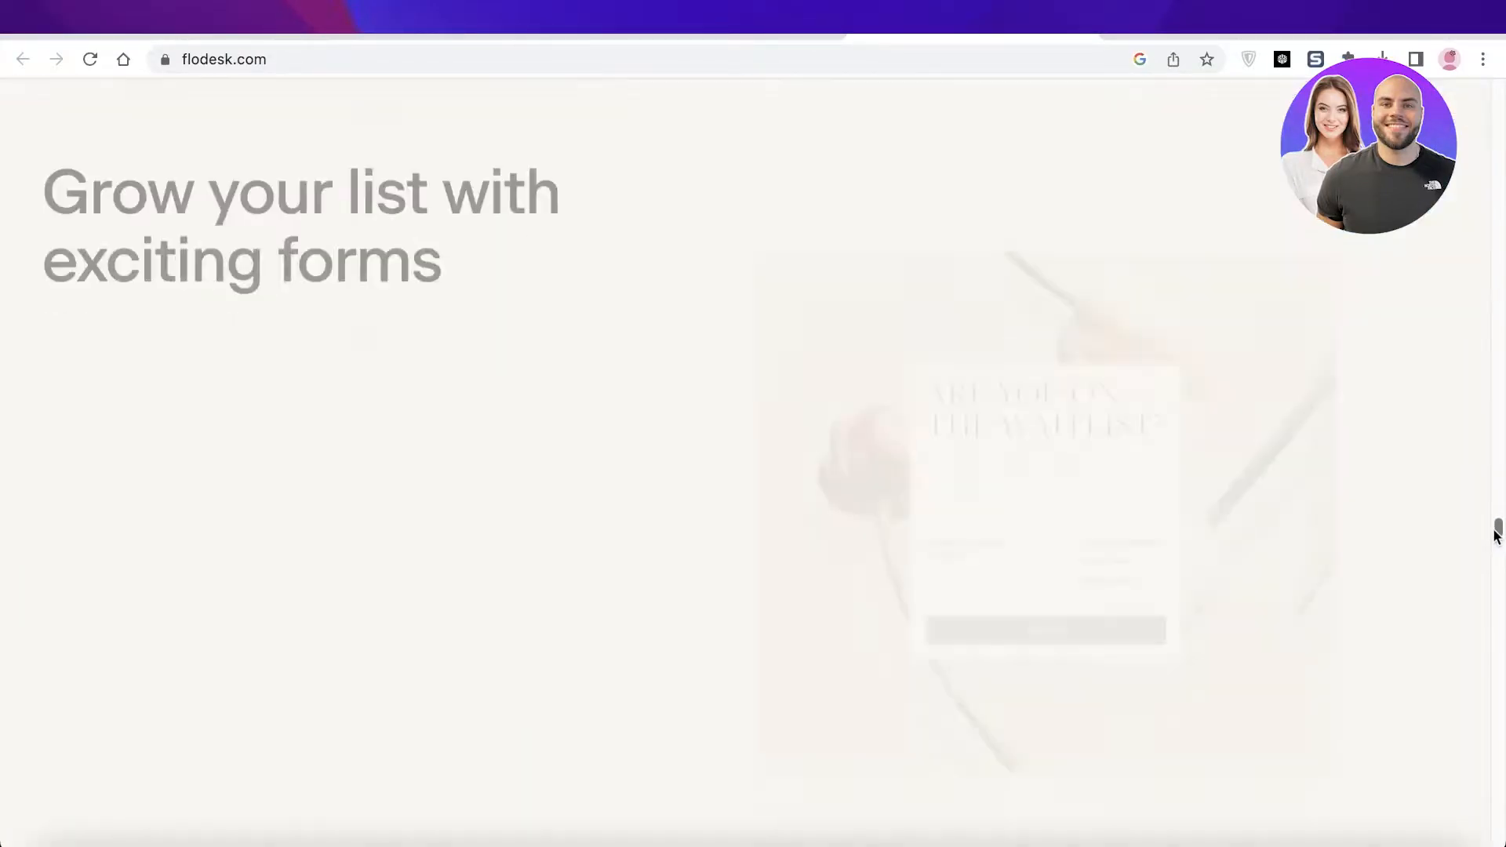
scroll(down, 3)
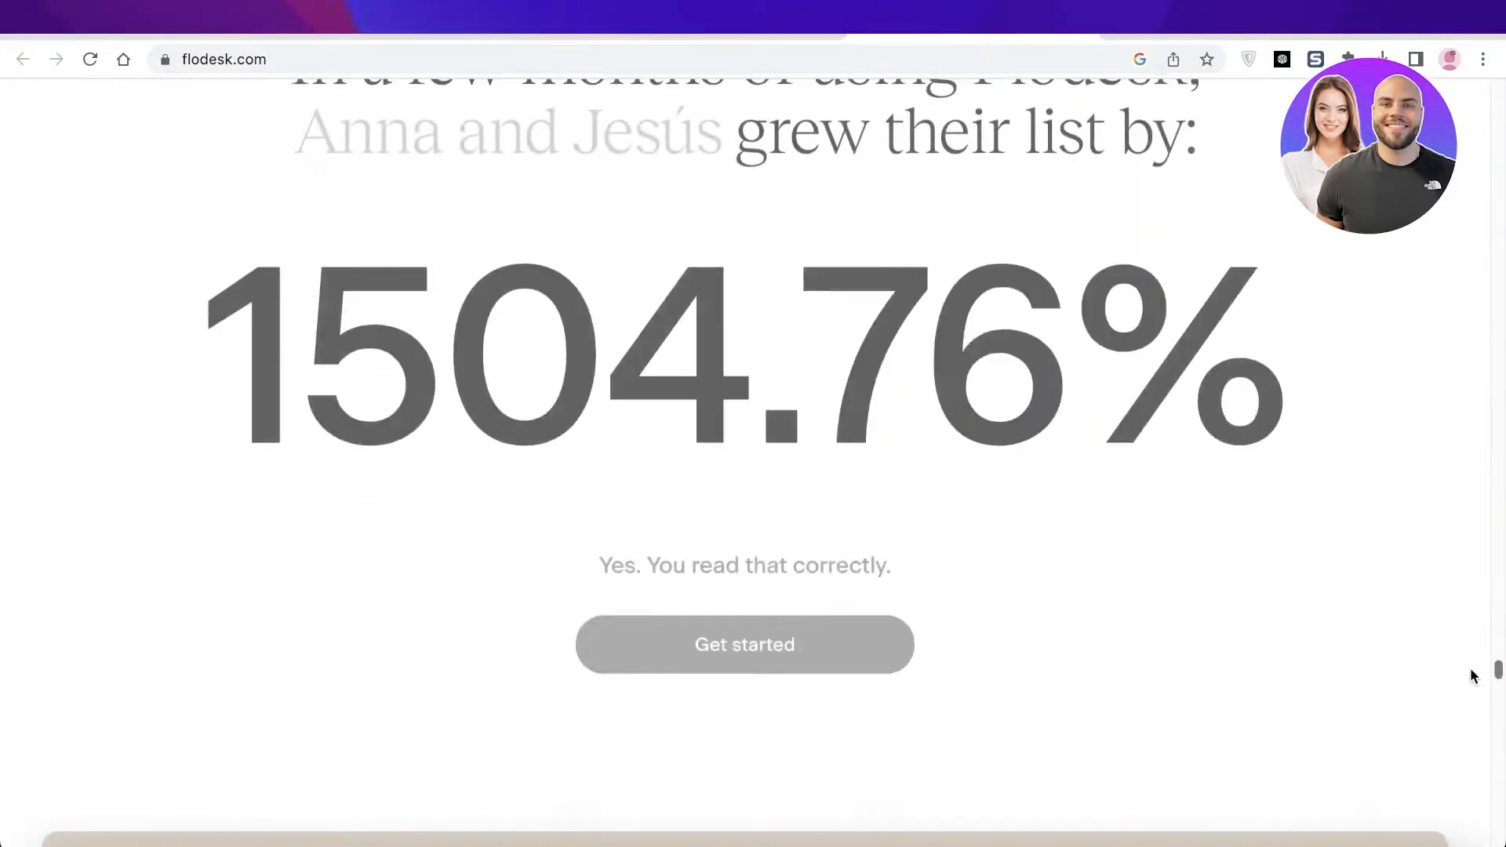
scroll(down, 3)
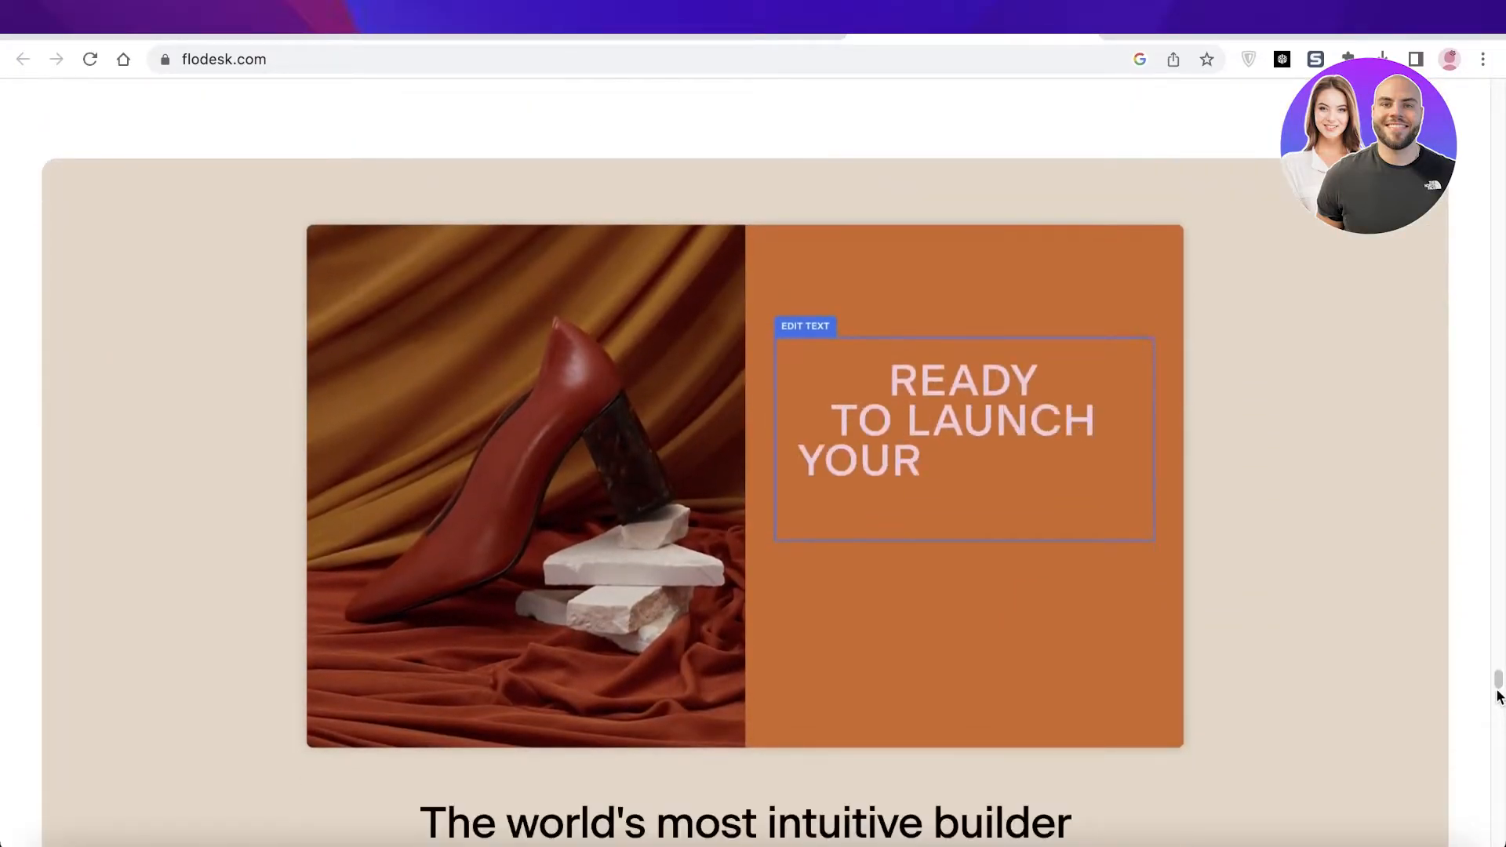
scroll(down, 3)
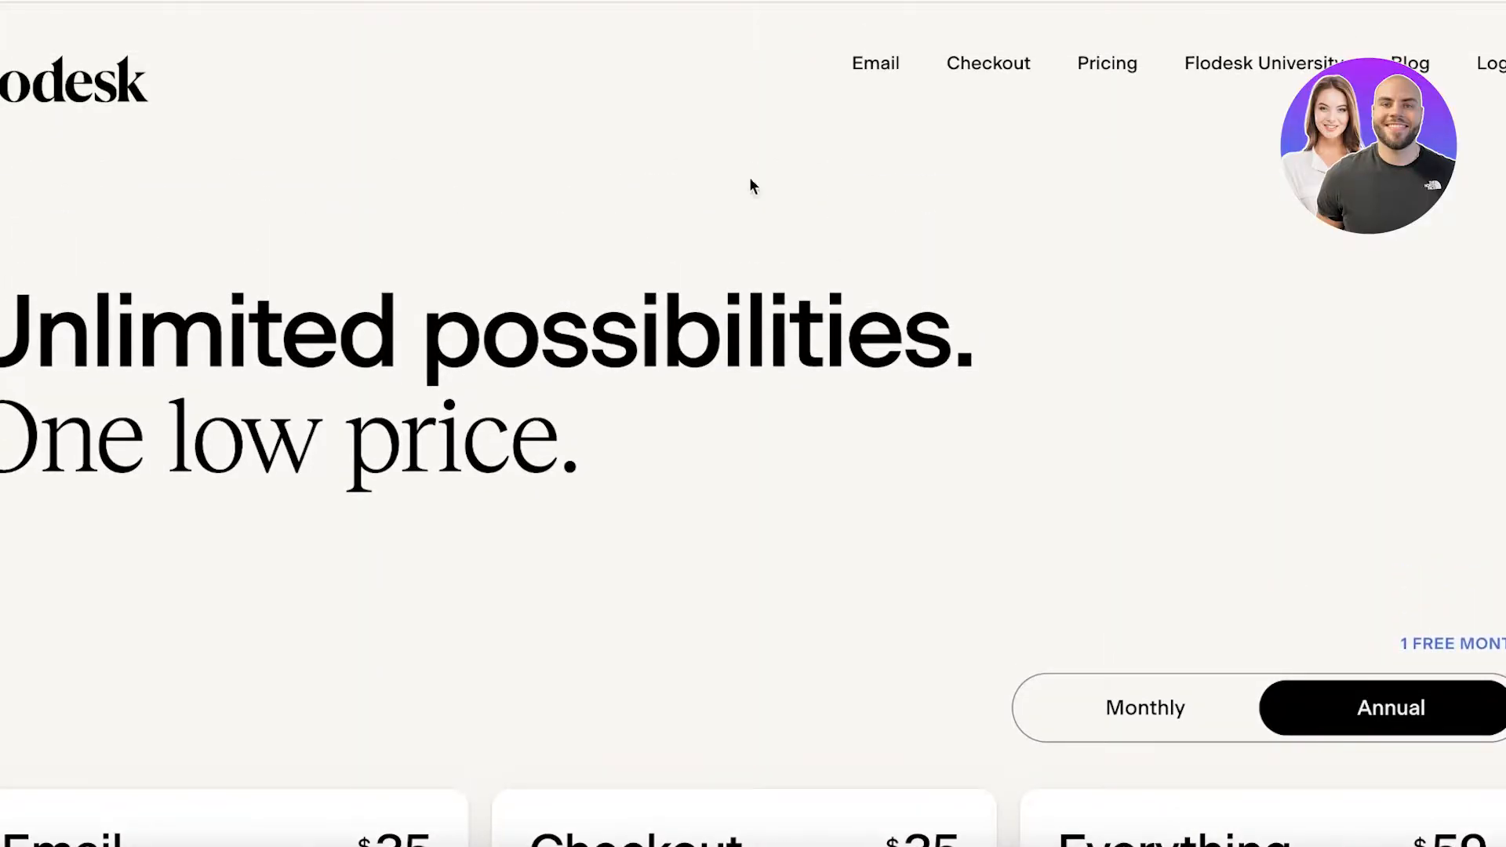
mouse_move(771, 200)
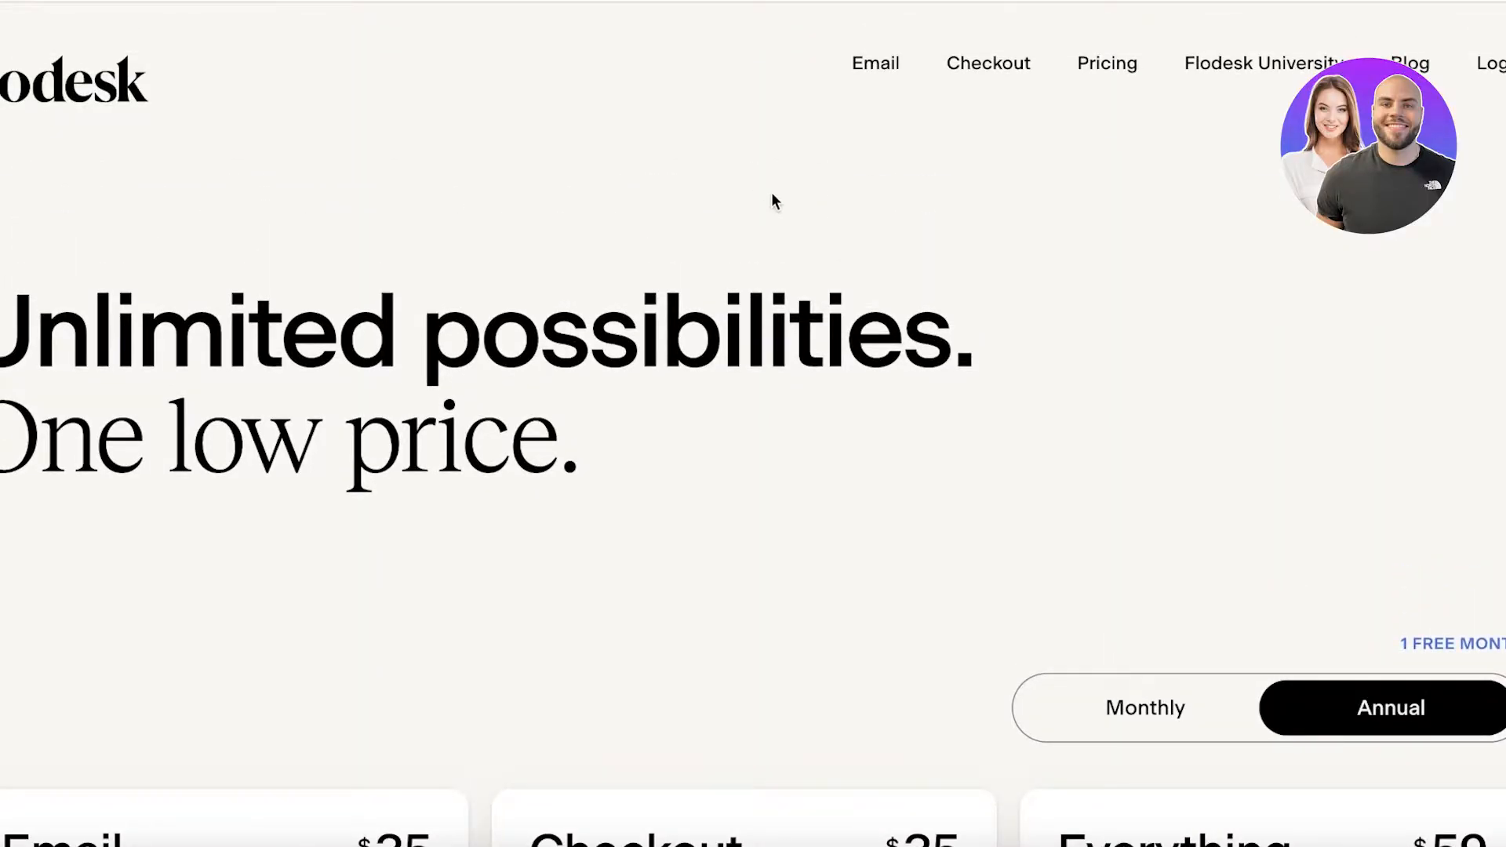
scroll(down, 3)
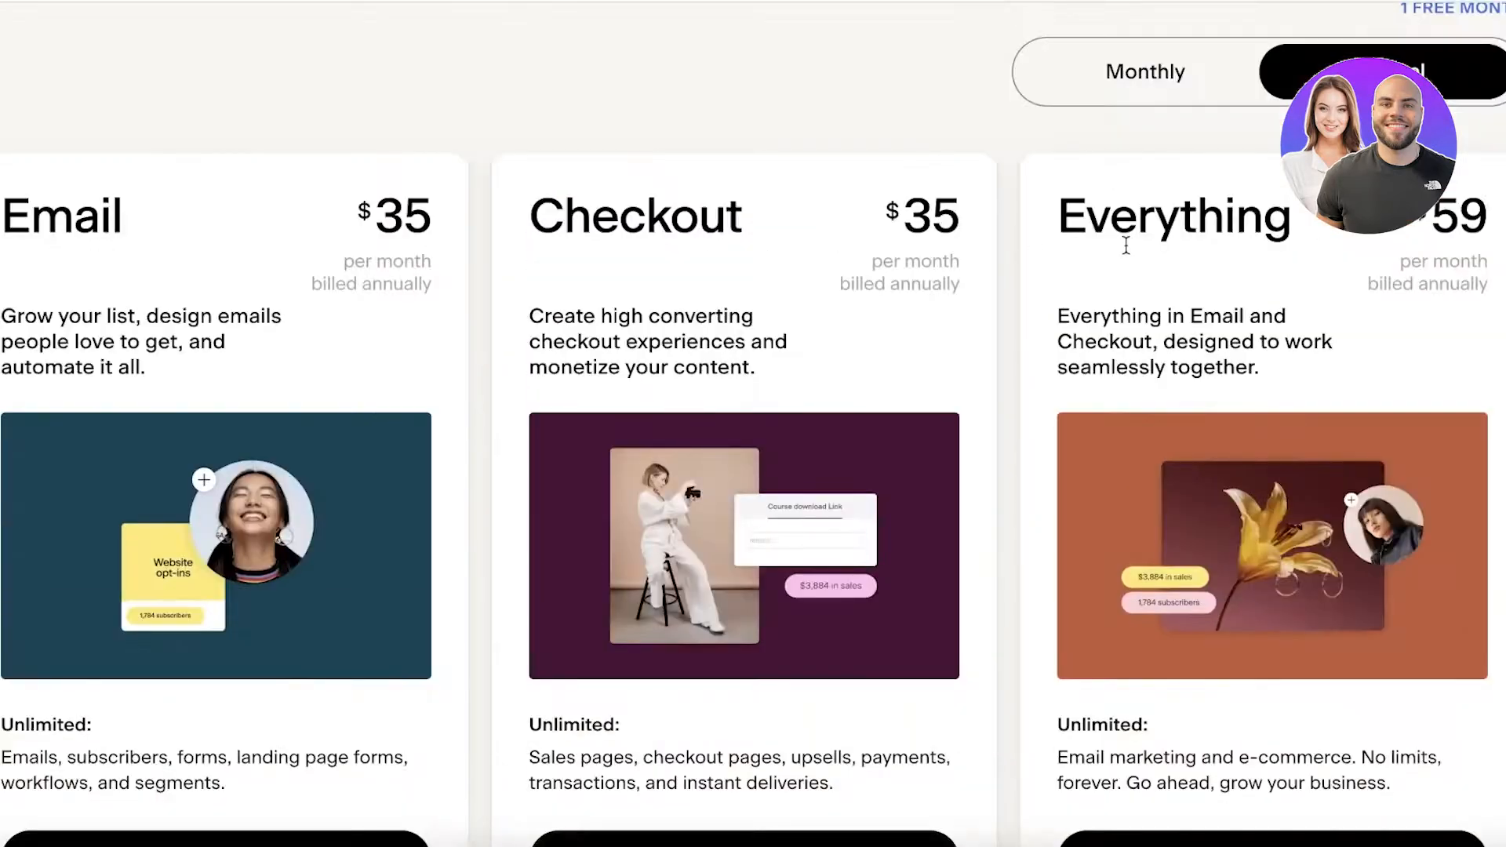
scroll(down, 3)
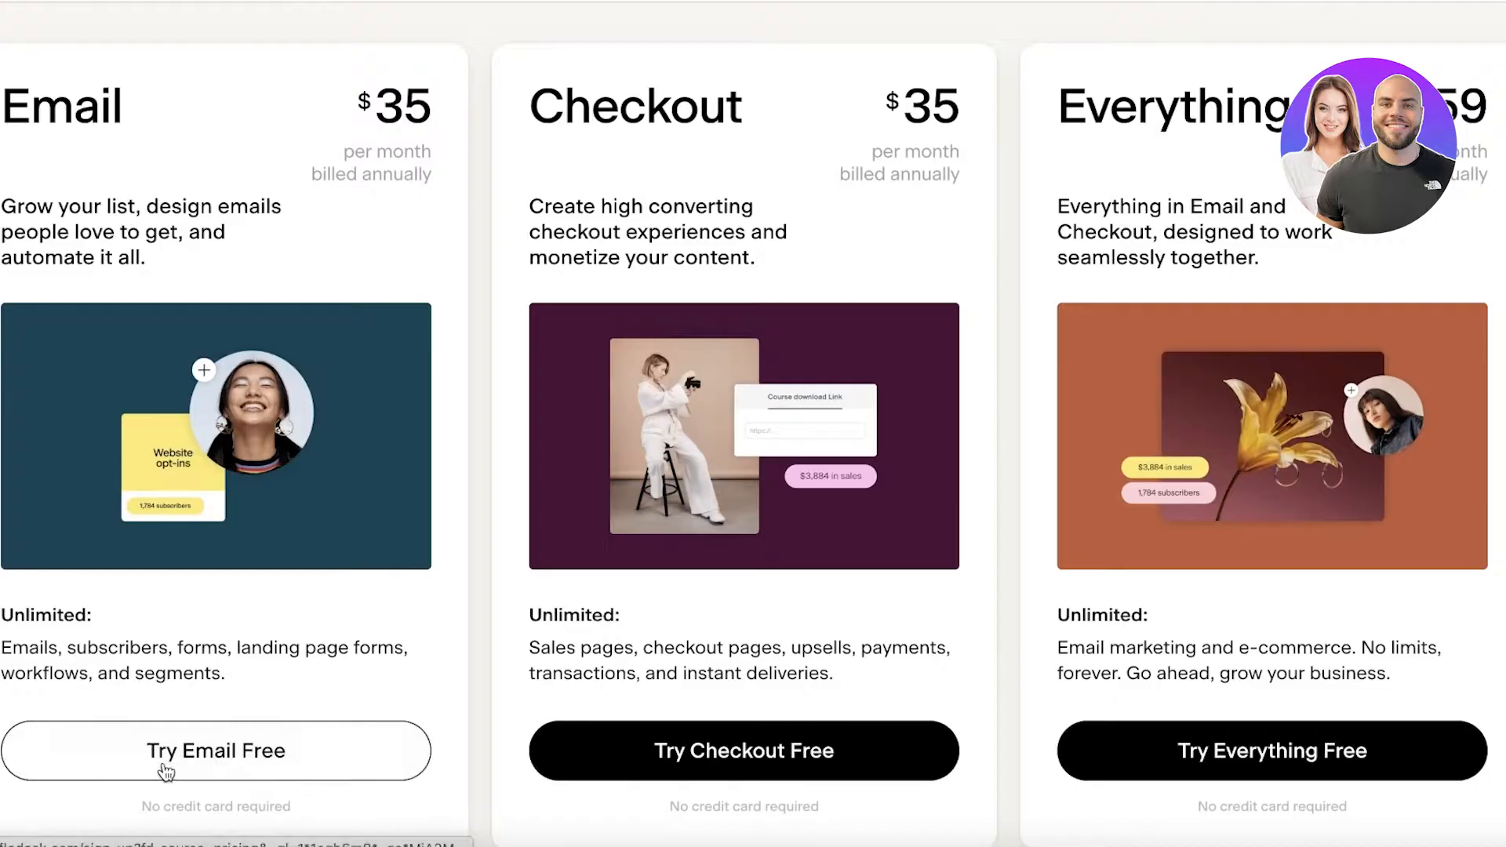
click(215, 751)
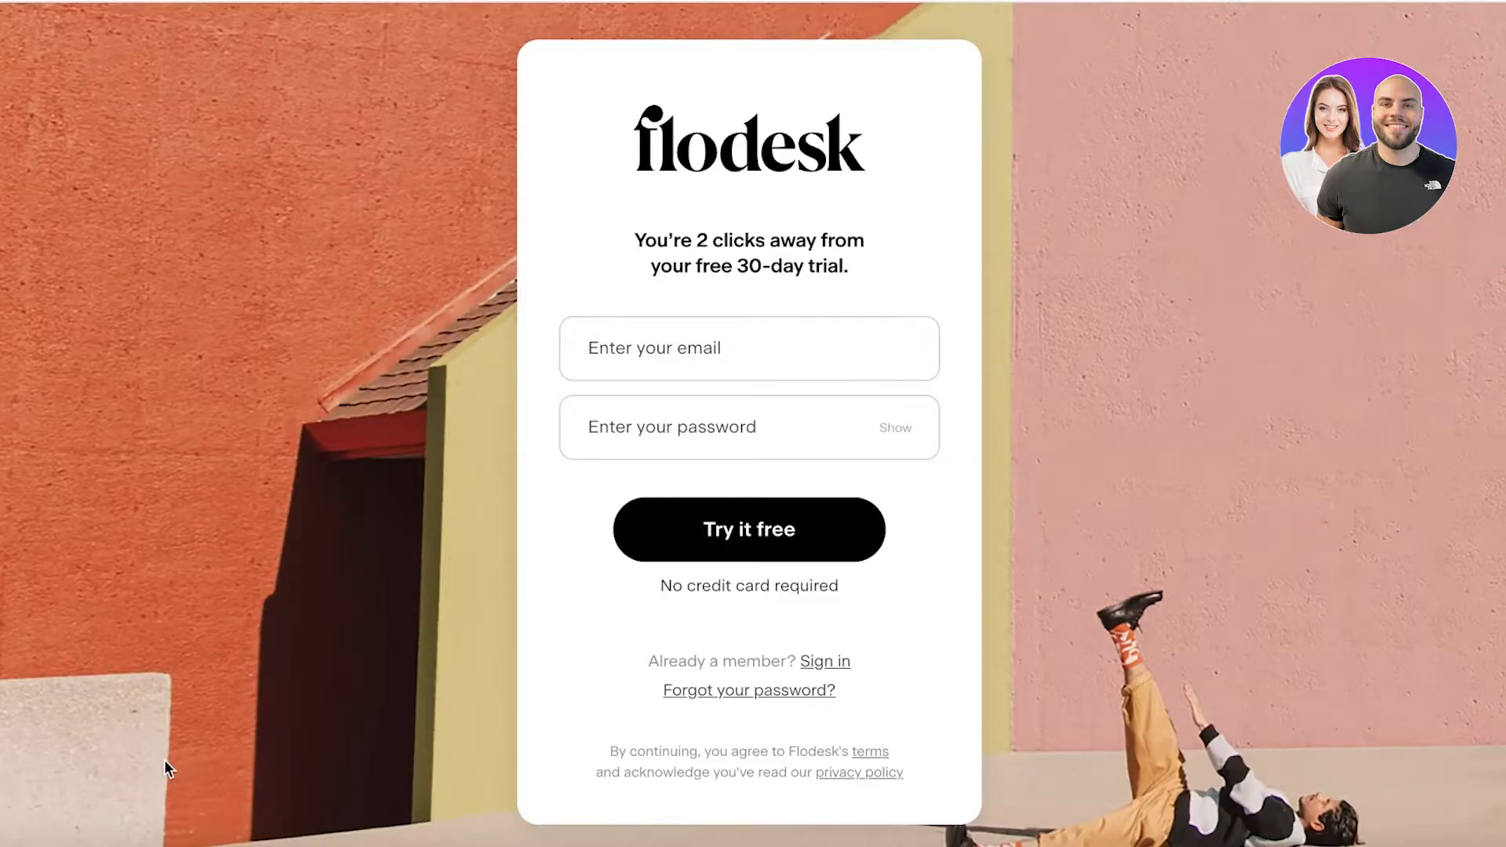
mouse_move(457, 556)
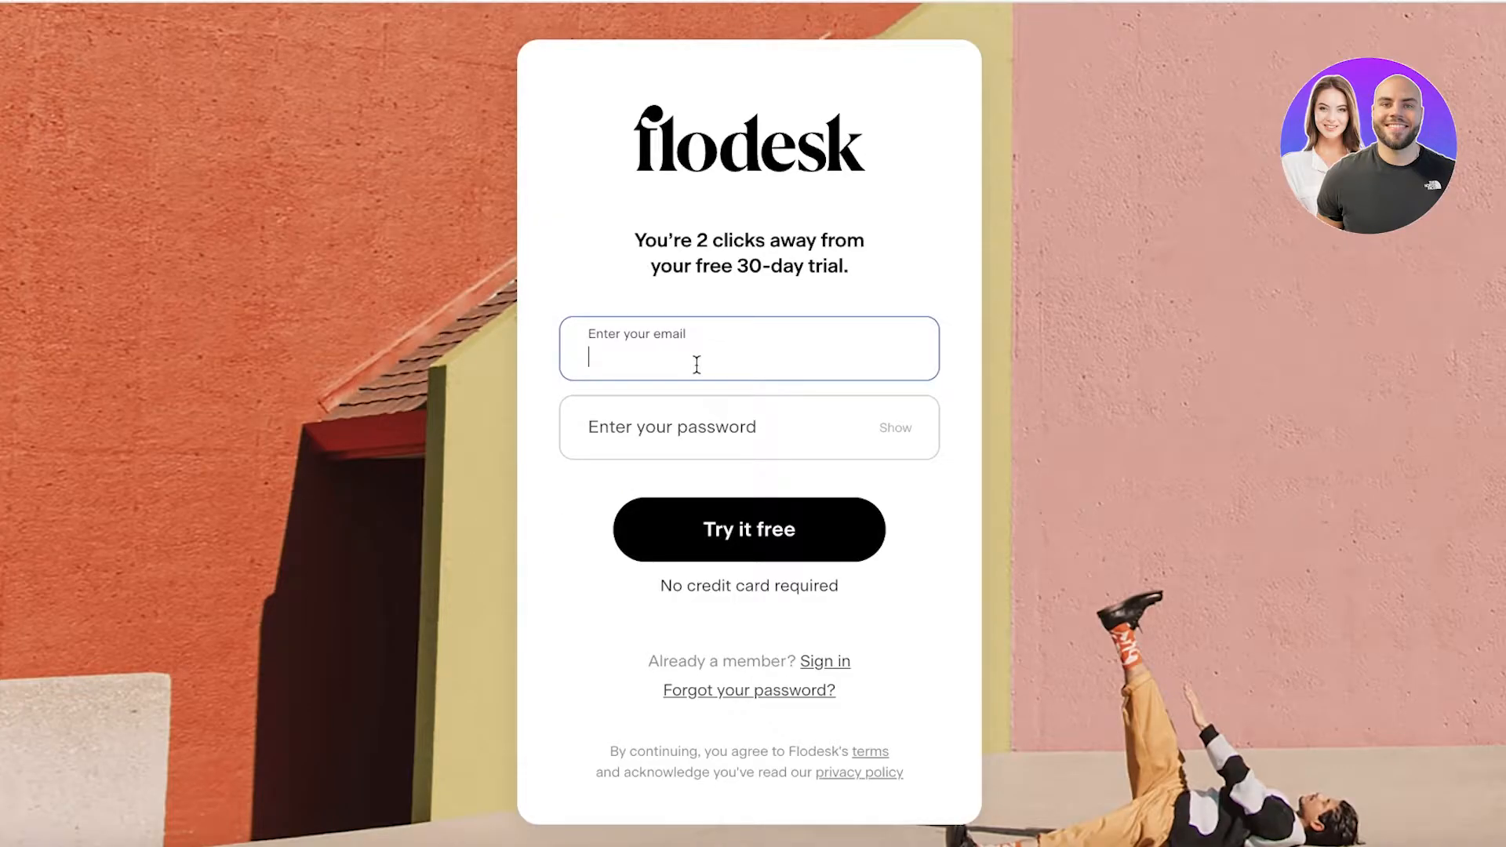
- Sign in with the saved email and password to reach the template library
click(749, 529)
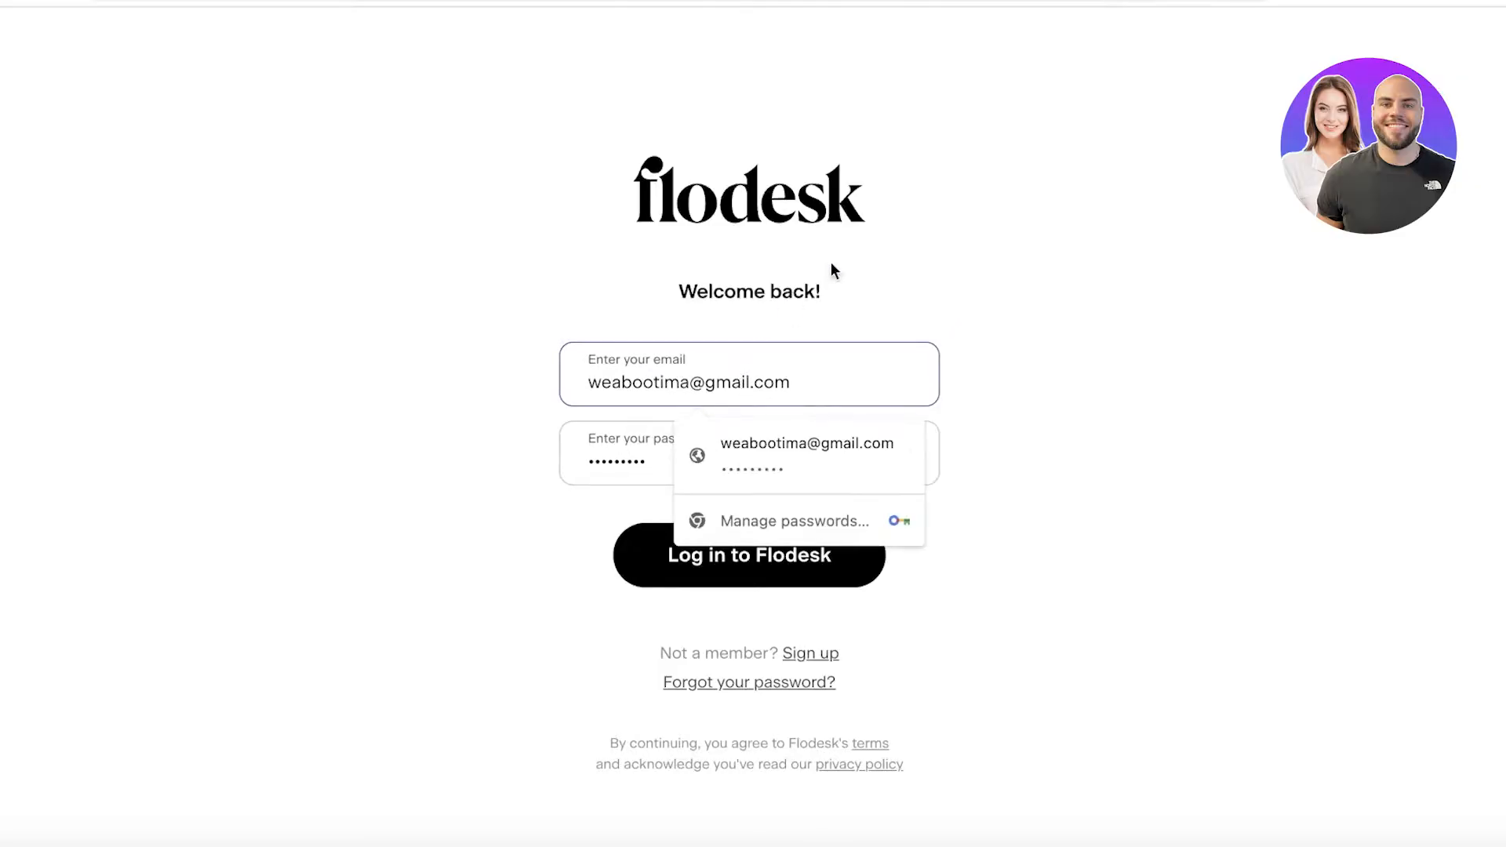
click(749, 556)
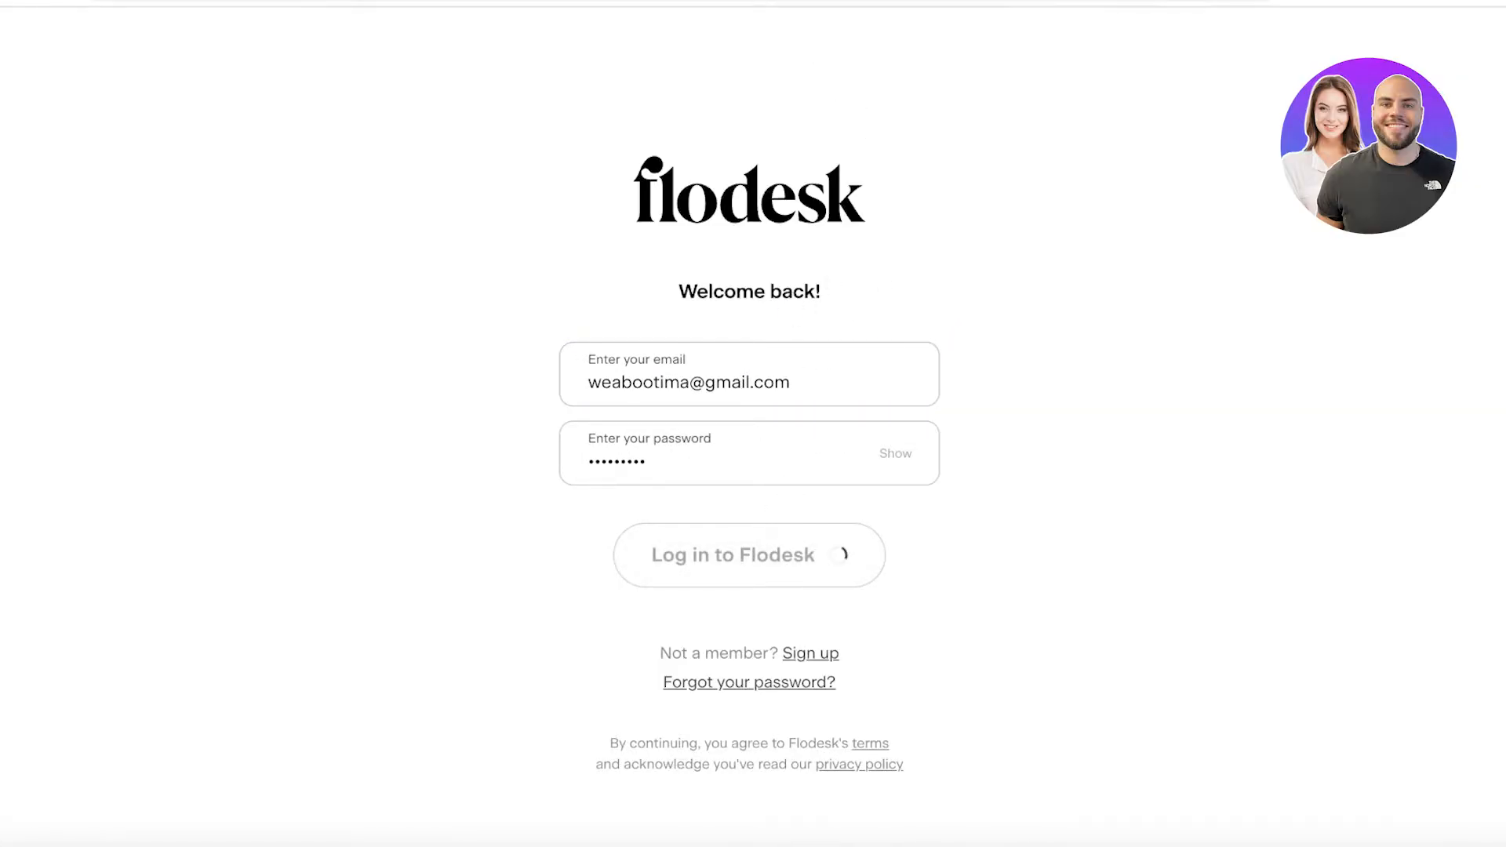
mouse_move(804, 155)
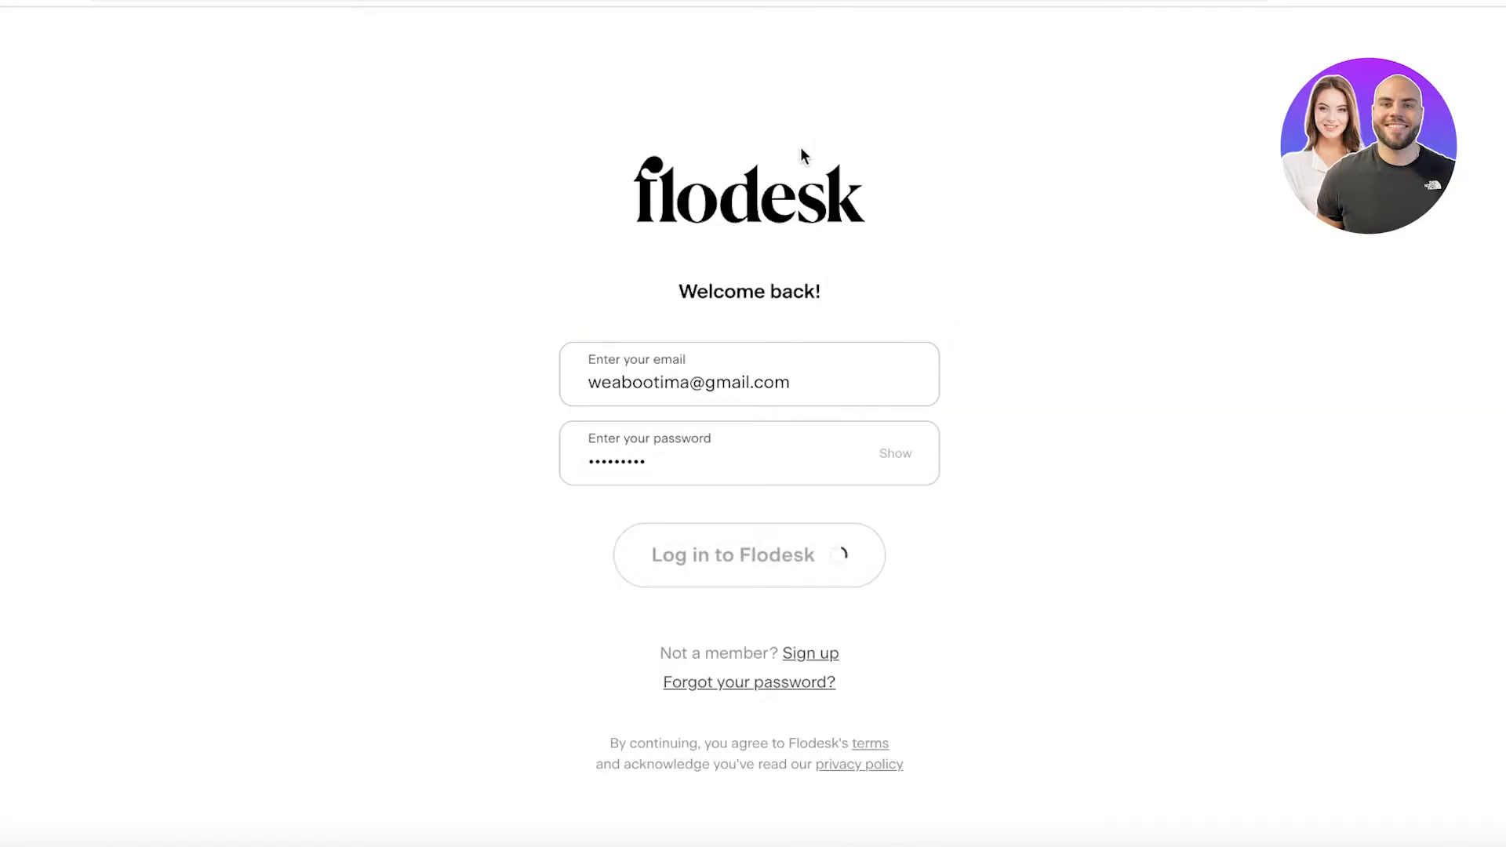
click(749, 555)
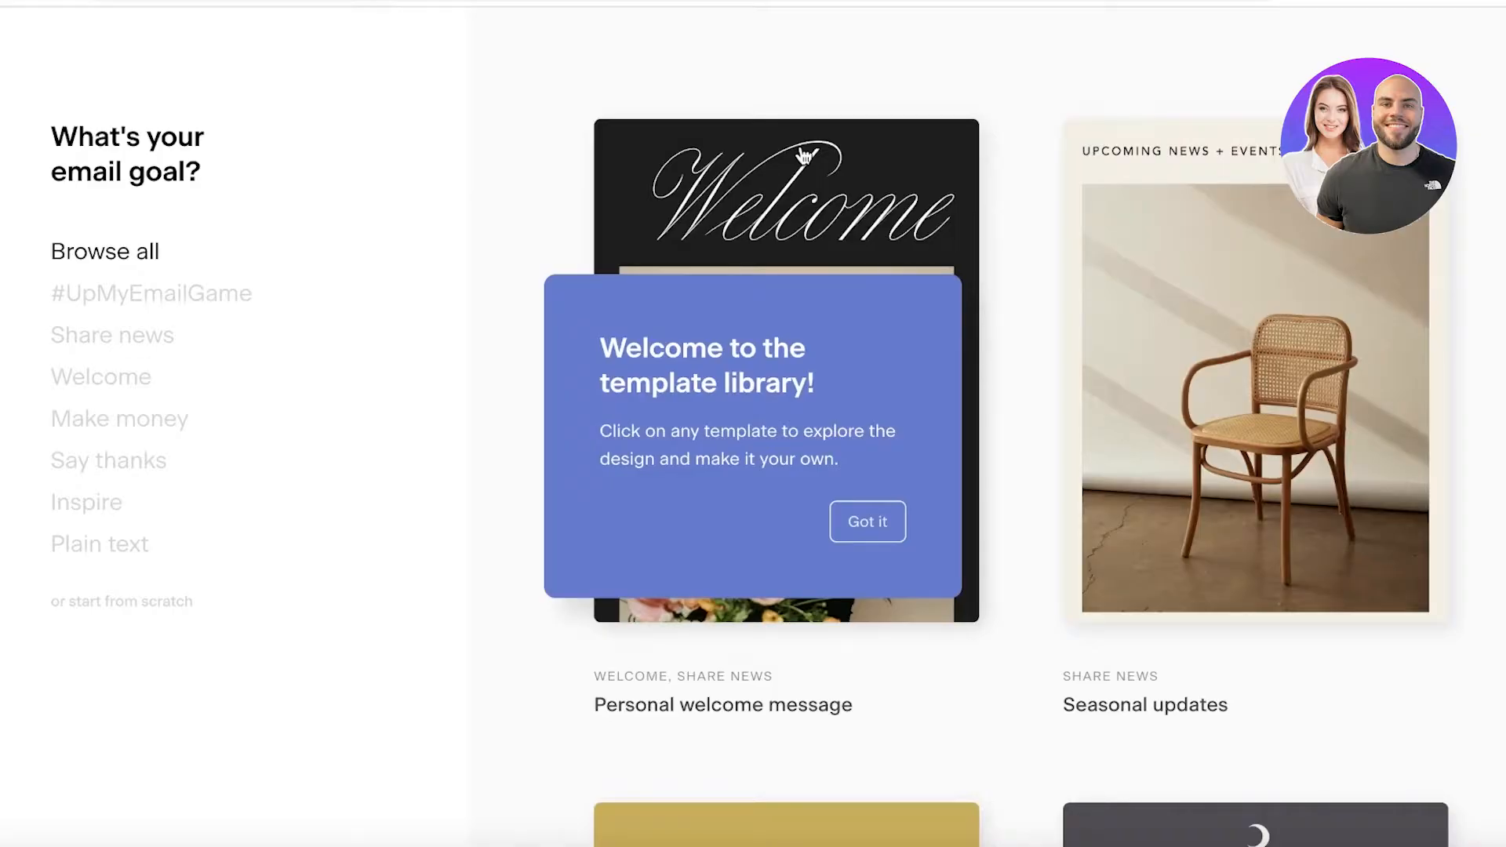
mouse_move(826, 561)
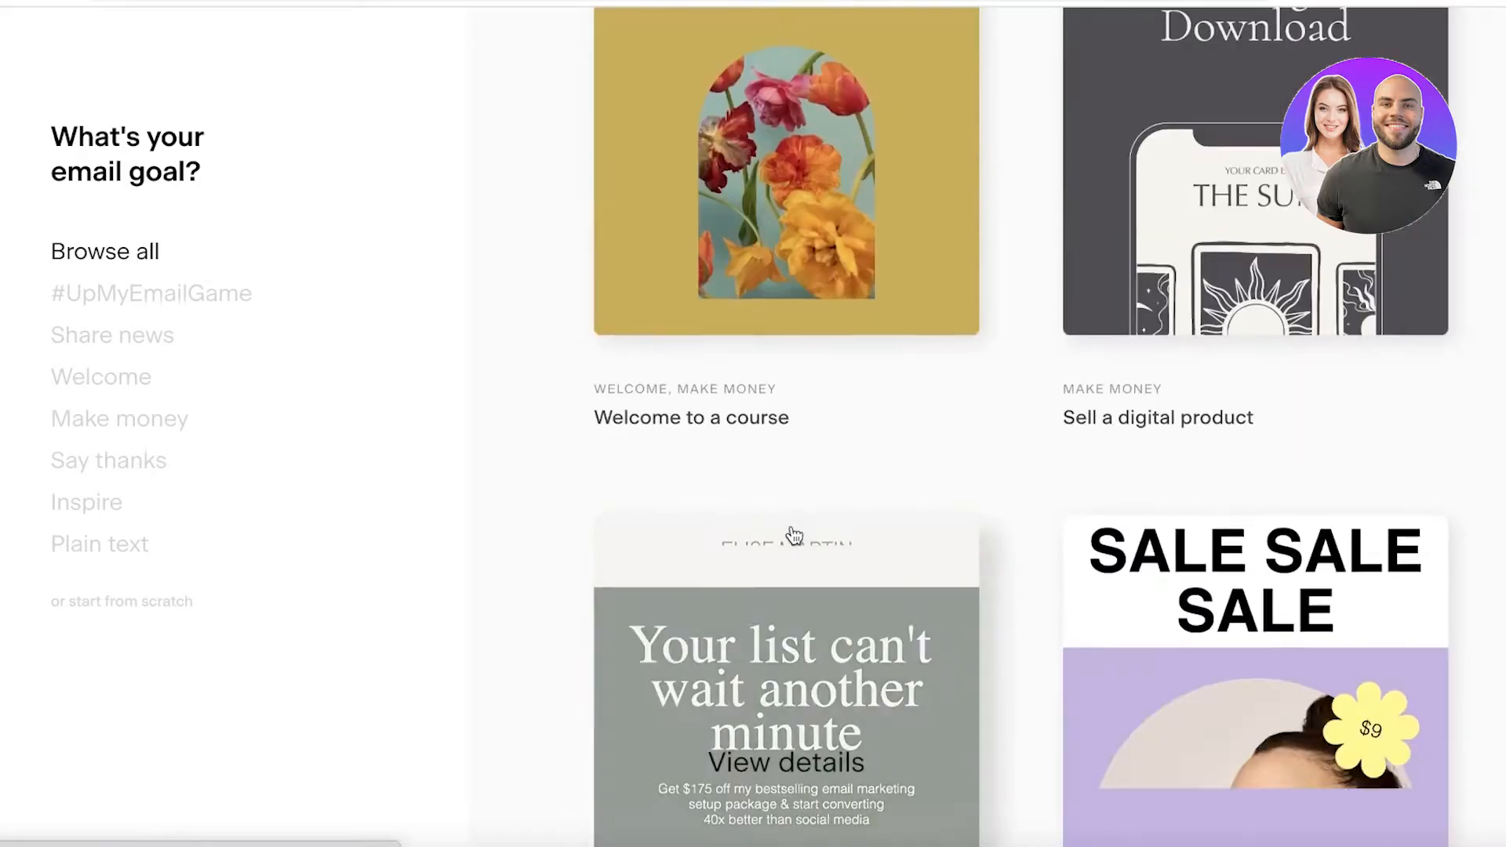
- Scroll the template grid and filter it to the #UpMyEmailGame goal
scroll(down, 3)
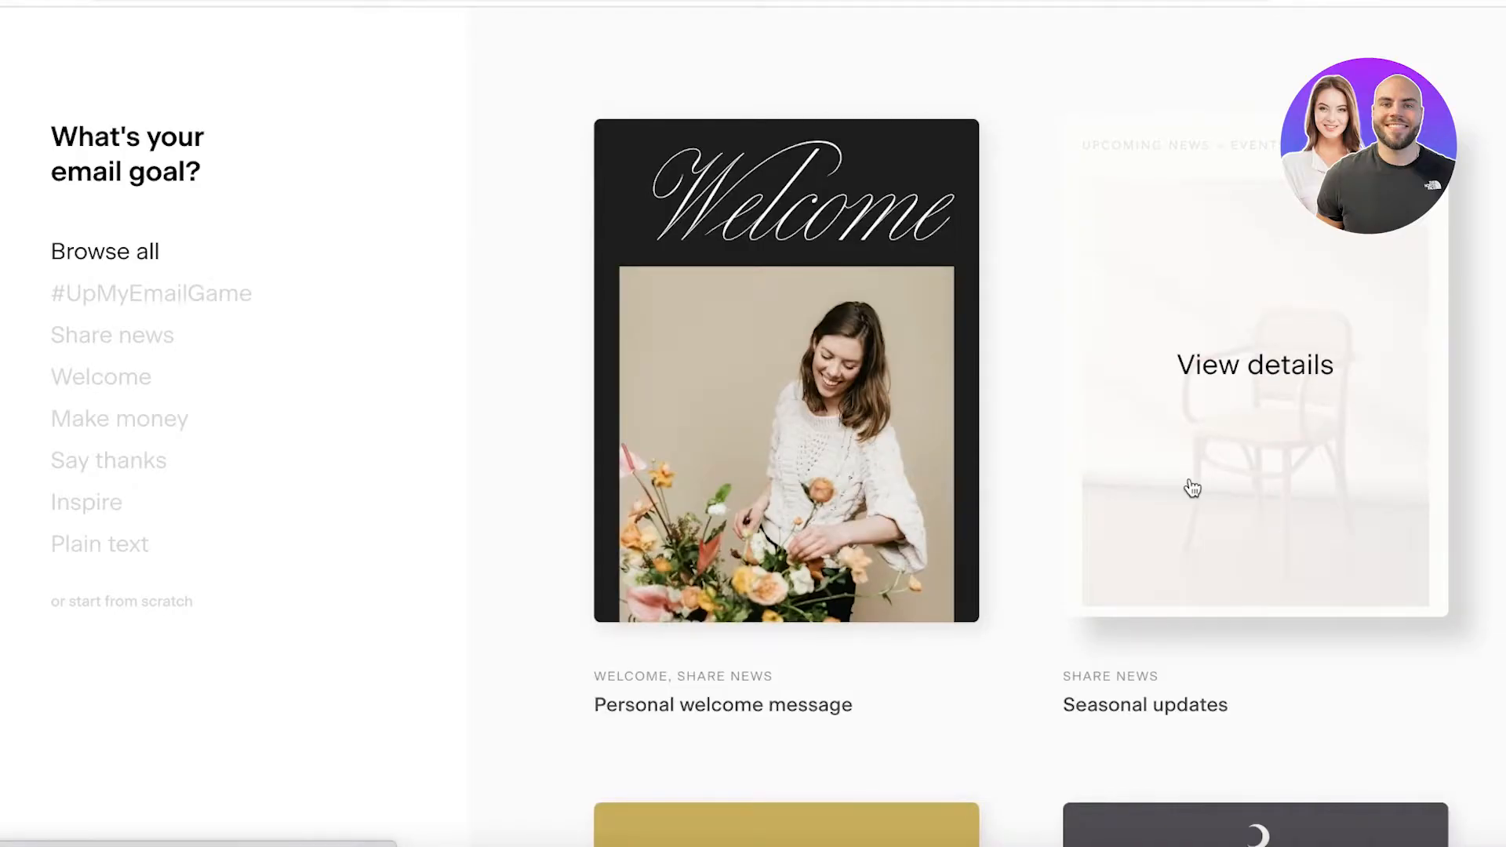
scroll(down, 3)
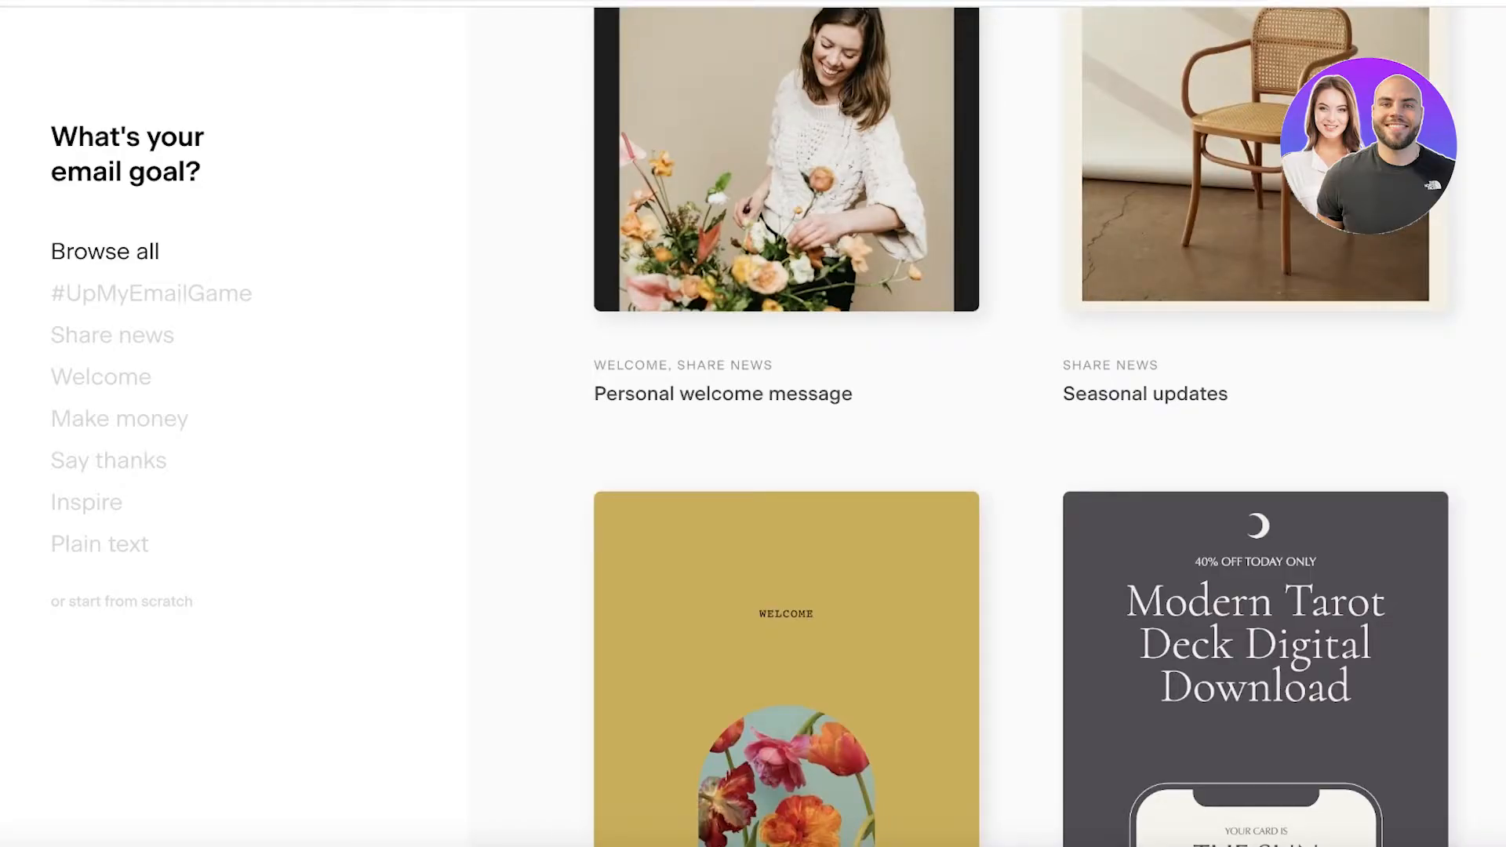
click(150, 293)
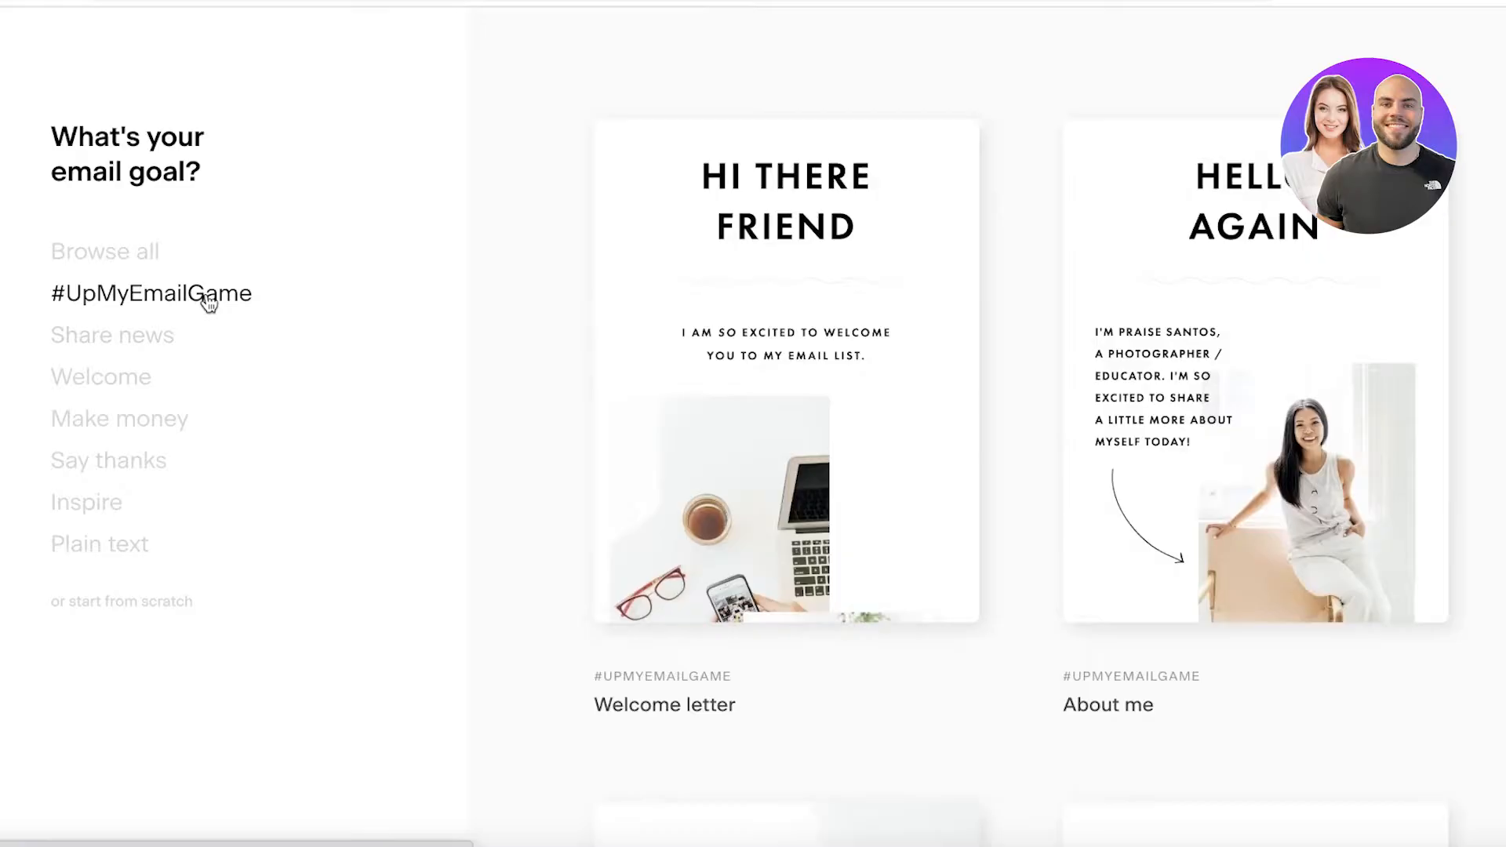
- Scroll through the #UpMyEmailGame designs, then switch the library to the Share news goal
scroll(down, 3)
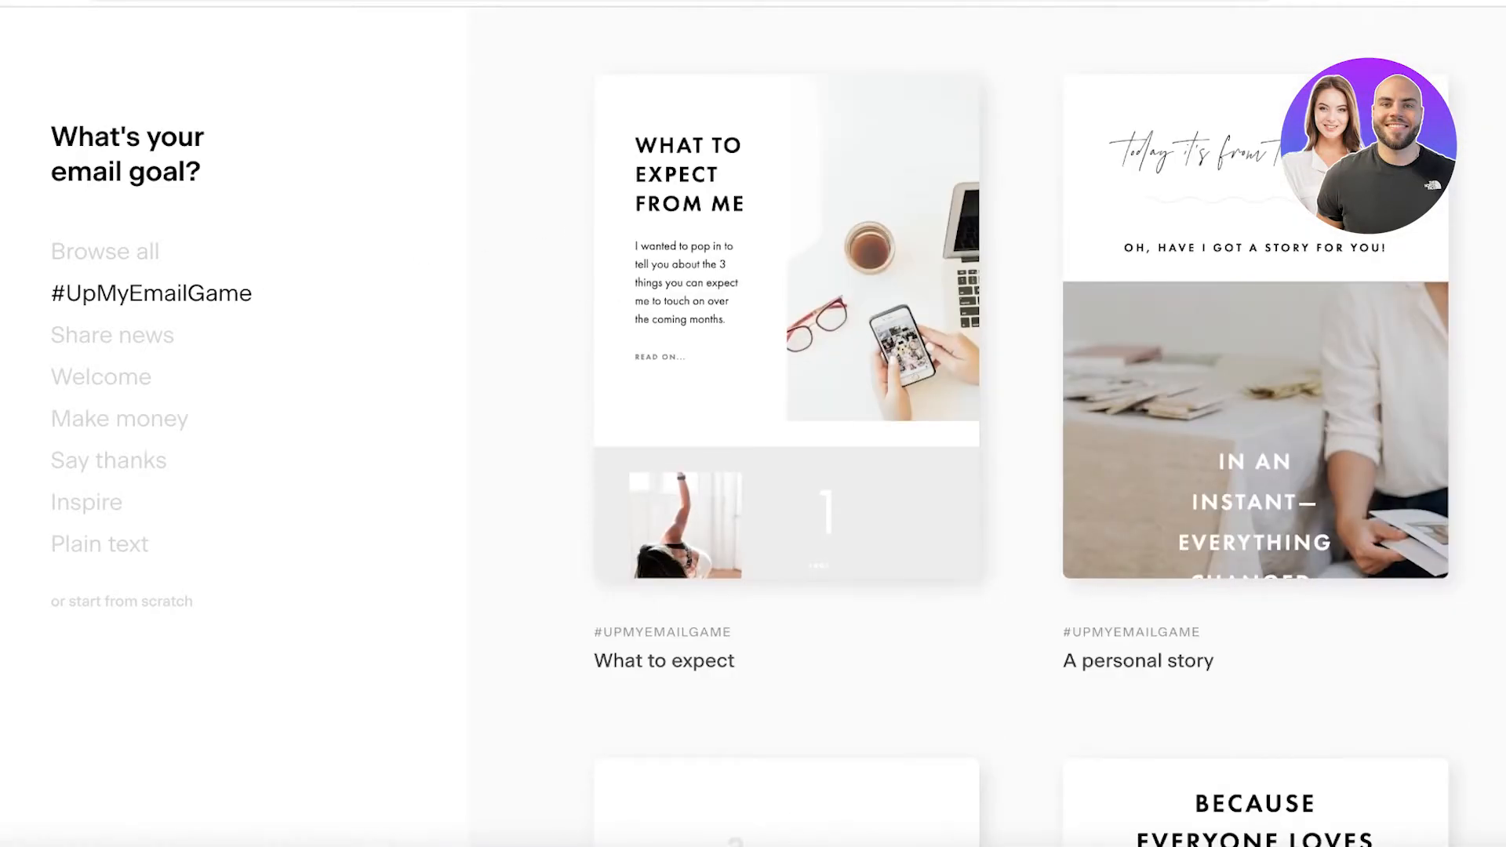
scroll(down, 3)
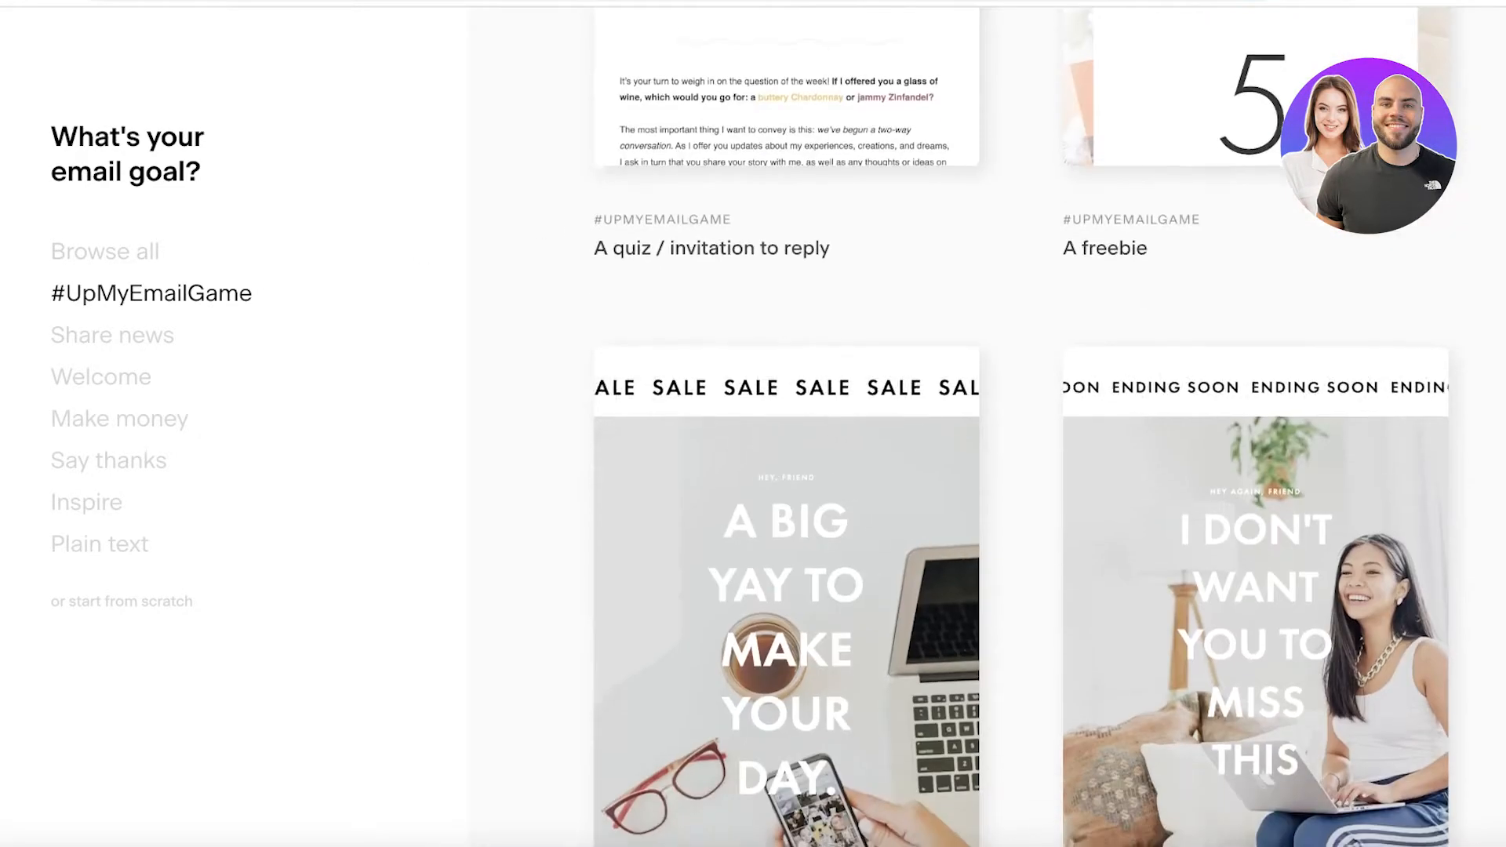
scroll(down, 3)
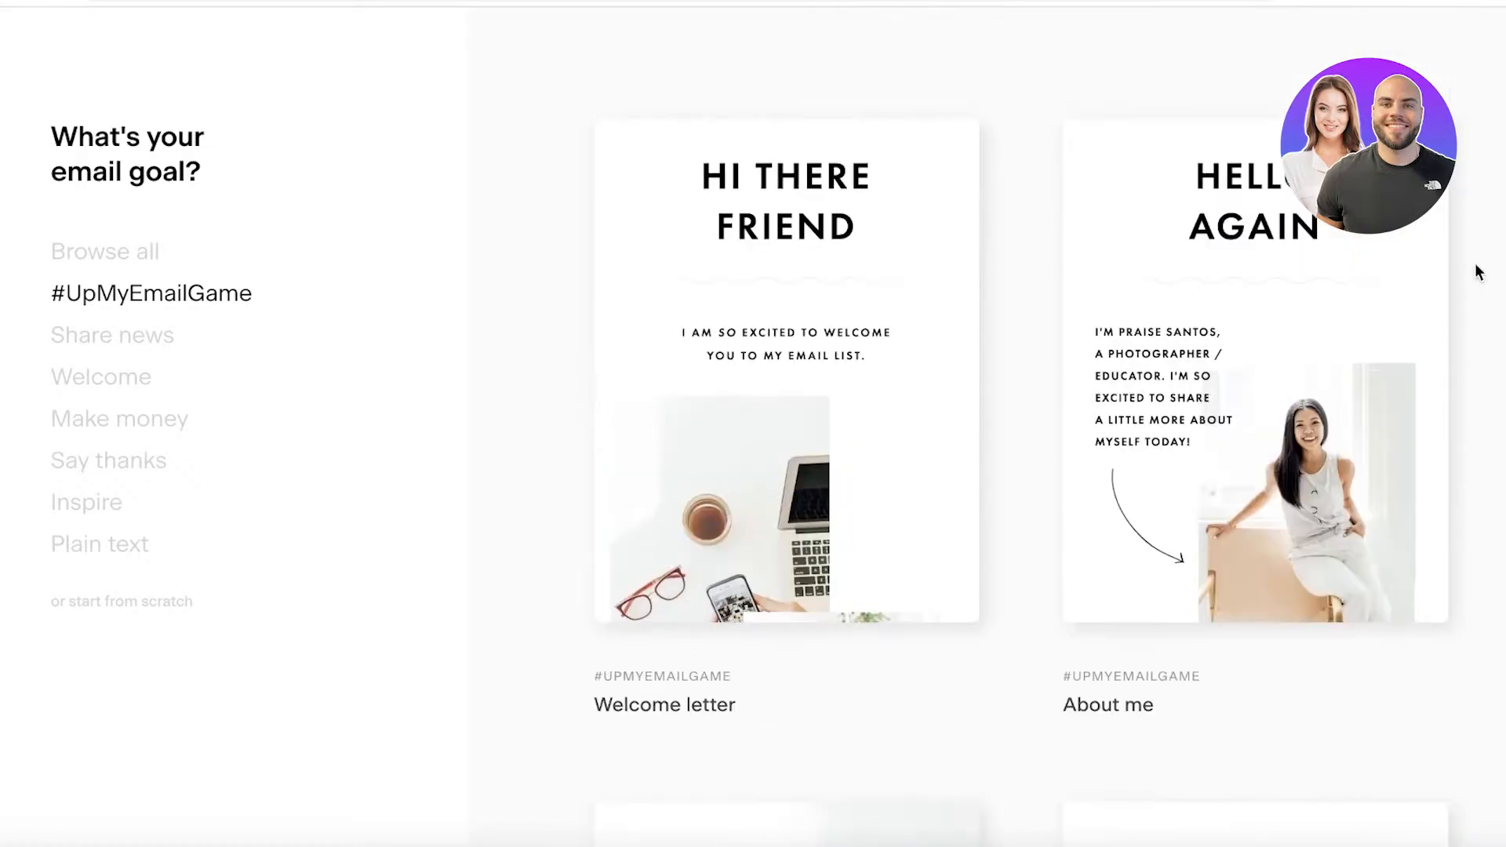
scroll(down, 3)
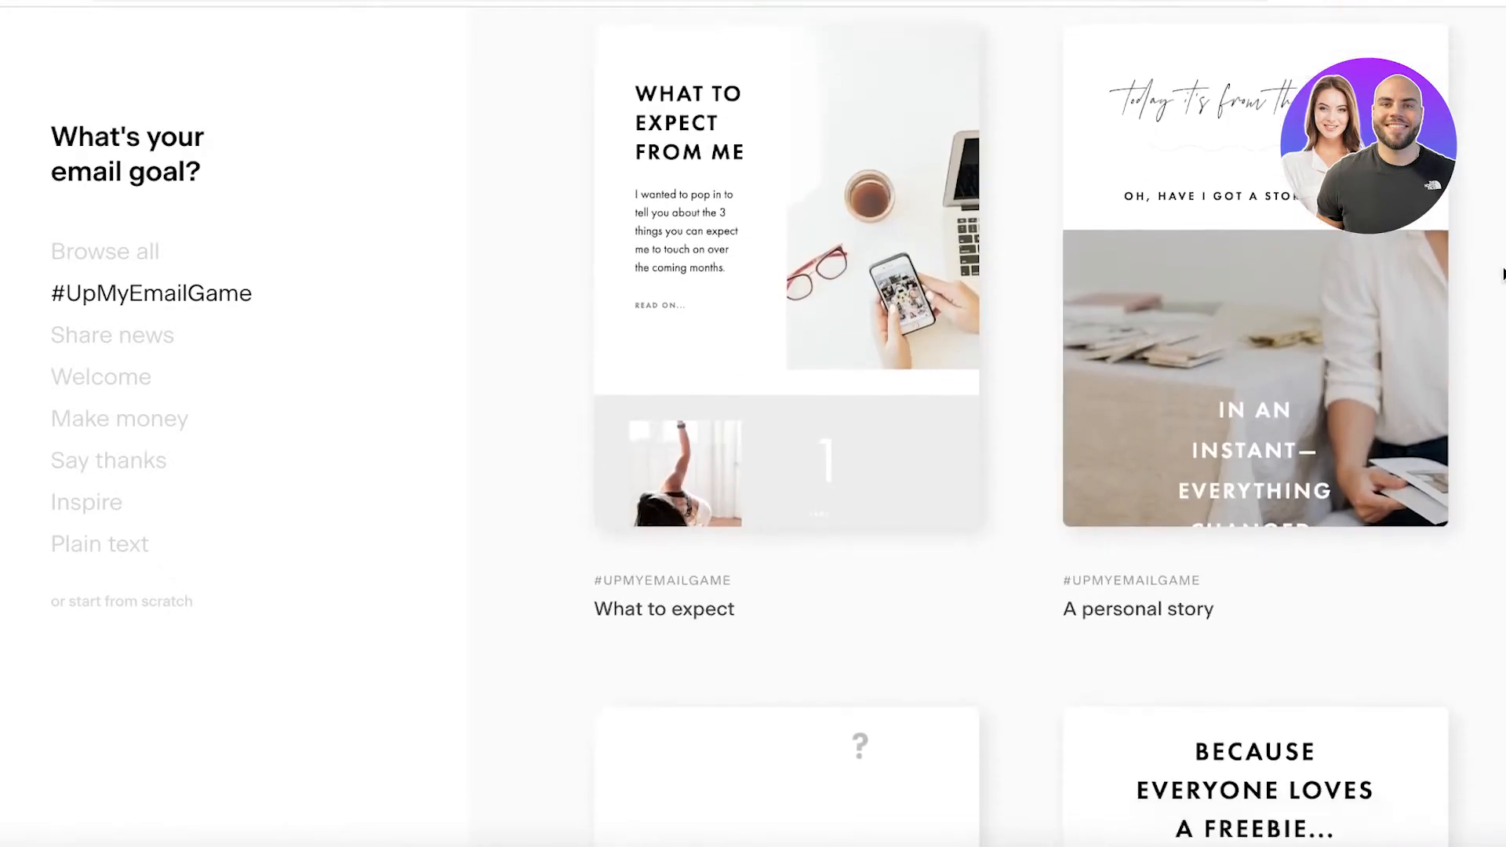
scroll(down, 3)
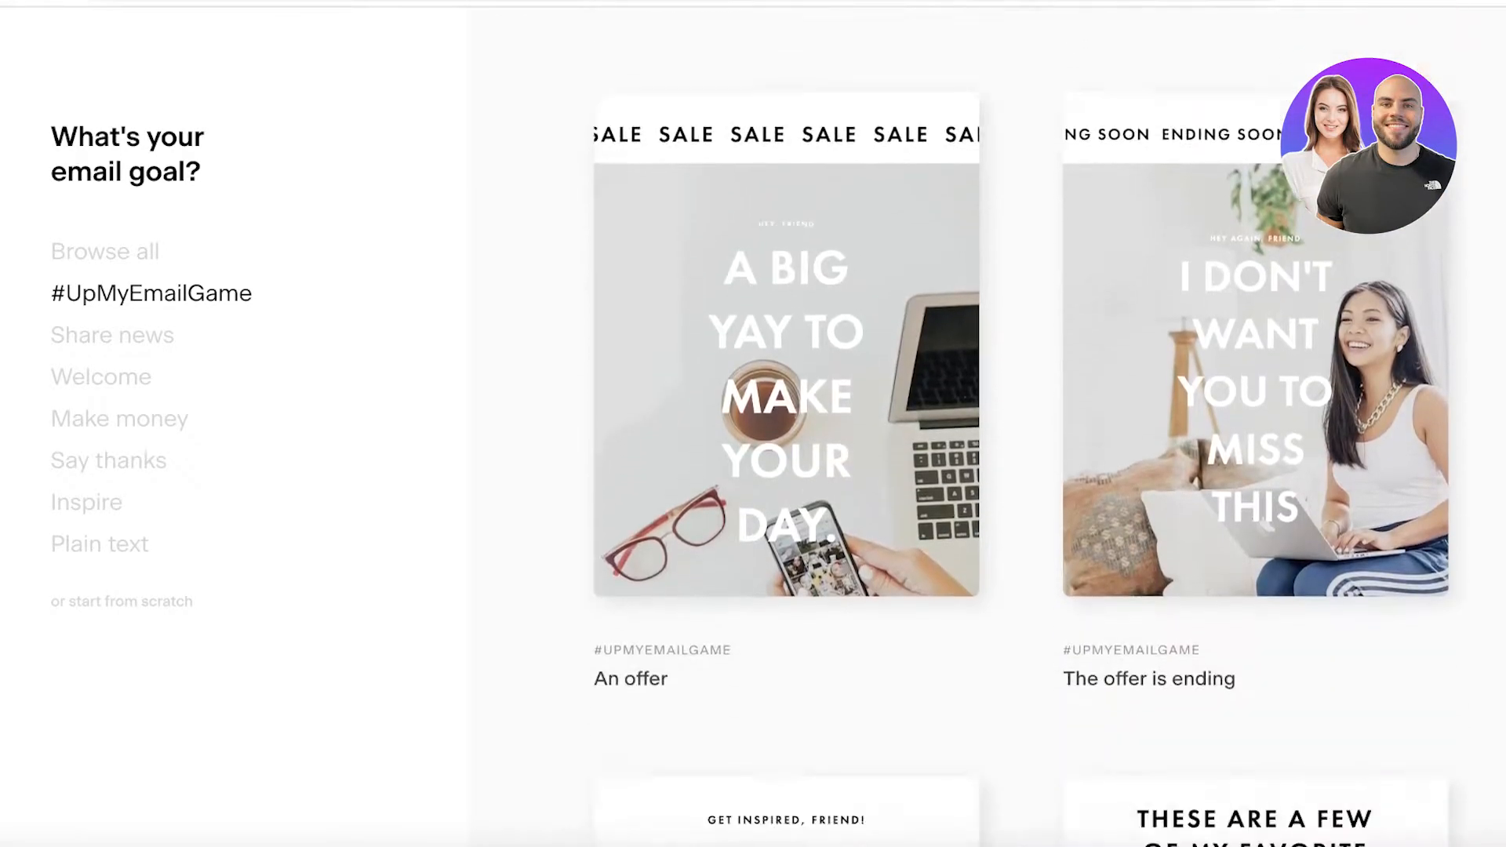
scroll(down, 3)
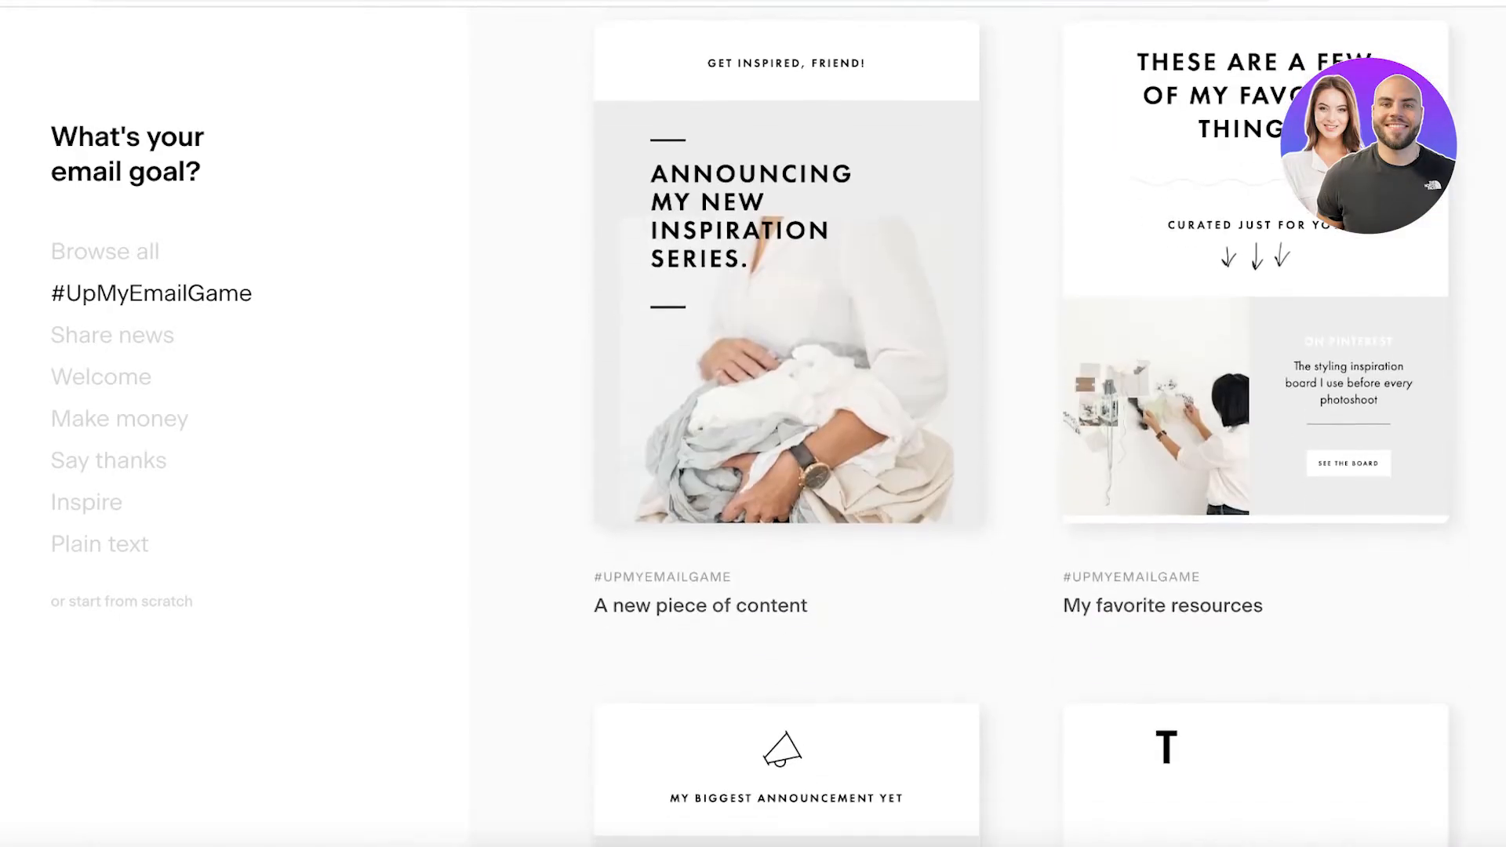
scroll(down, 3)
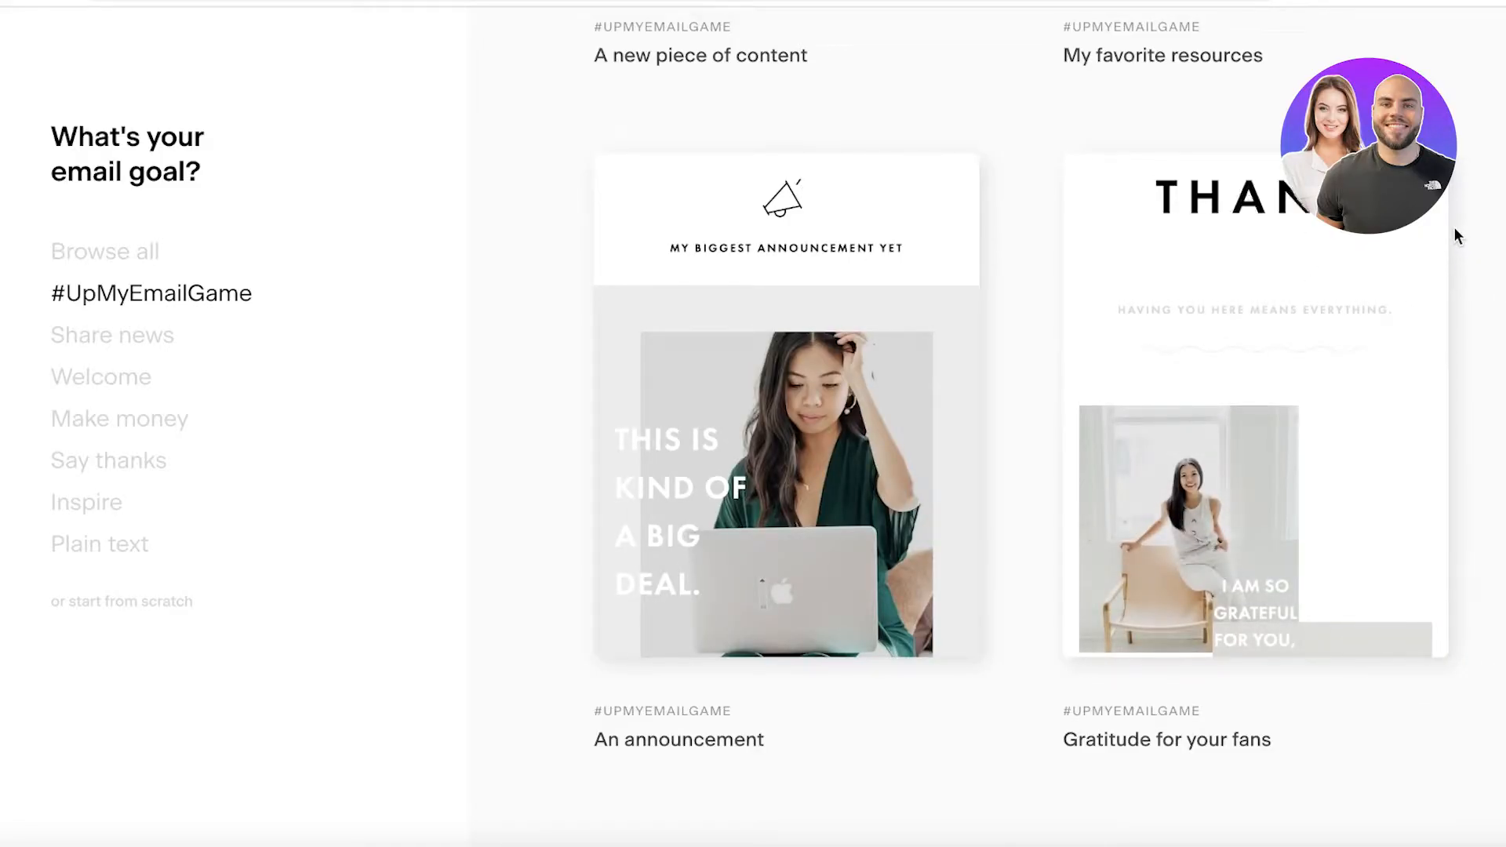
click(111, 334)
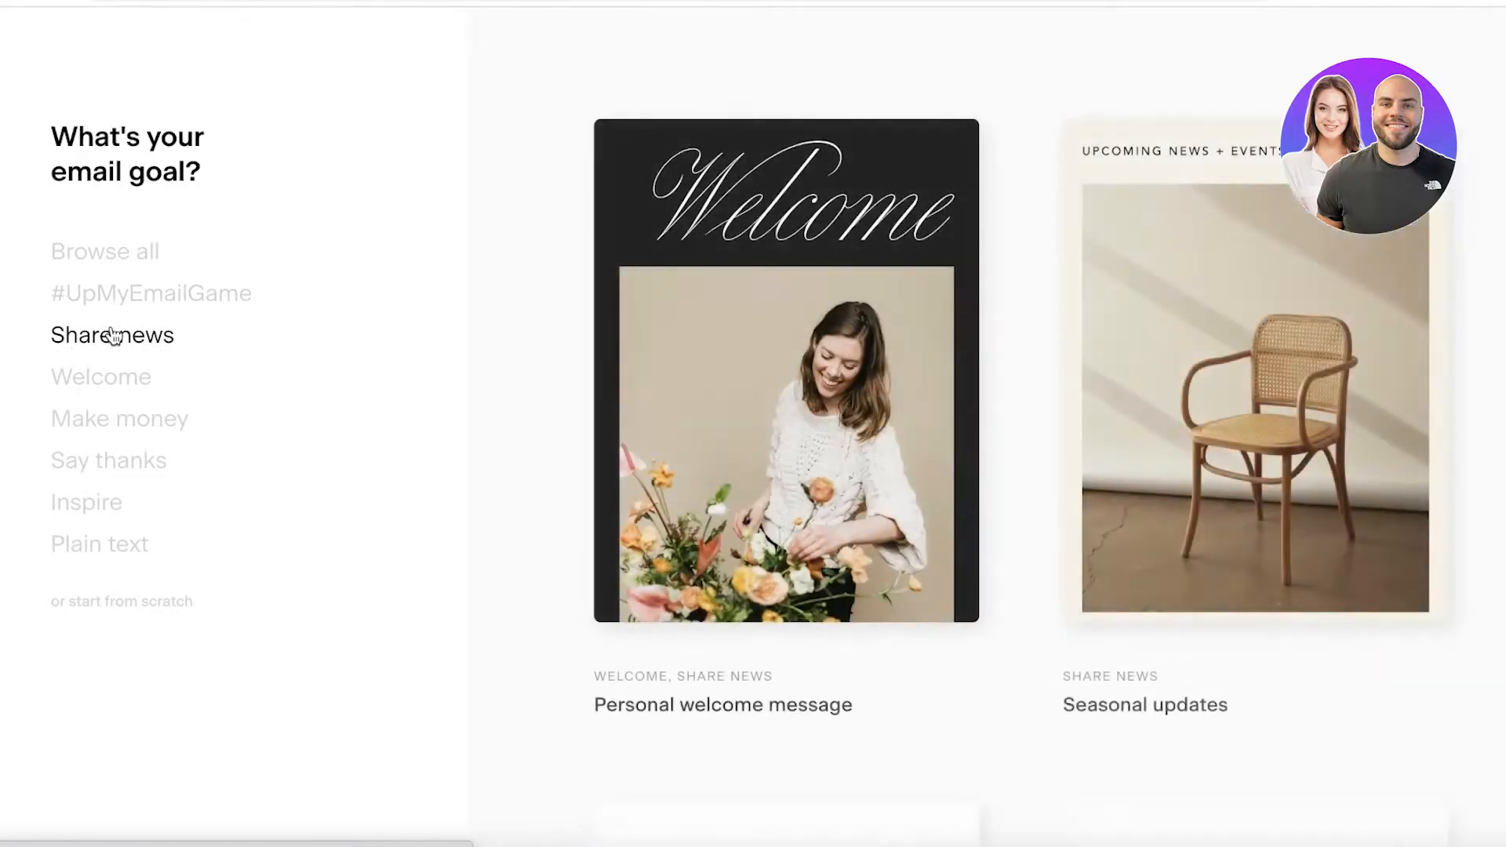
- Browse the Make money templates, then switch the library to the Inspire goal
scroll(down, 3)
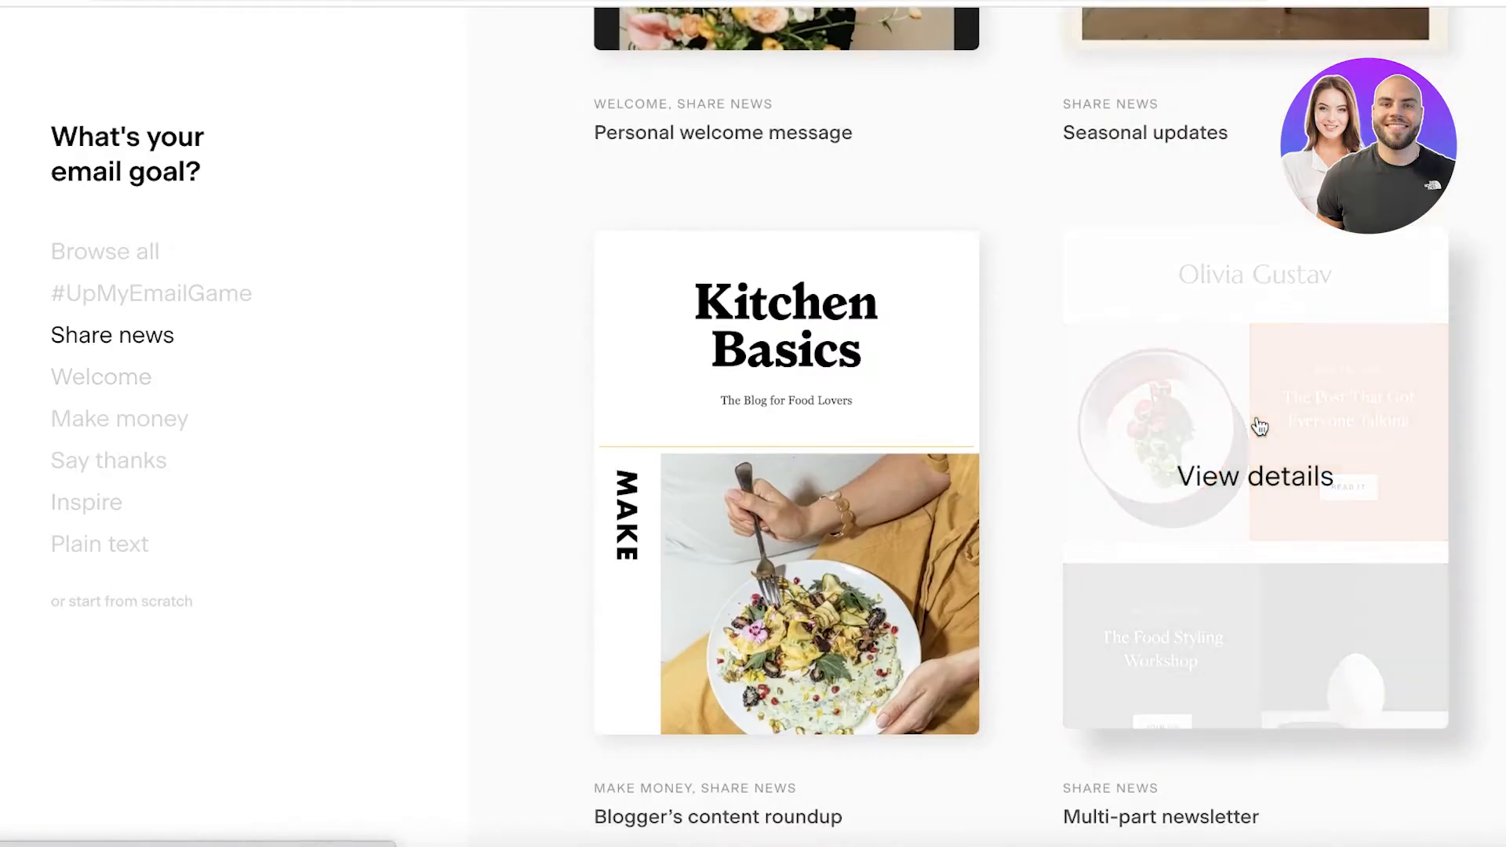
click(119, 418)
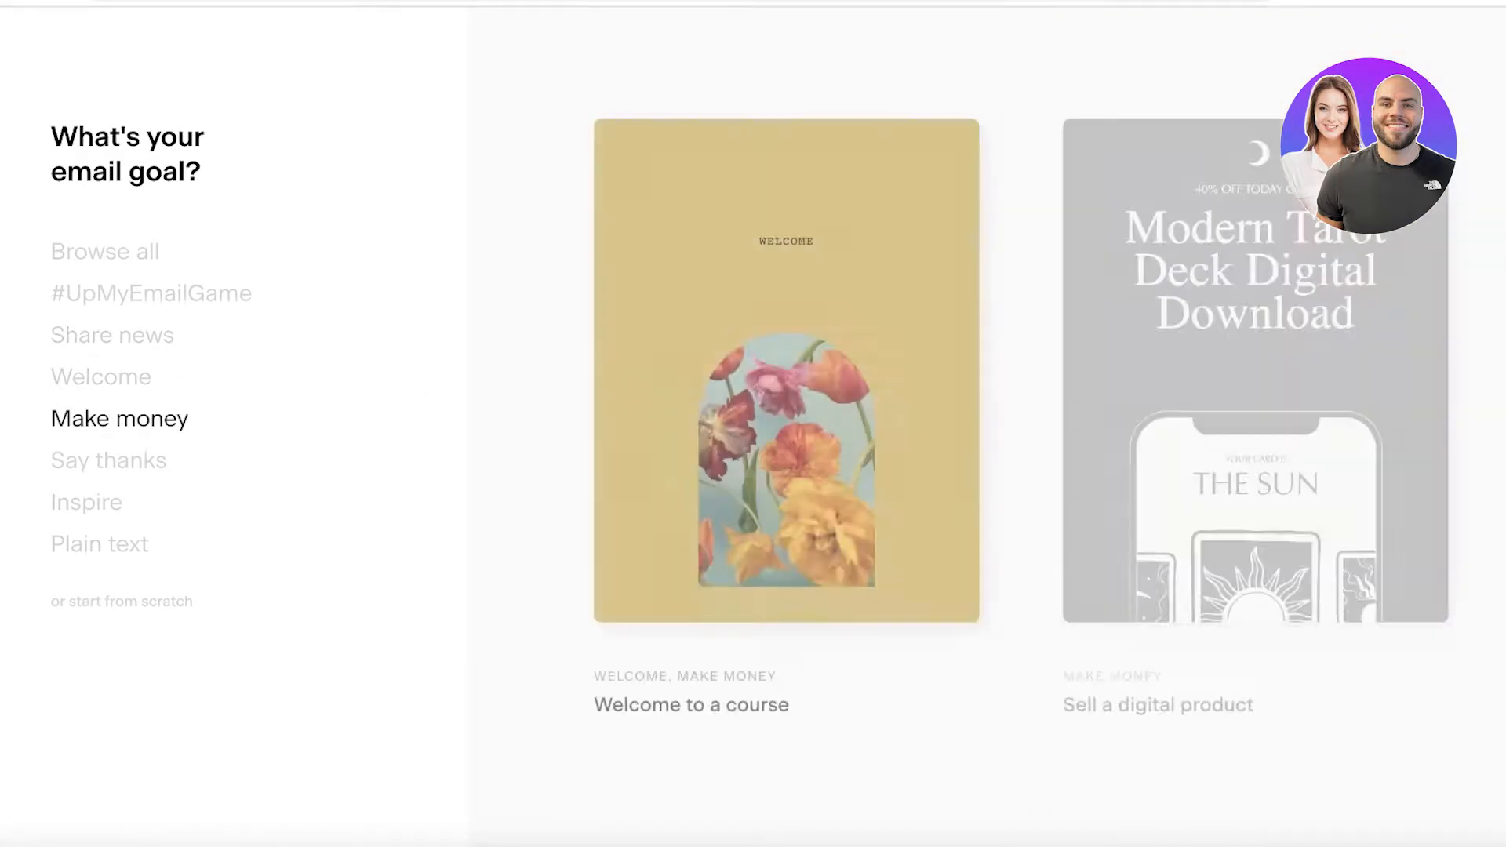
scroll(down, 3)
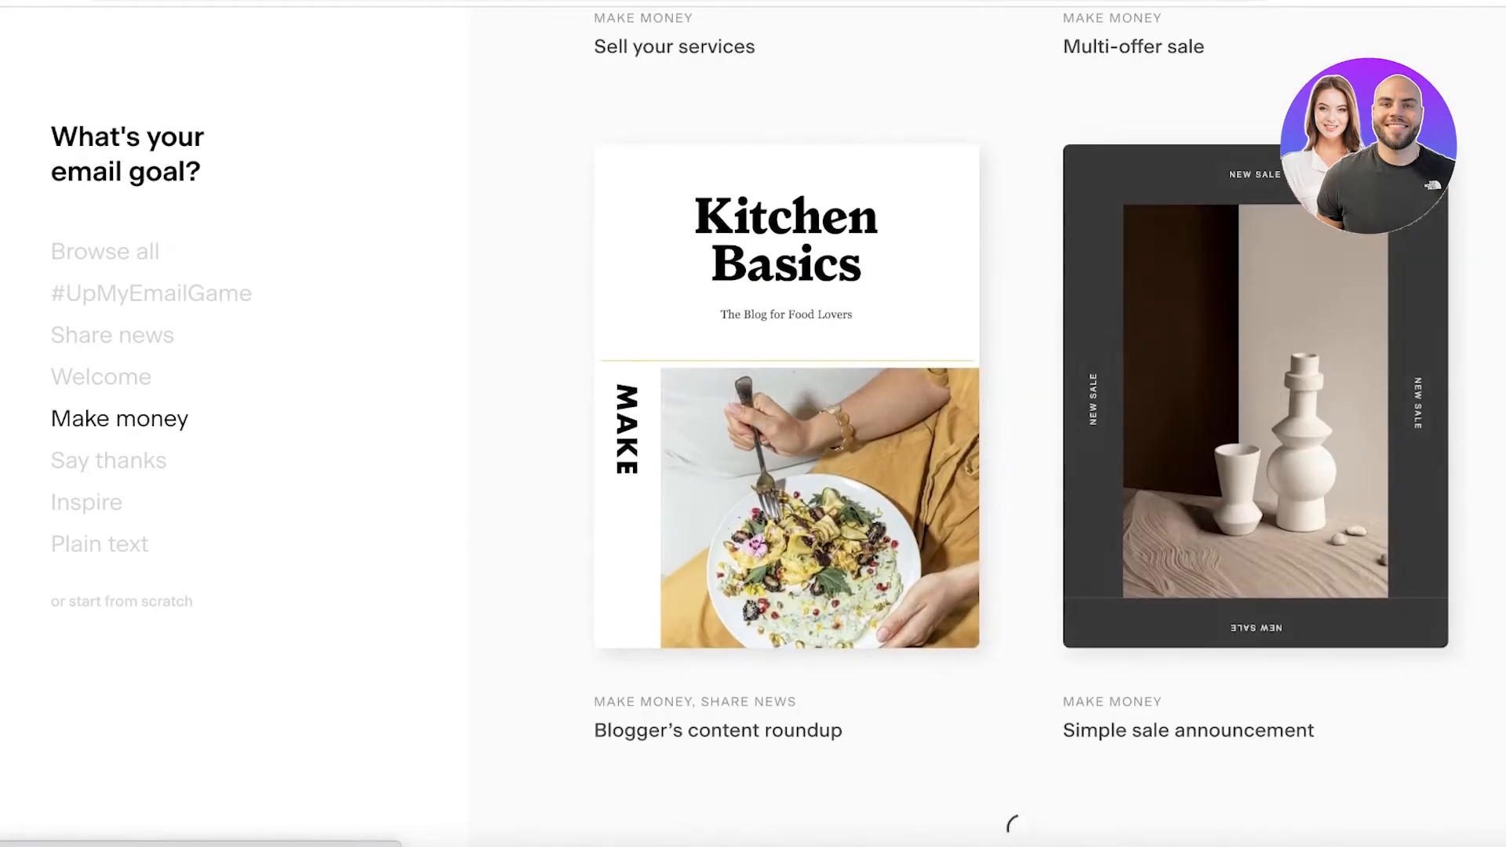
scroll(down, 3)
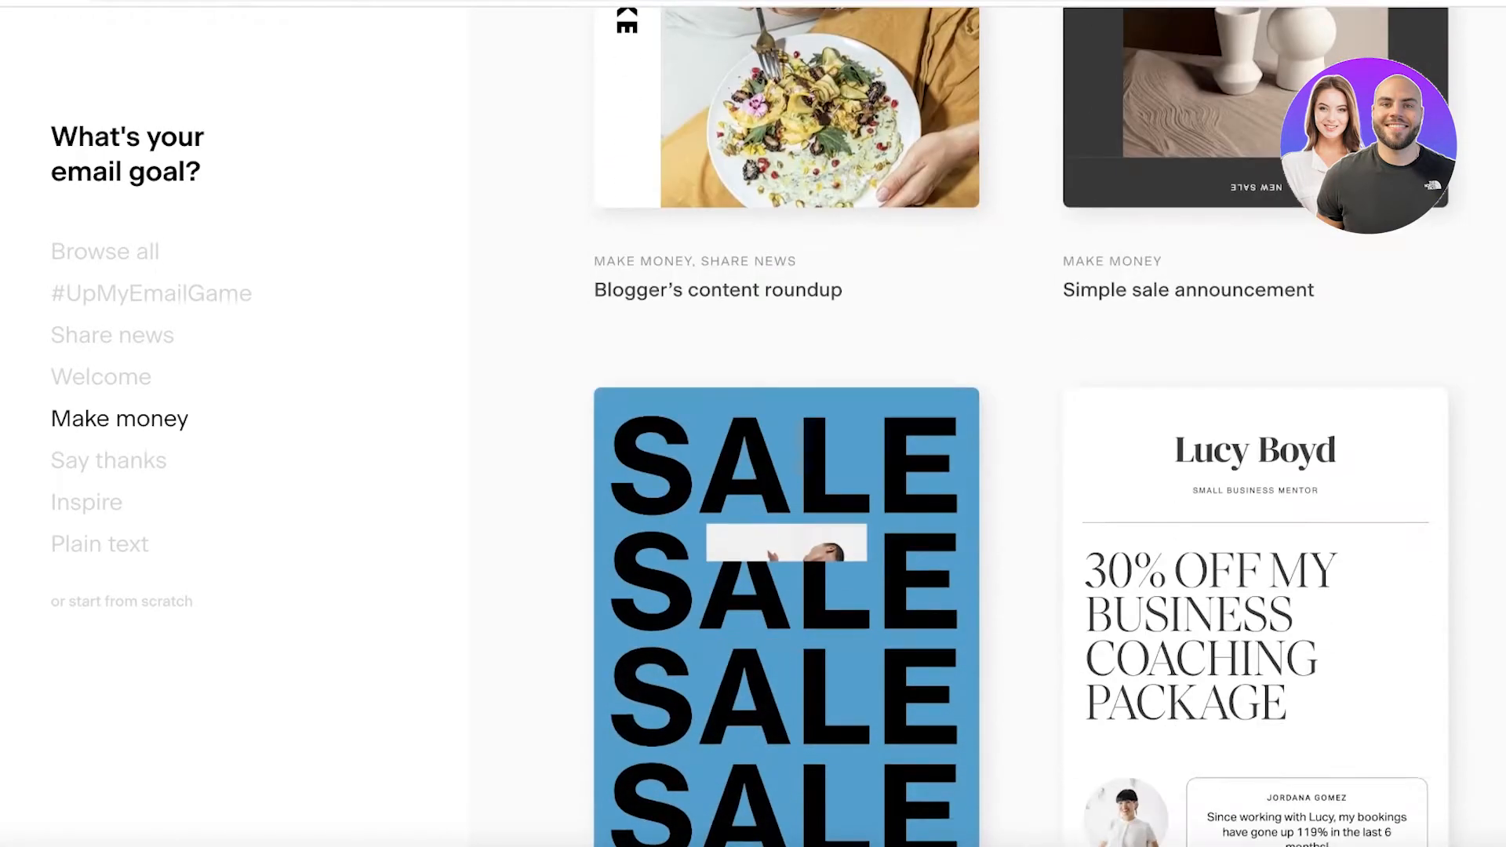
scroll(down, 3)
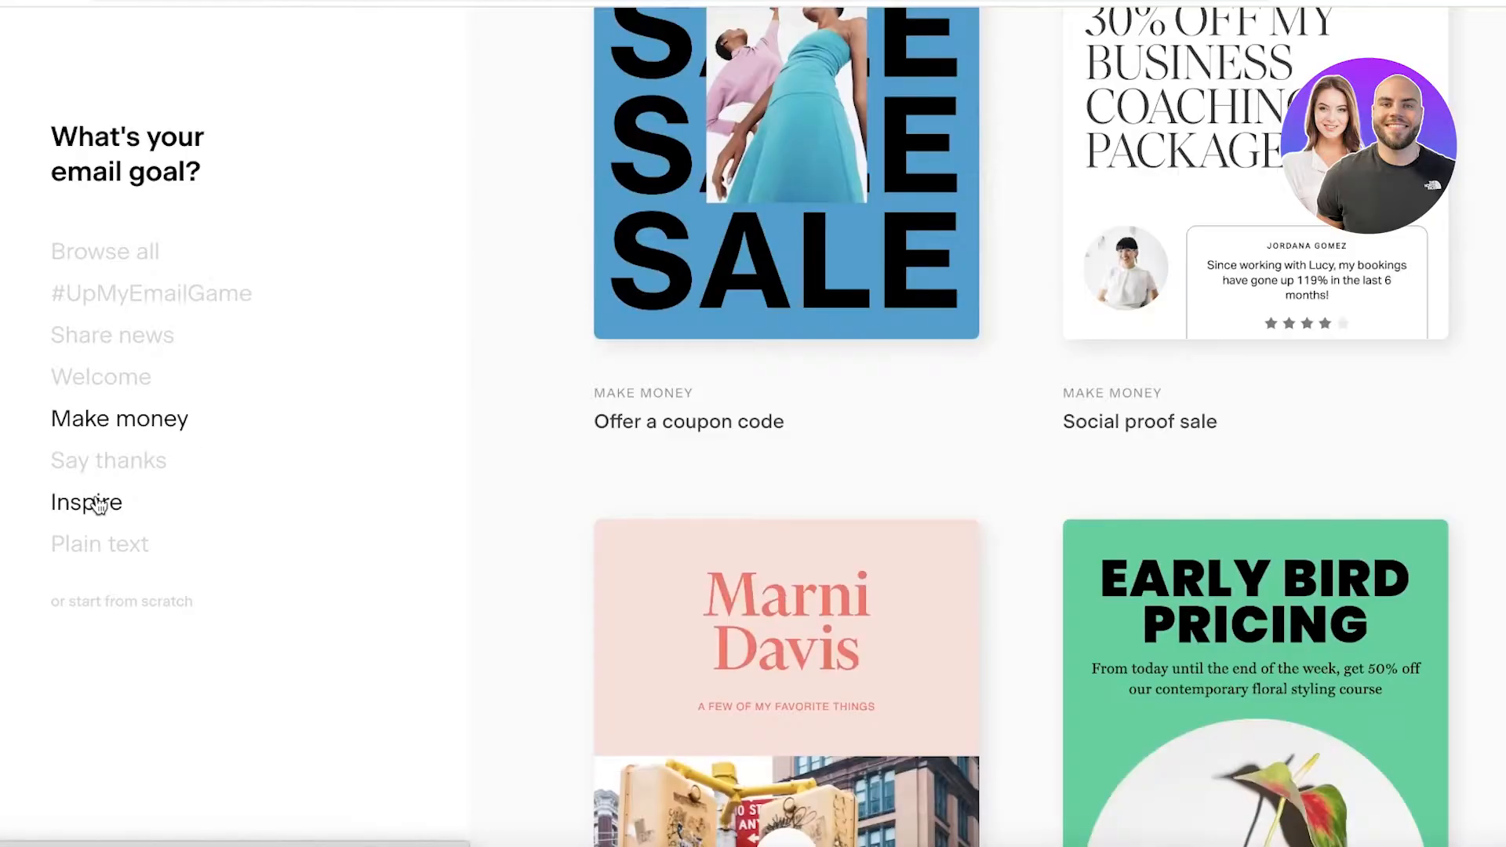
click(86, 502)
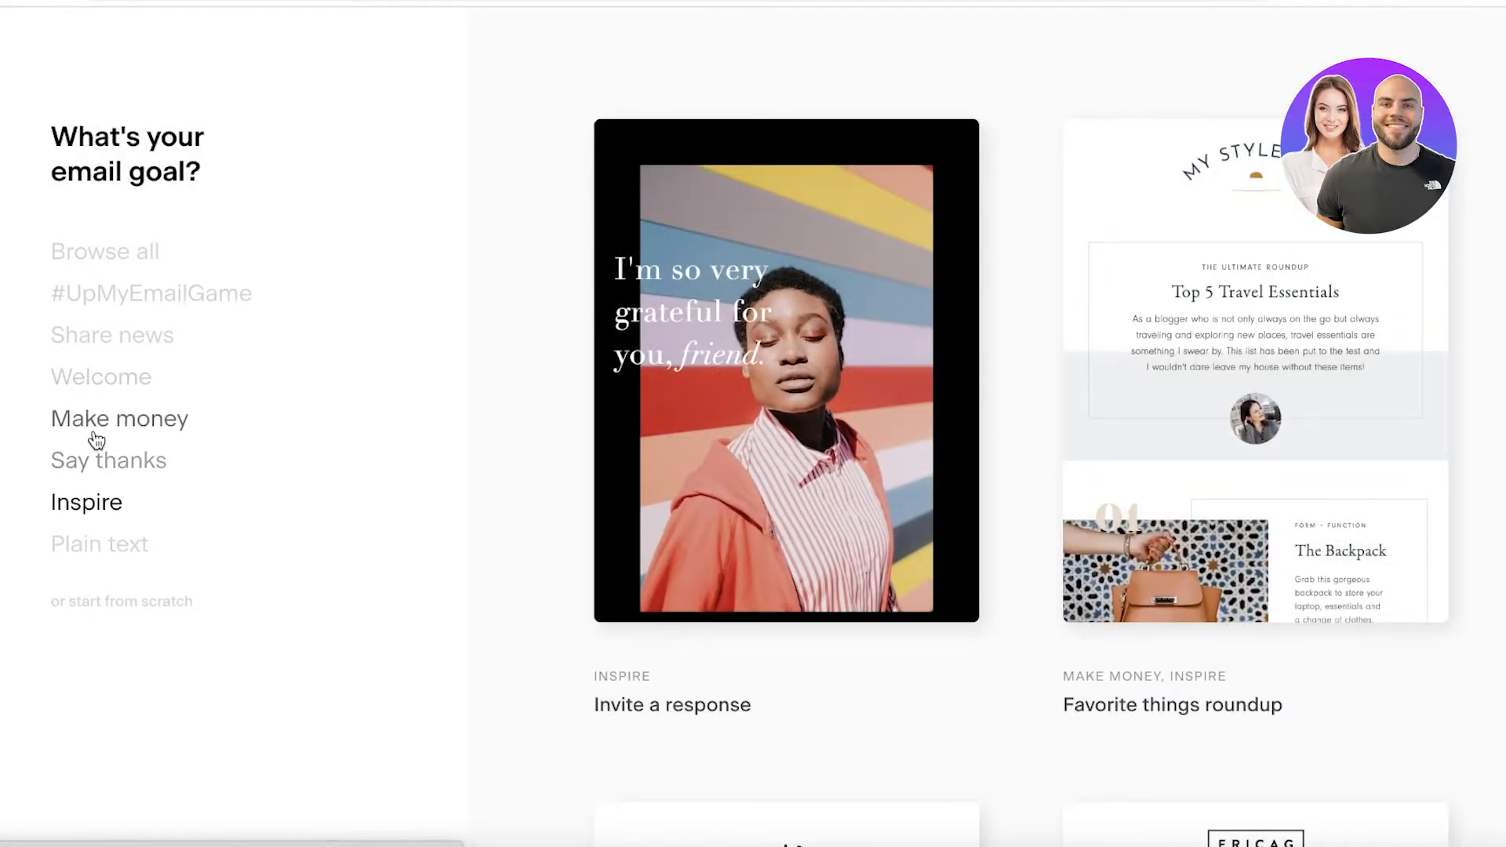
- Return to the Make money goal and scroll down to the Bold sale announcement design
click(119, 418)
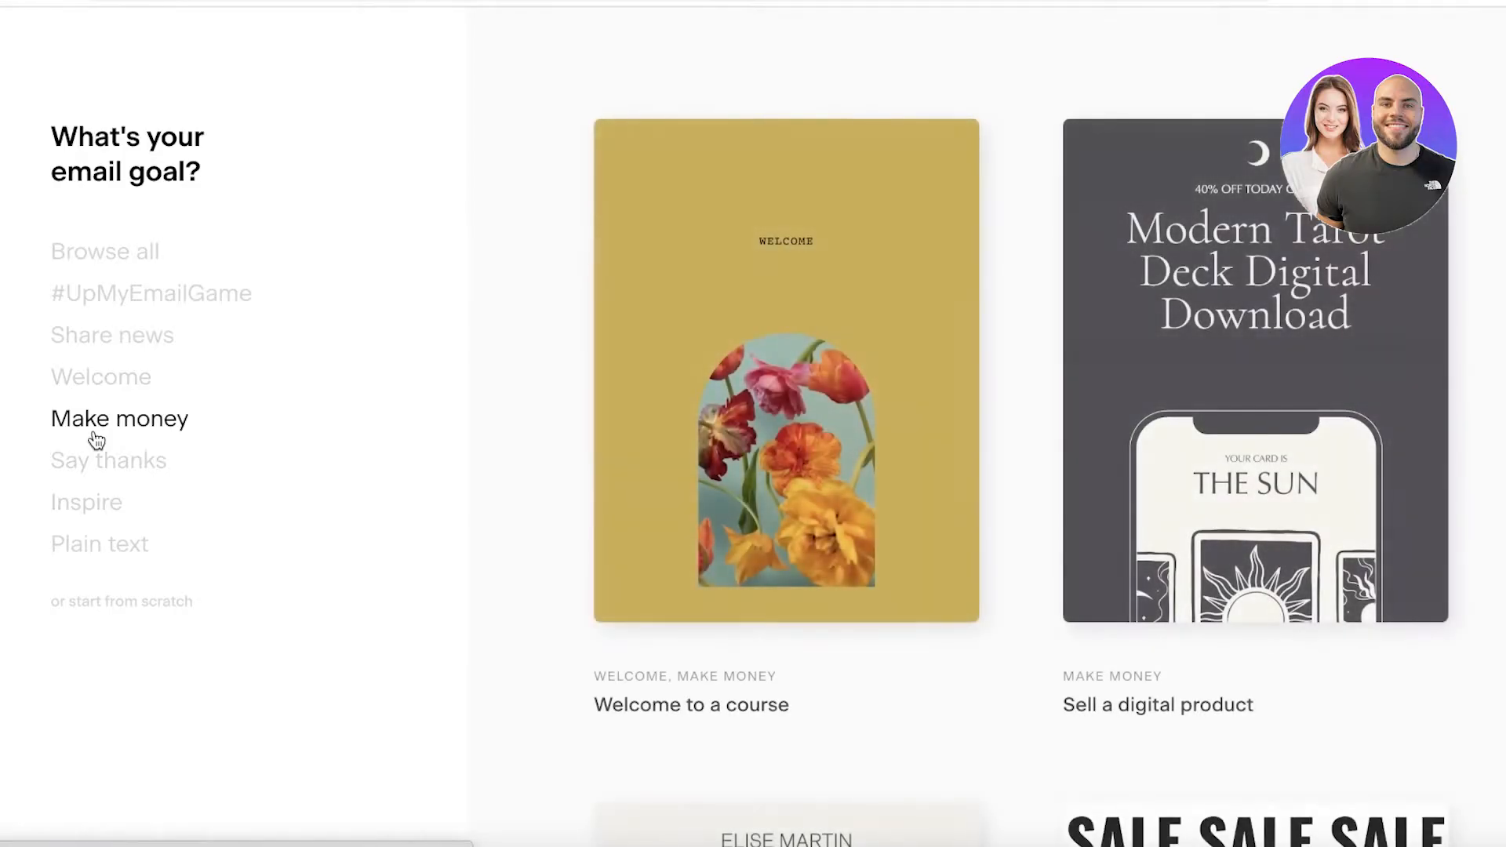
scroll(down, 3)
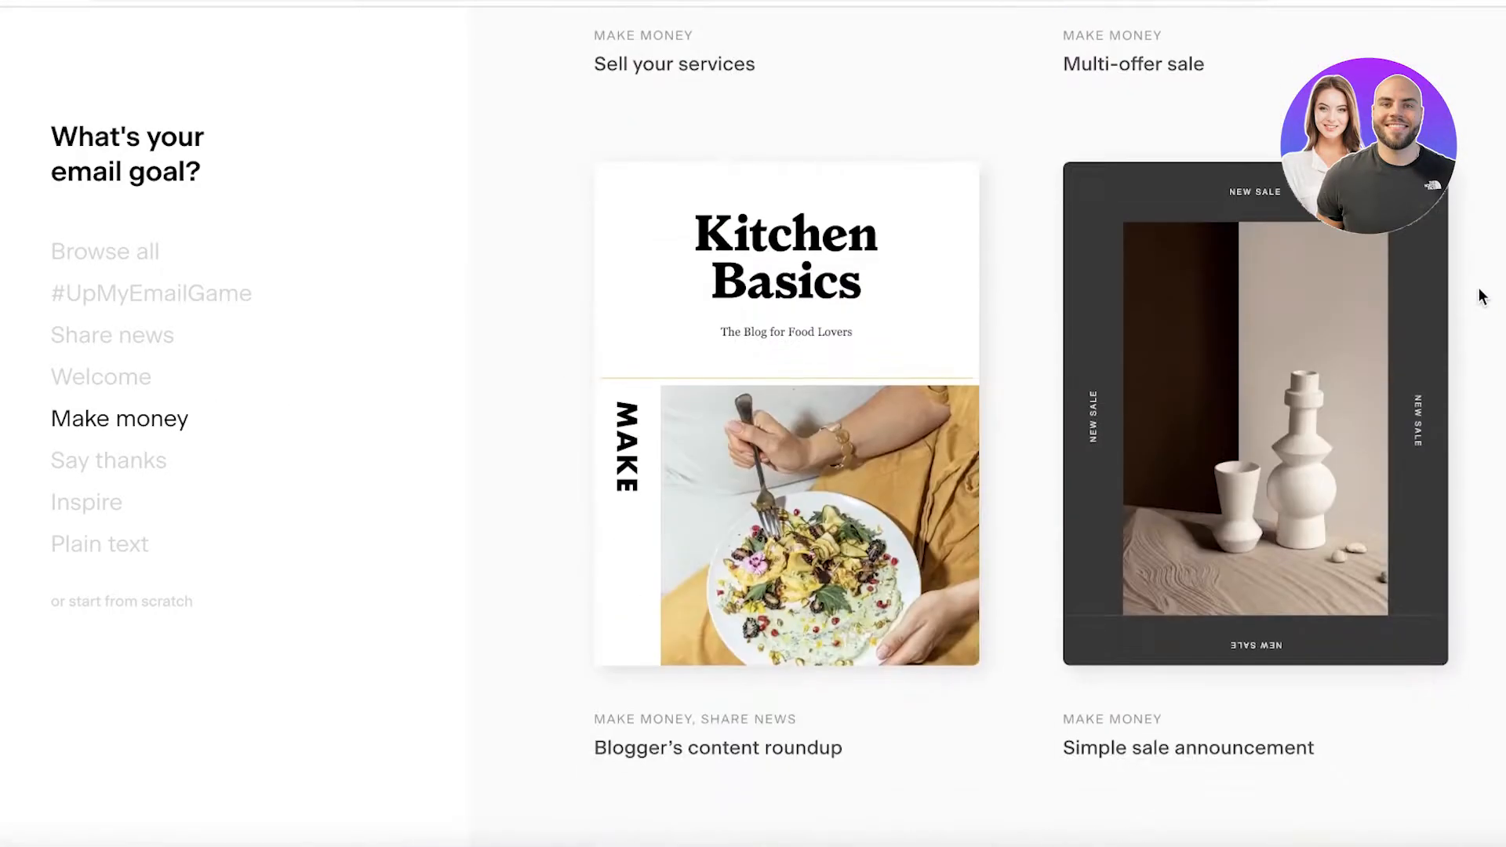
scroll(down, 3)
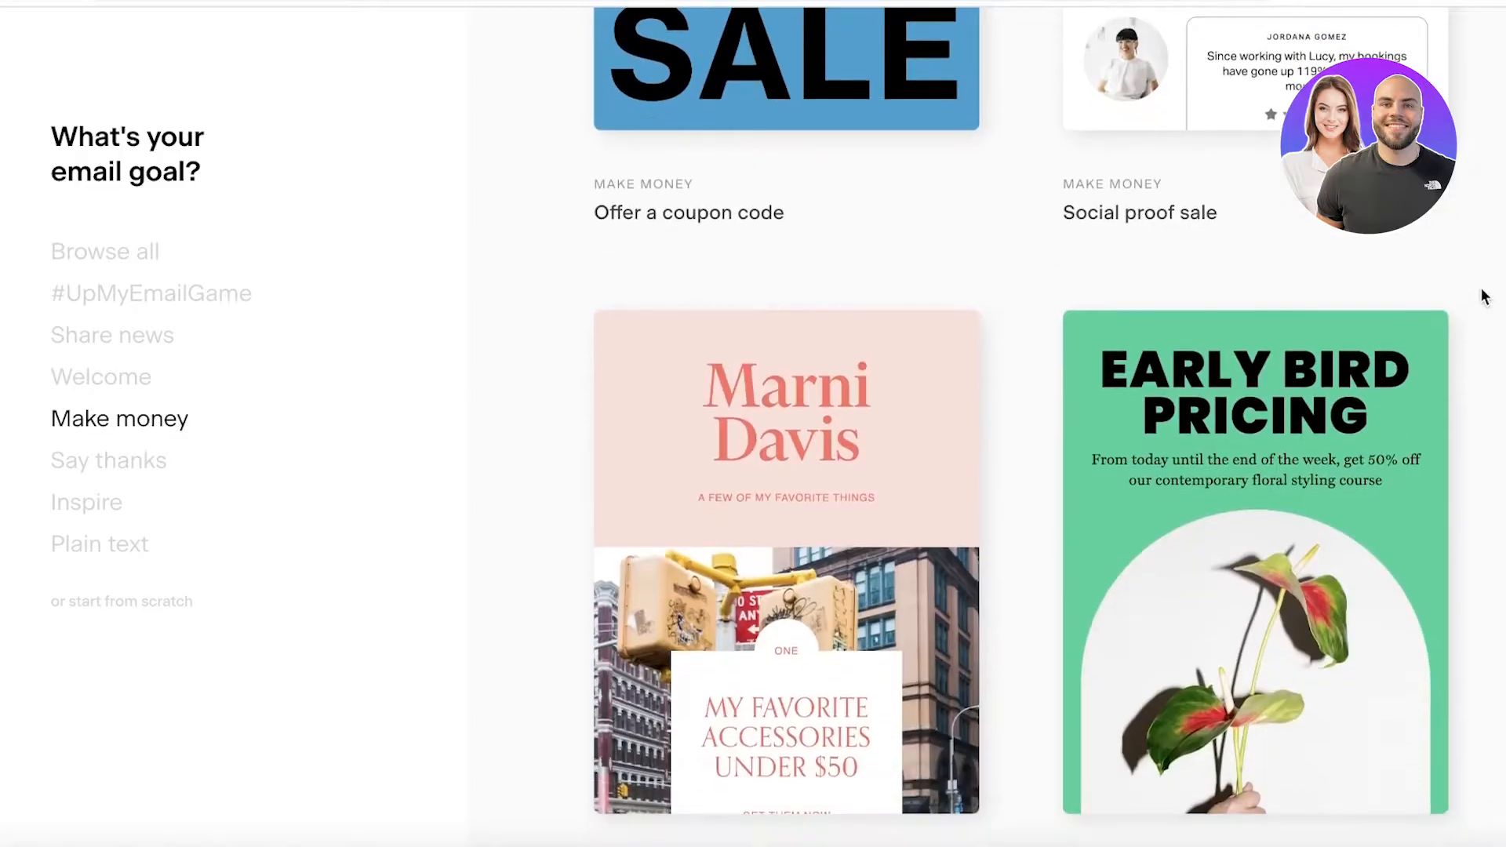
scroll(down, 3)
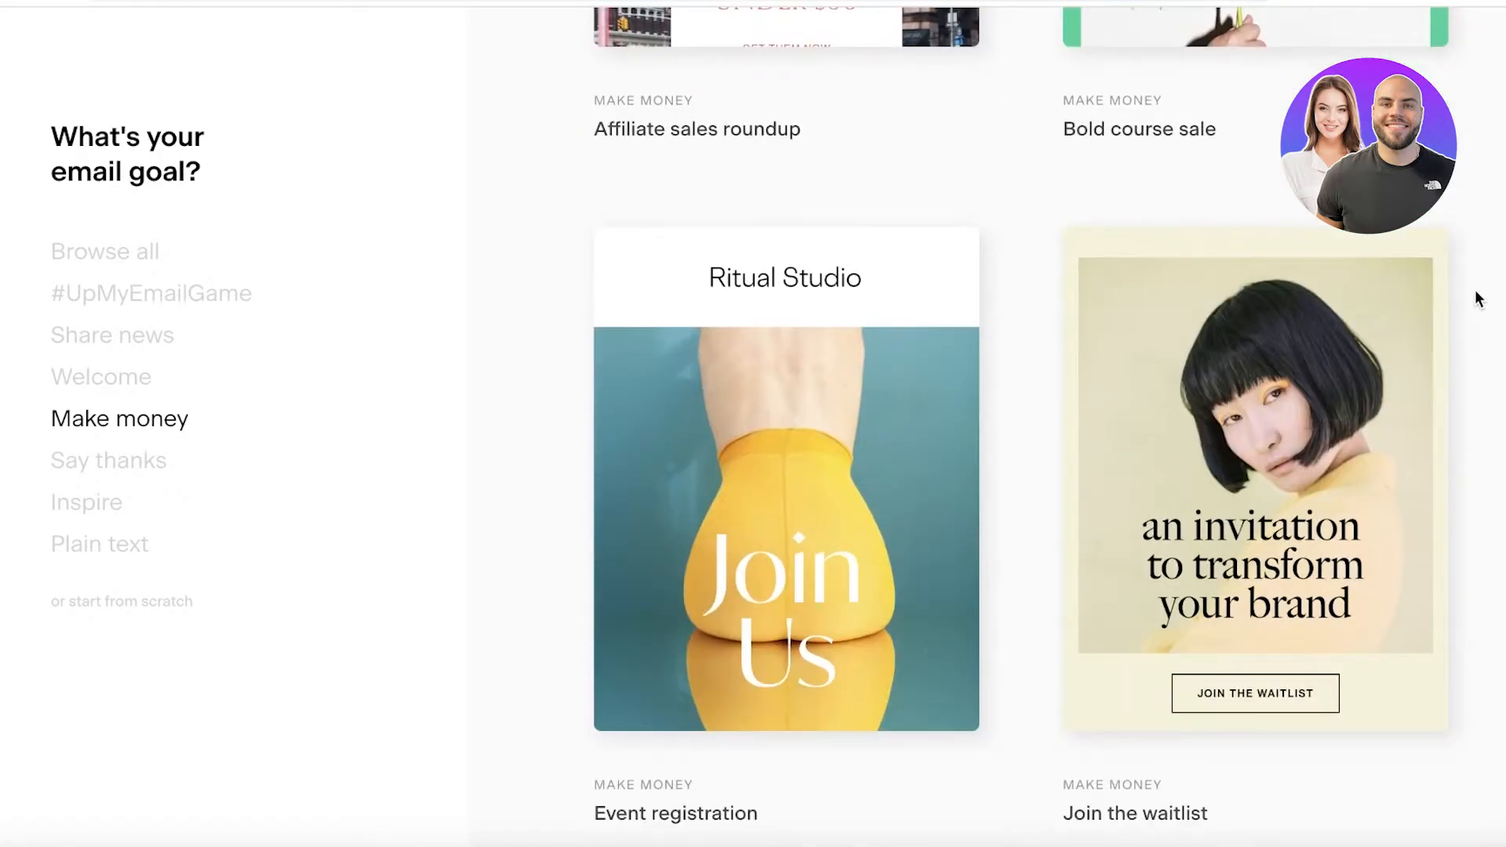
scroll(down, 3)
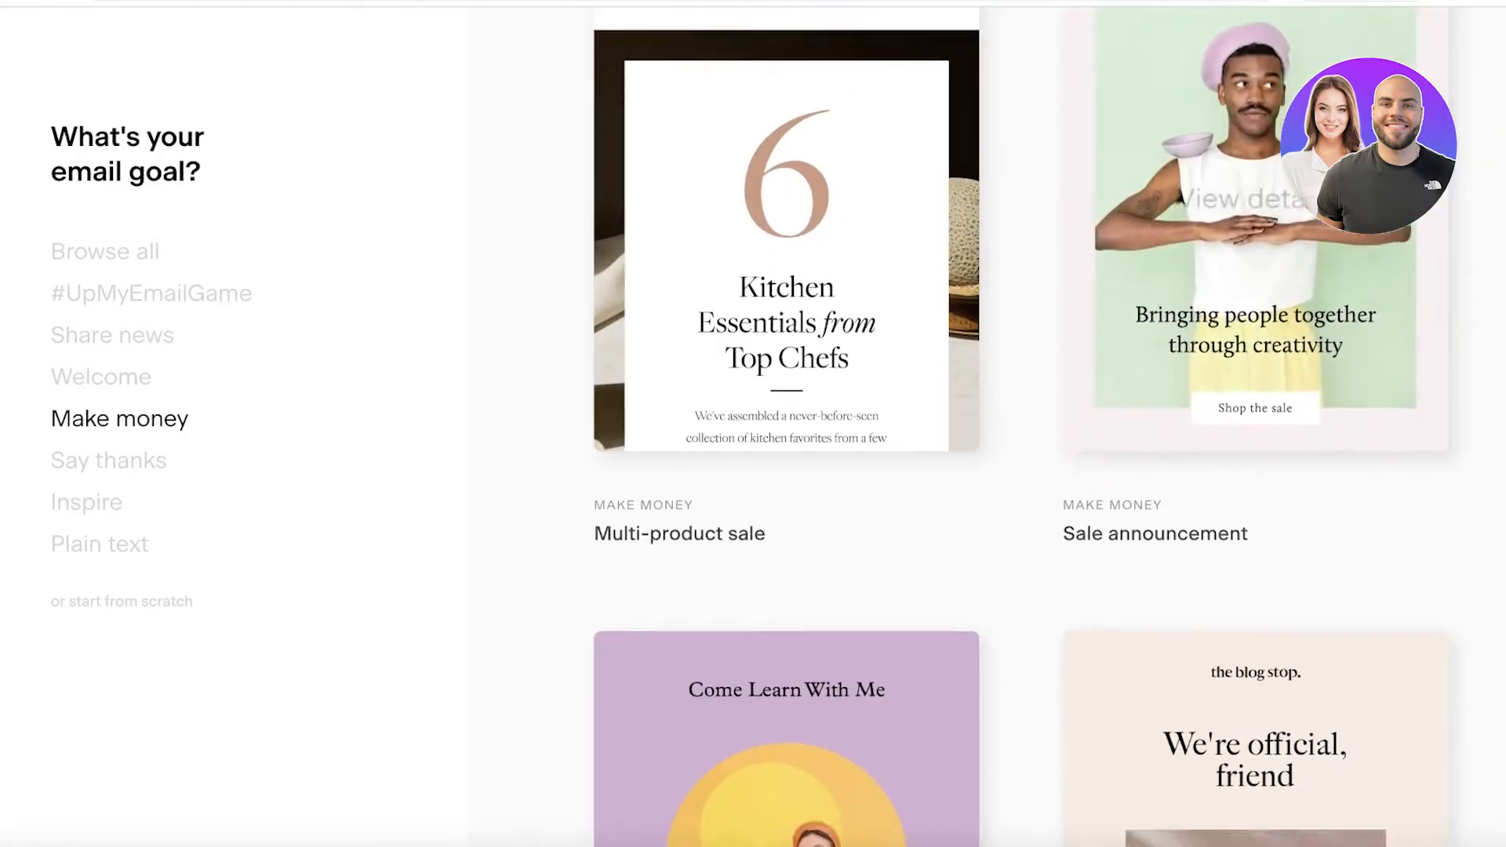
scroll(down, 3)
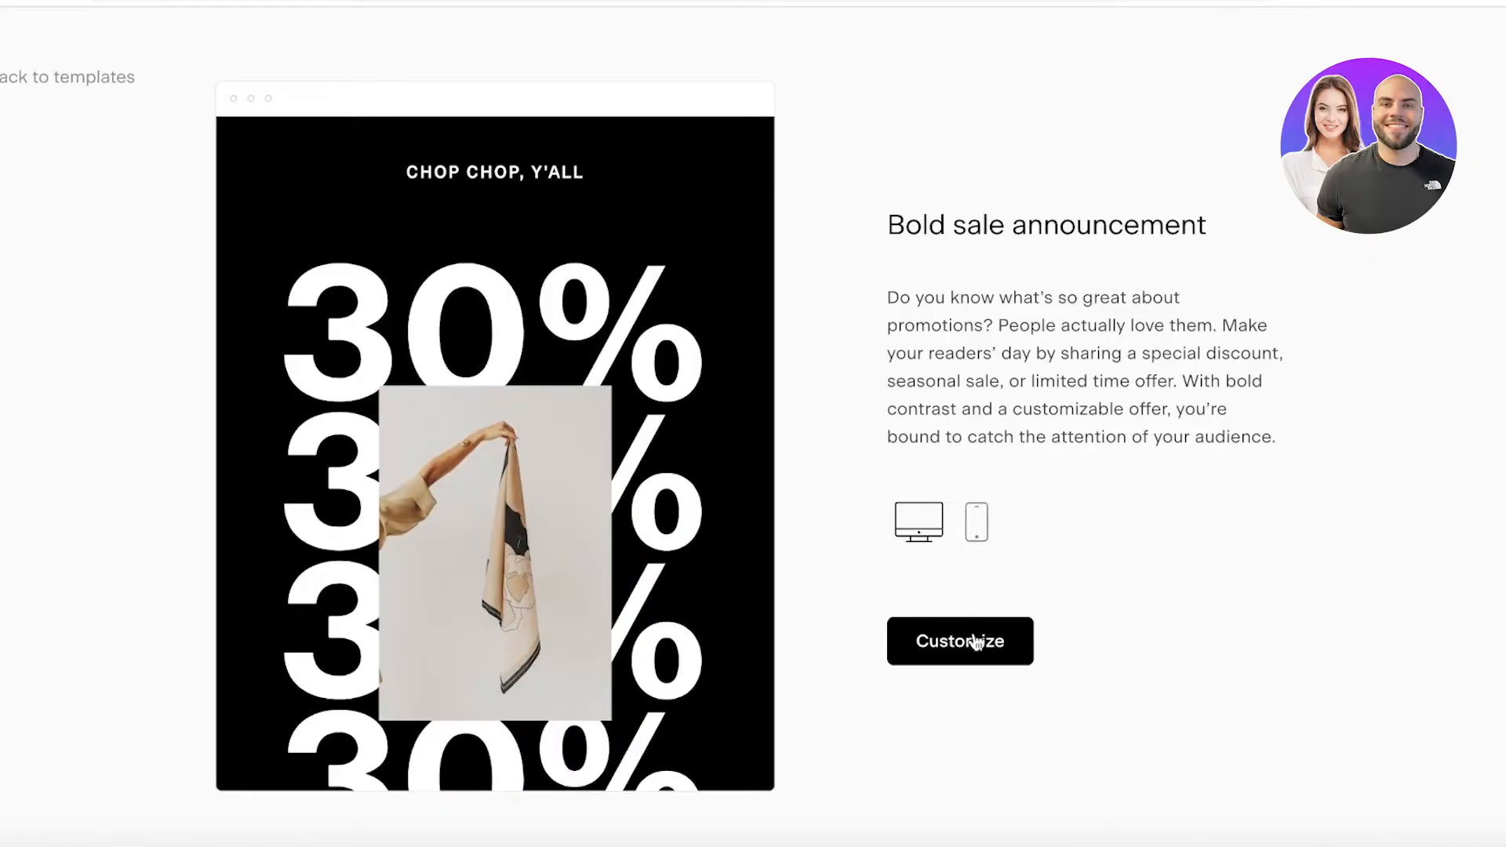
- Customize the Bold sale announcement template in the email builder
click(960, 640)
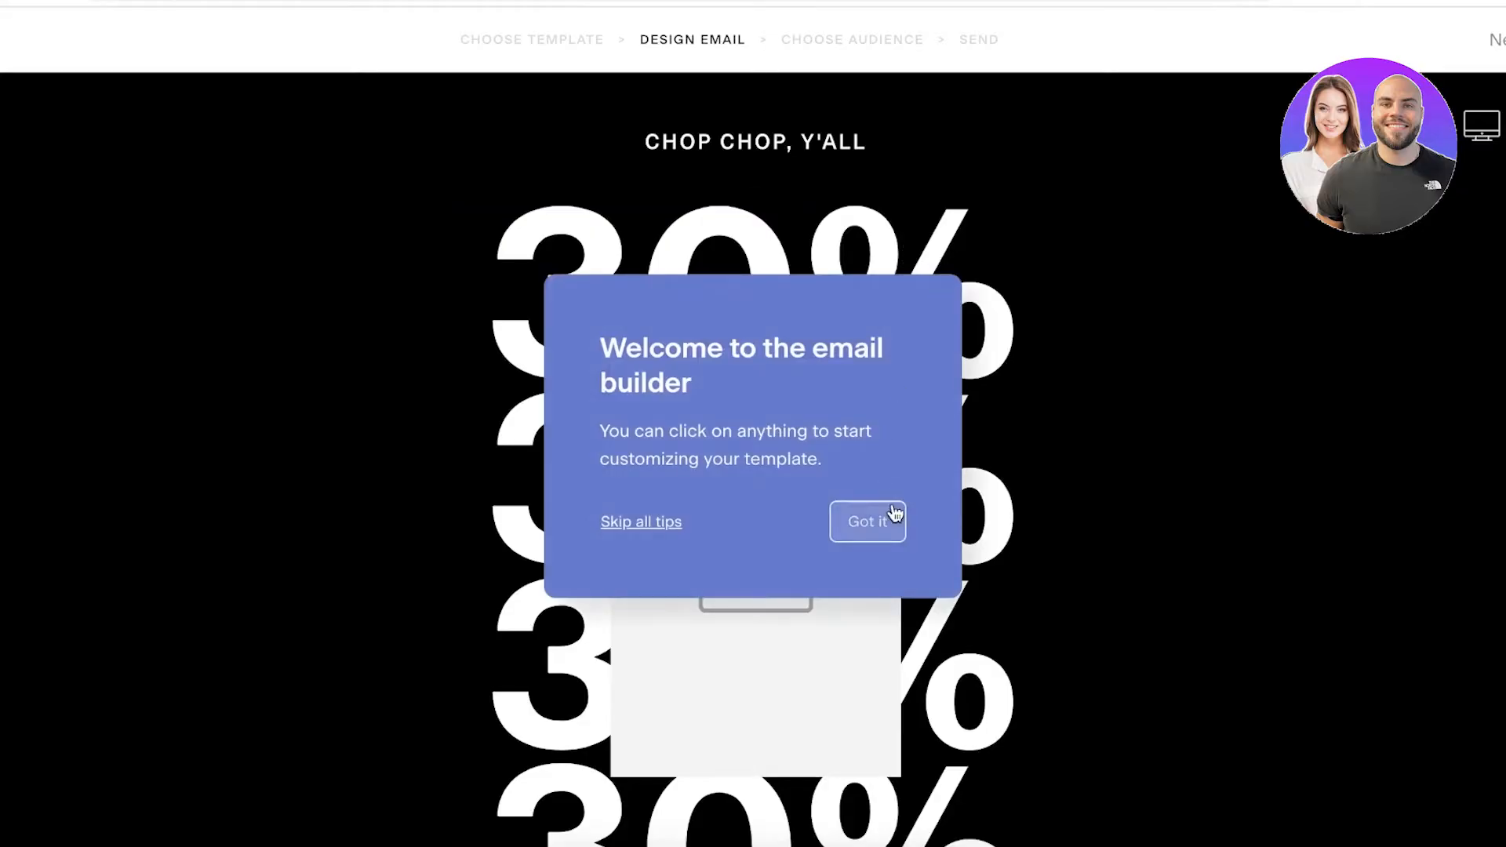
- Dismiss the builder tip and set the CHOP CHOP, Y'ALL heading's font size to 26
click(866, 521)
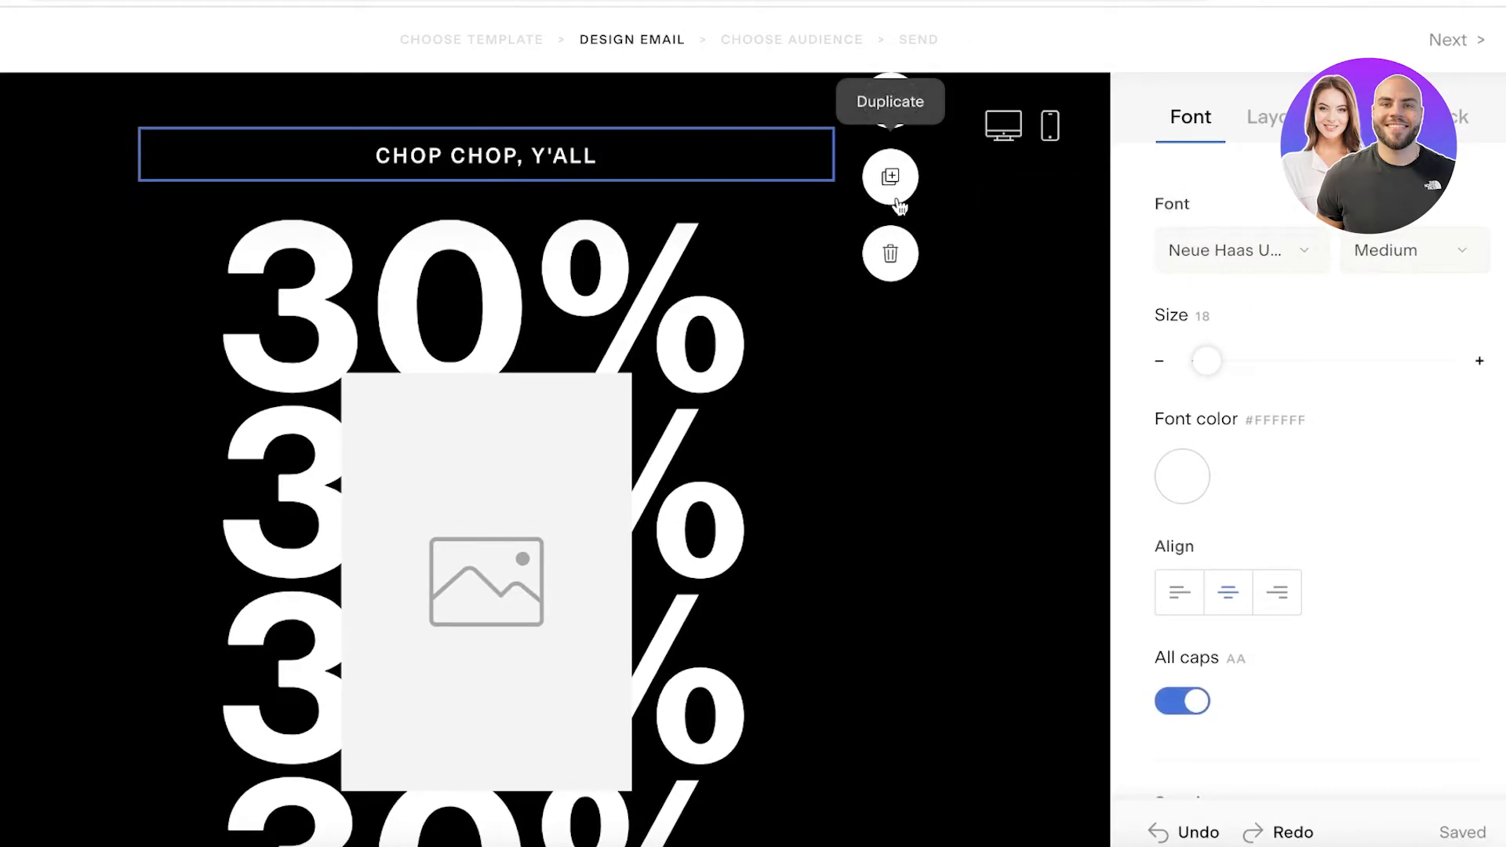
click(889, 101)
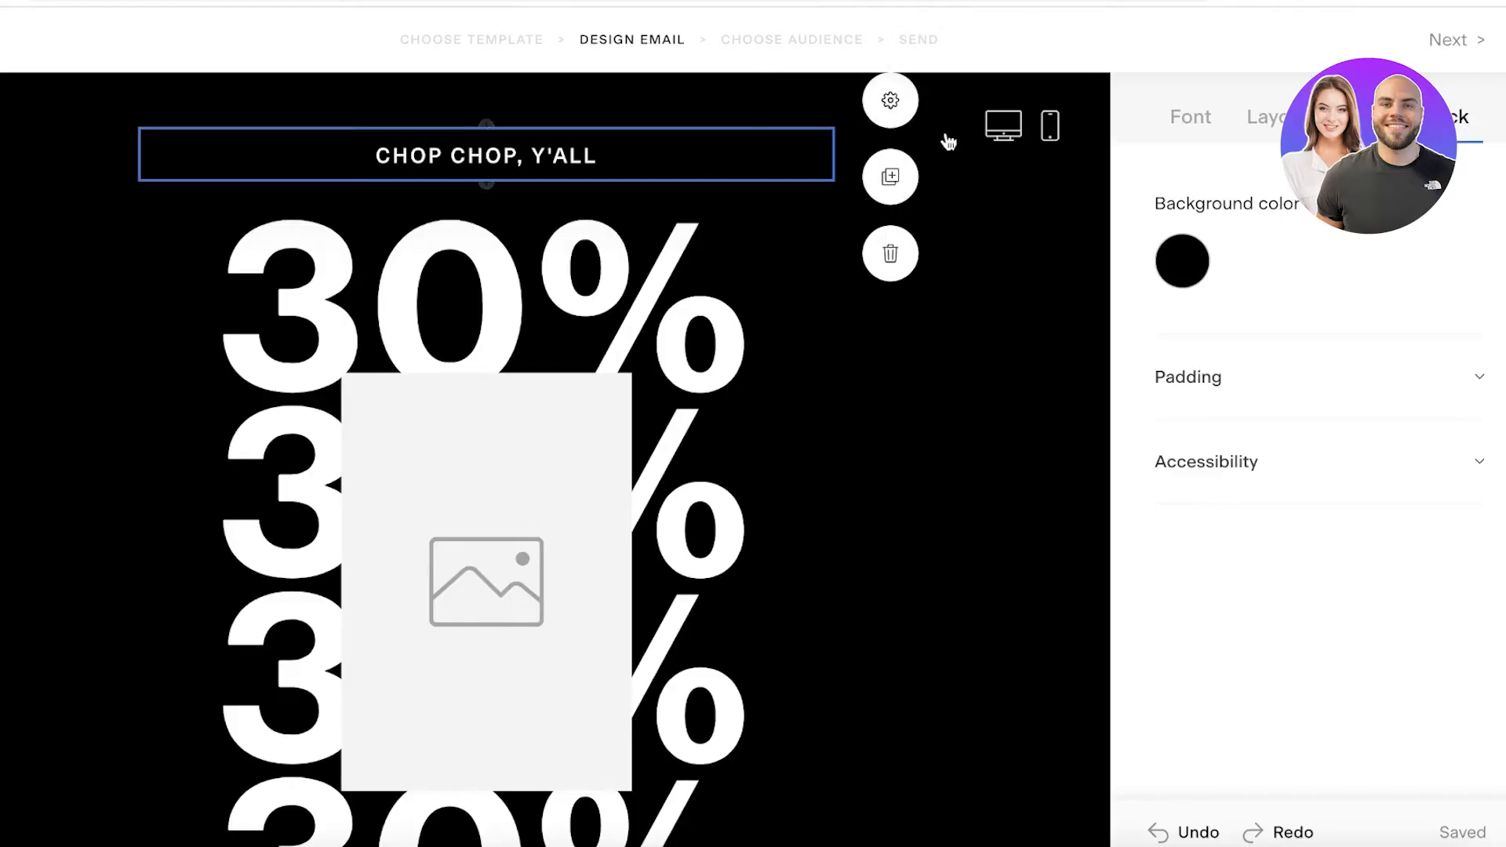
click(1190, 116)
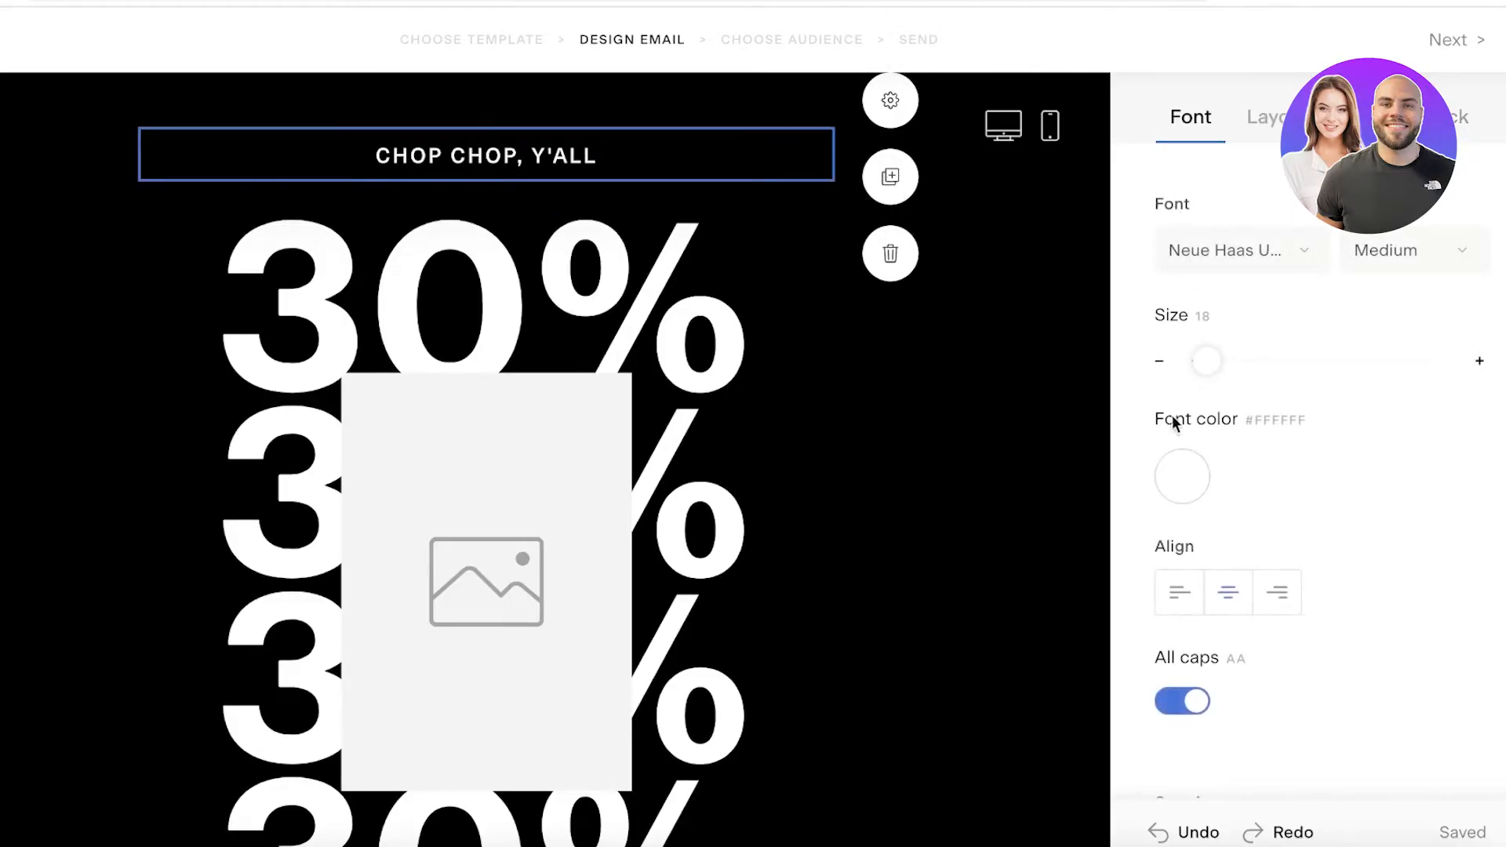
drag(1207, 361, 1229, 360)
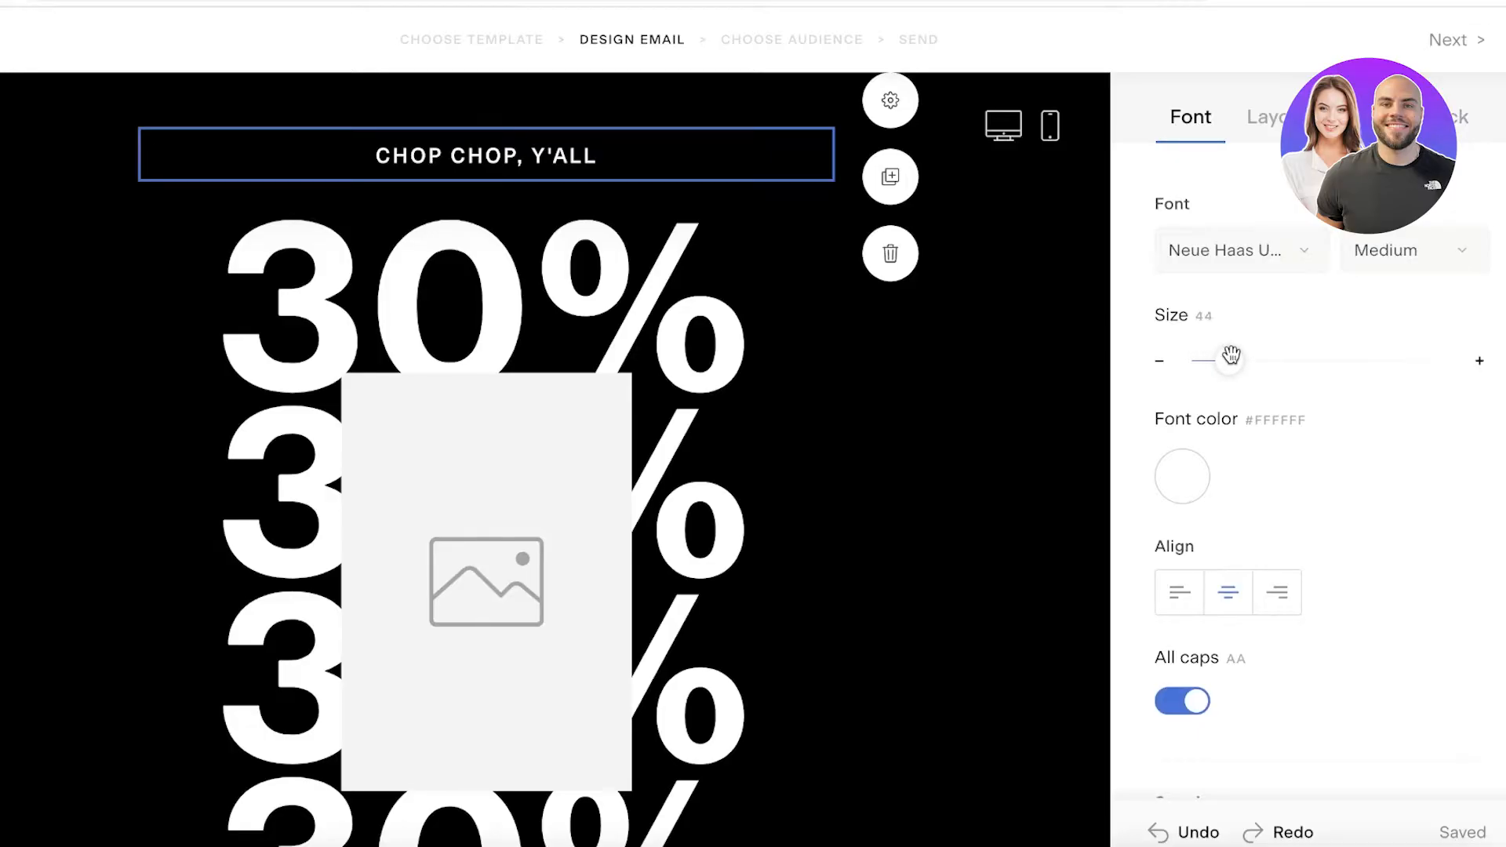
drag(1212, 361, 1239, 360)
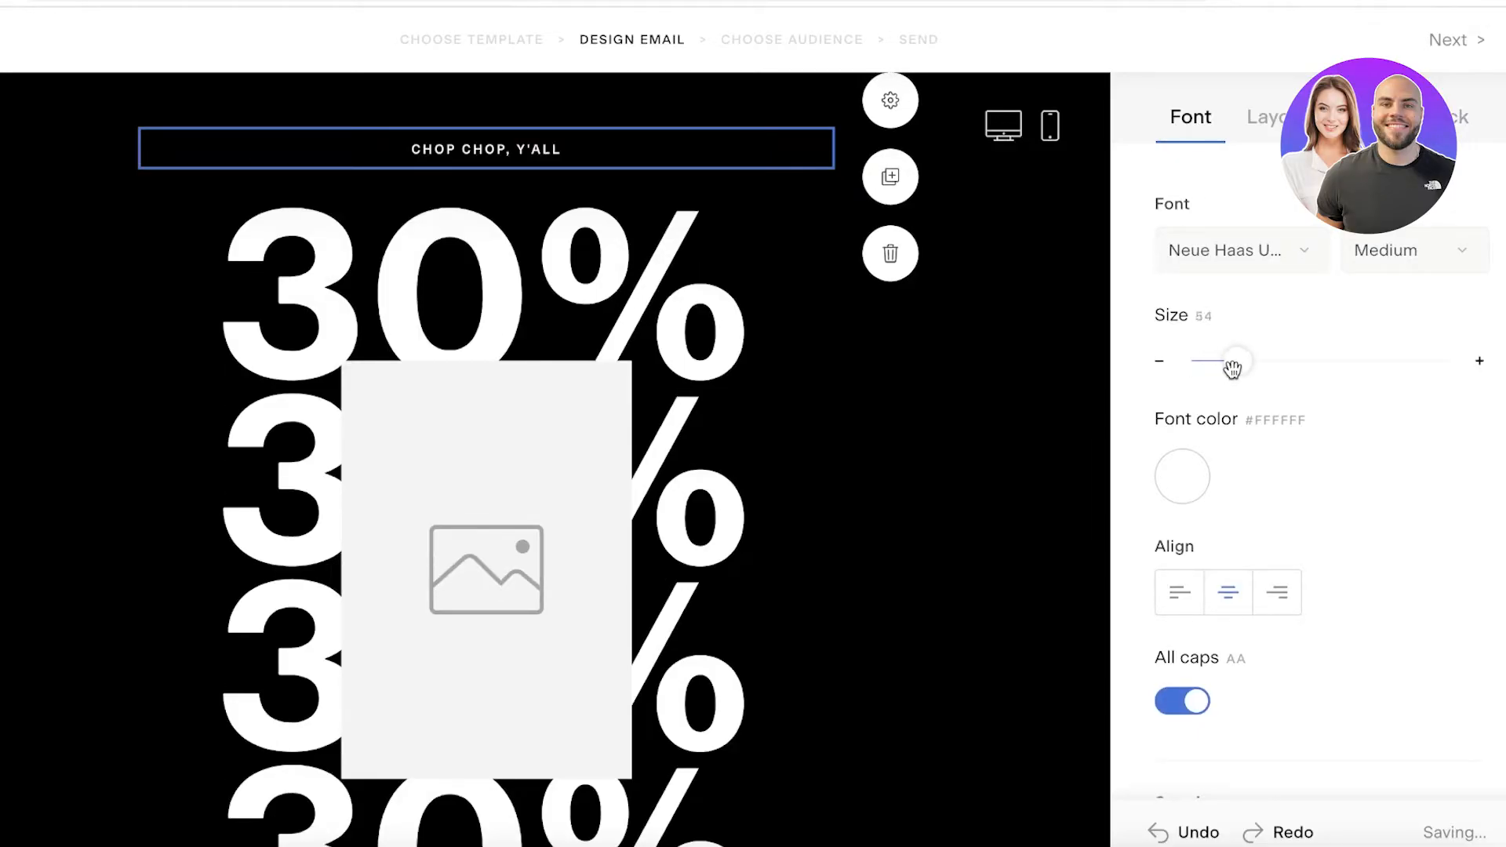
drag(1237, 364, 1208, 363)
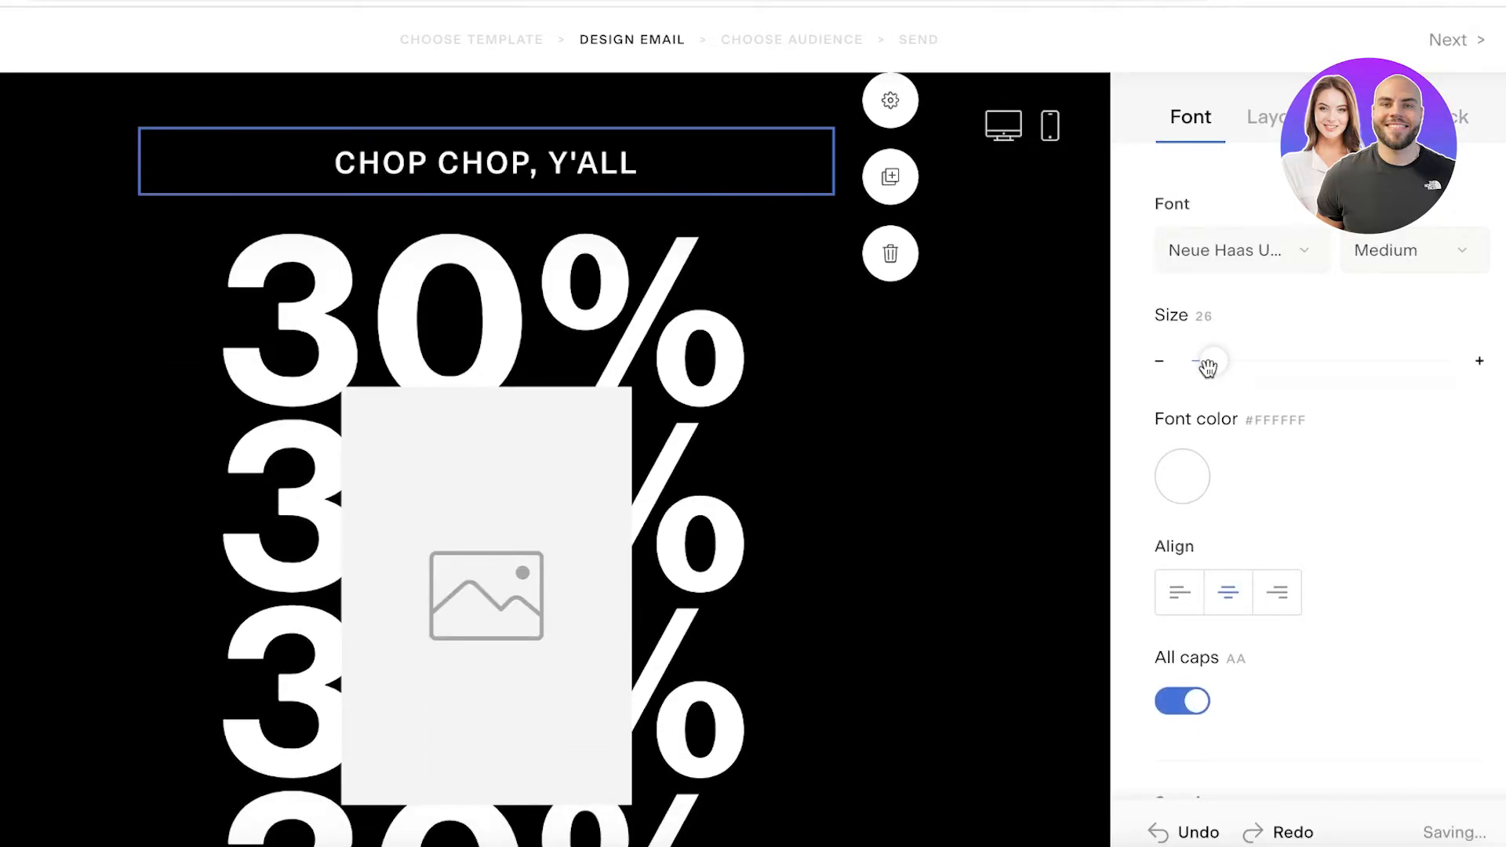
scroll(down, 3)
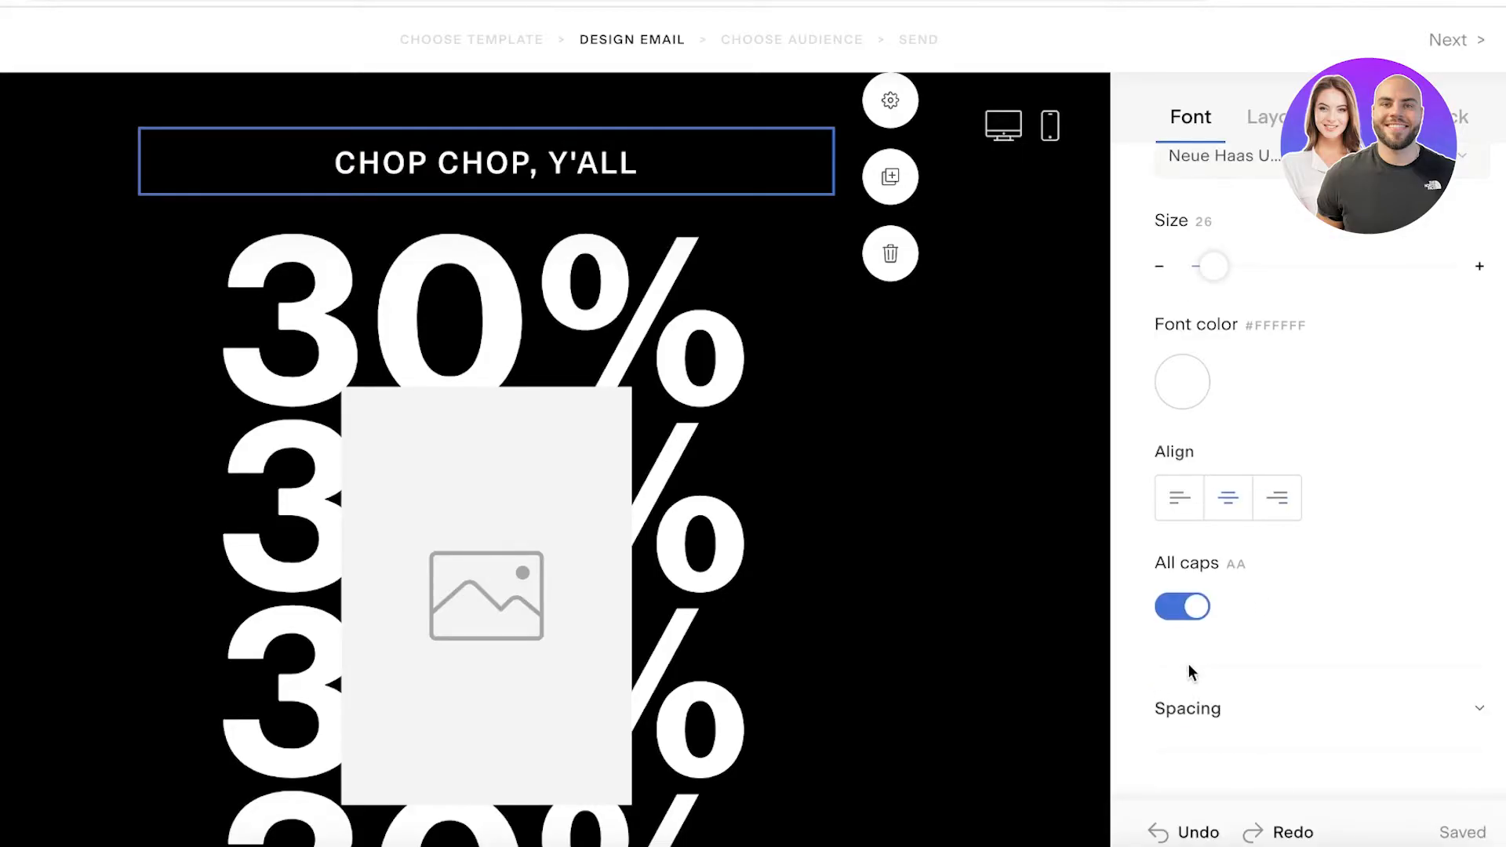
click(1268, 116)
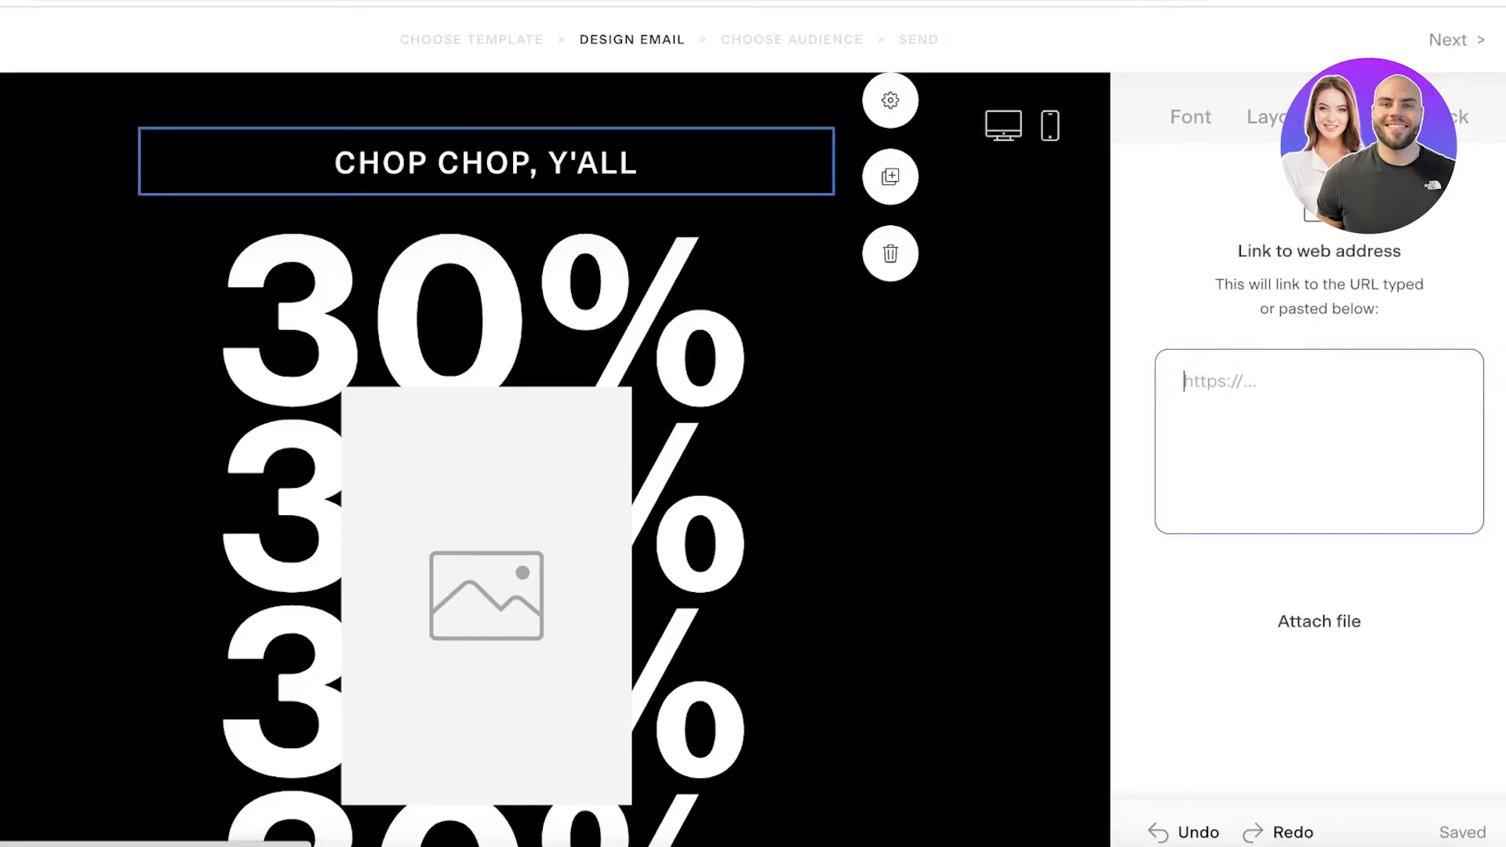
- Set the backdrop behind the 50% headline and tagline to black via the font settings
click(1190, 117)
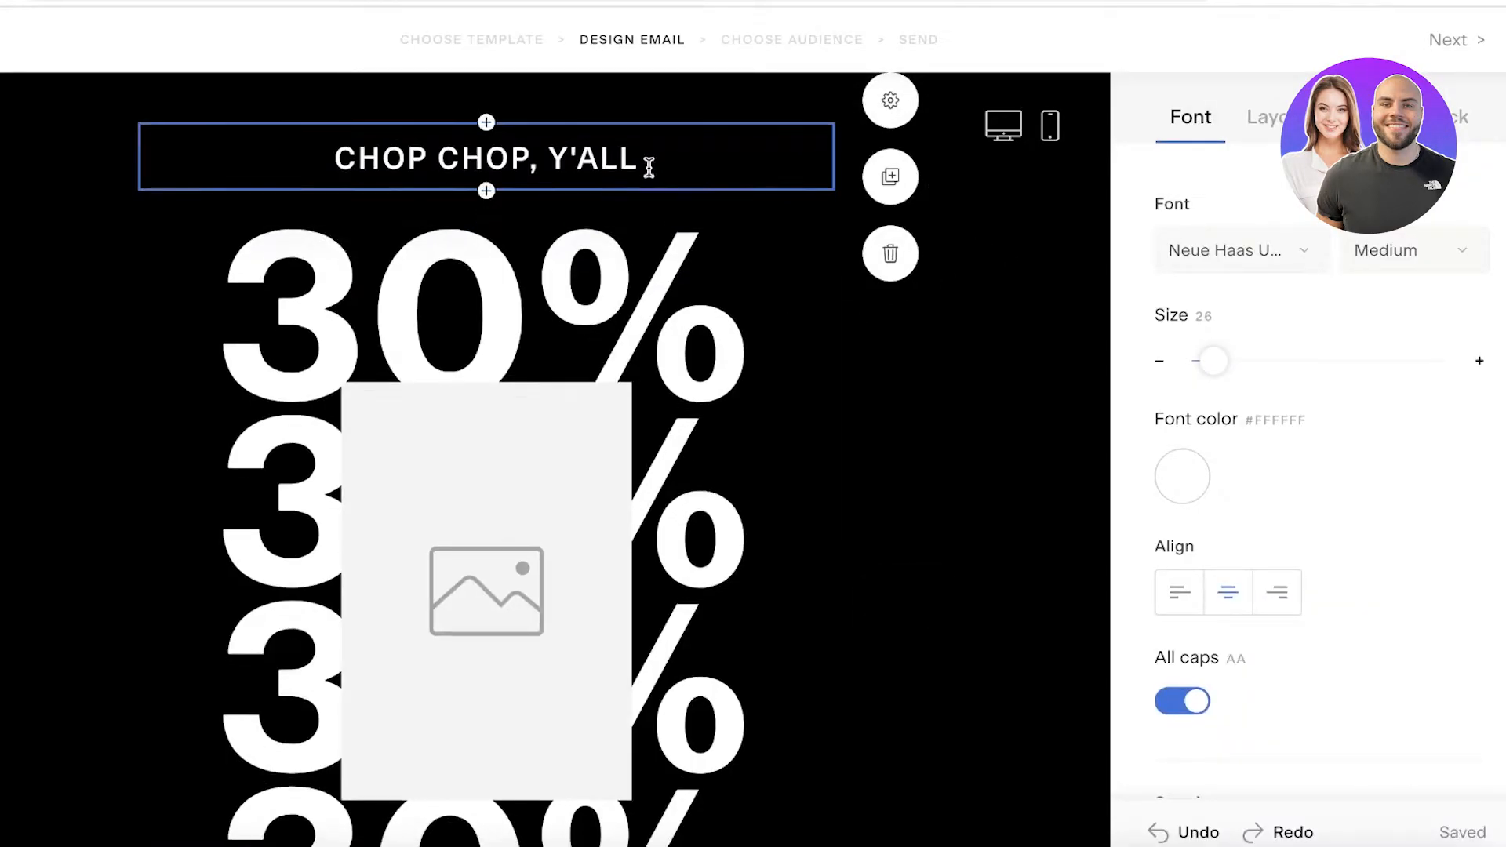
click(1182, 476)
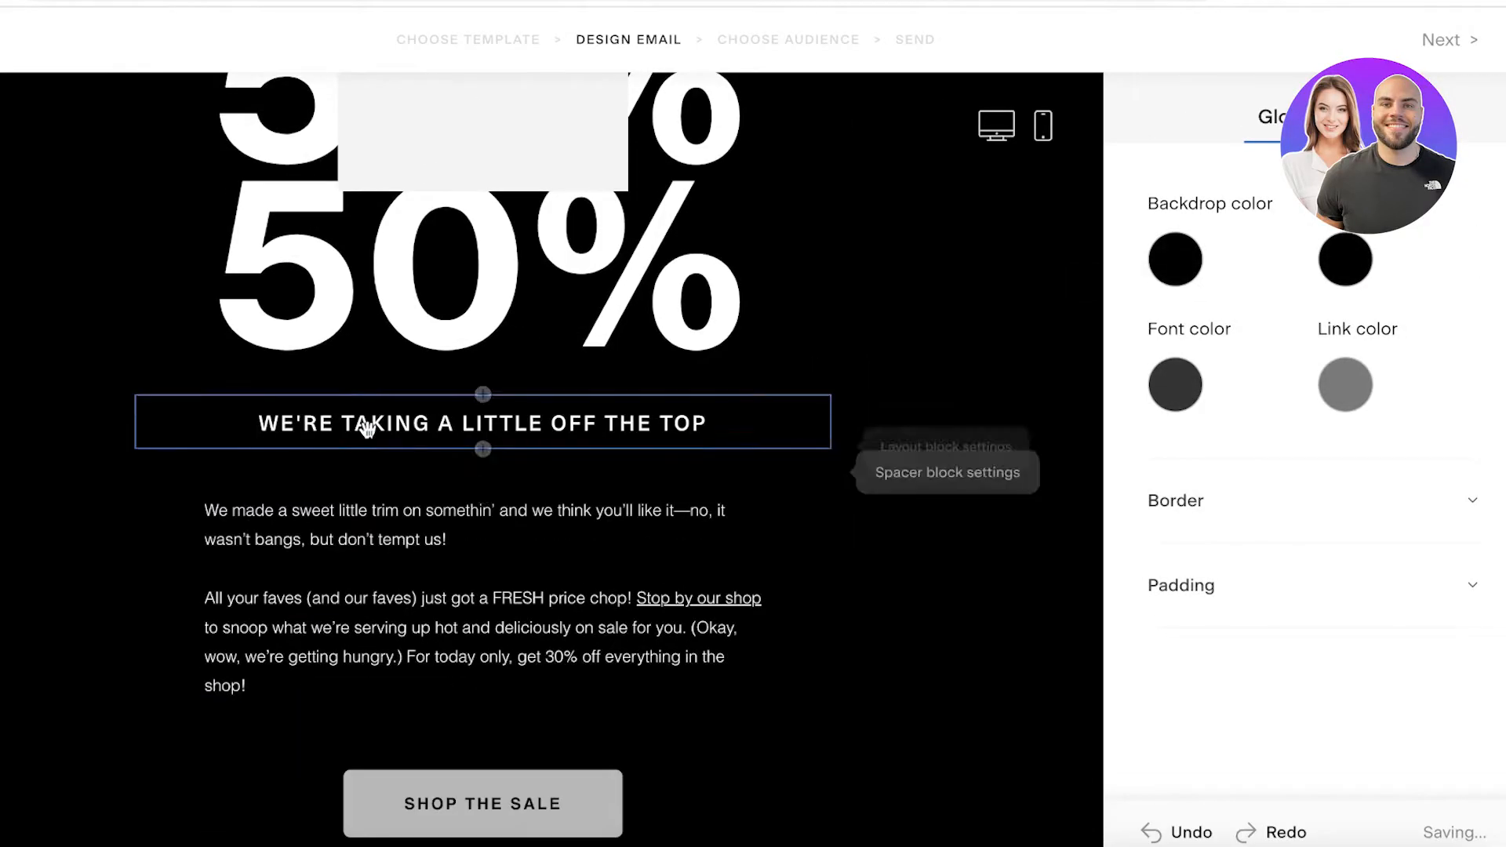
- Change the tagline under the 50% headline to 'FULL PRICE' with strikethrough
click(478, 423)
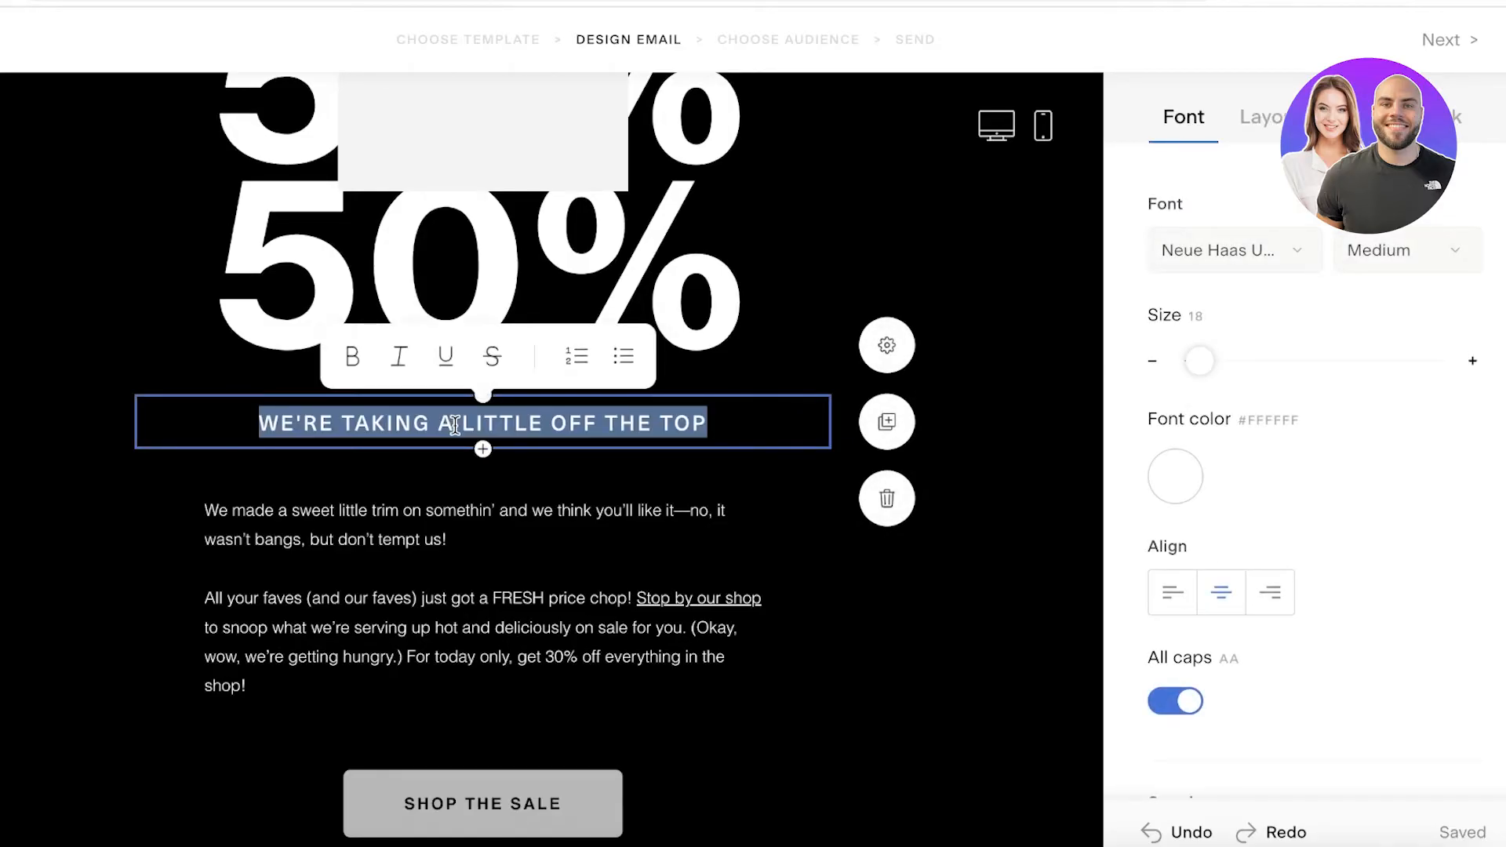
click(492, 357)
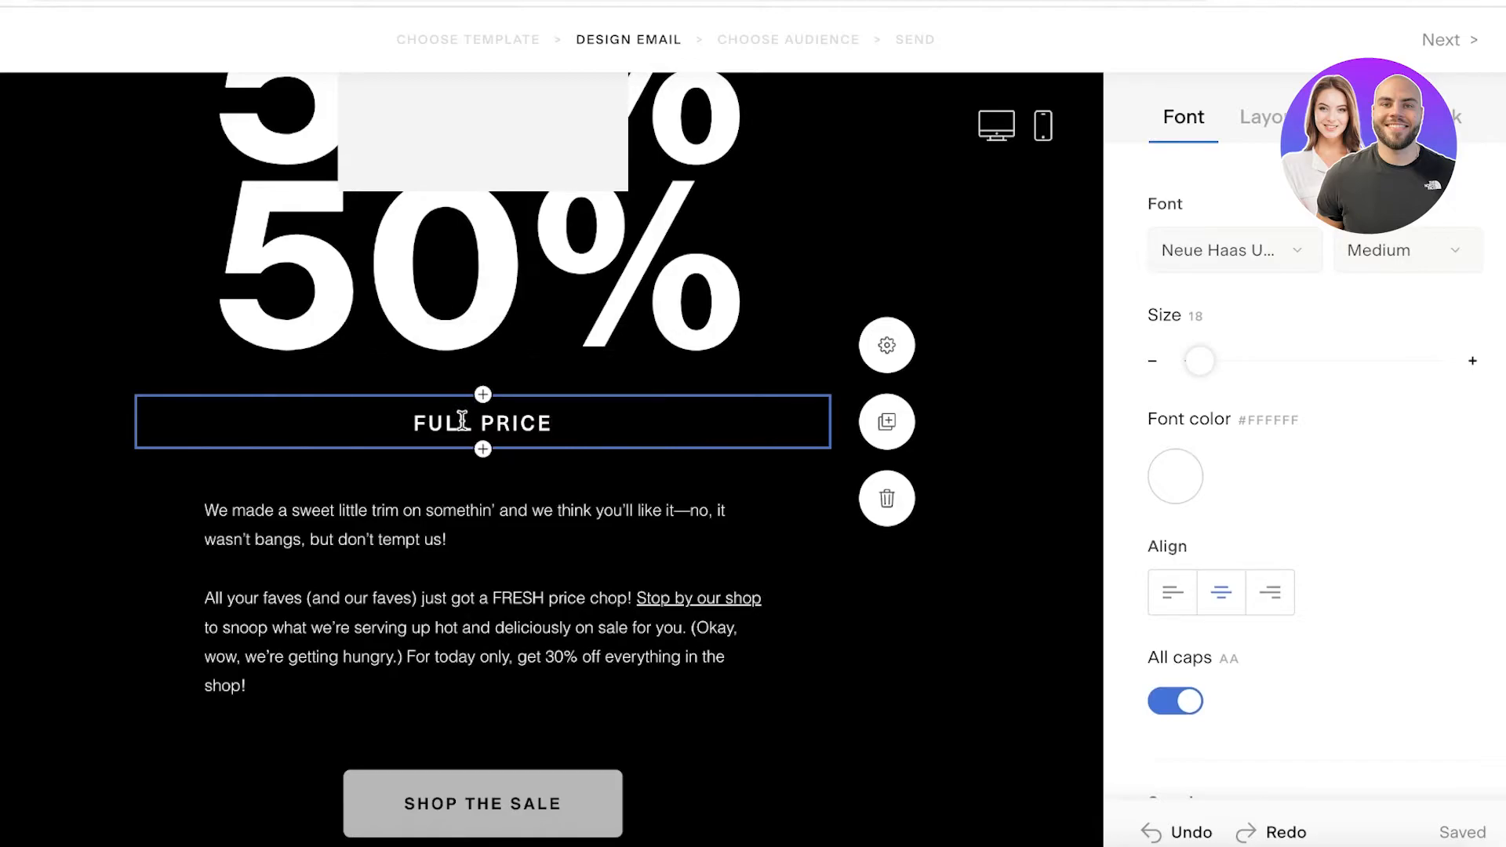
double_click(481, 422)
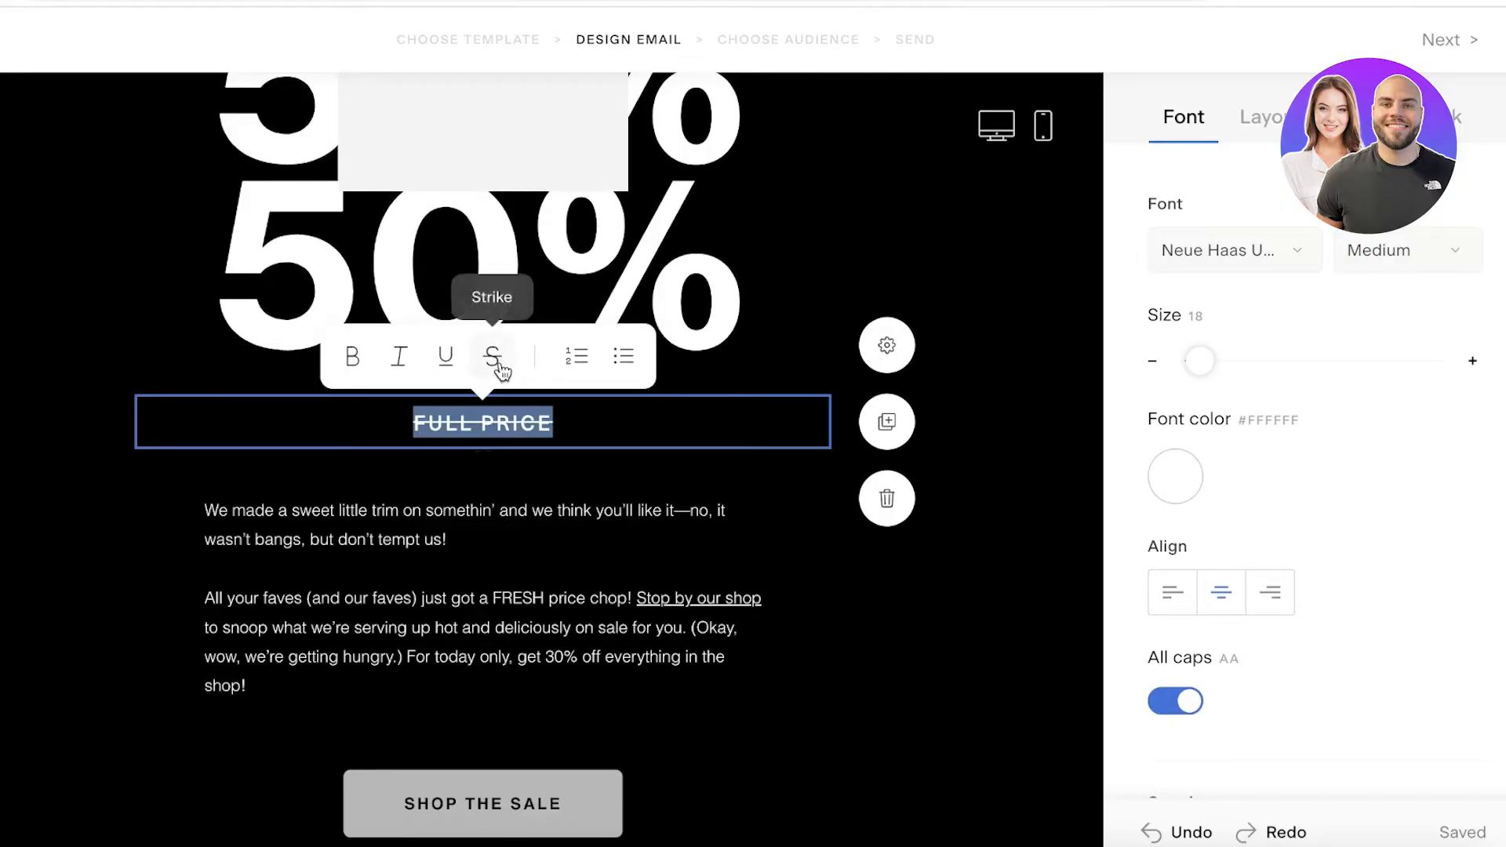
click(497, 356)
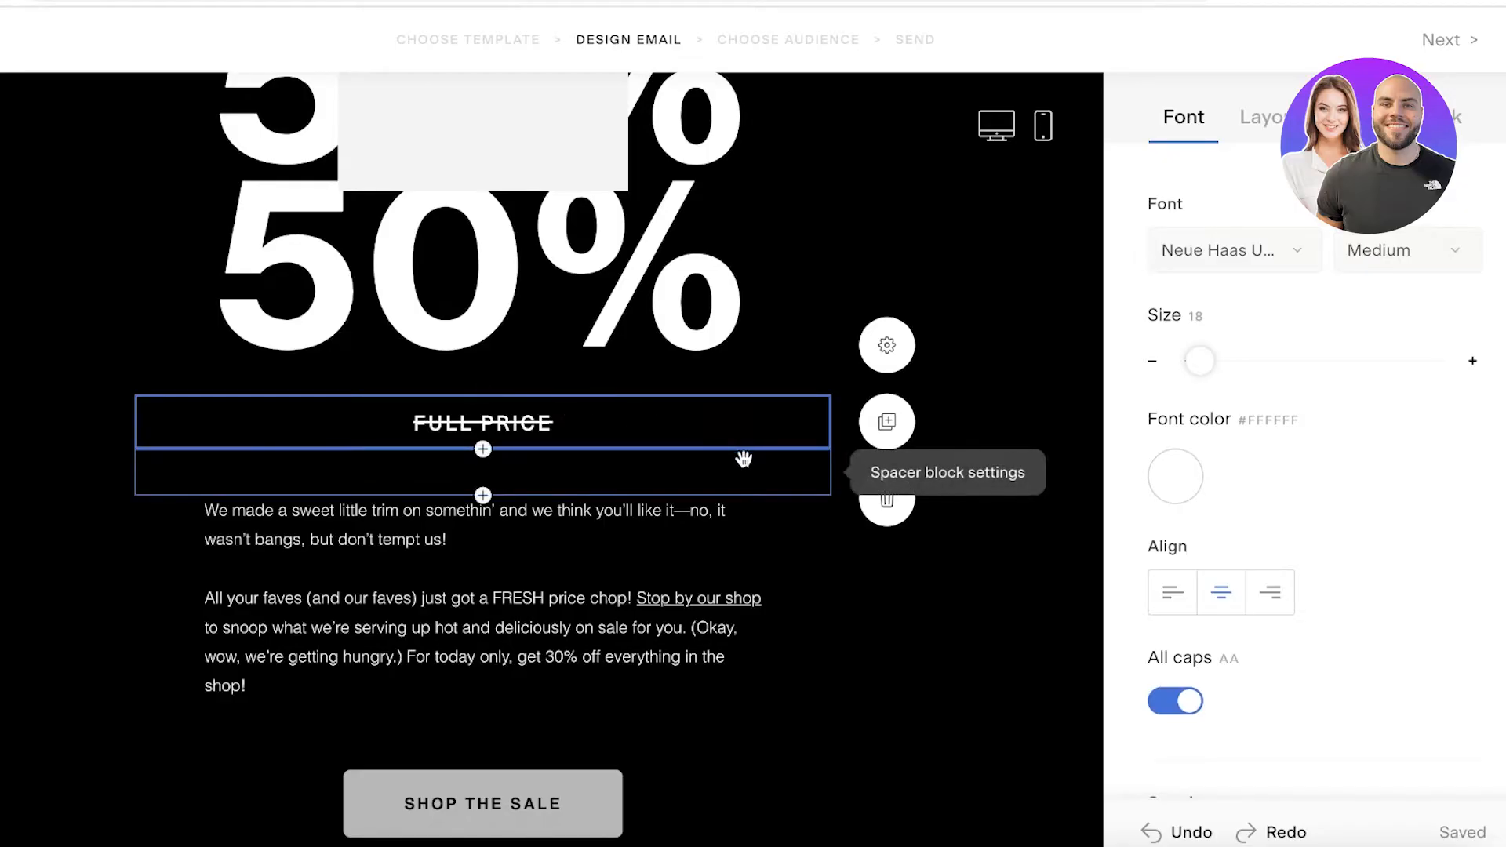
mouse_move(494, 456)
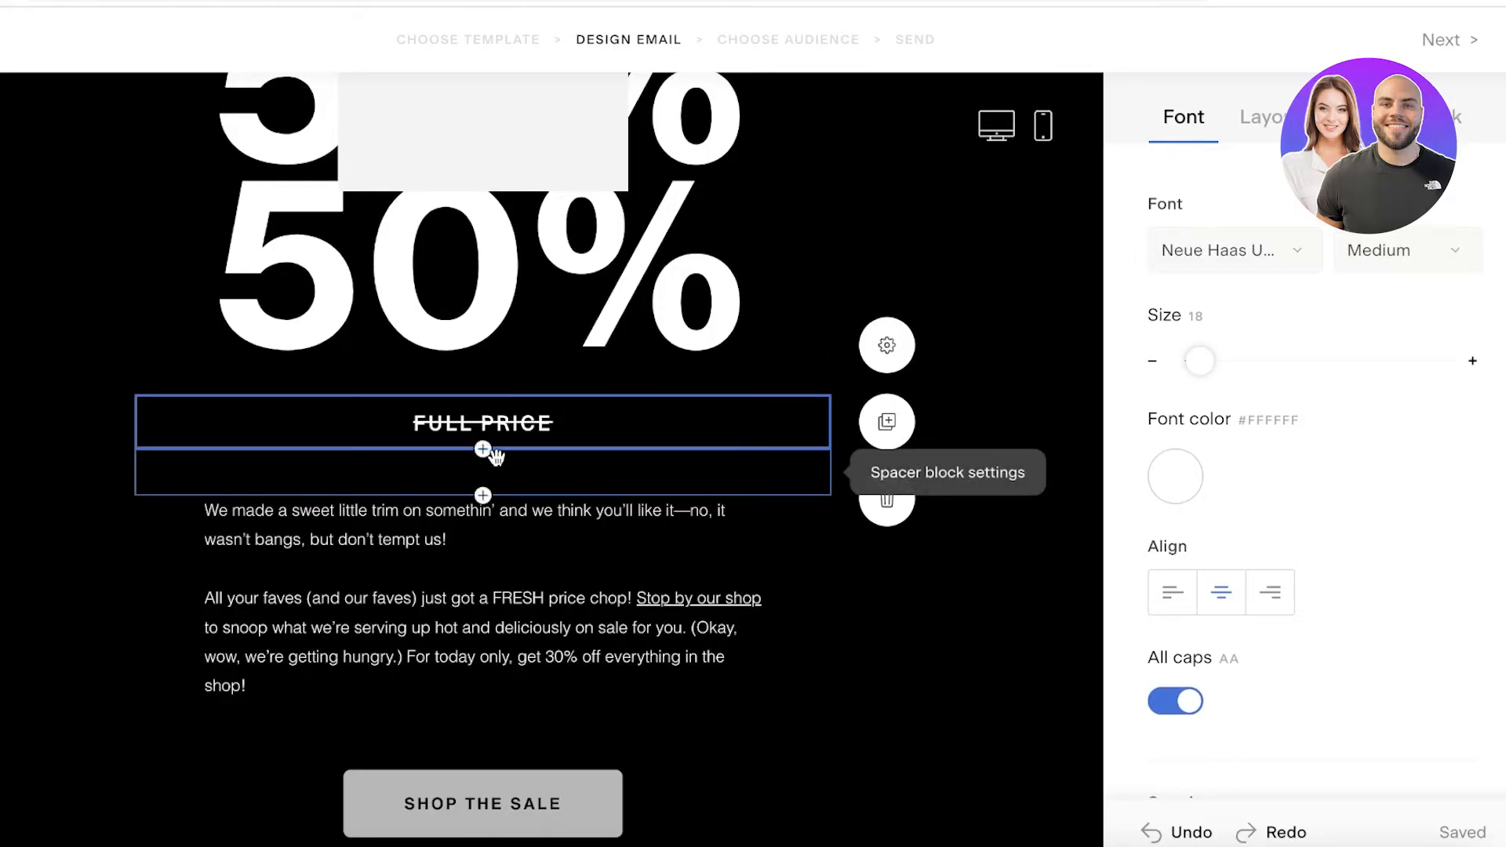
- Delete the spacer under FULL PRICE and duplicate the FULL PRICE text block
click(482, 473)
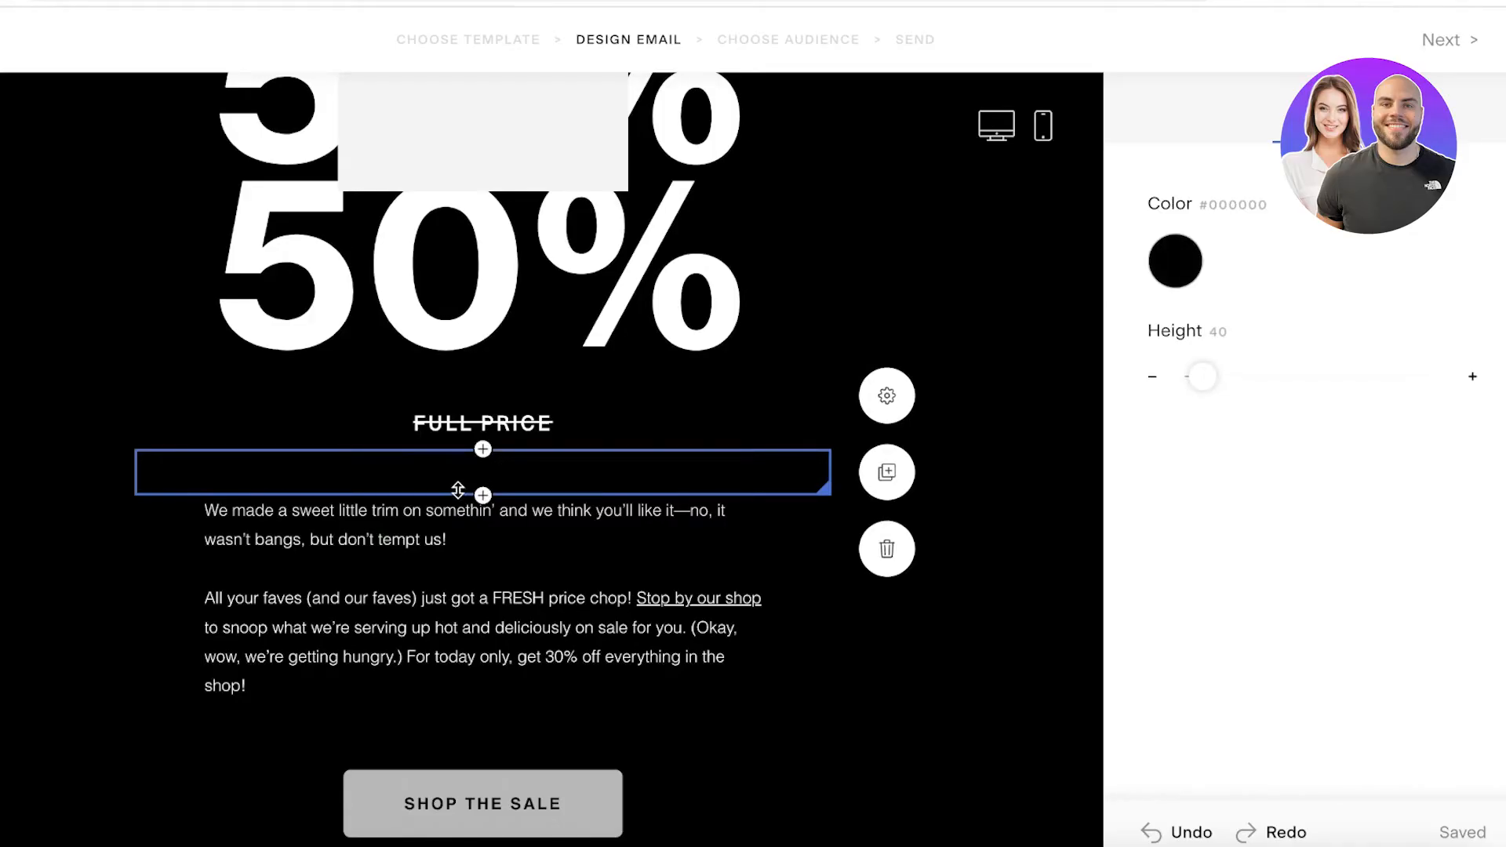
click(482, 448)
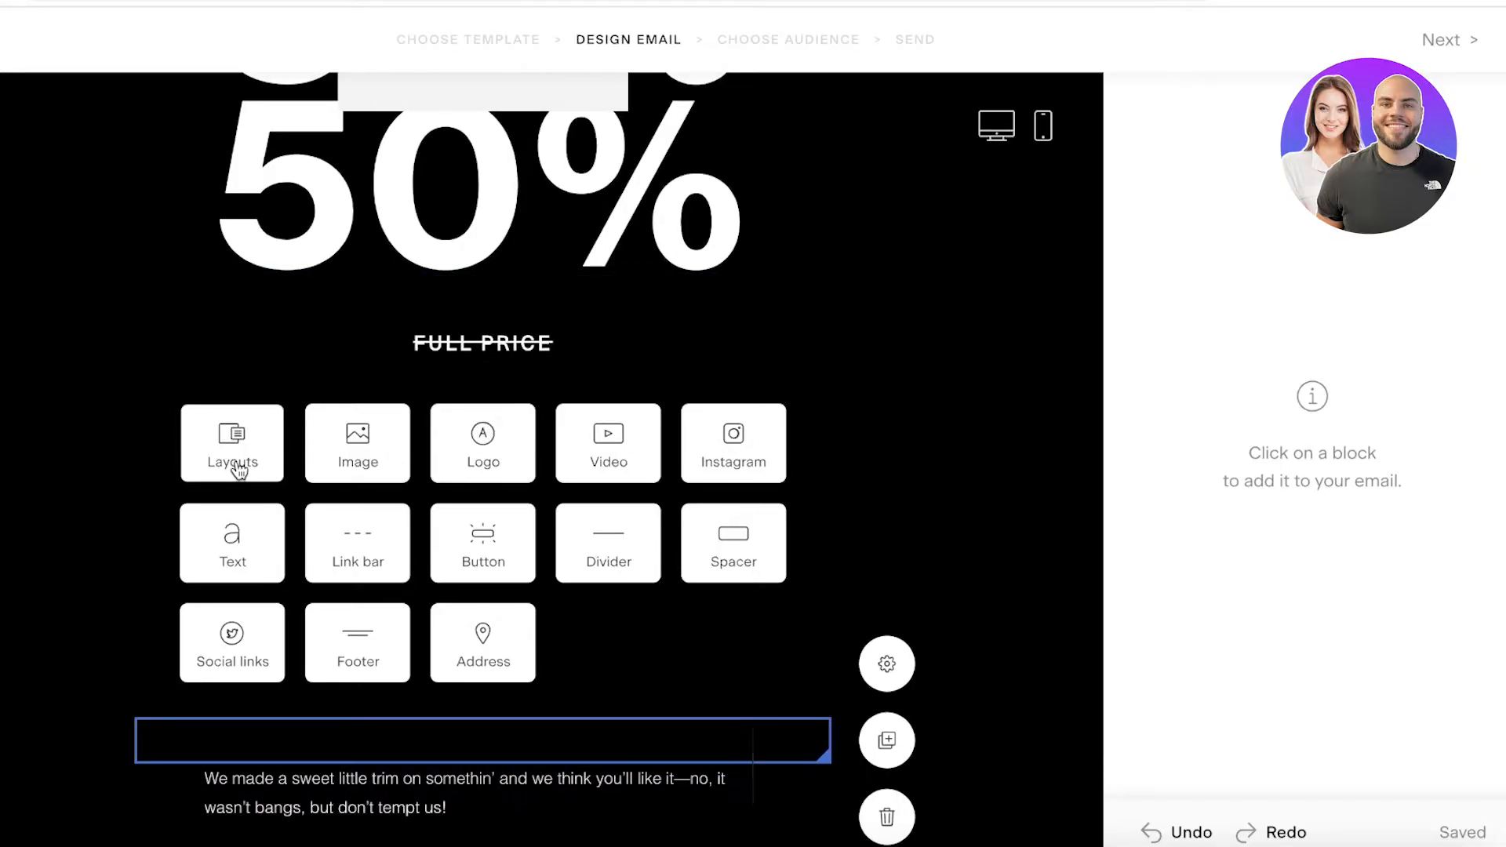
mouse_move(426, 460)
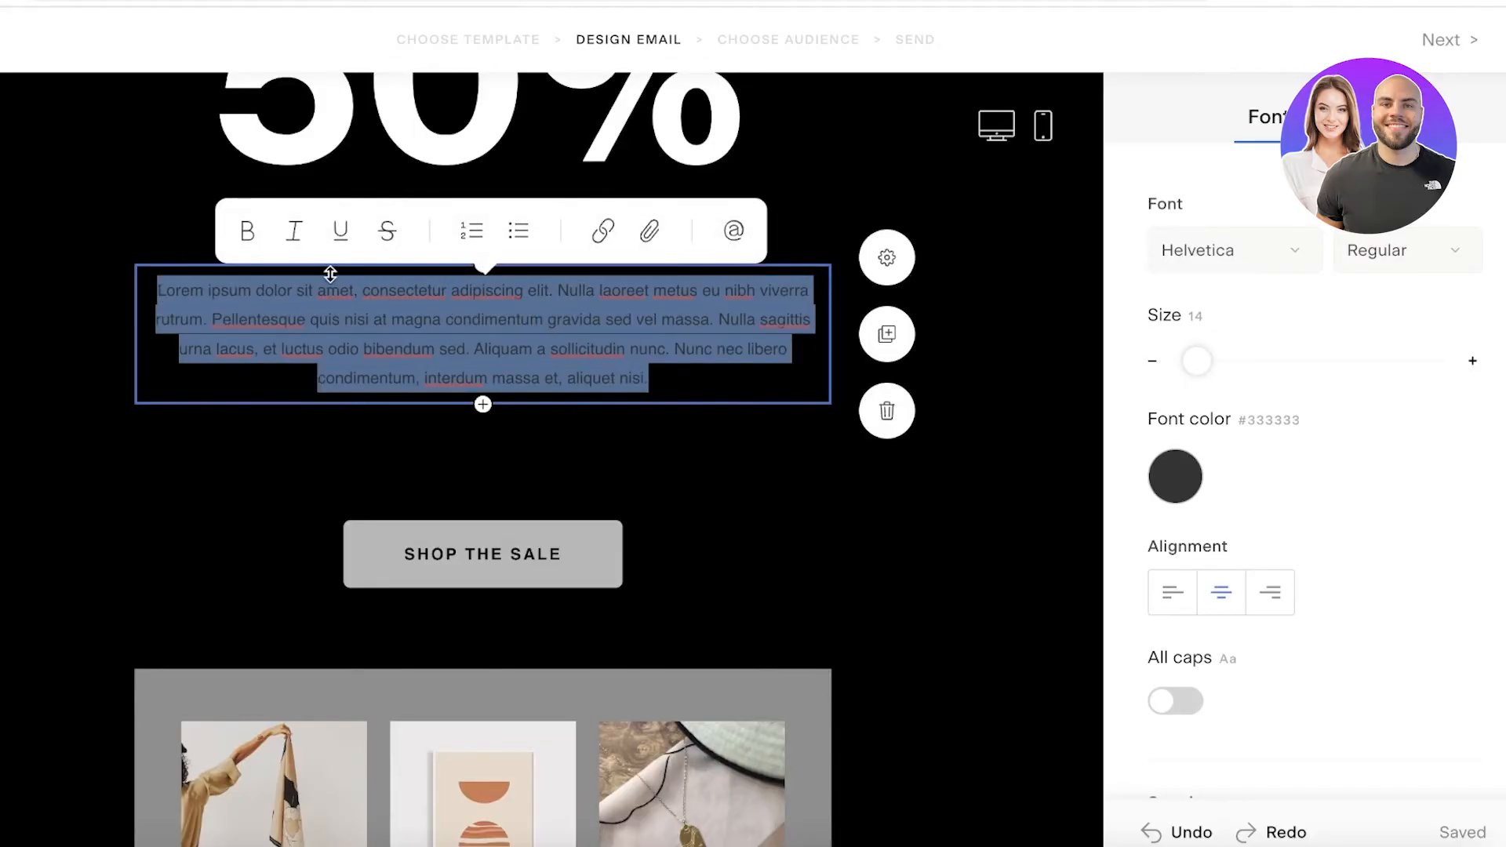
mouse_move(1057, 418)
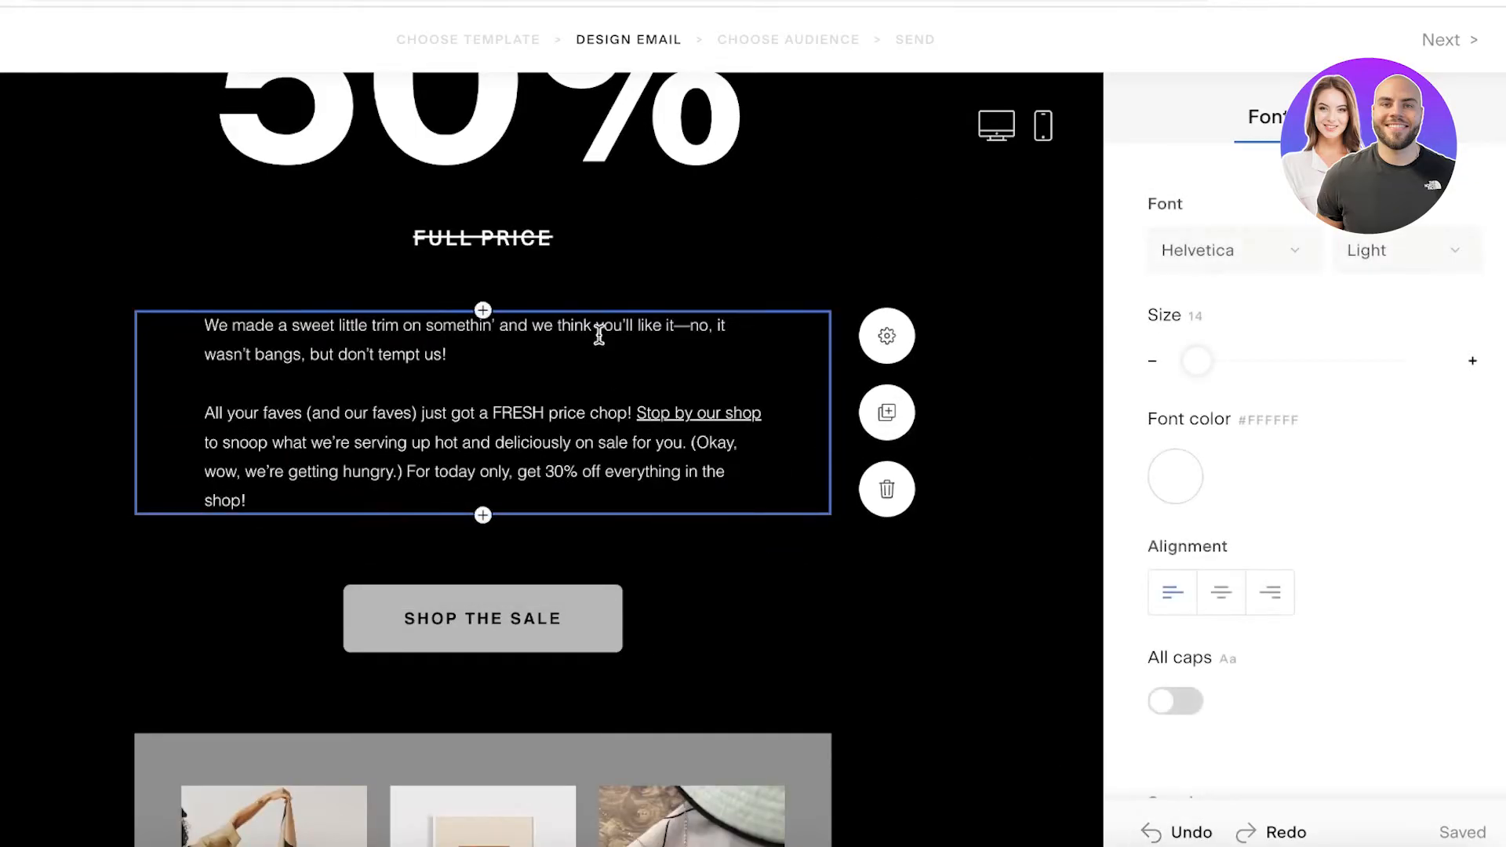
click(483, 237)
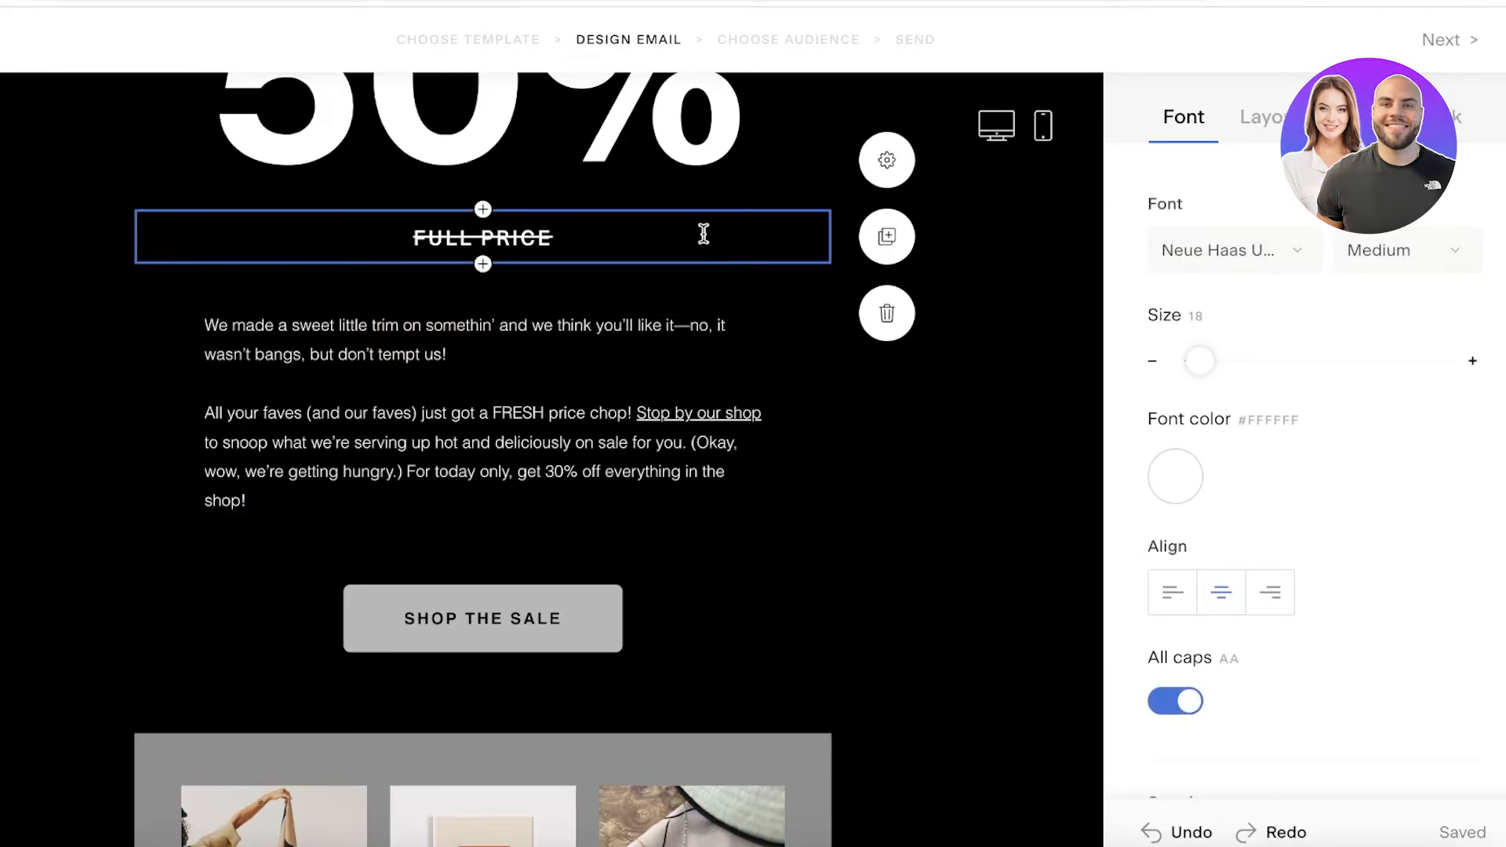
mouse_move(888, 237)
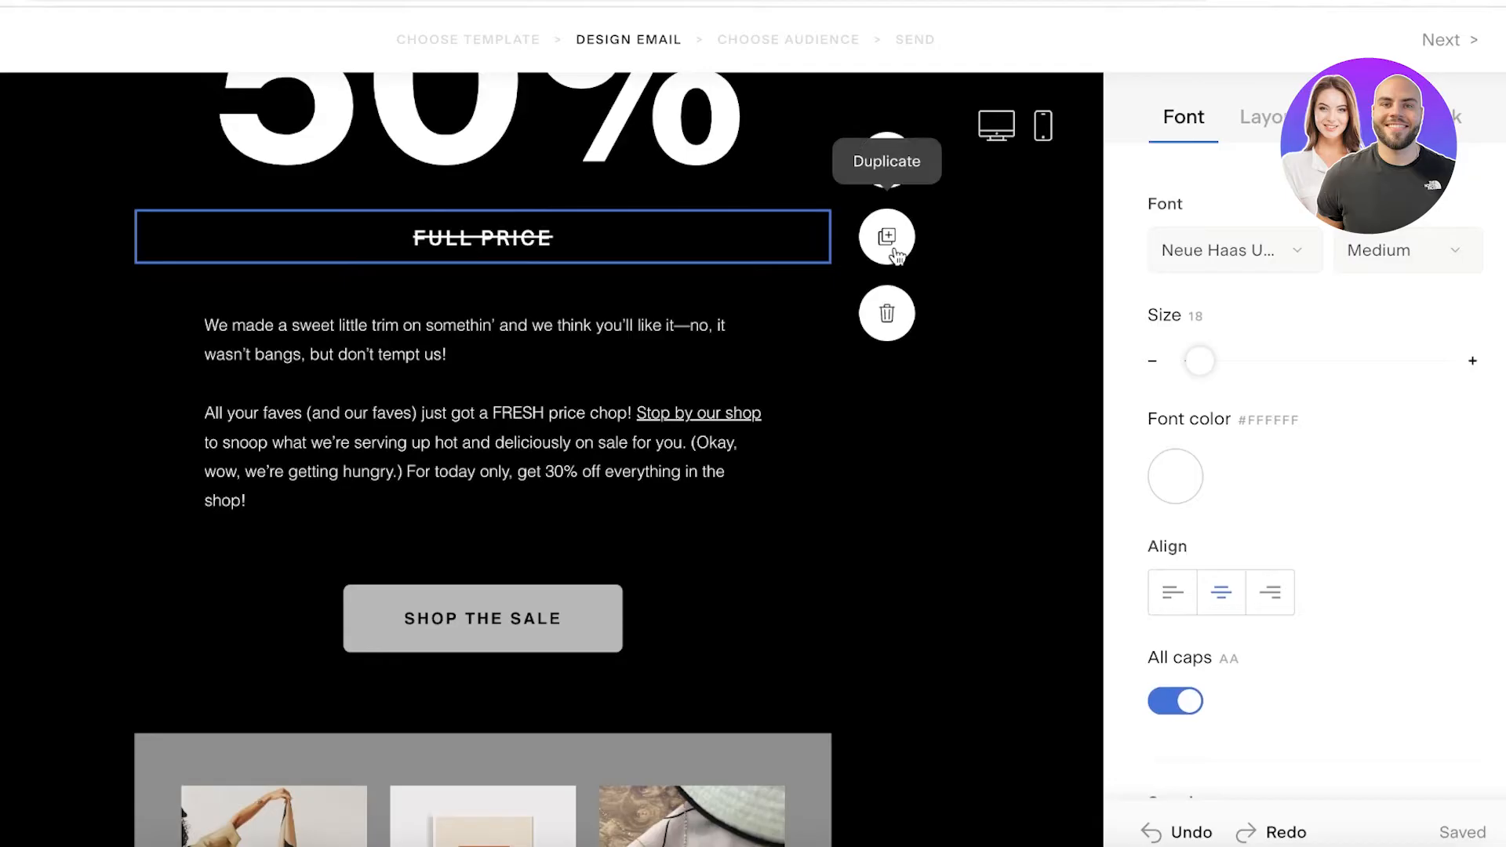
click(887, 237)
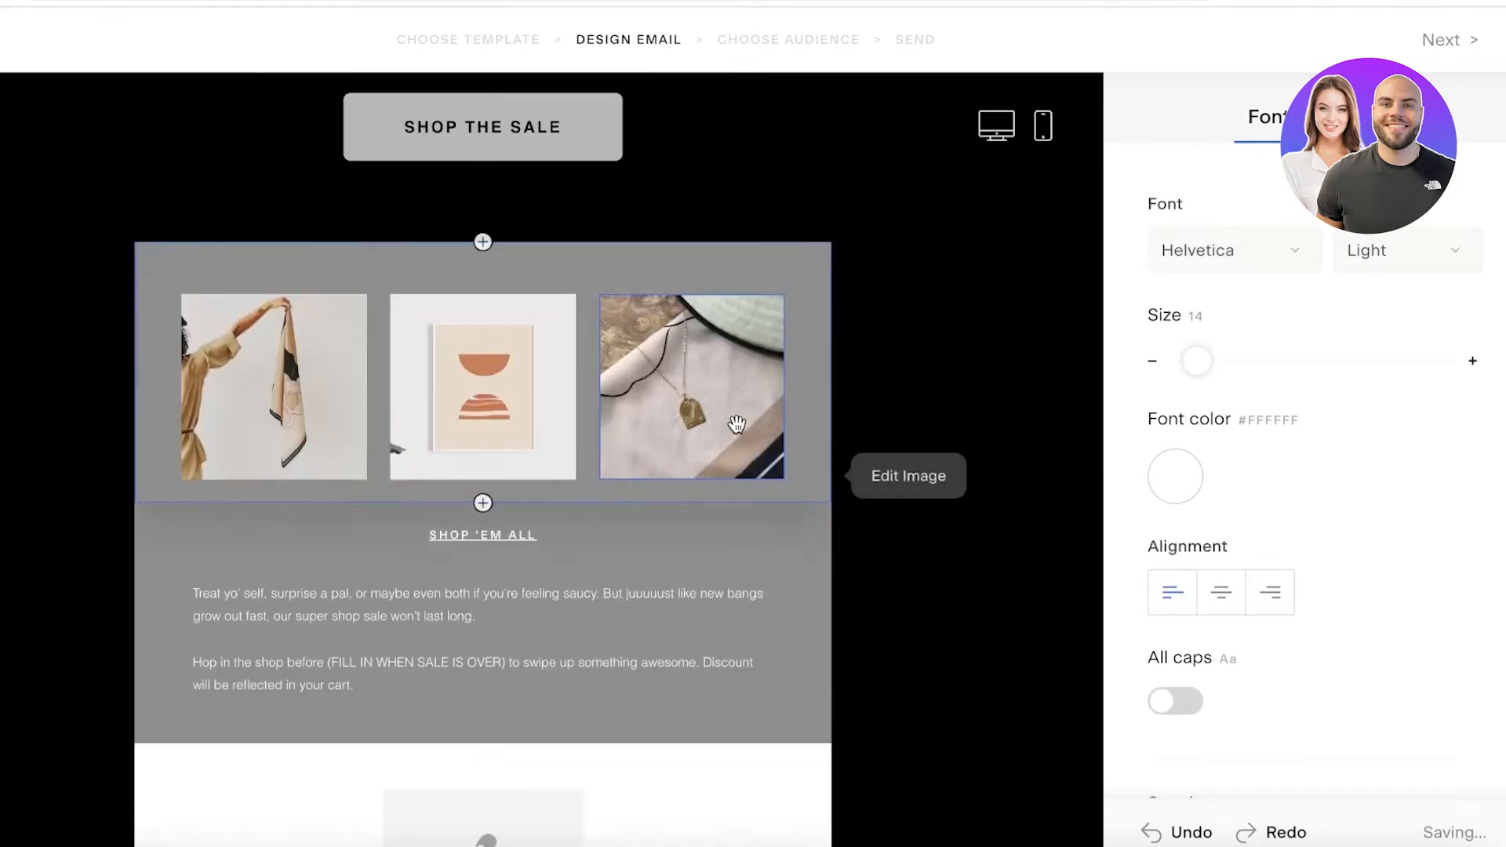
scroll(down, 3)
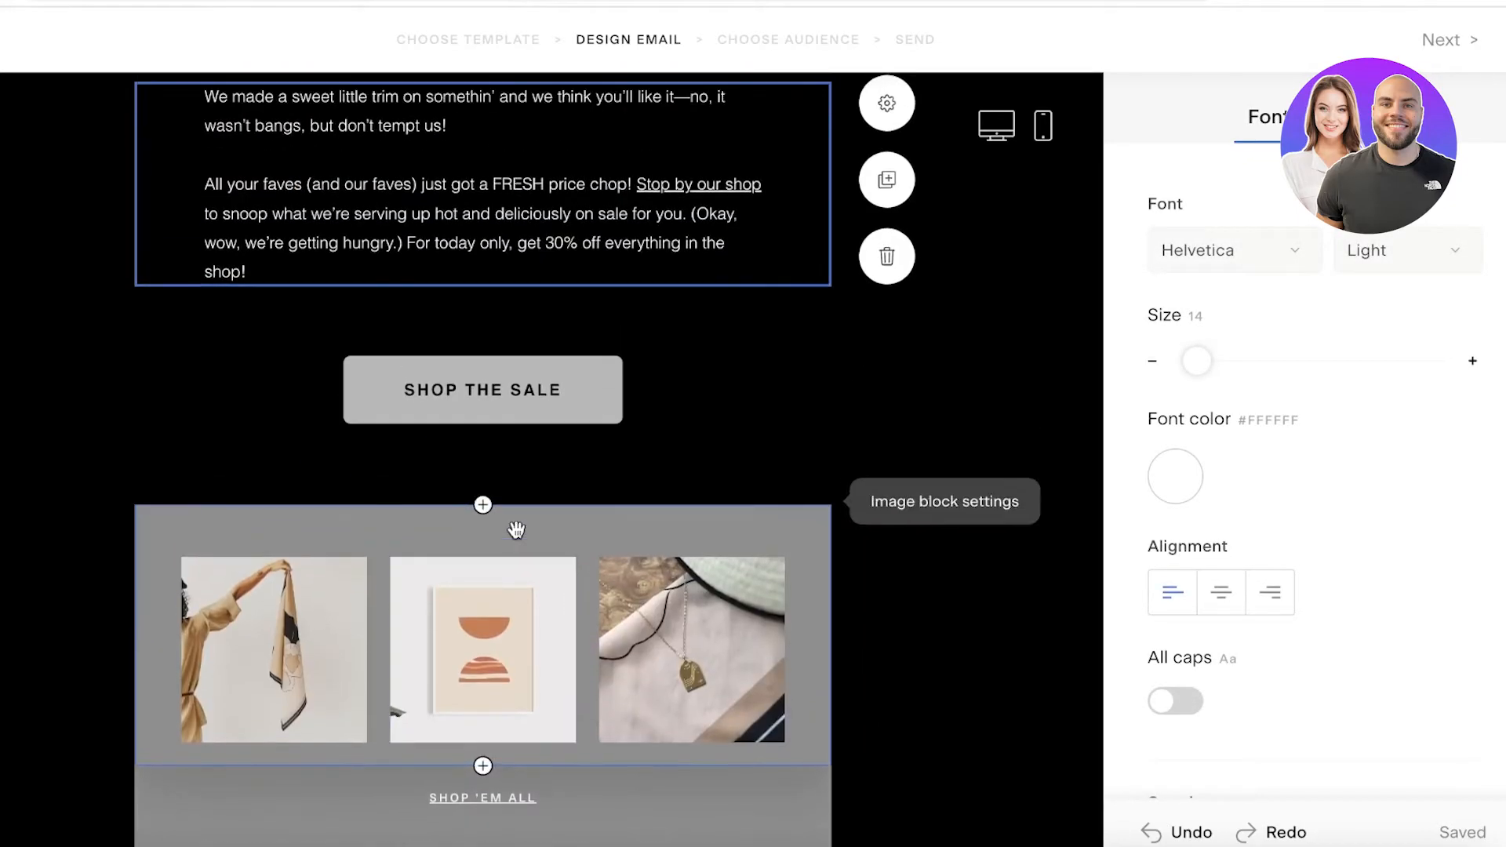
click(482, 389)
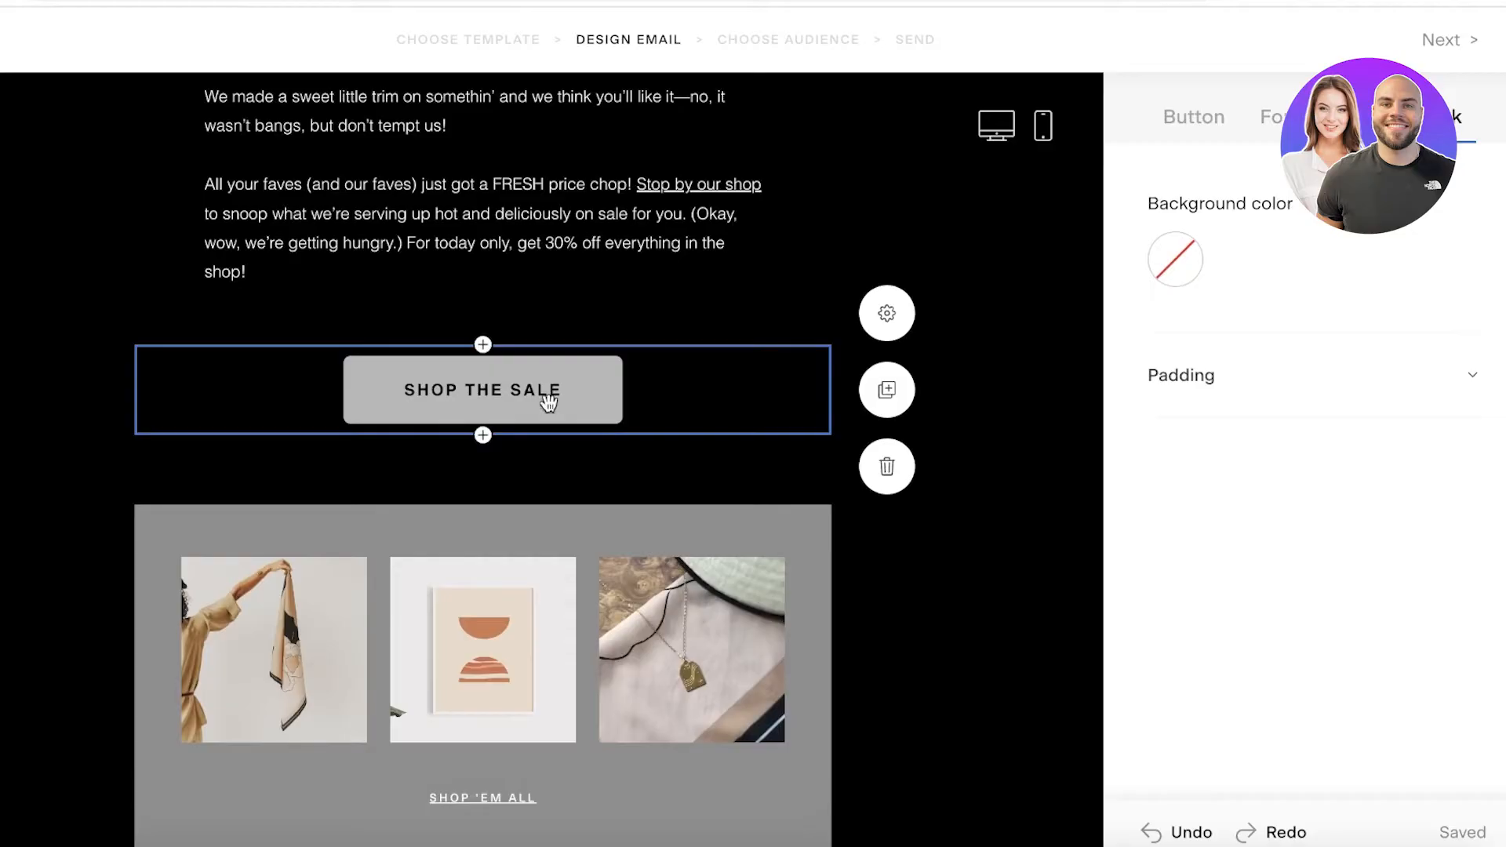
click(1194, 117)
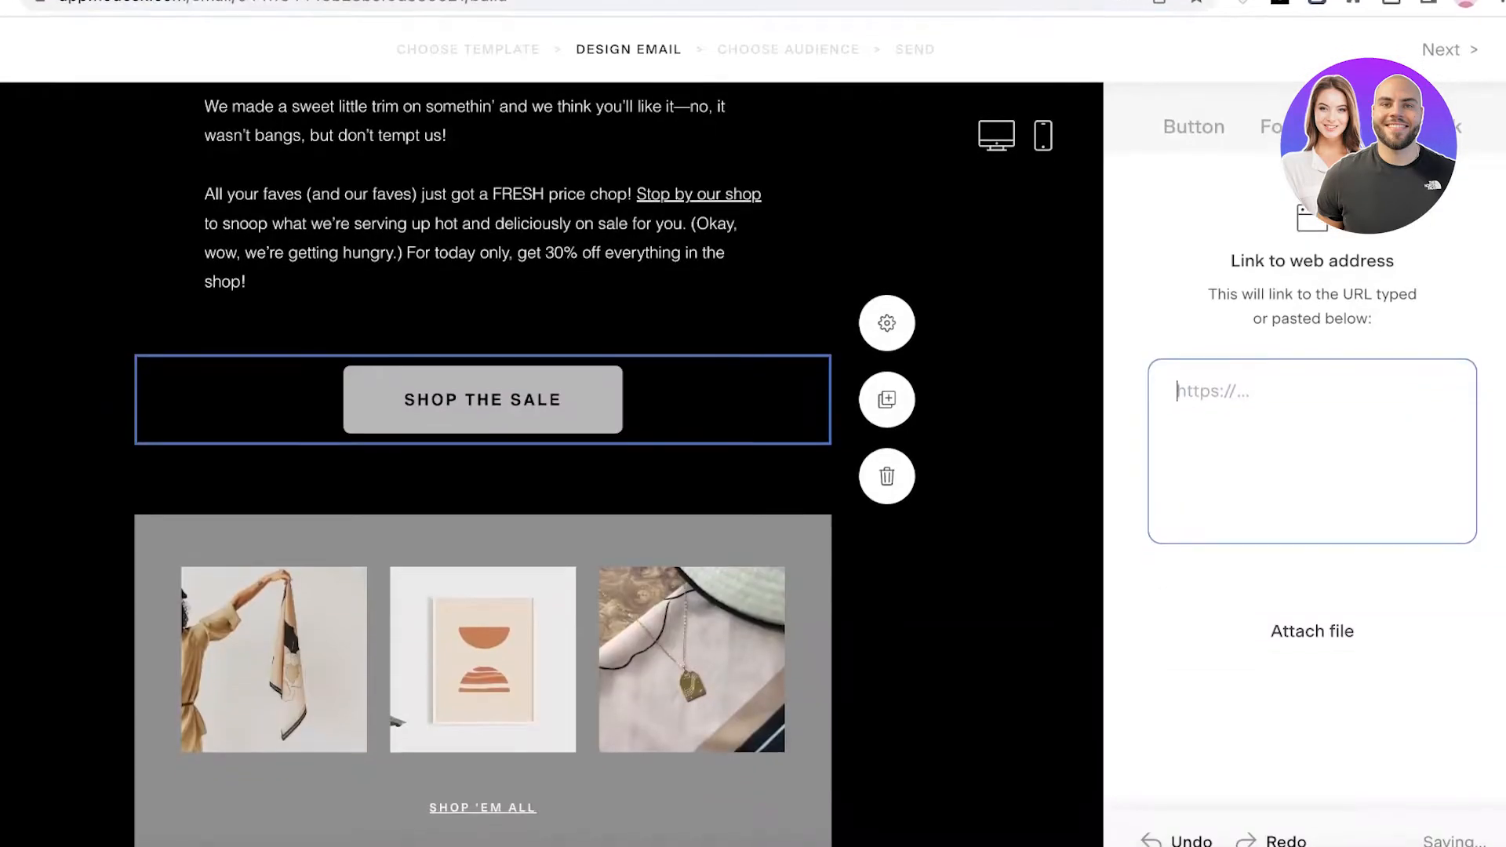
text(https://www.durden.store/)
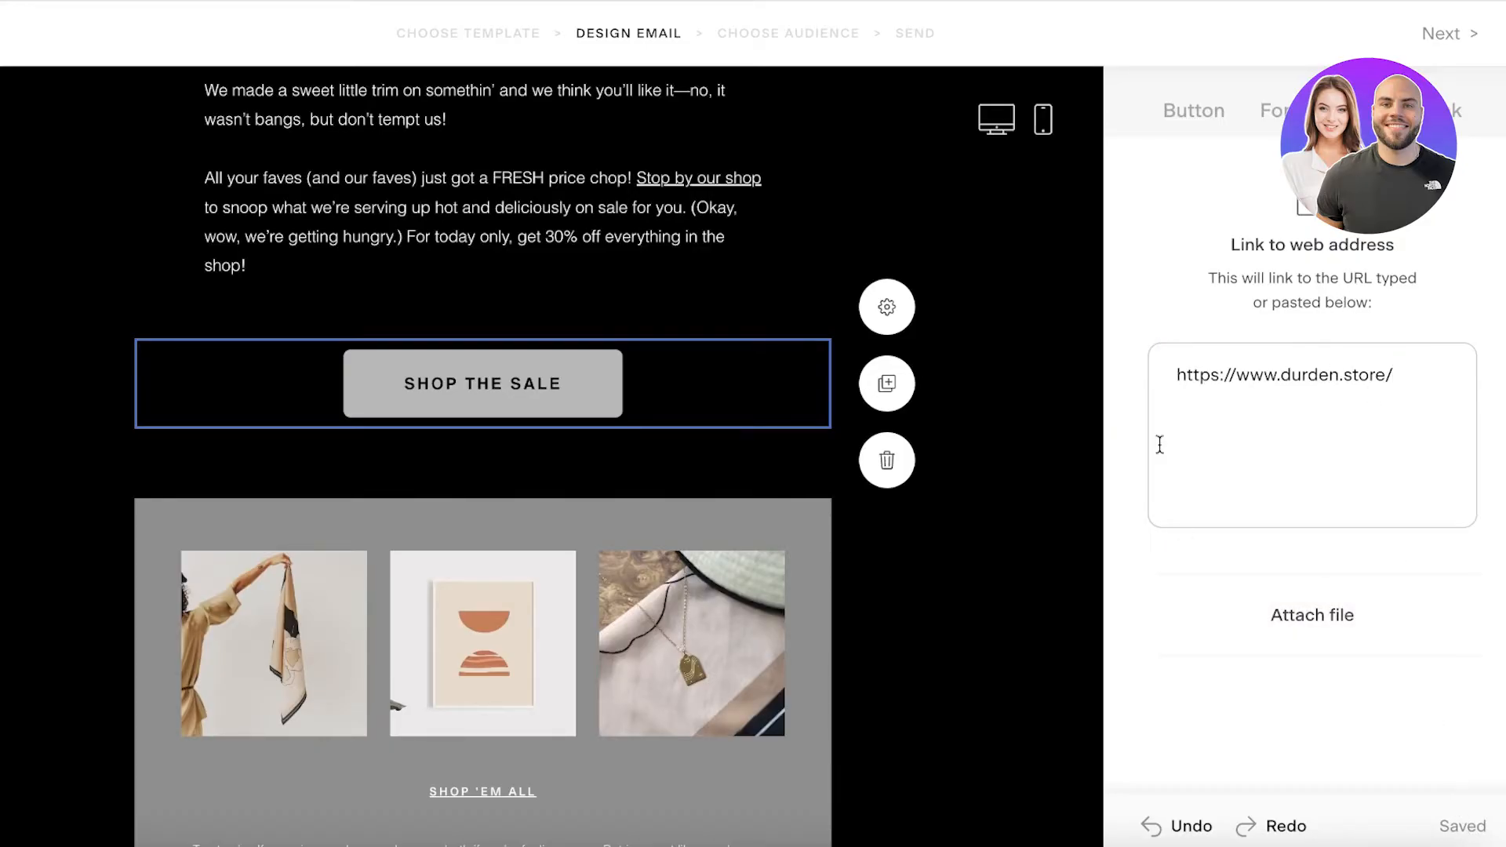
mouse_move(1206, 135)
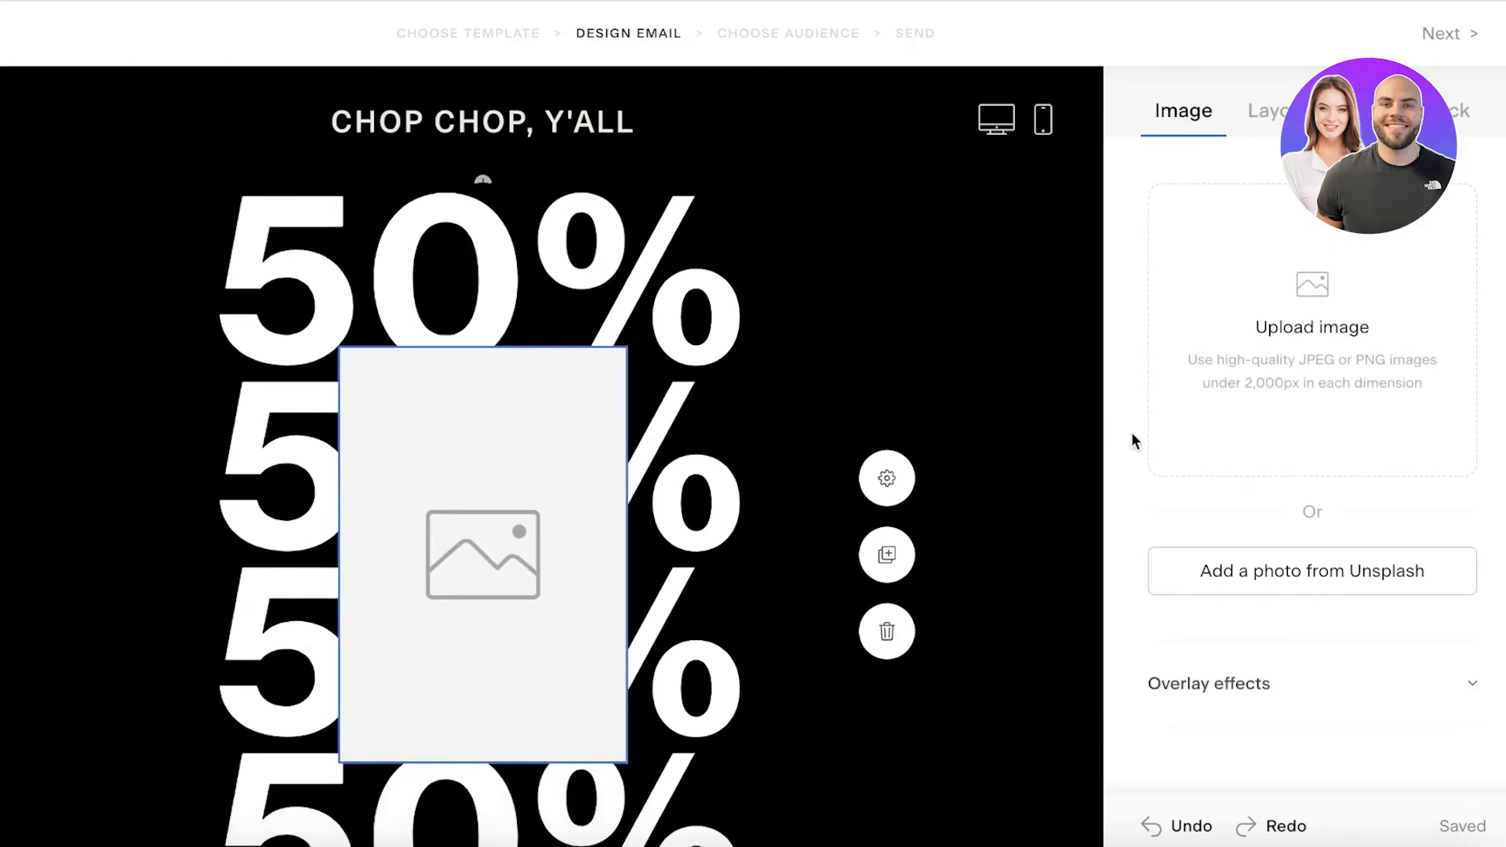
- Upload the tweed-cap photo from Downloads into the empty image placeholder
click(1312, 328)
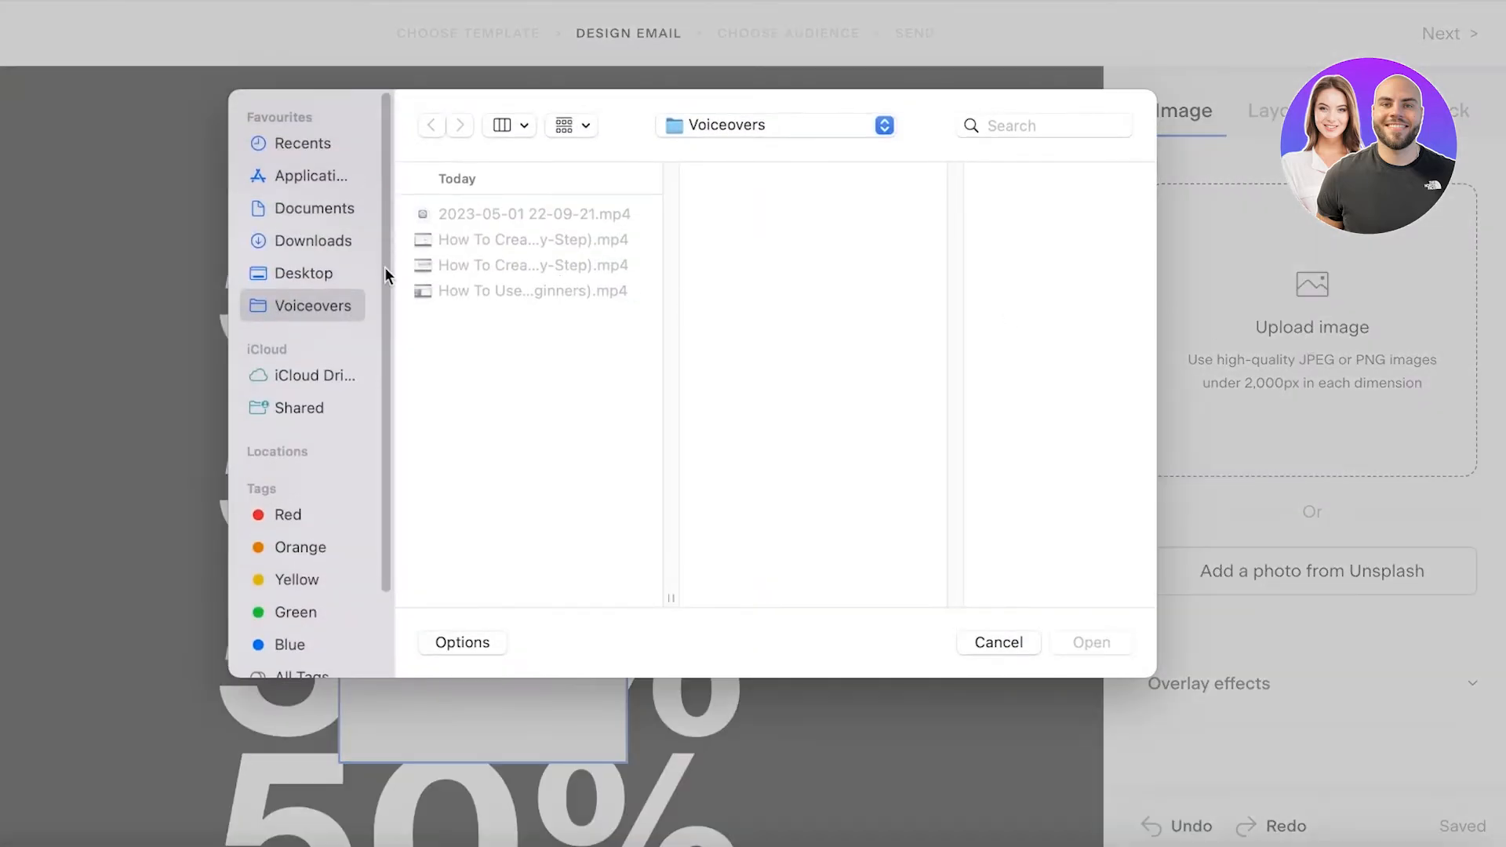
click(313, 241)
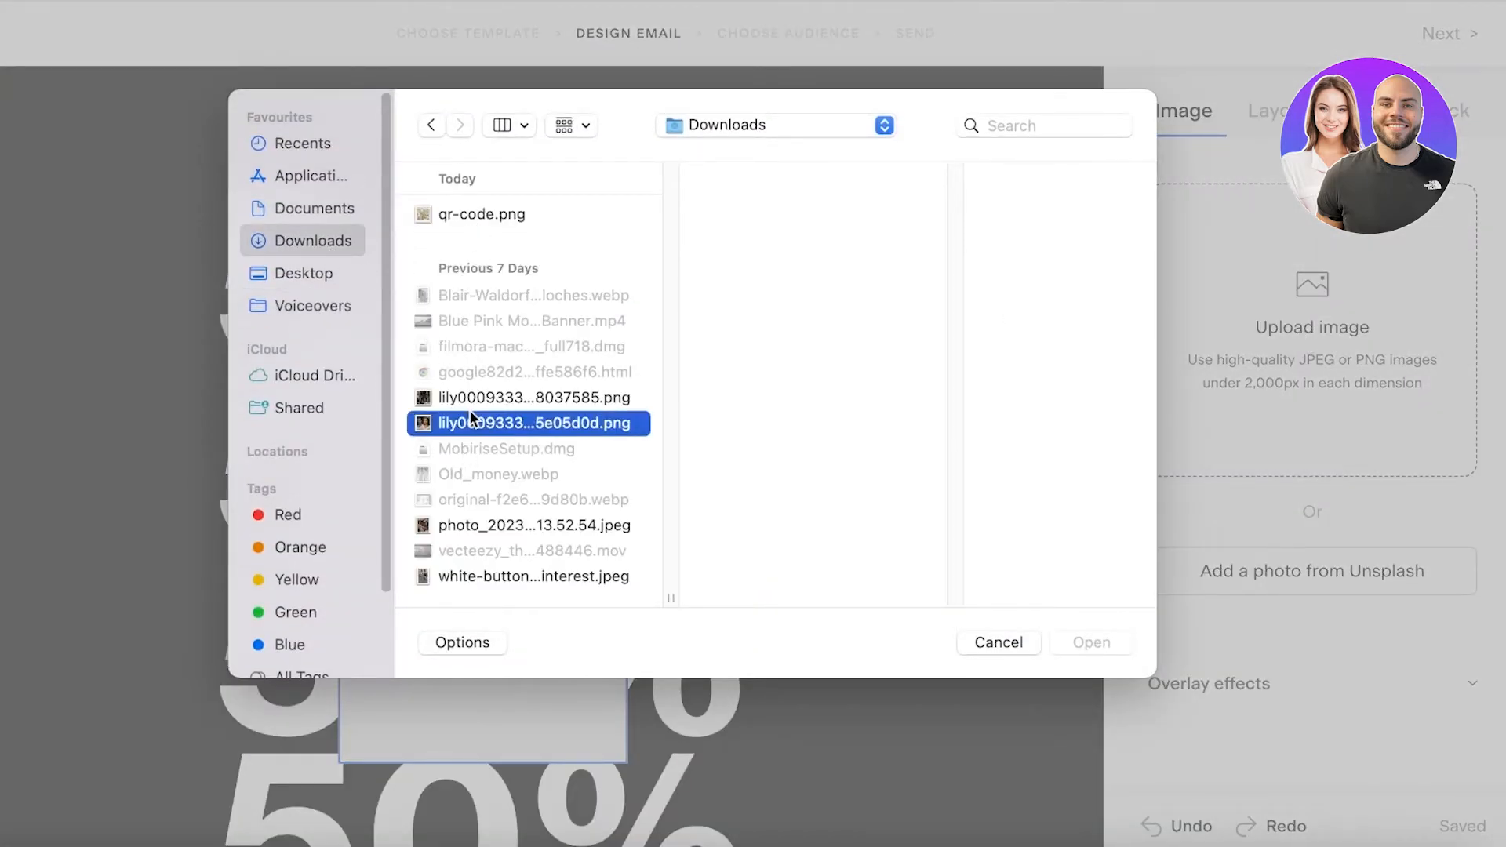
click(529, 398)
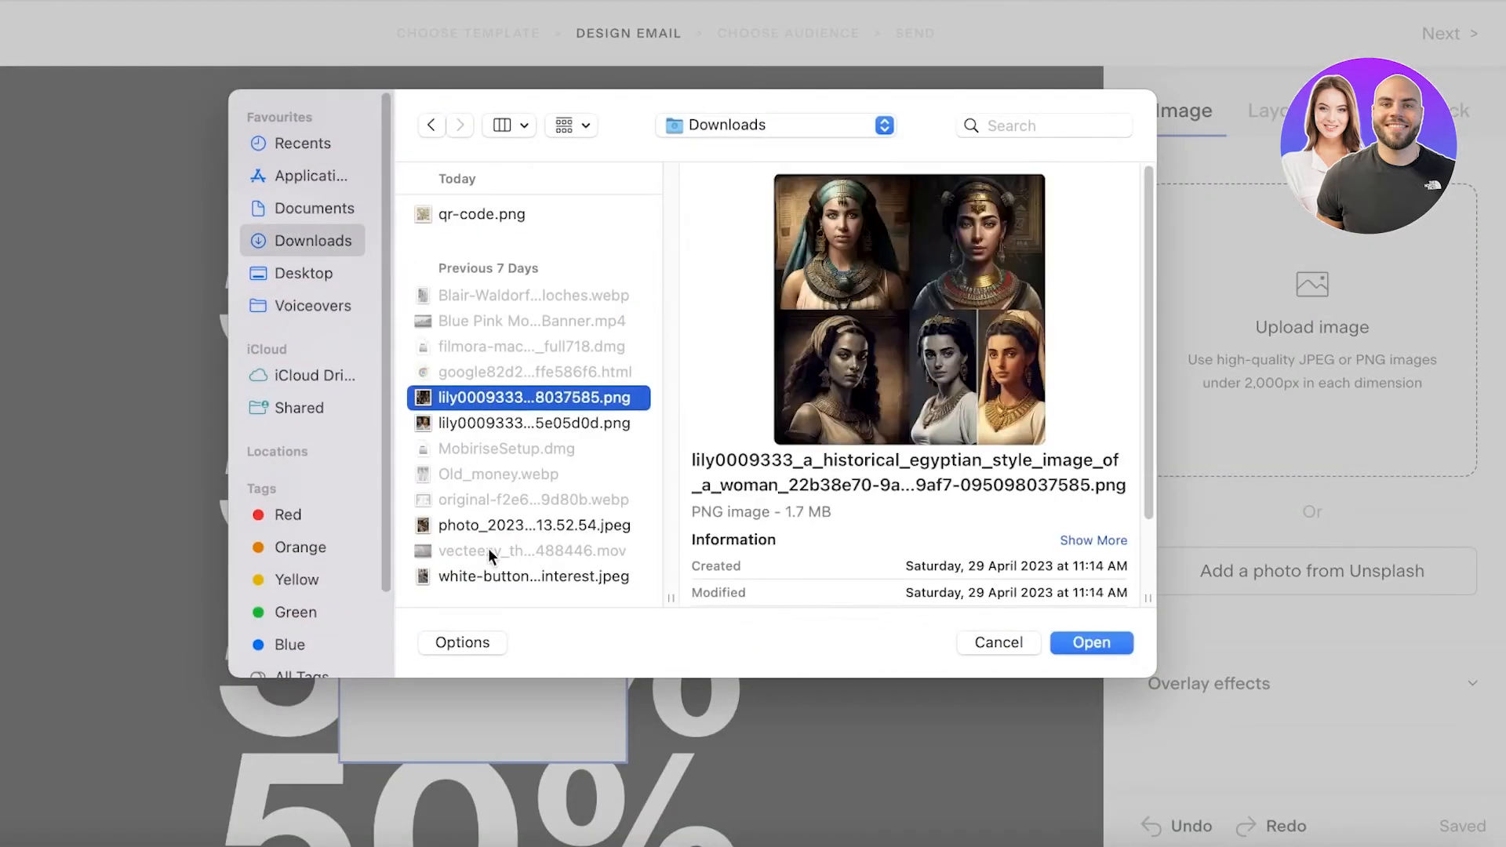
click(998, 643)
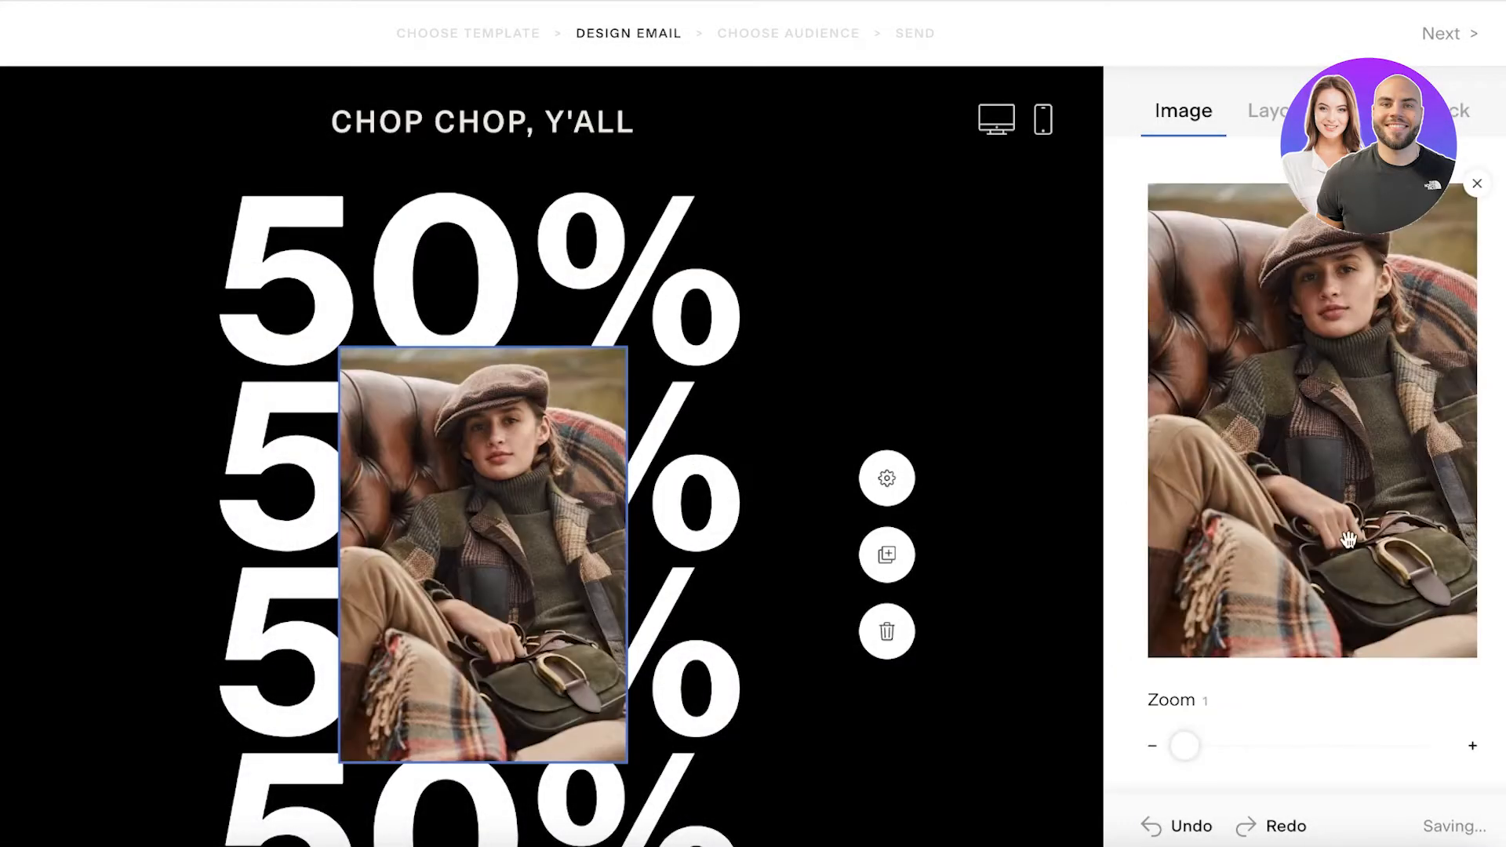
drag(1184, 745, 1222, 626)
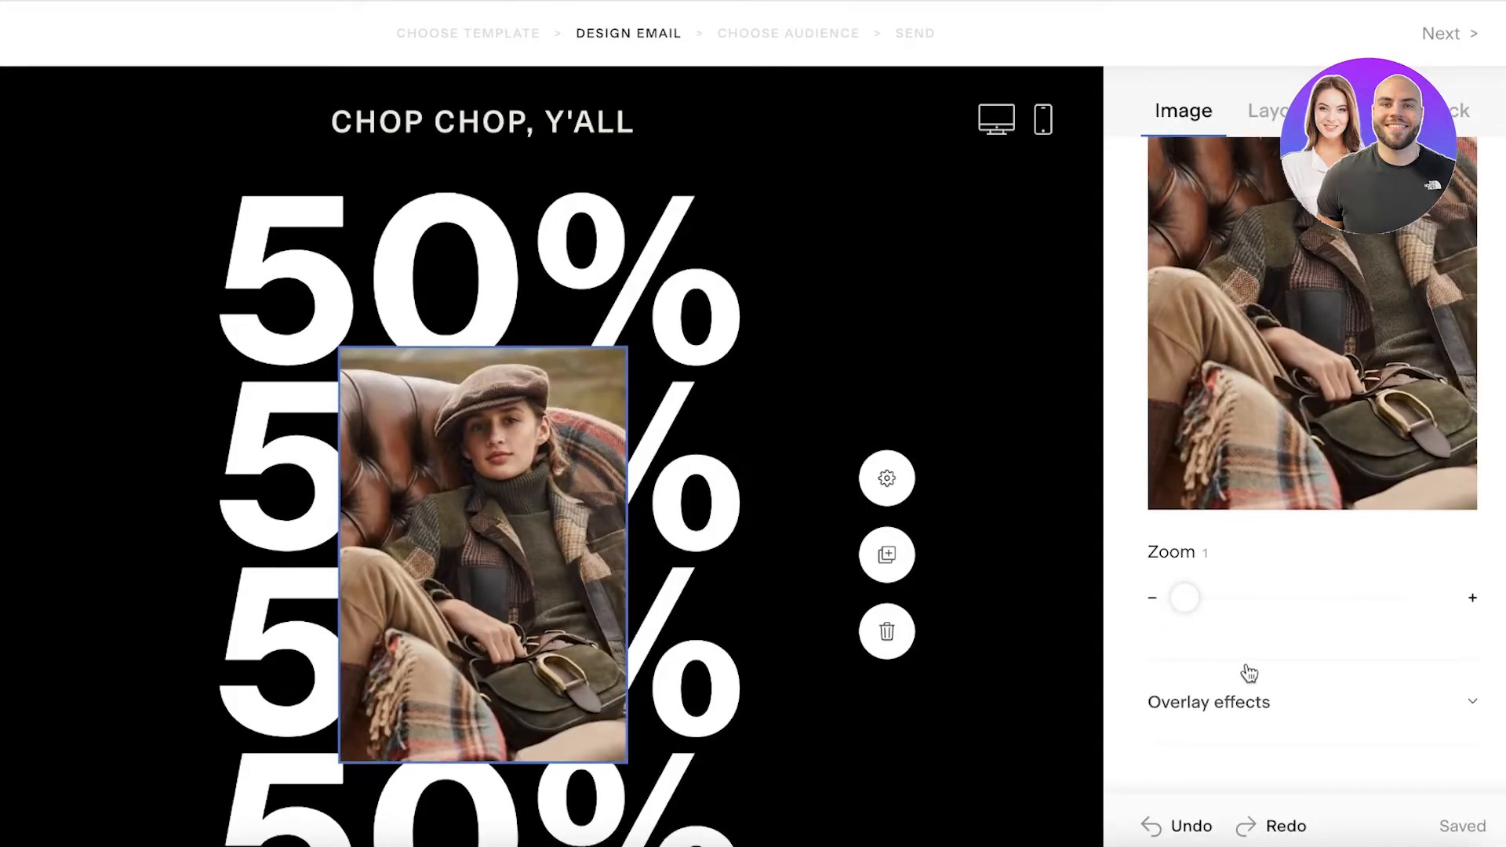
click(1209, 702)
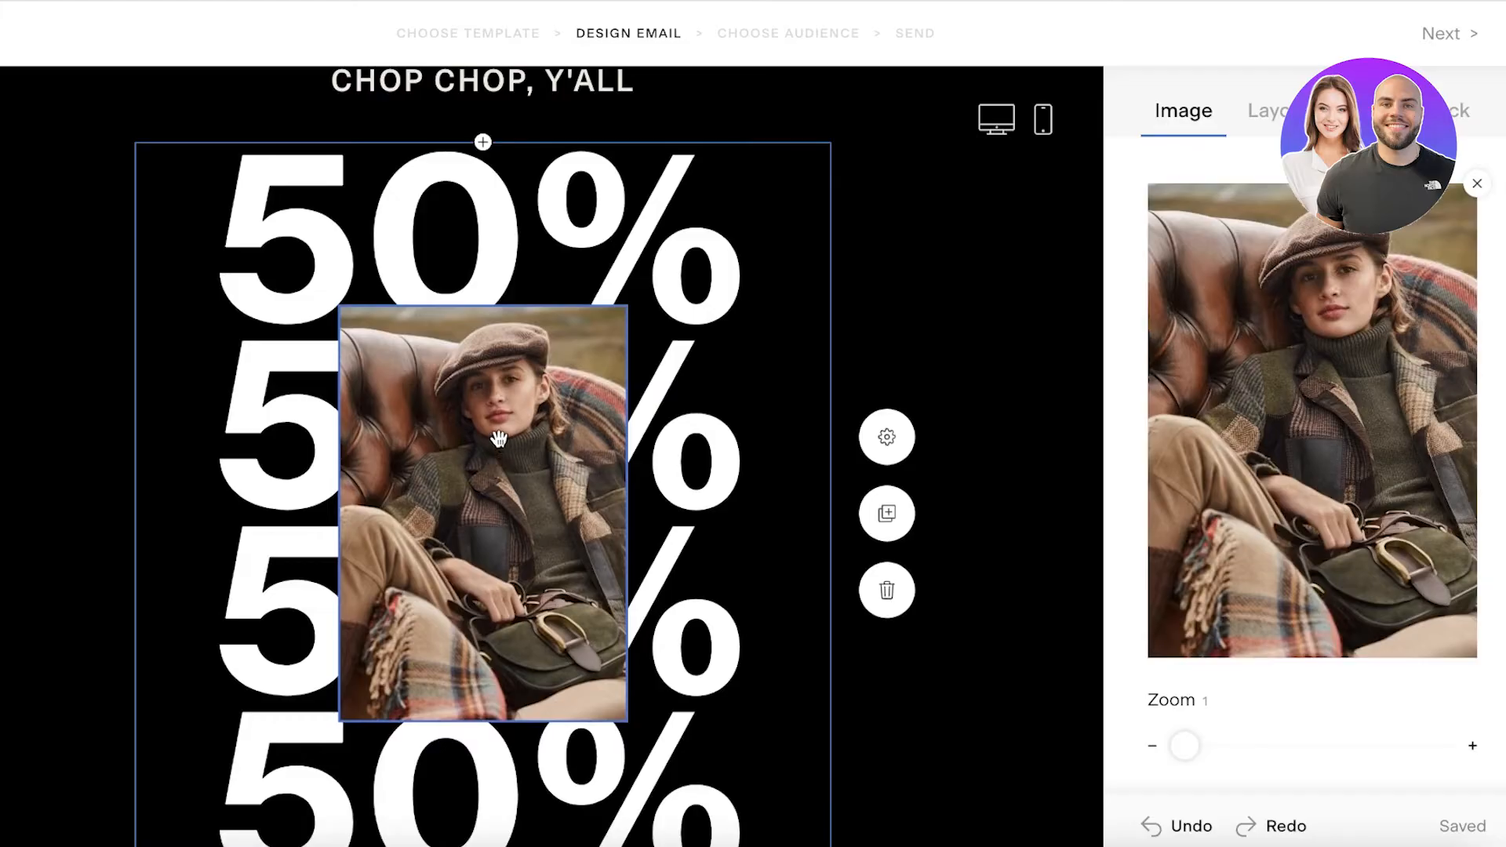
mouse_move(518, 386)
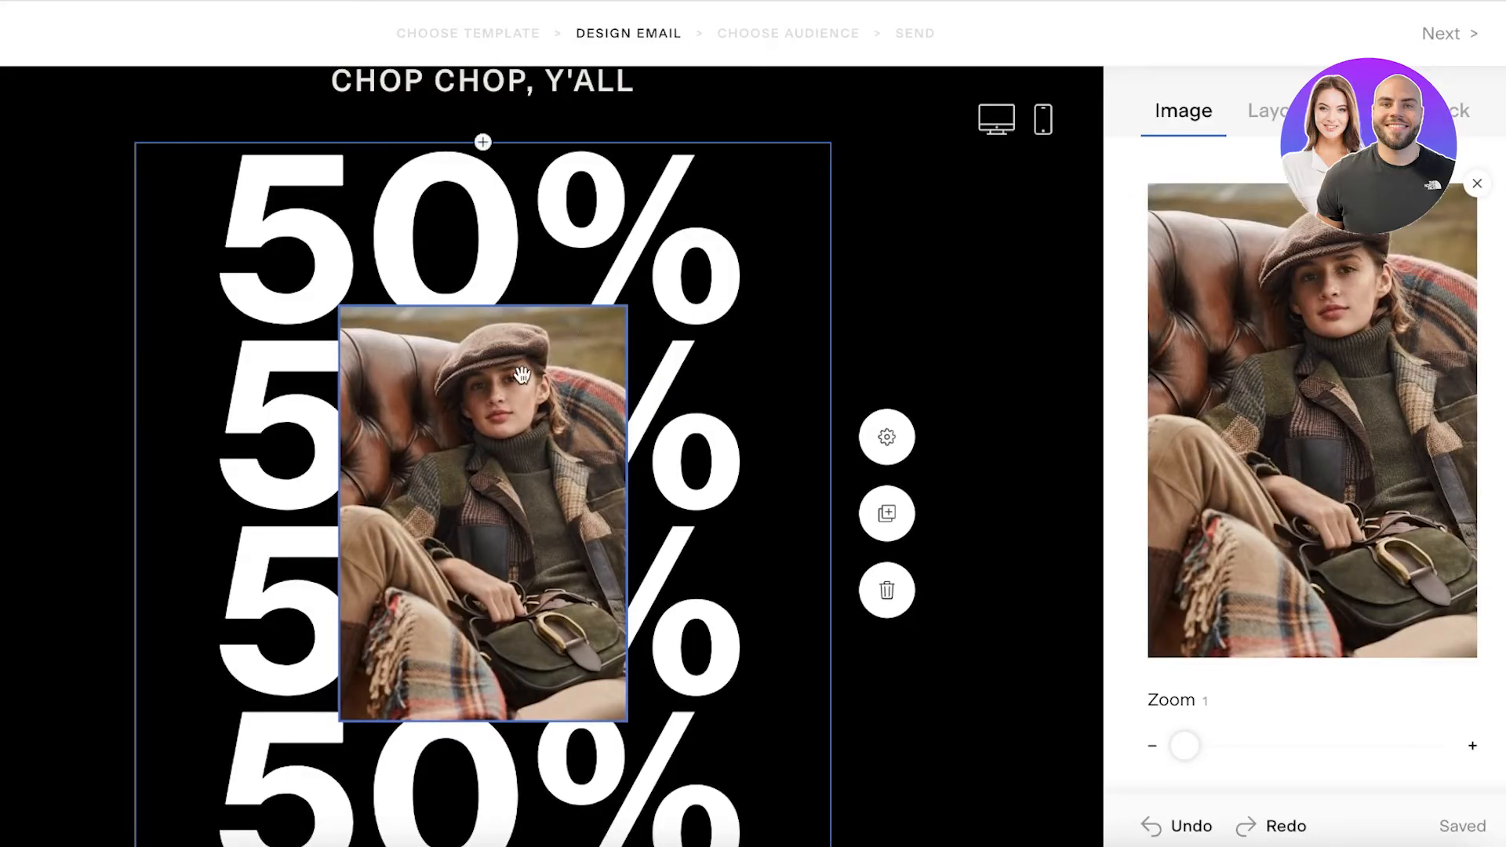
click(1264, 110)
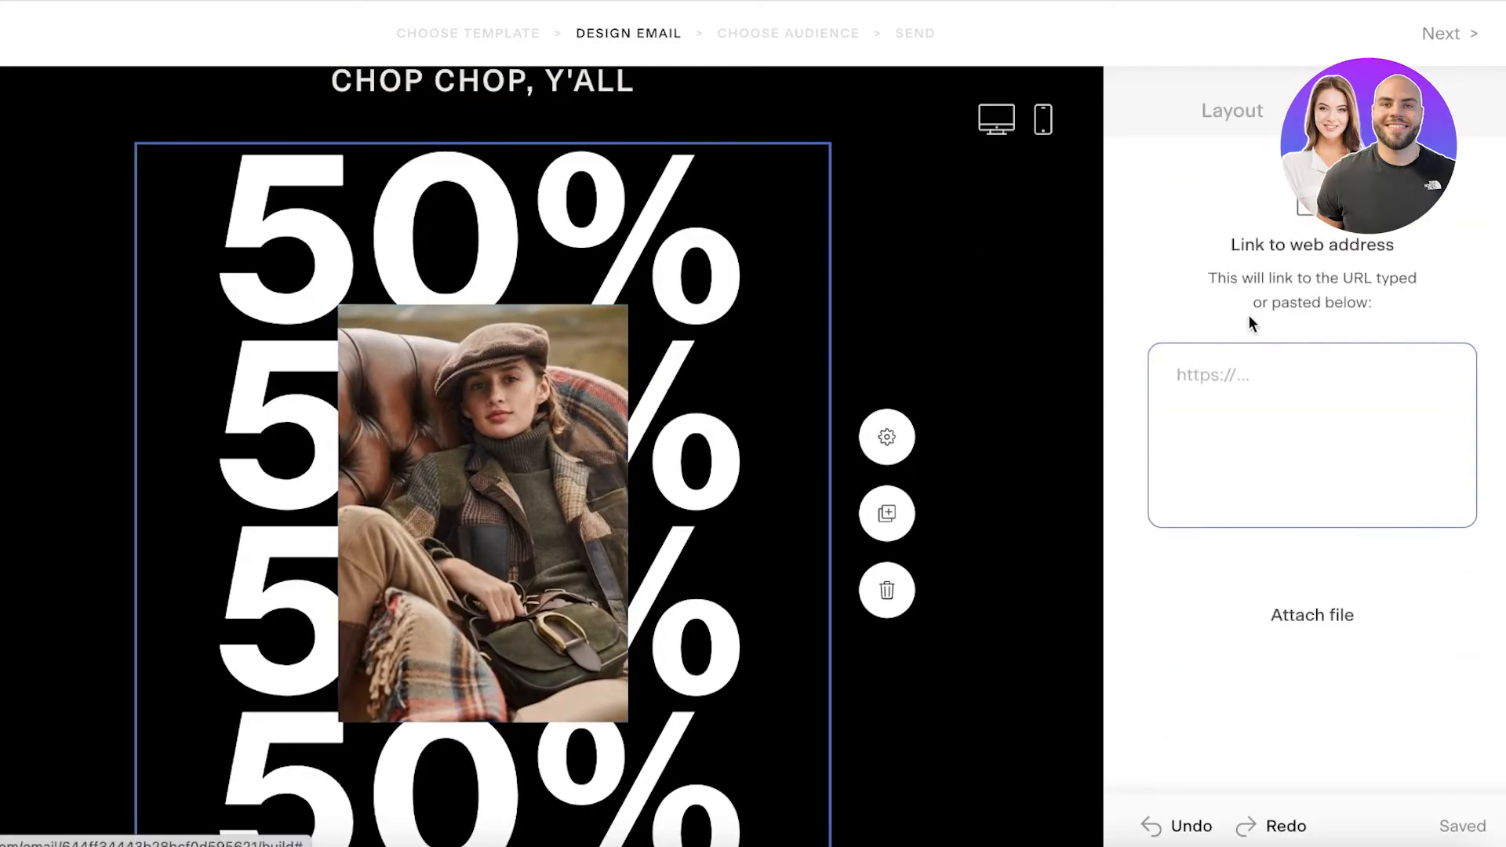
text(https://www.durden.store/)
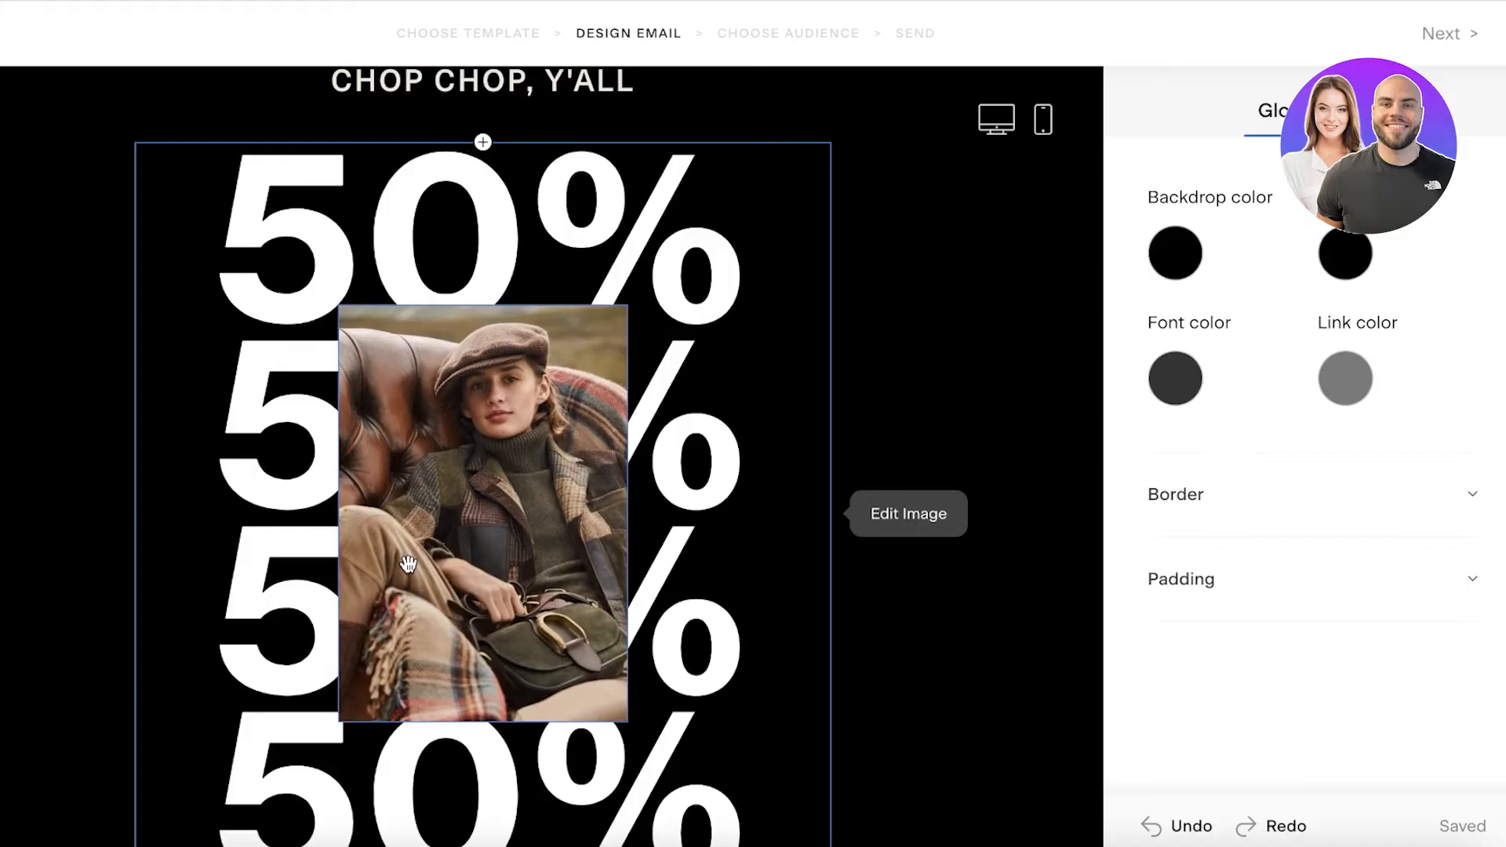
mouse_move(508, 477)
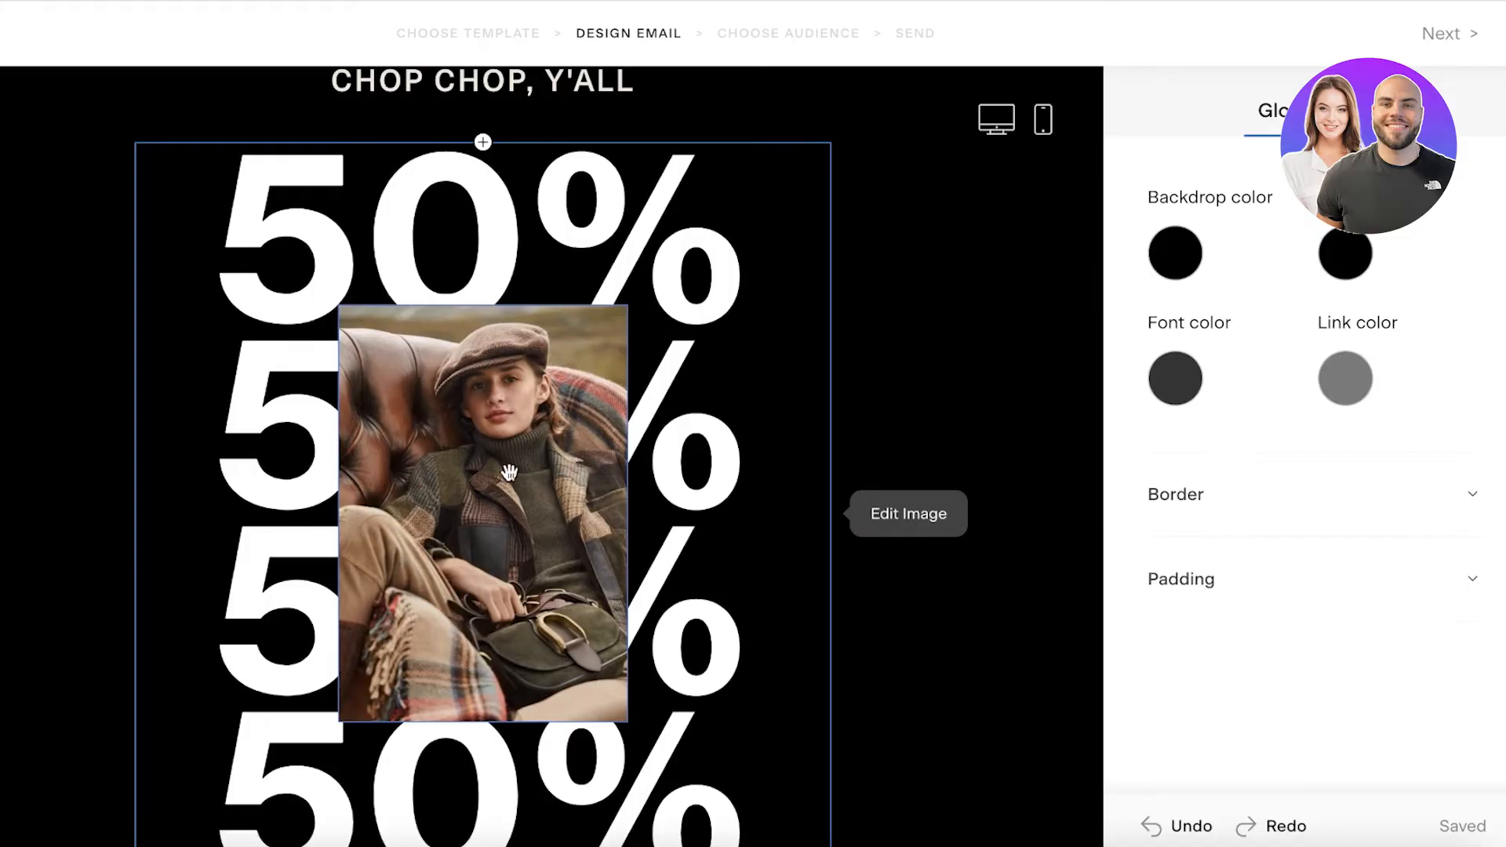
scroll(down, 3)
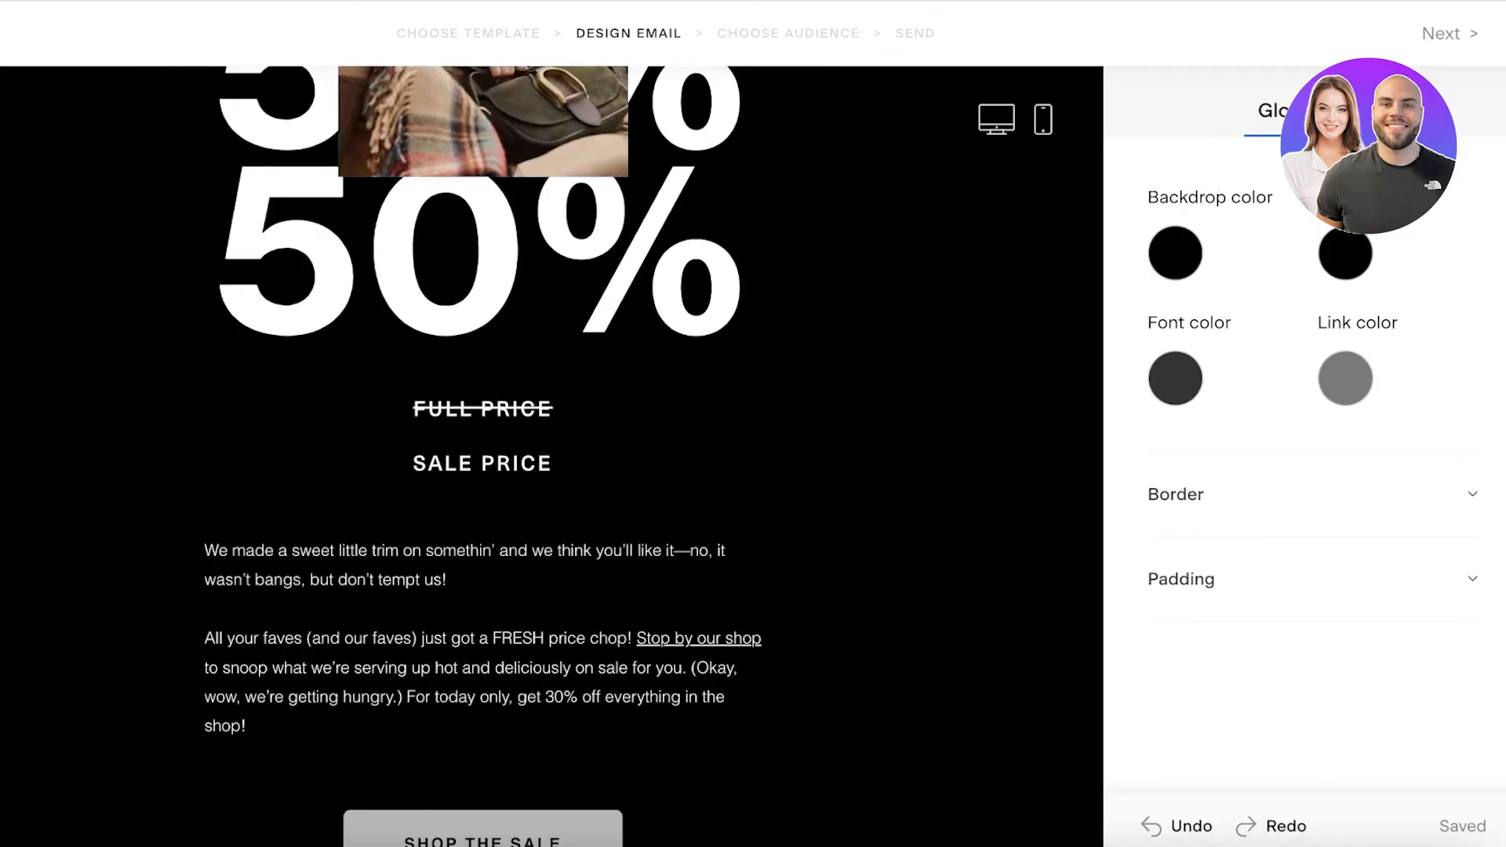
click(1447, 33)
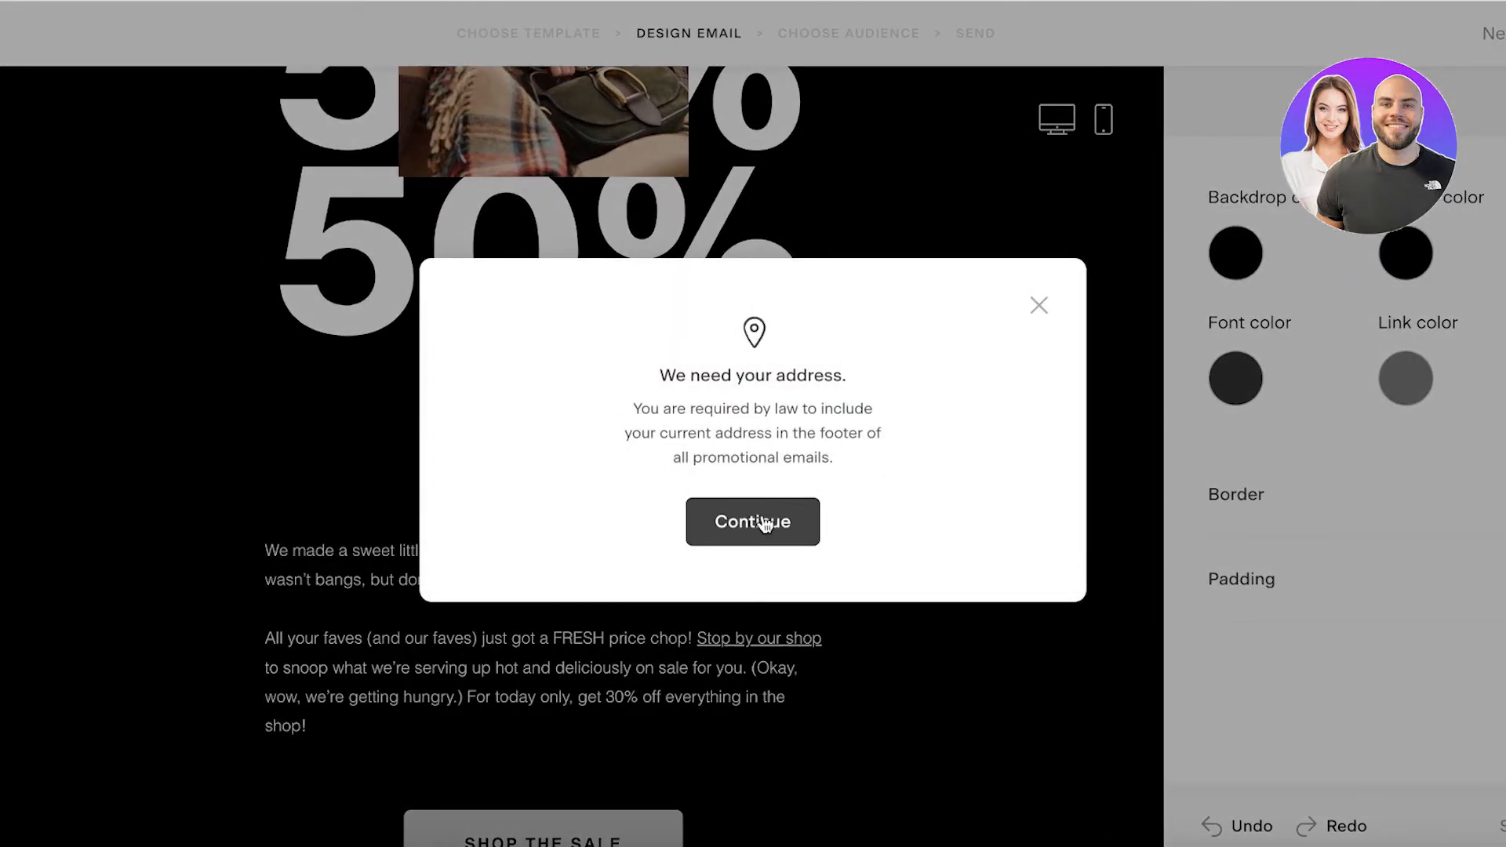
- Save the Islamabad, Pakistan 44100 business address for the email footer
click(752, 522)
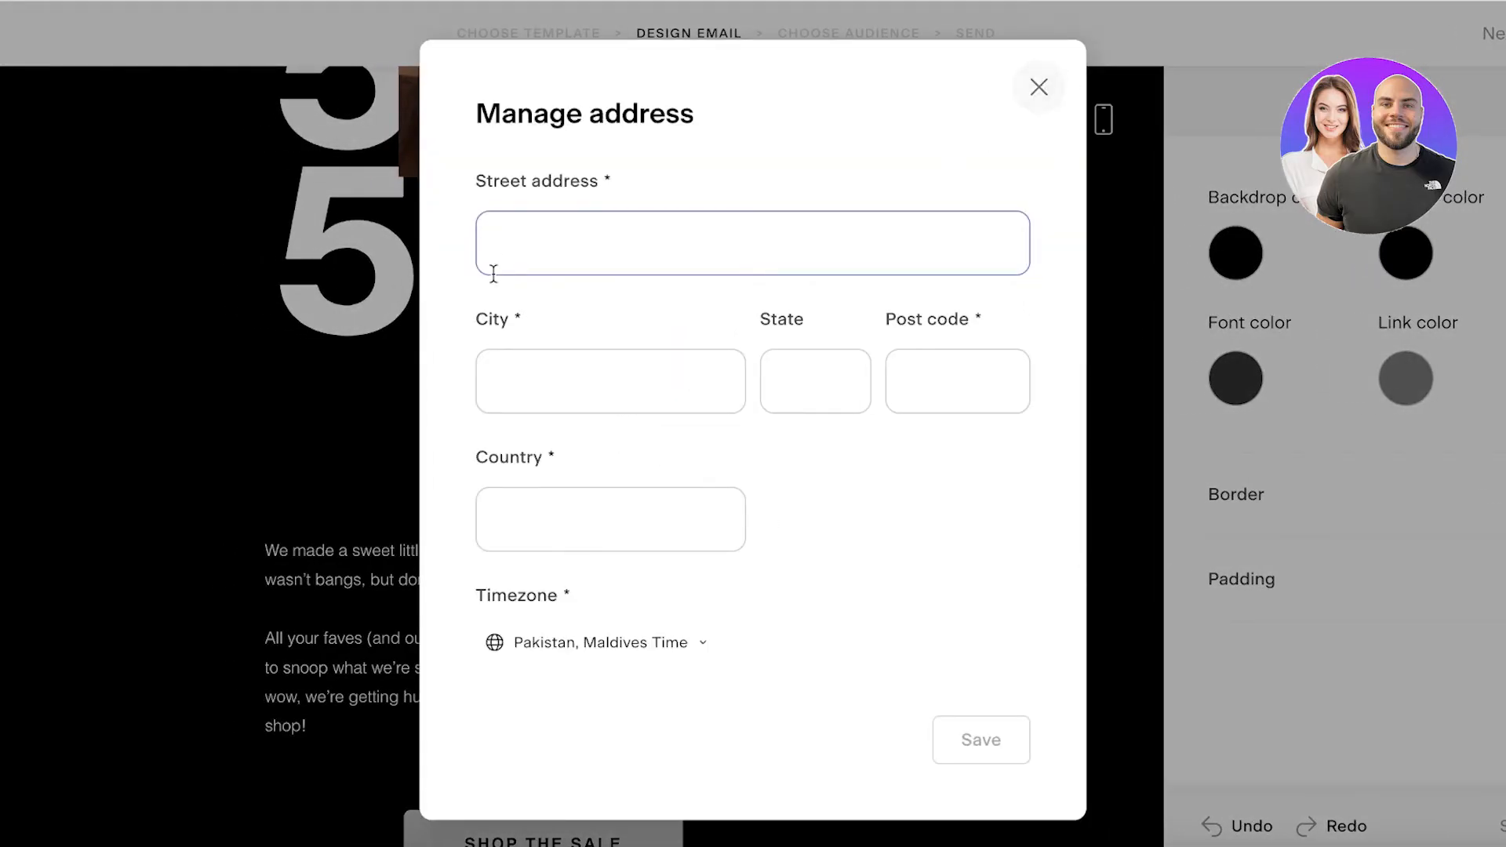
mouse_move(726, 248)
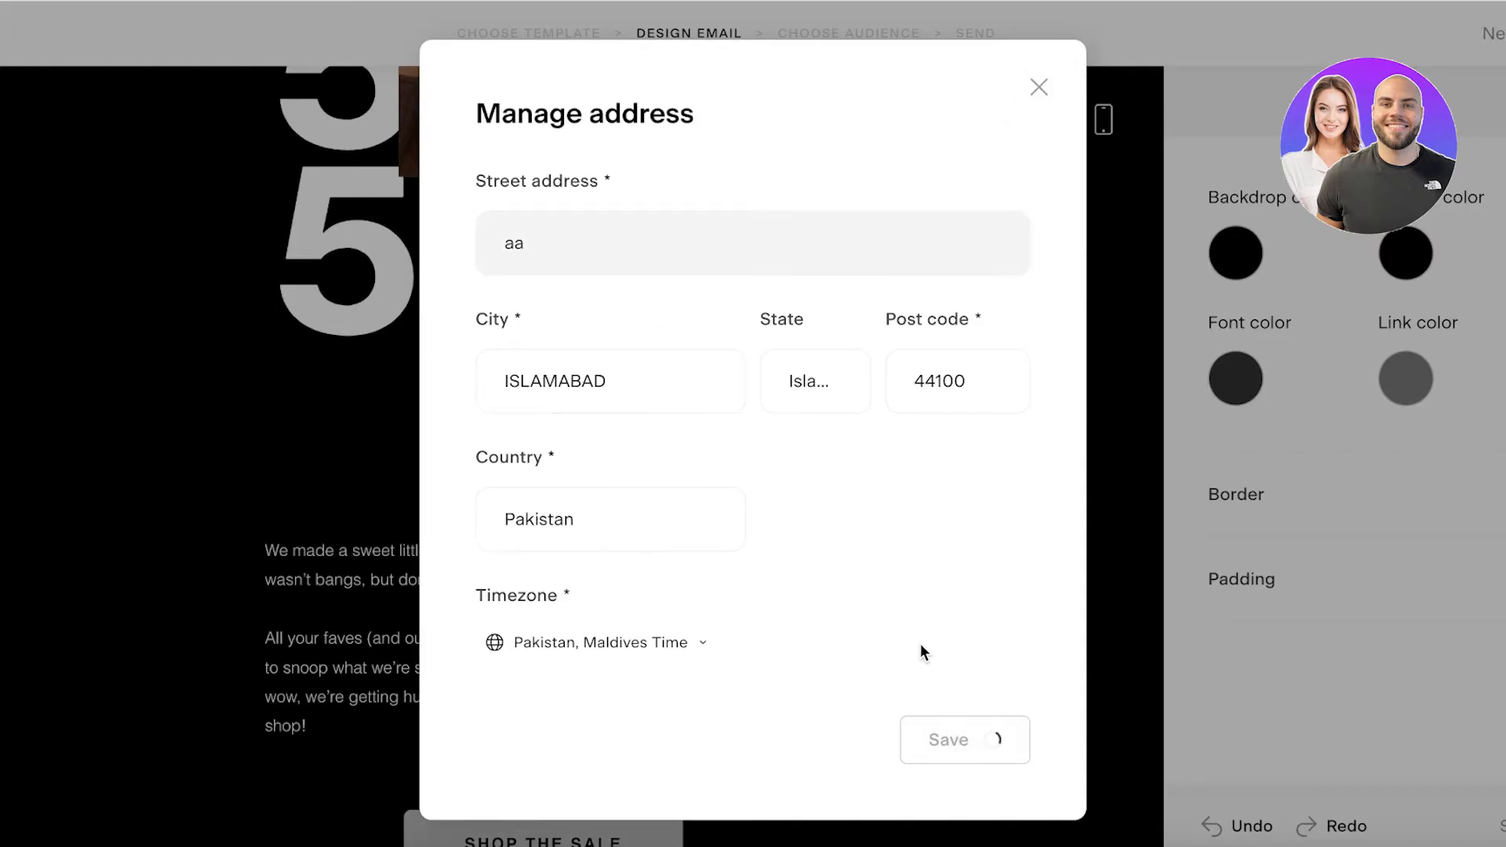
mouse_move(1119, 607)
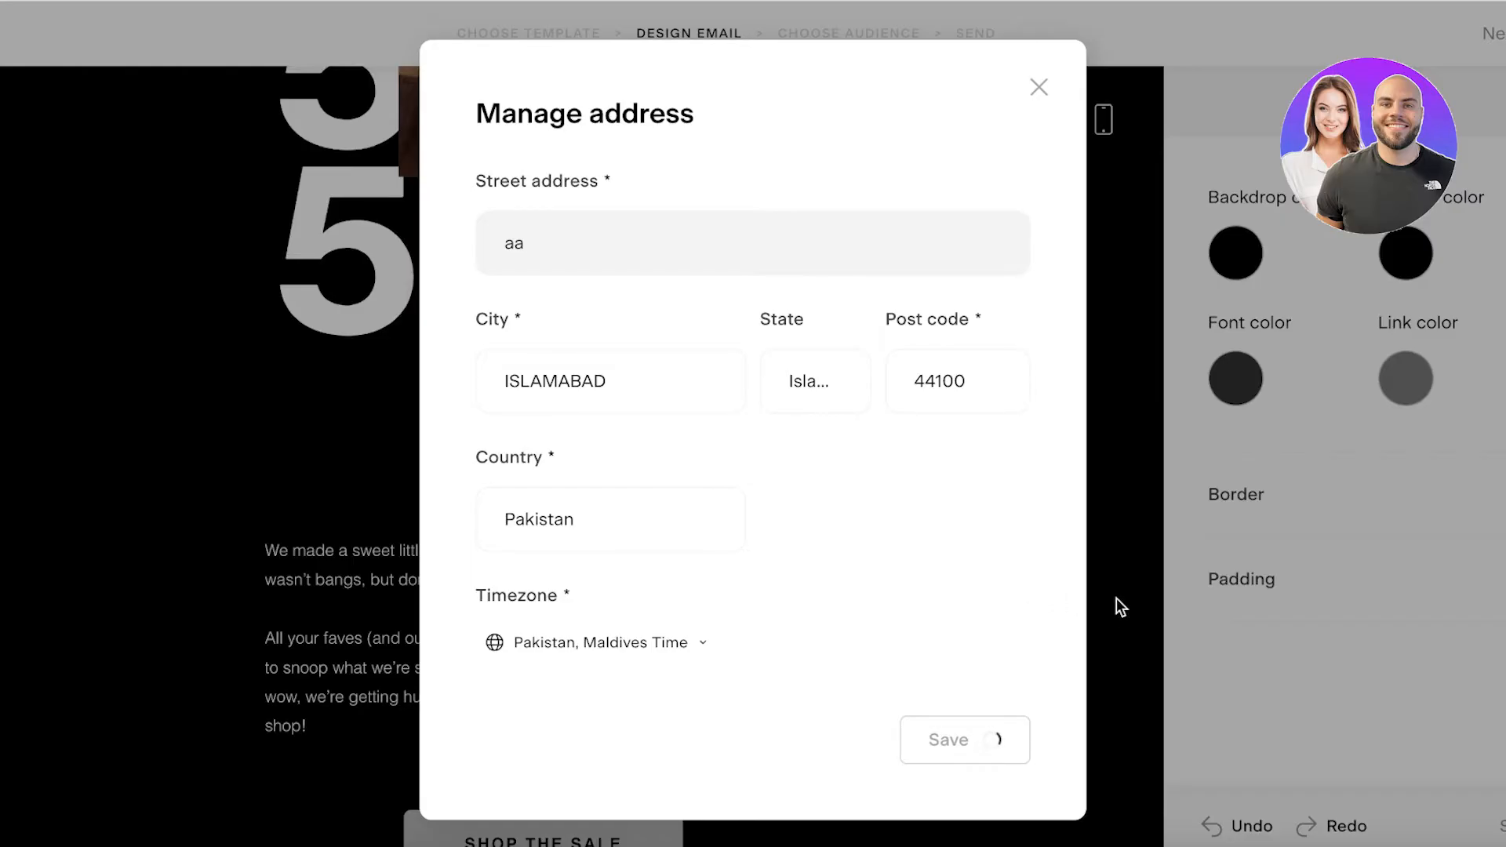
click(964, 740)
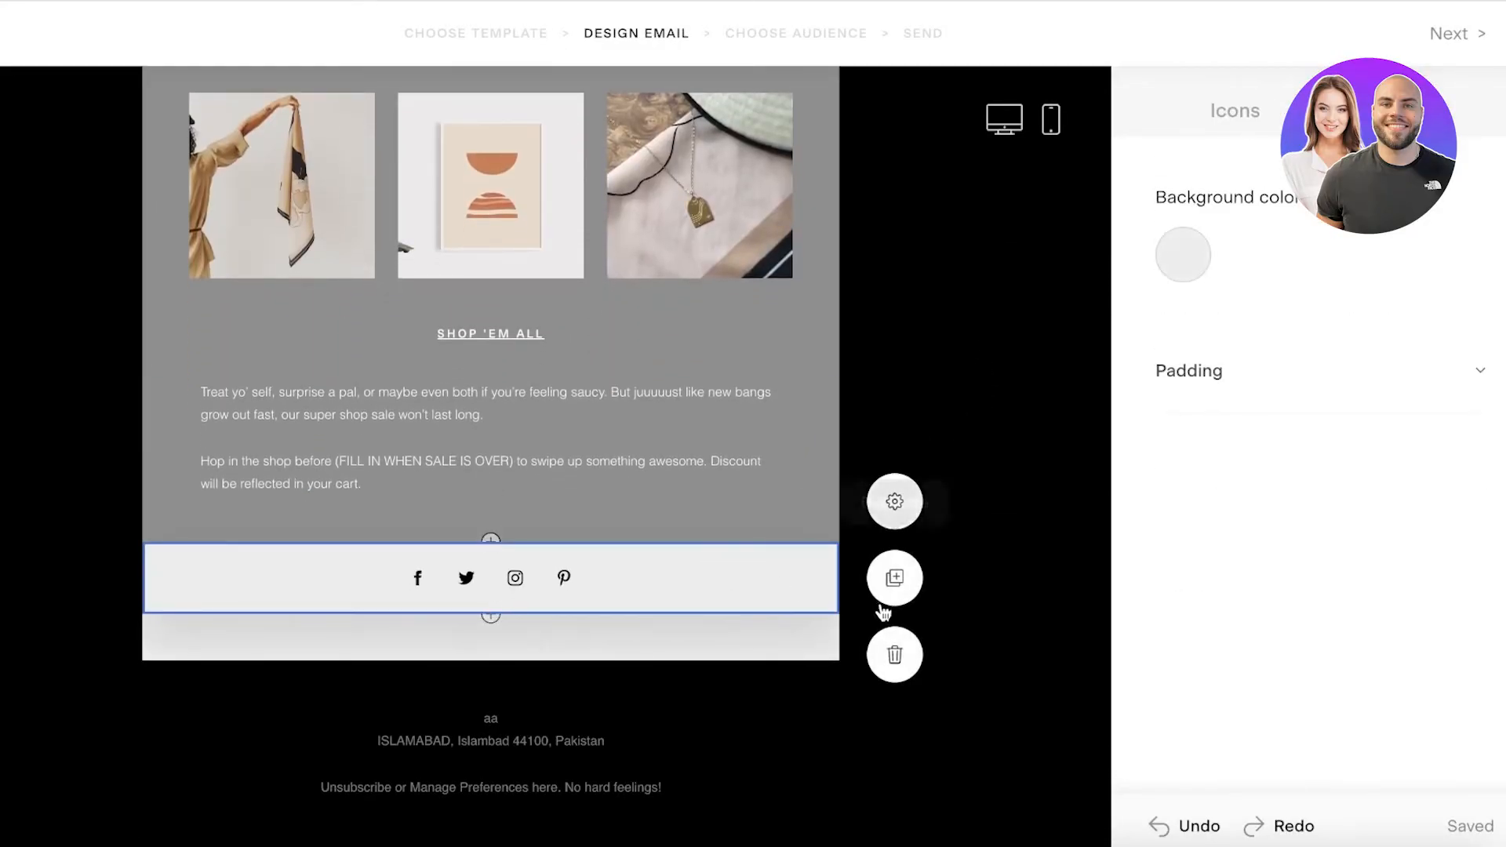
mouse_move(673, 597)
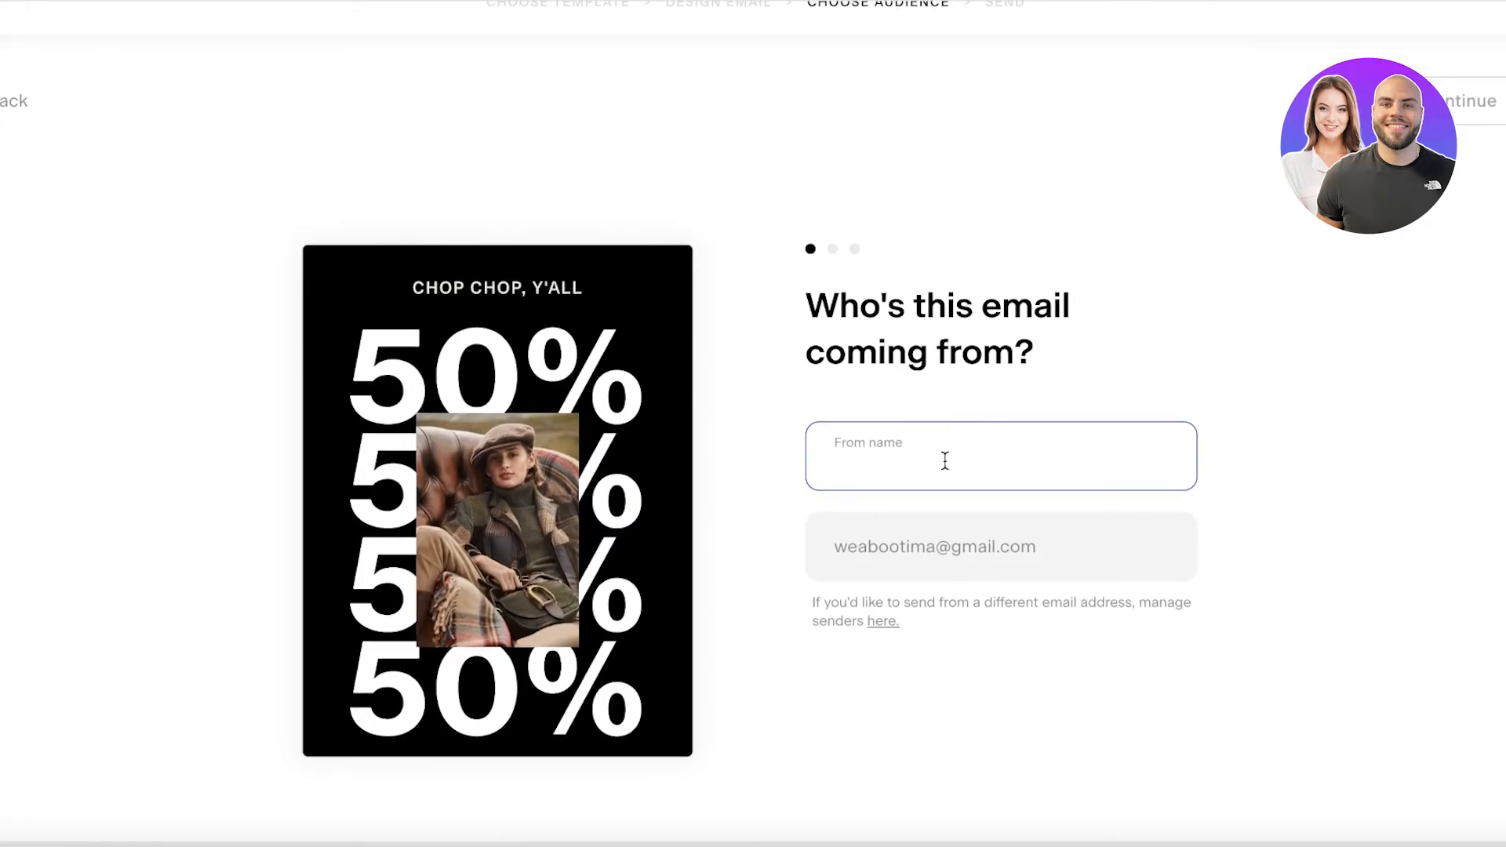
- Set sender Jane Doe, subject ITS HALF PRICE TIME and preview 'Buy all the styles you love at 50% off!'
text(Jane Doe)
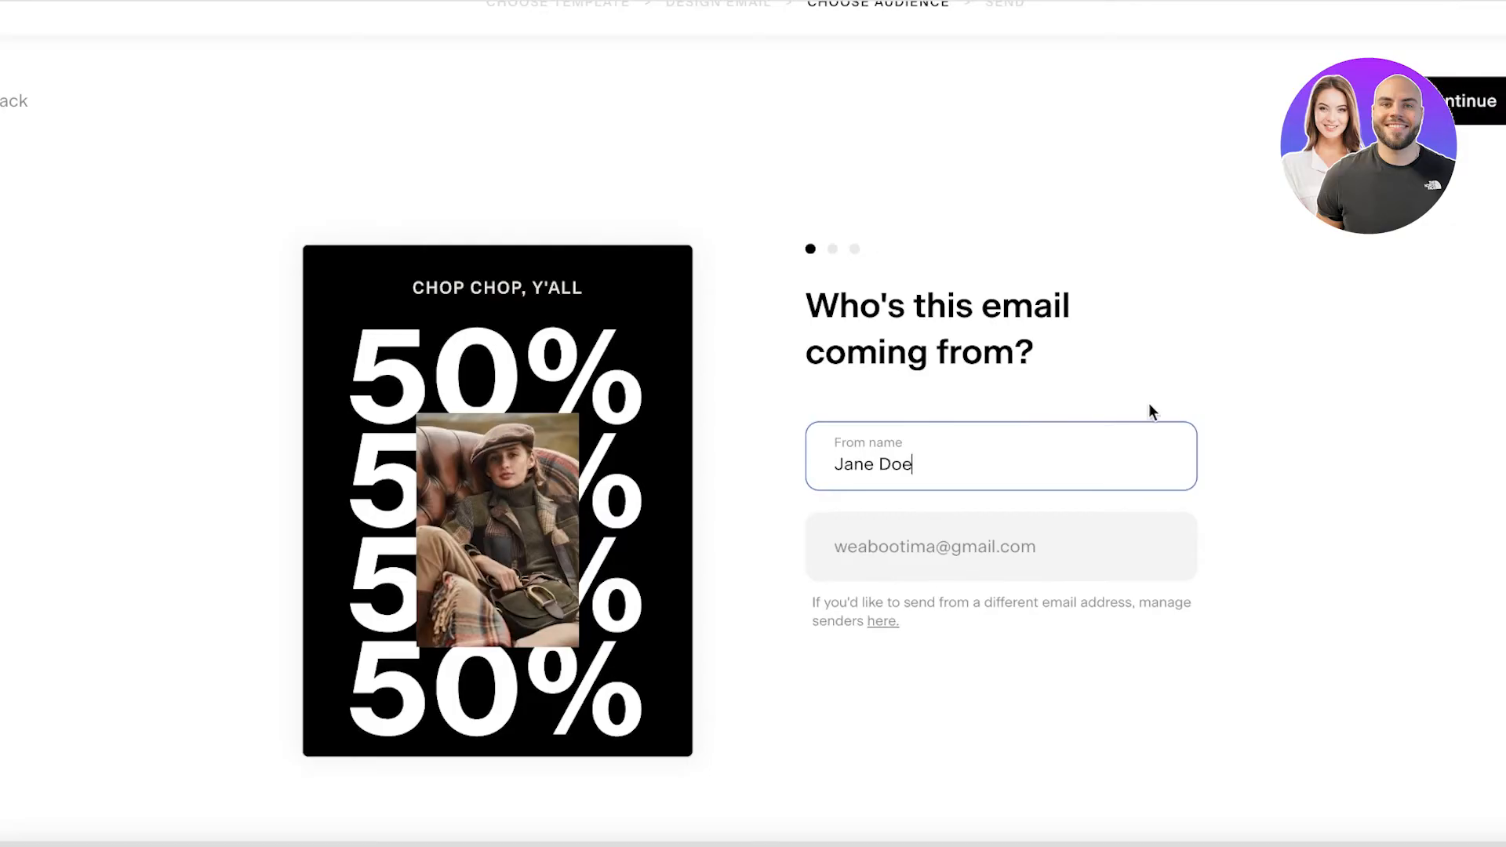
click(1475, 100)
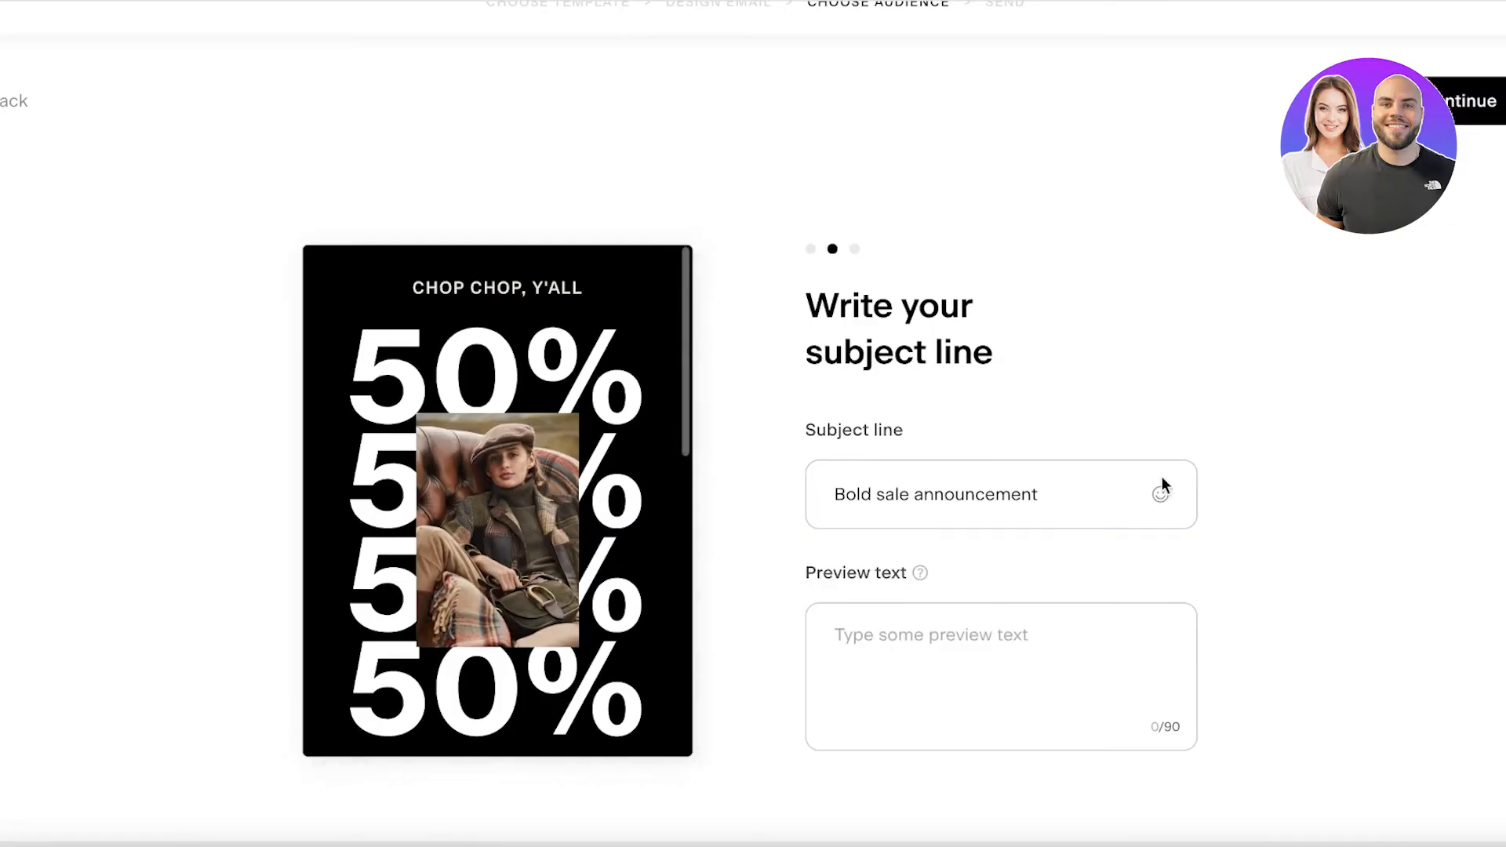
click(949, 509)
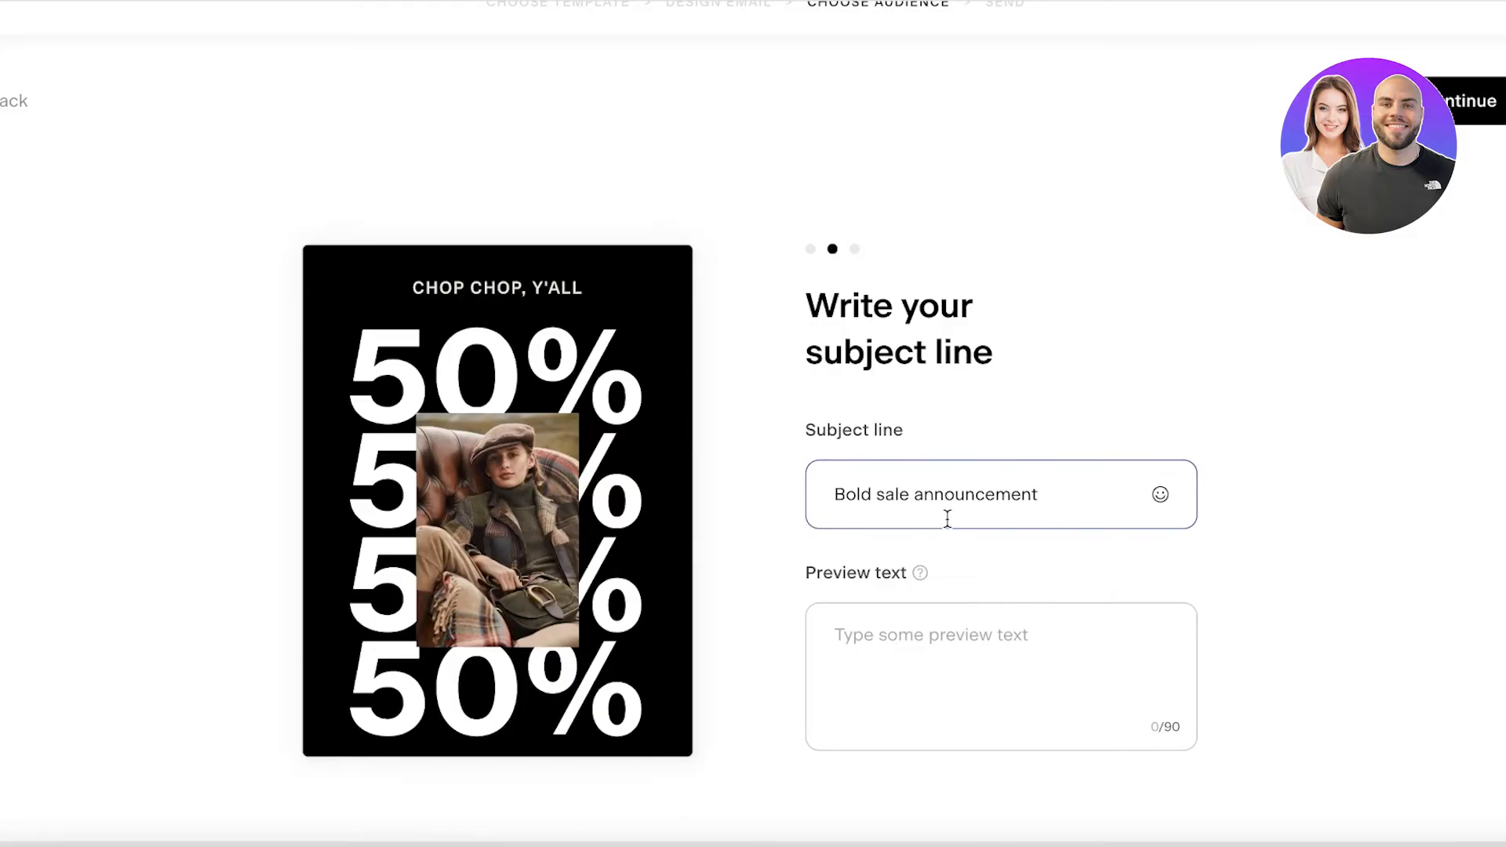
triple_click(936, 495)
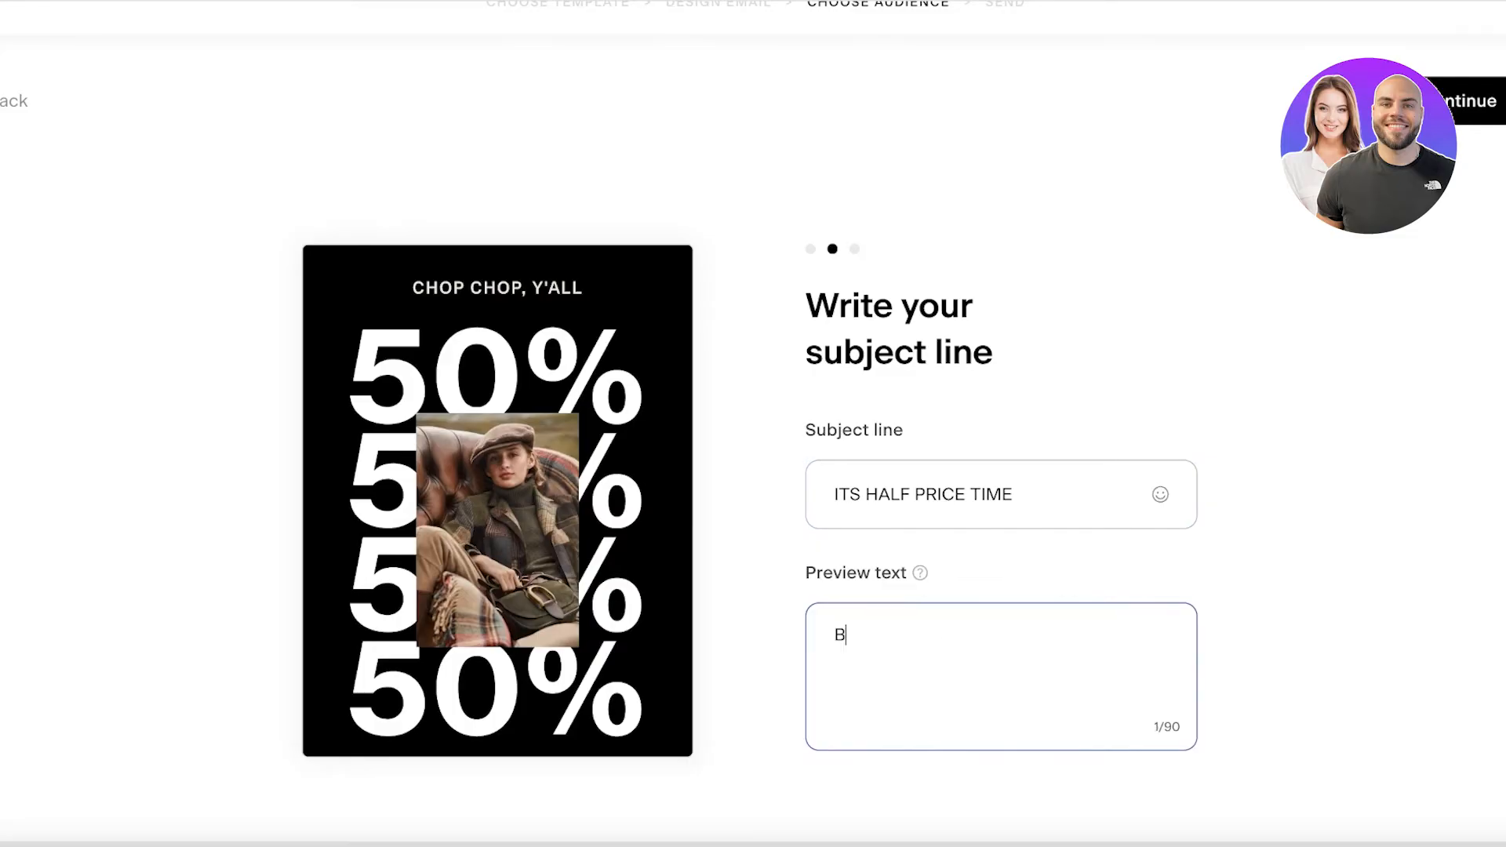
text(Buy all the styles you love at 50% off!)
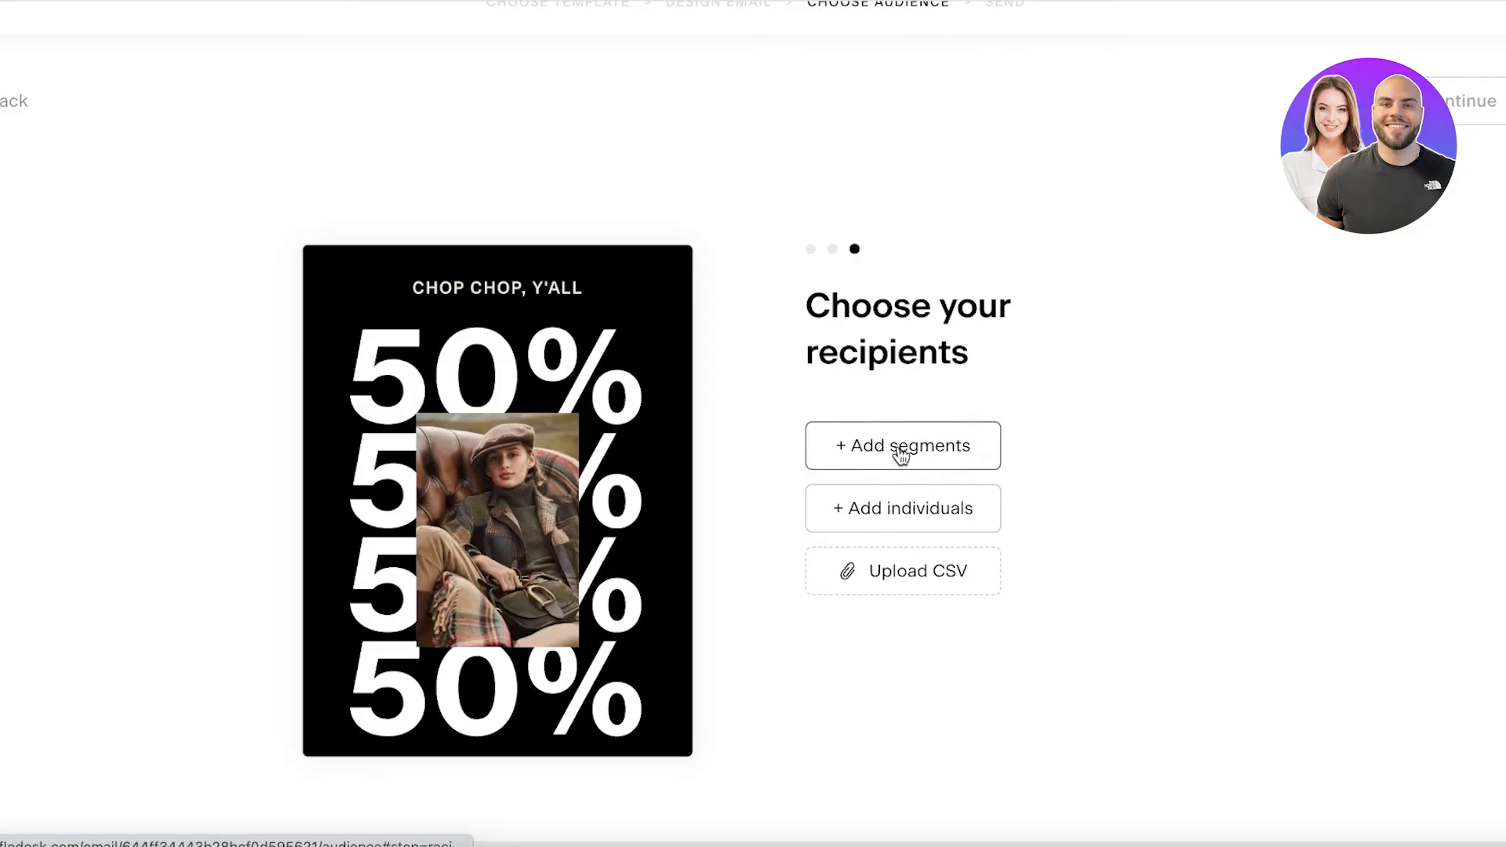
- Include the All subscribers segment as recipients and save
click(902, 445)
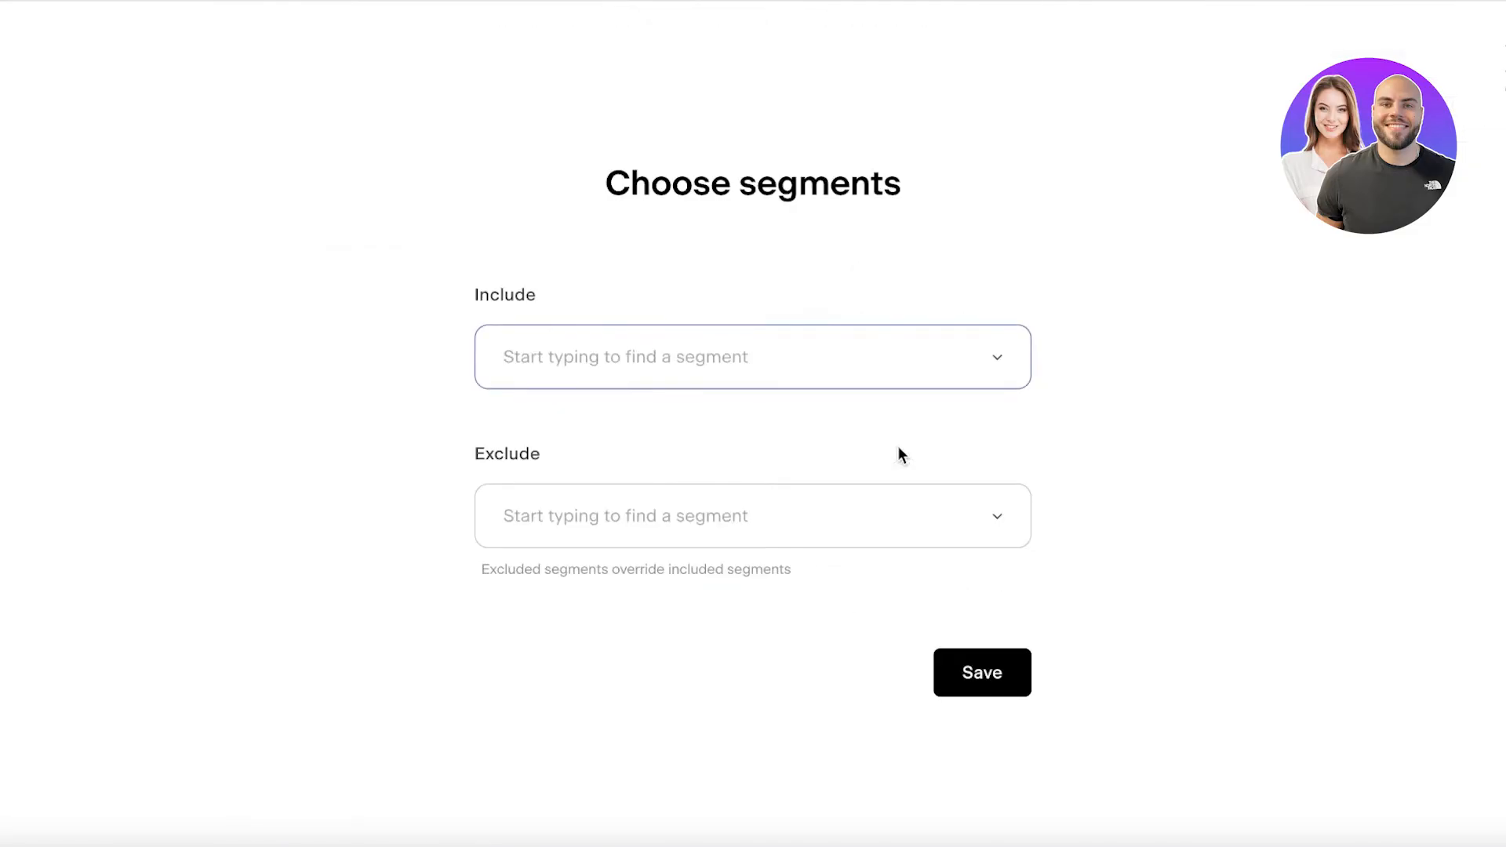
click(753, 357)
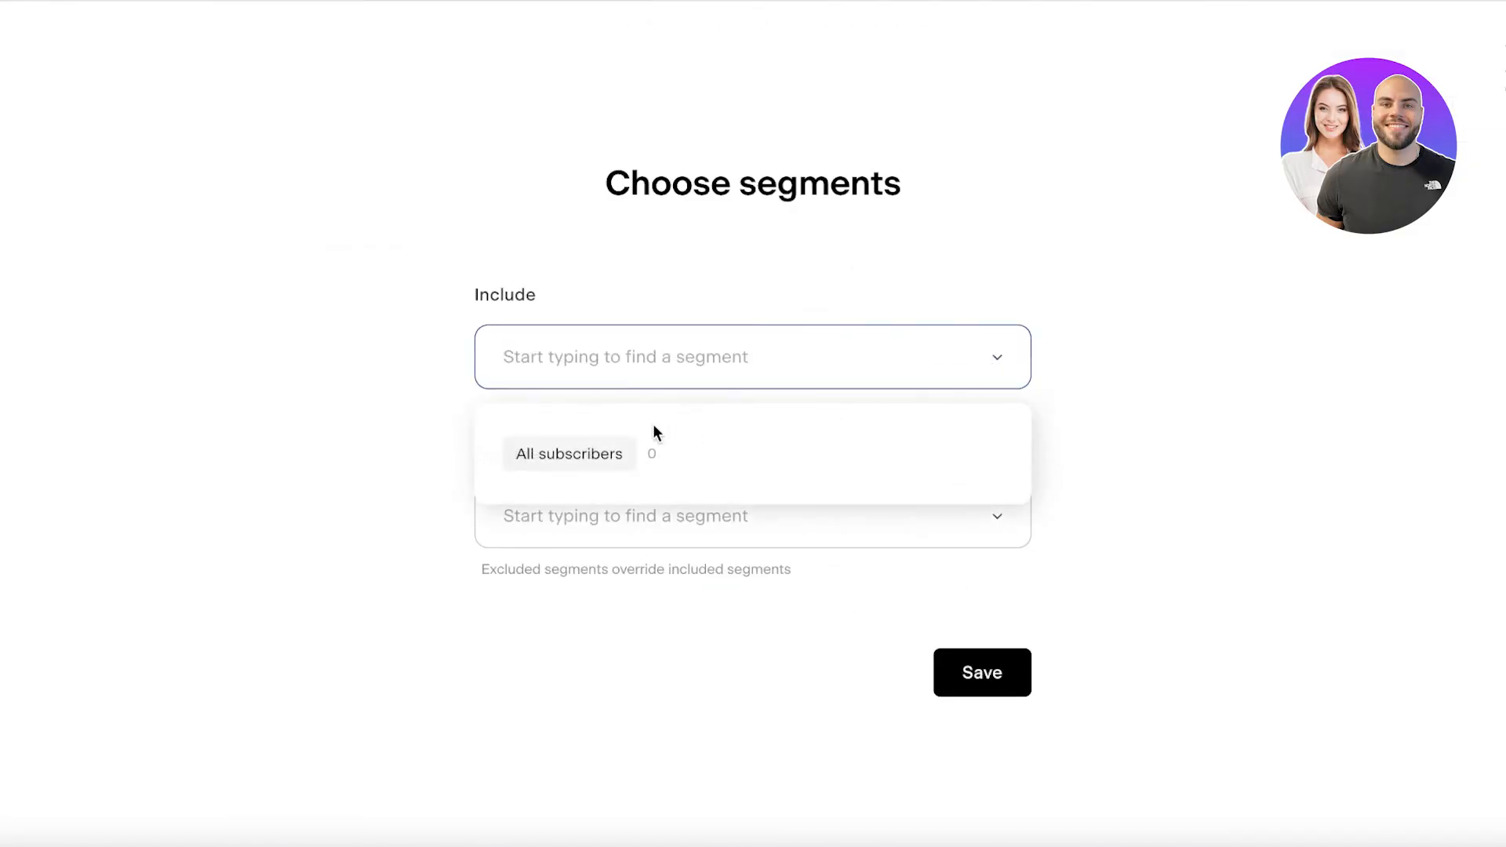
click(569, 454)
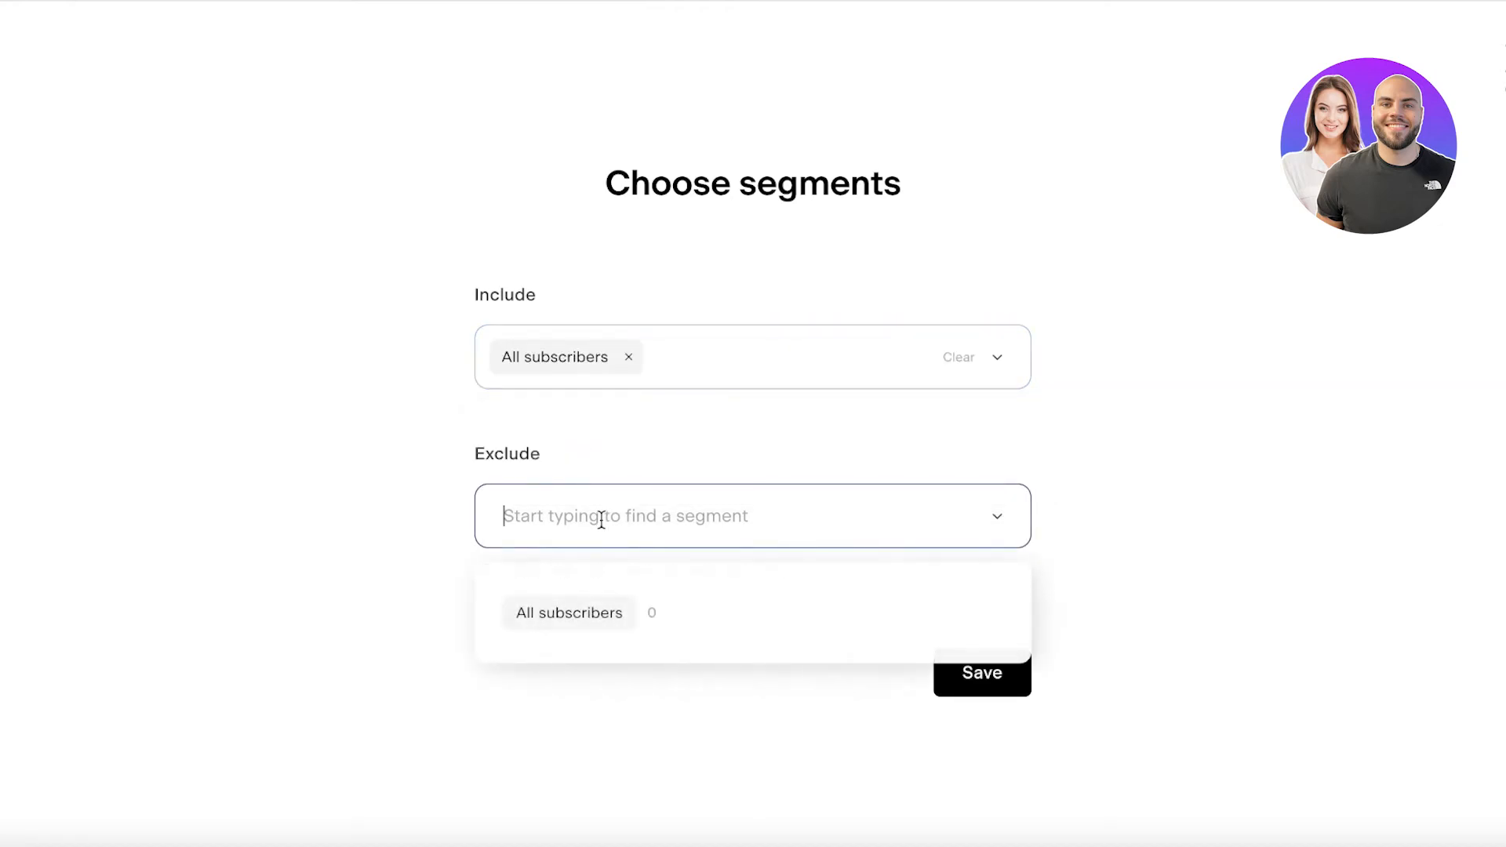
click(980, 674)
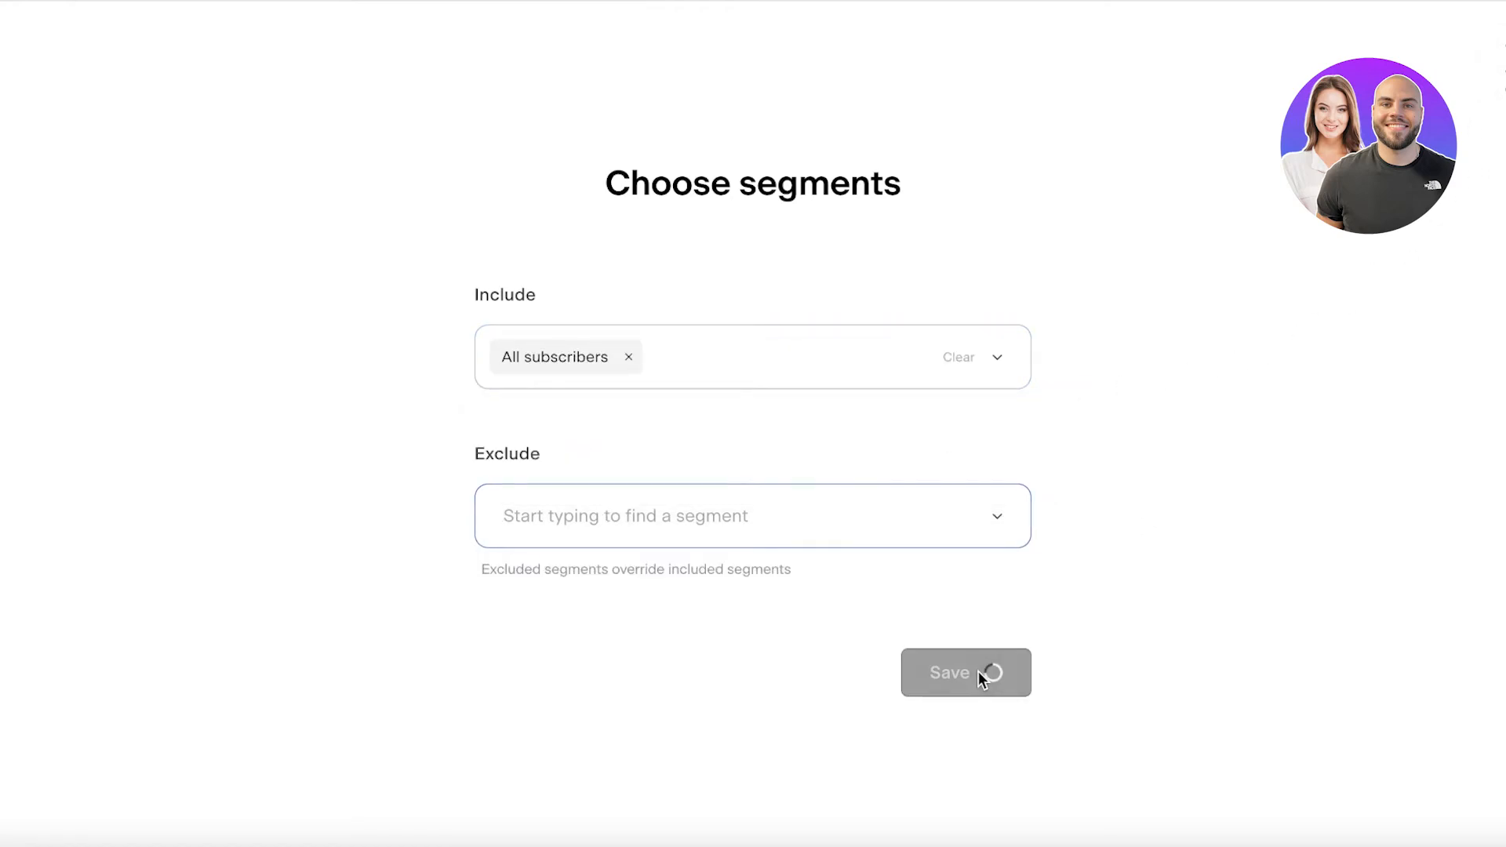
click(966, 672)
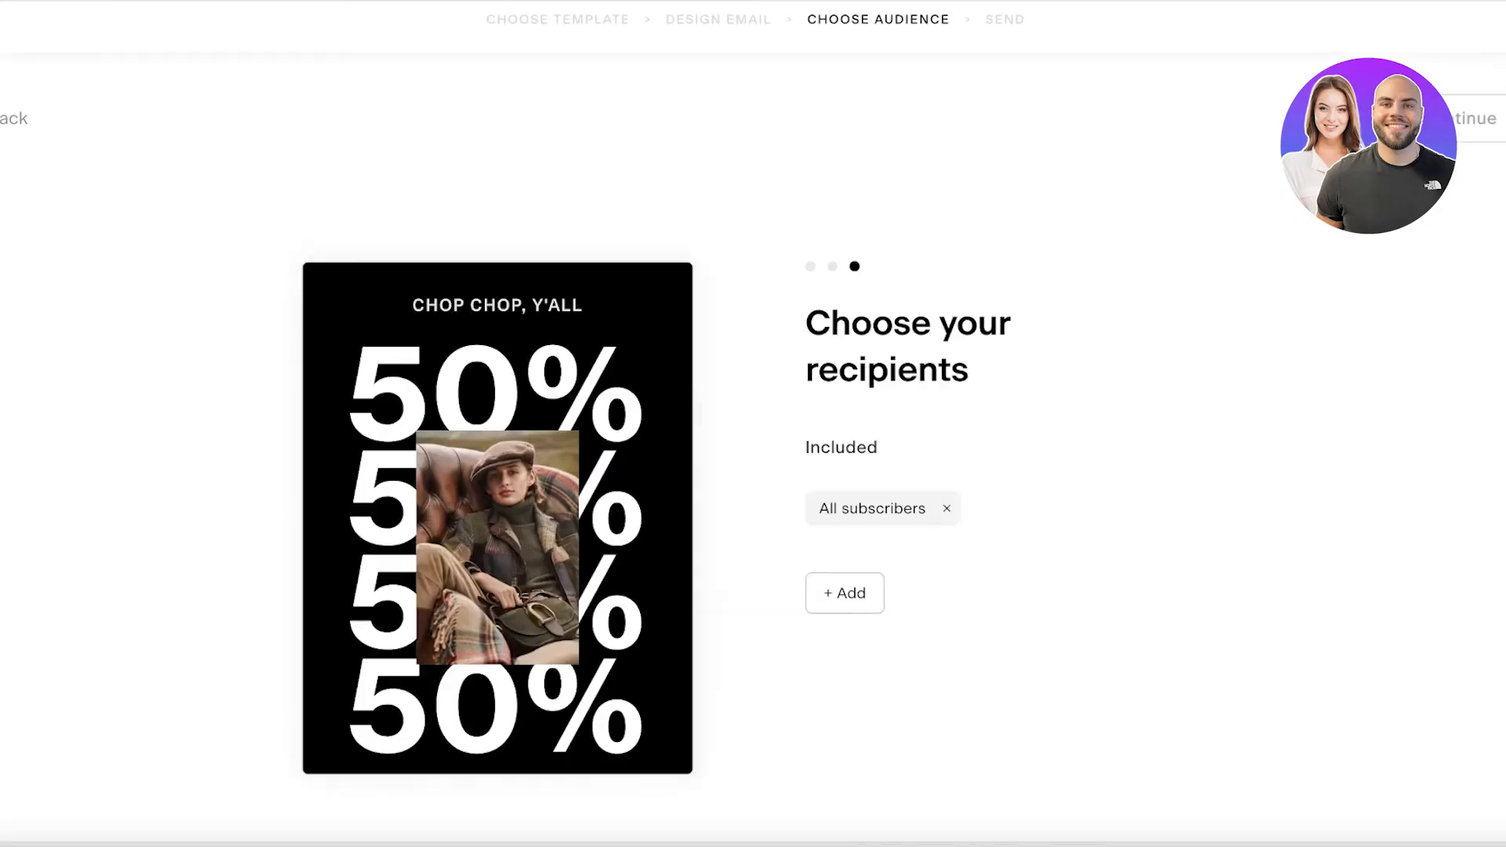
- Add an individual recipient email starting 'bakhti' and save
click(845, 593)
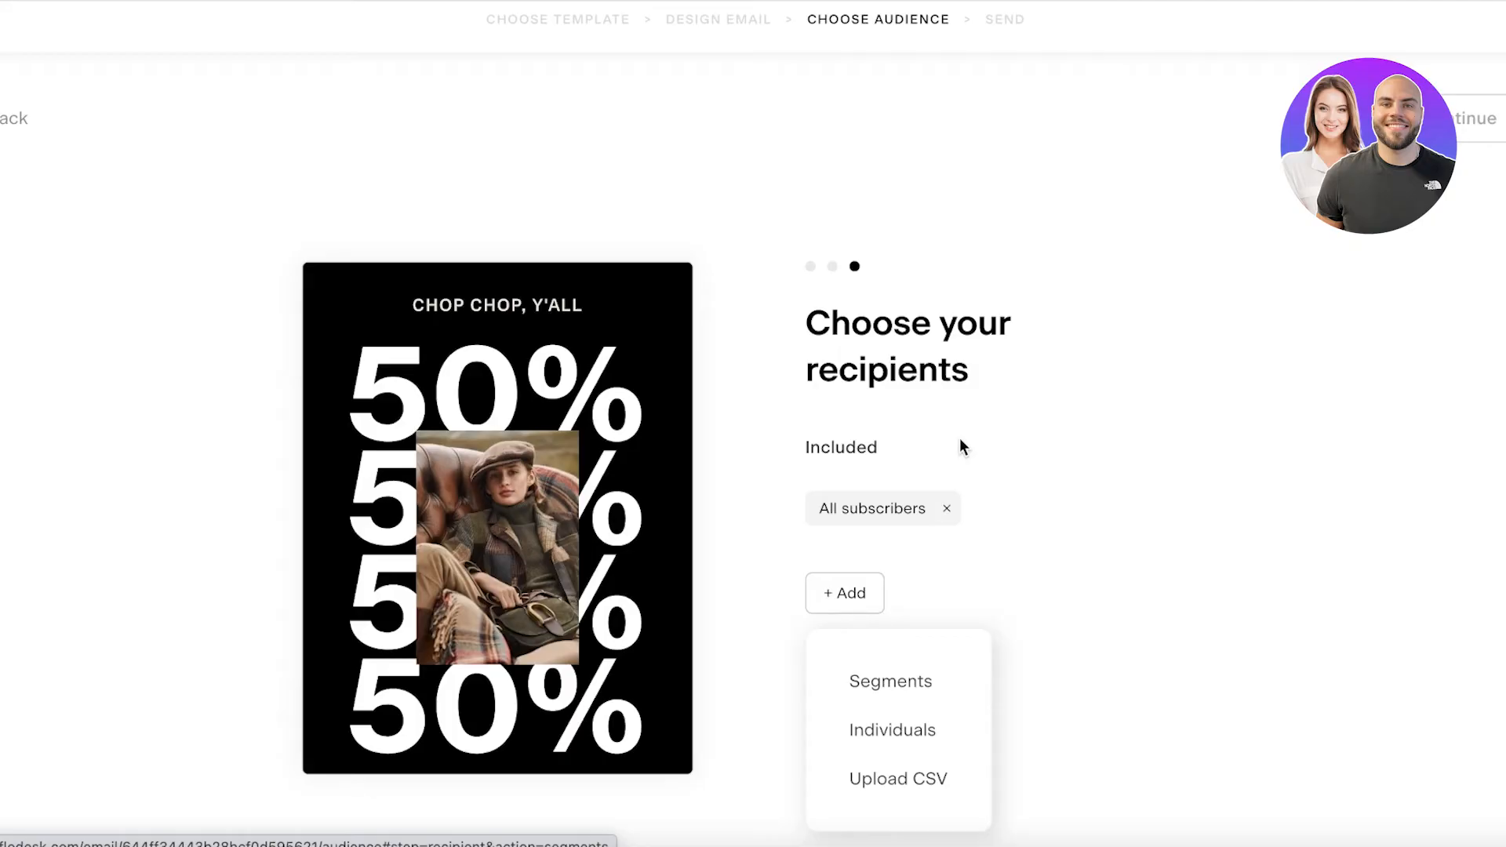
mouse_move(910, 751)
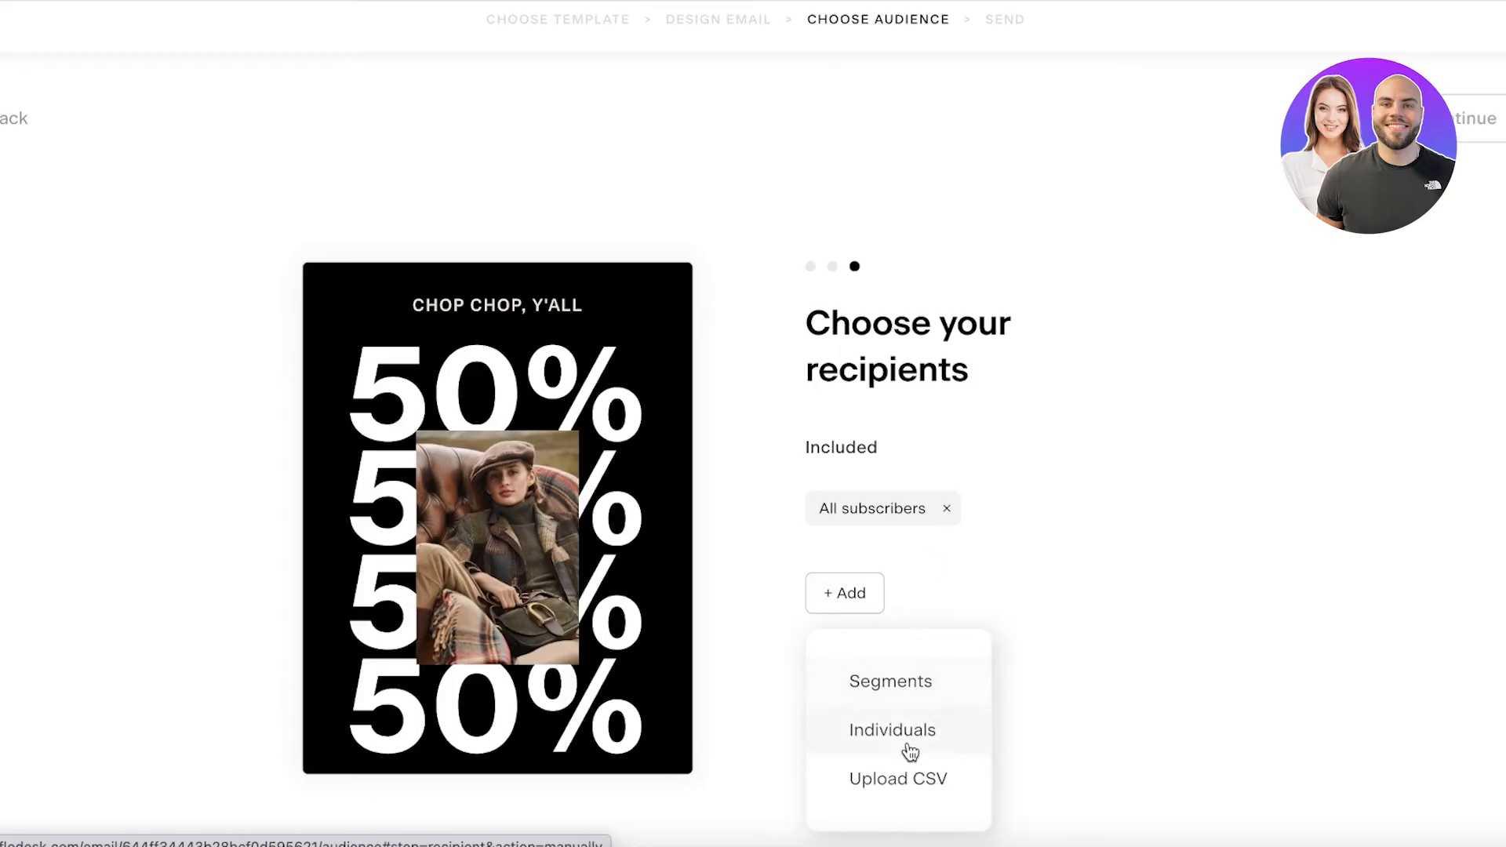
click(892, 730)
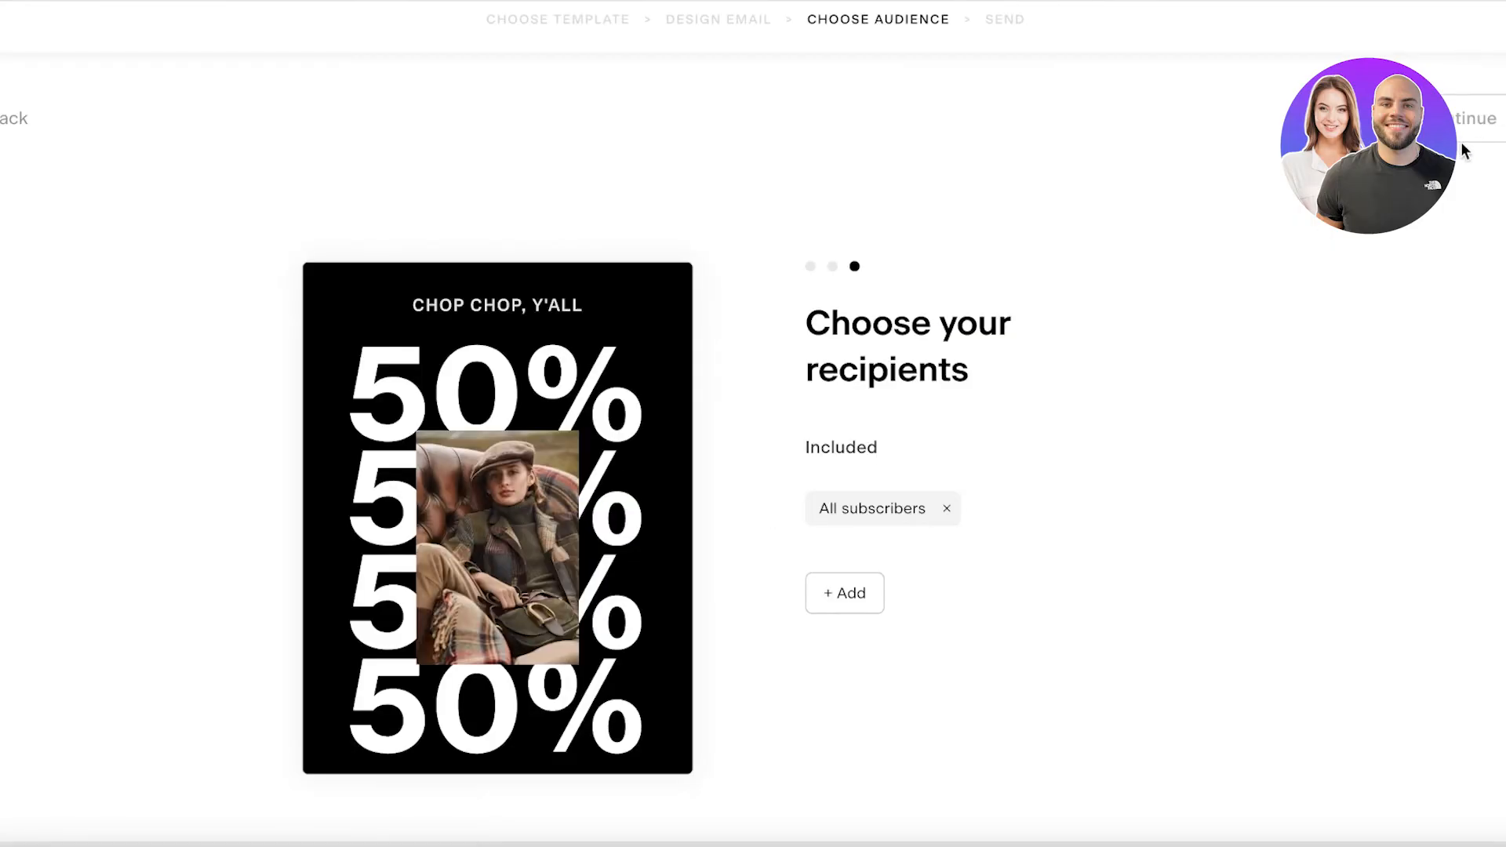
click(844, 593)
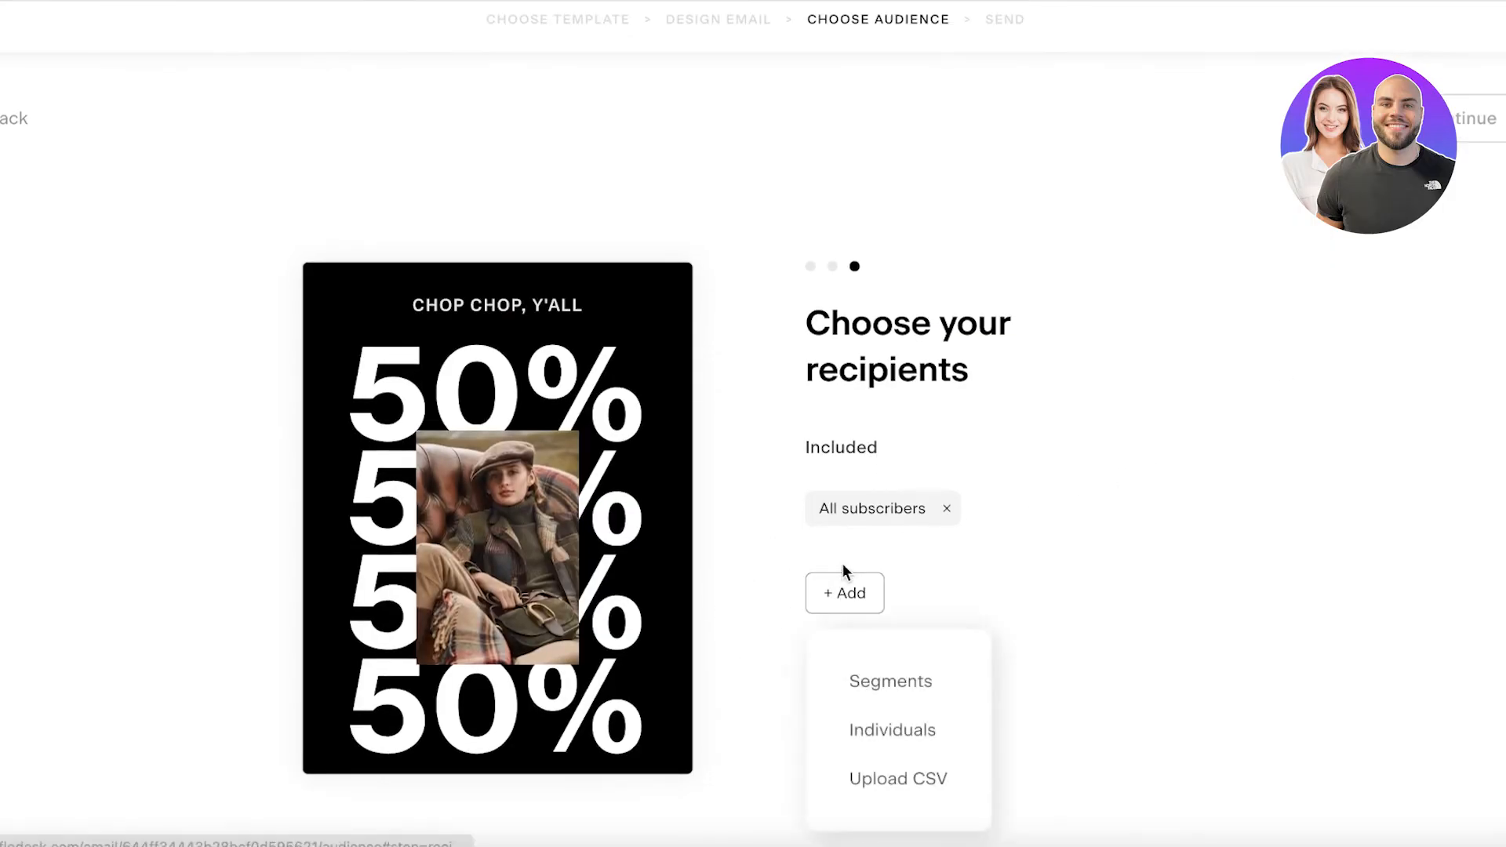
click(892, 730)
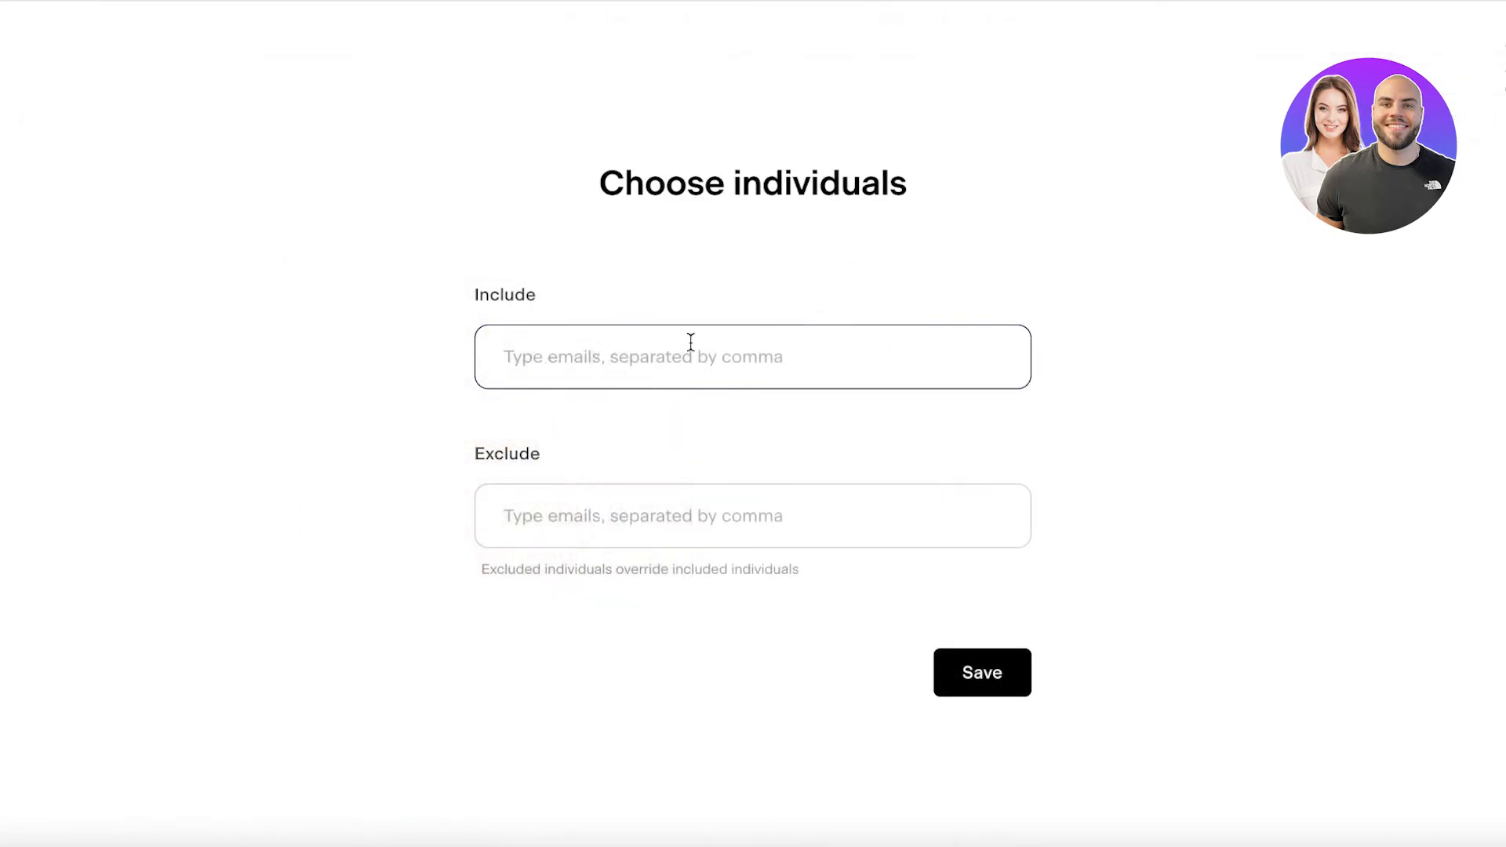
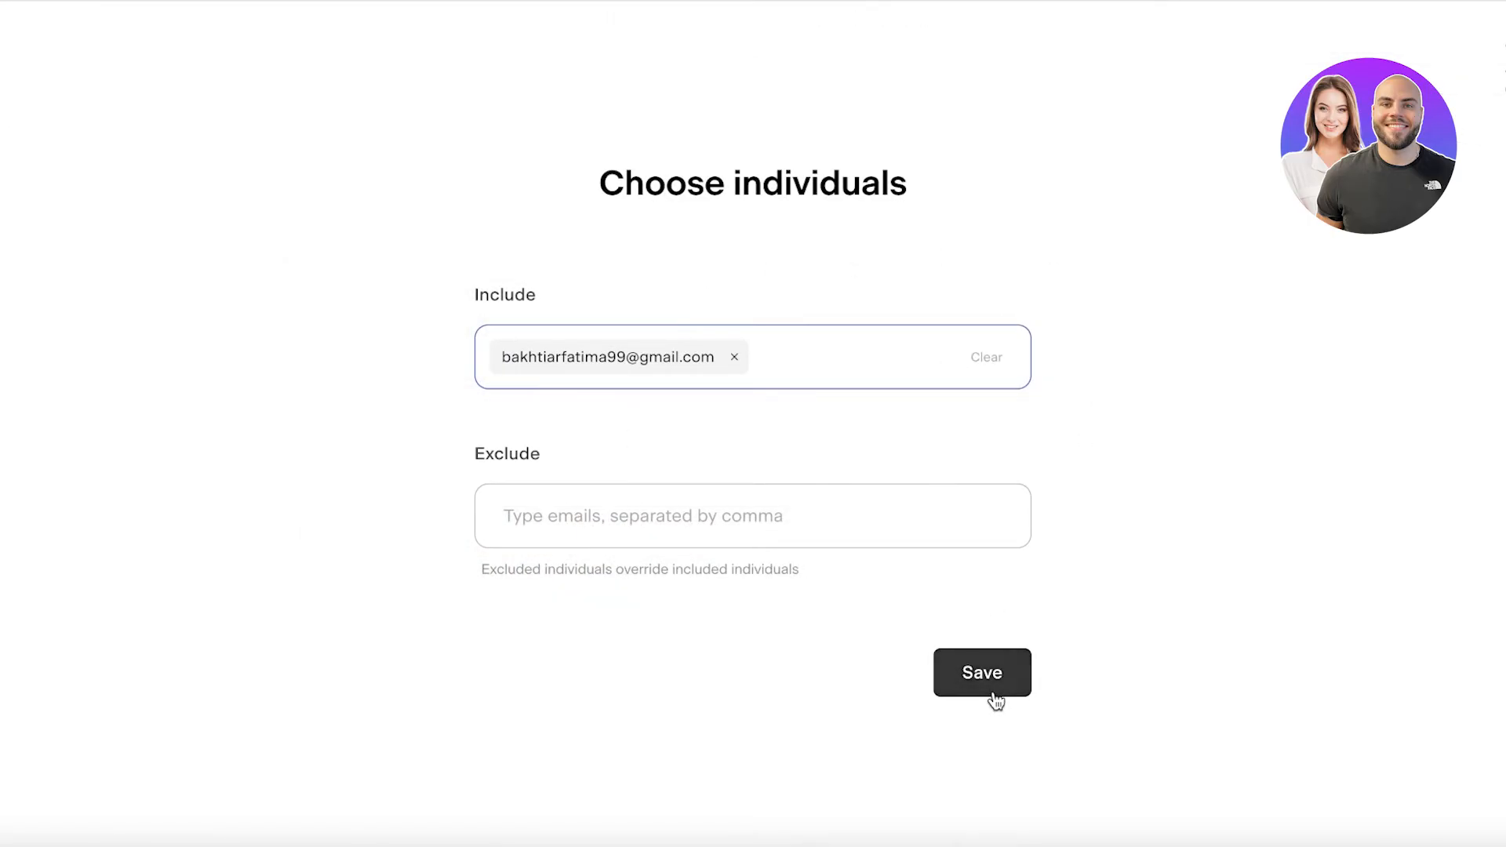
click(982, 673)
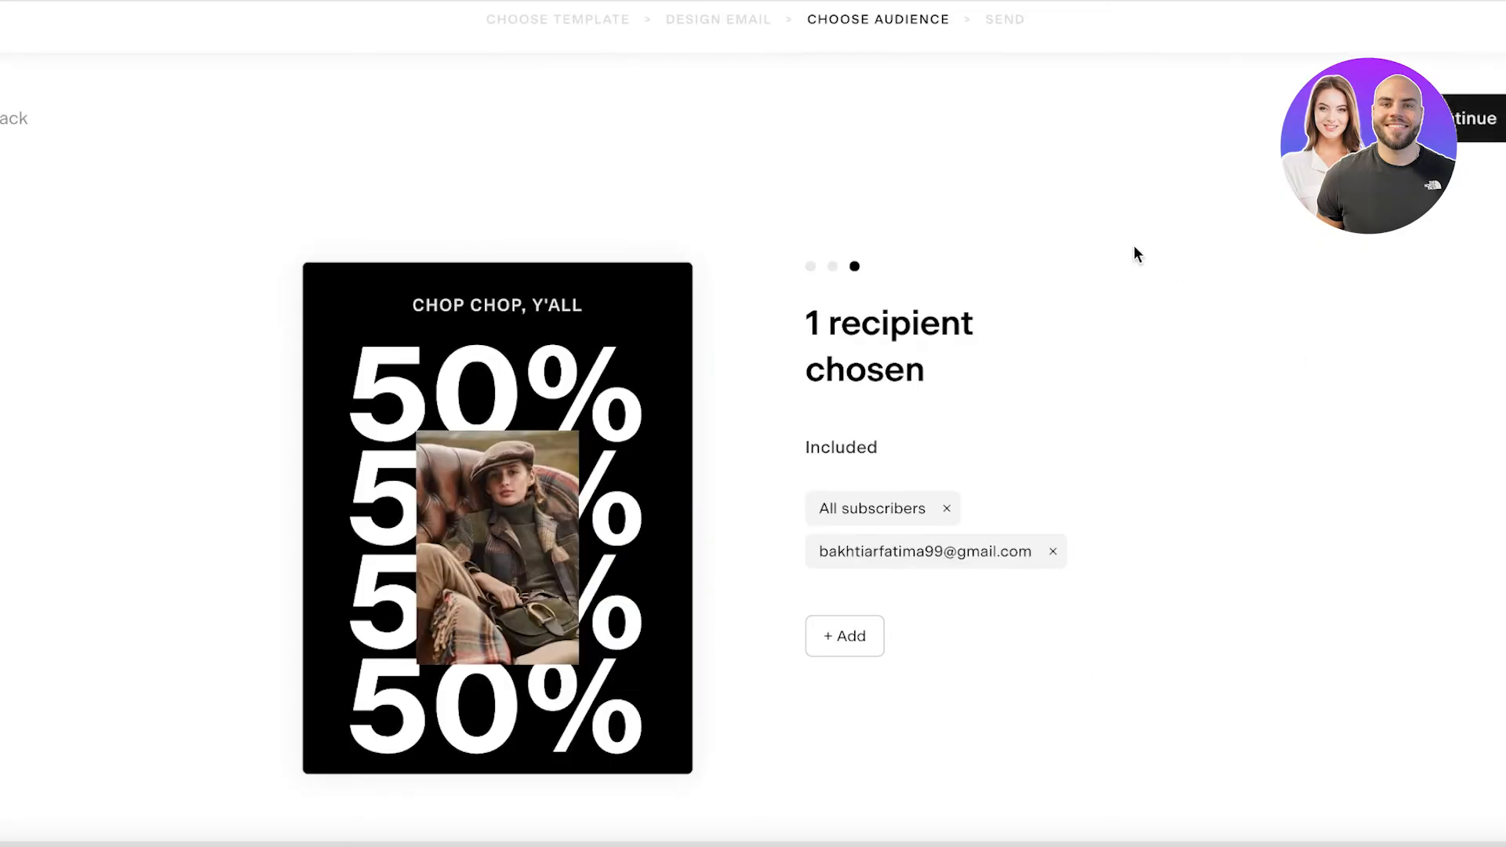
mouse_move(1460, 127)
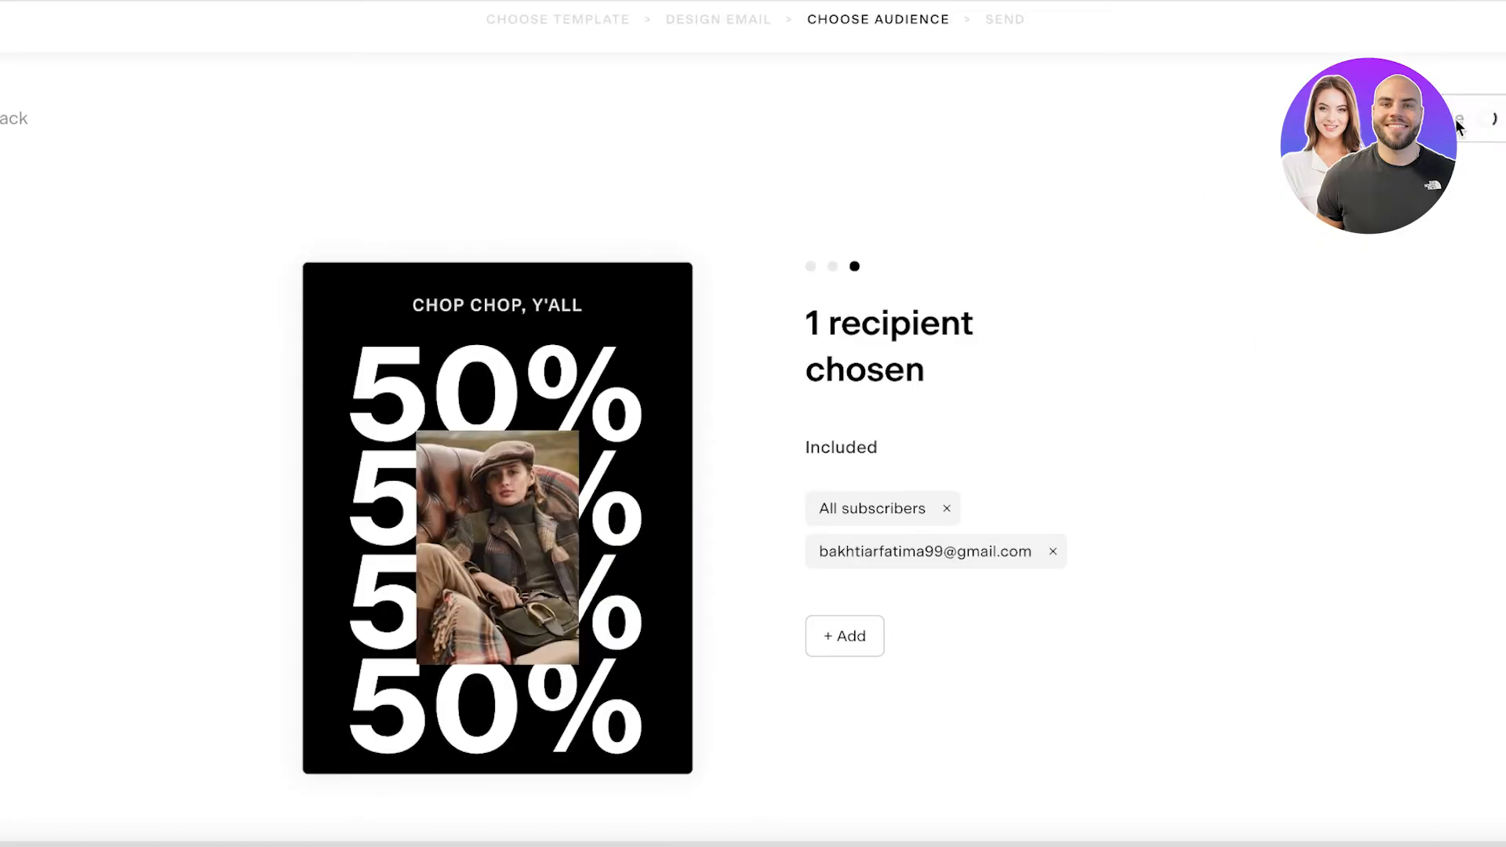
mouse_move(954, 307)
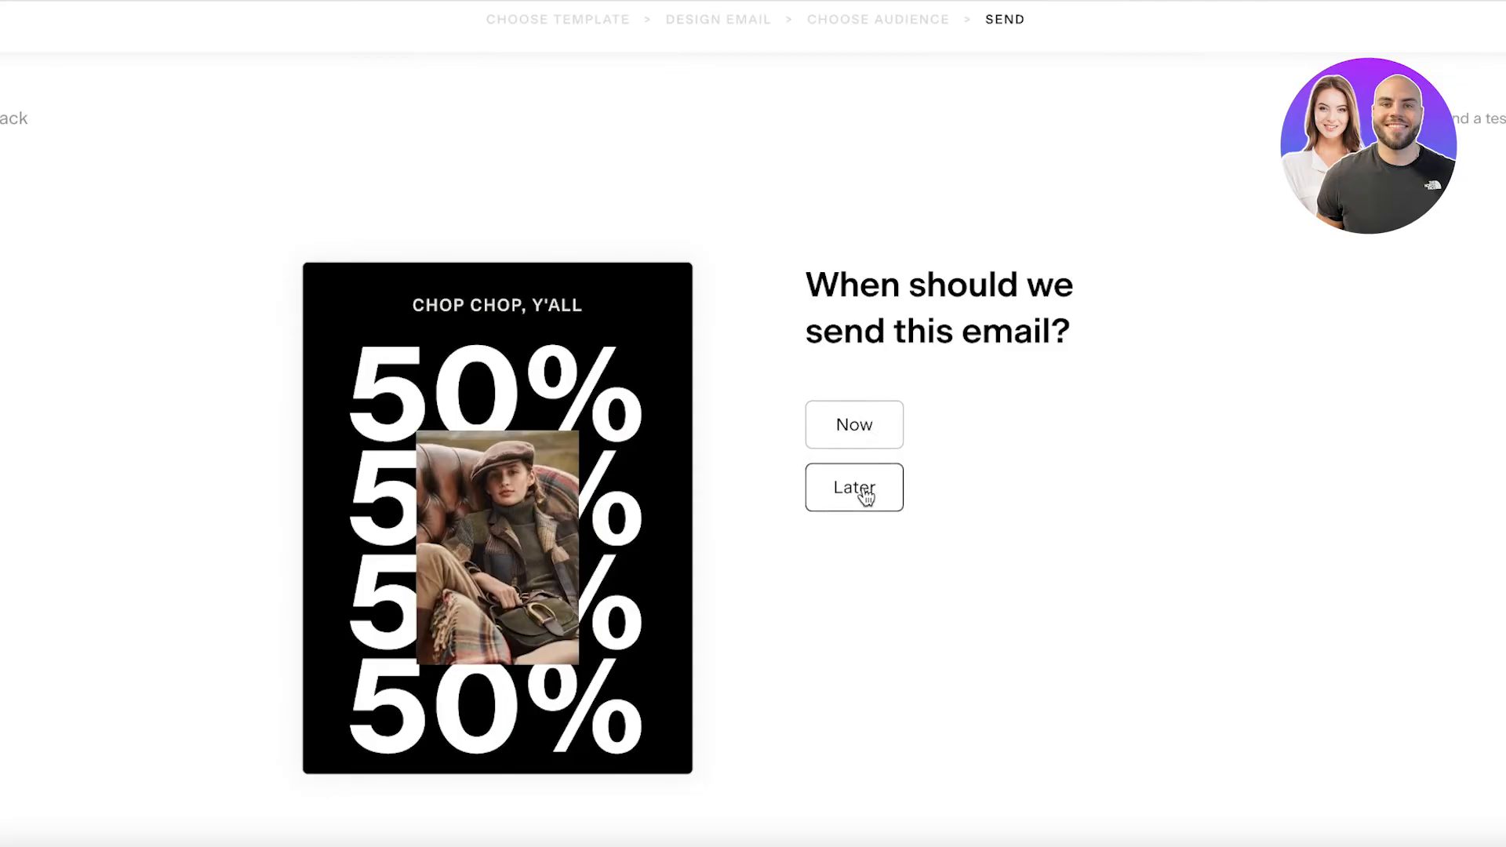
- Set the send date to May 3 with a custom time of 6:00 pm
click(854, 488)
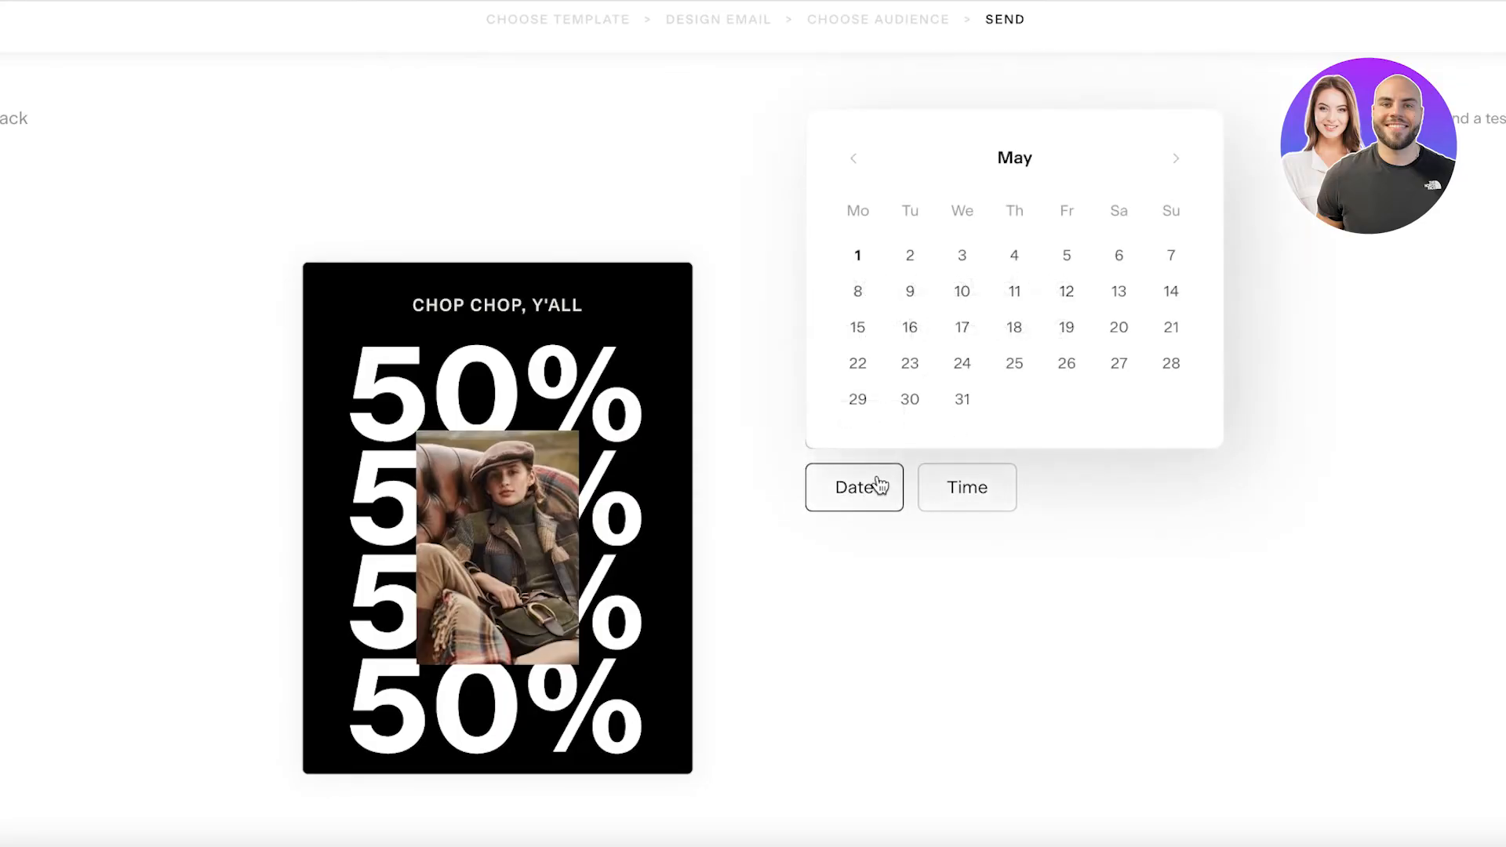
click(962, 255)
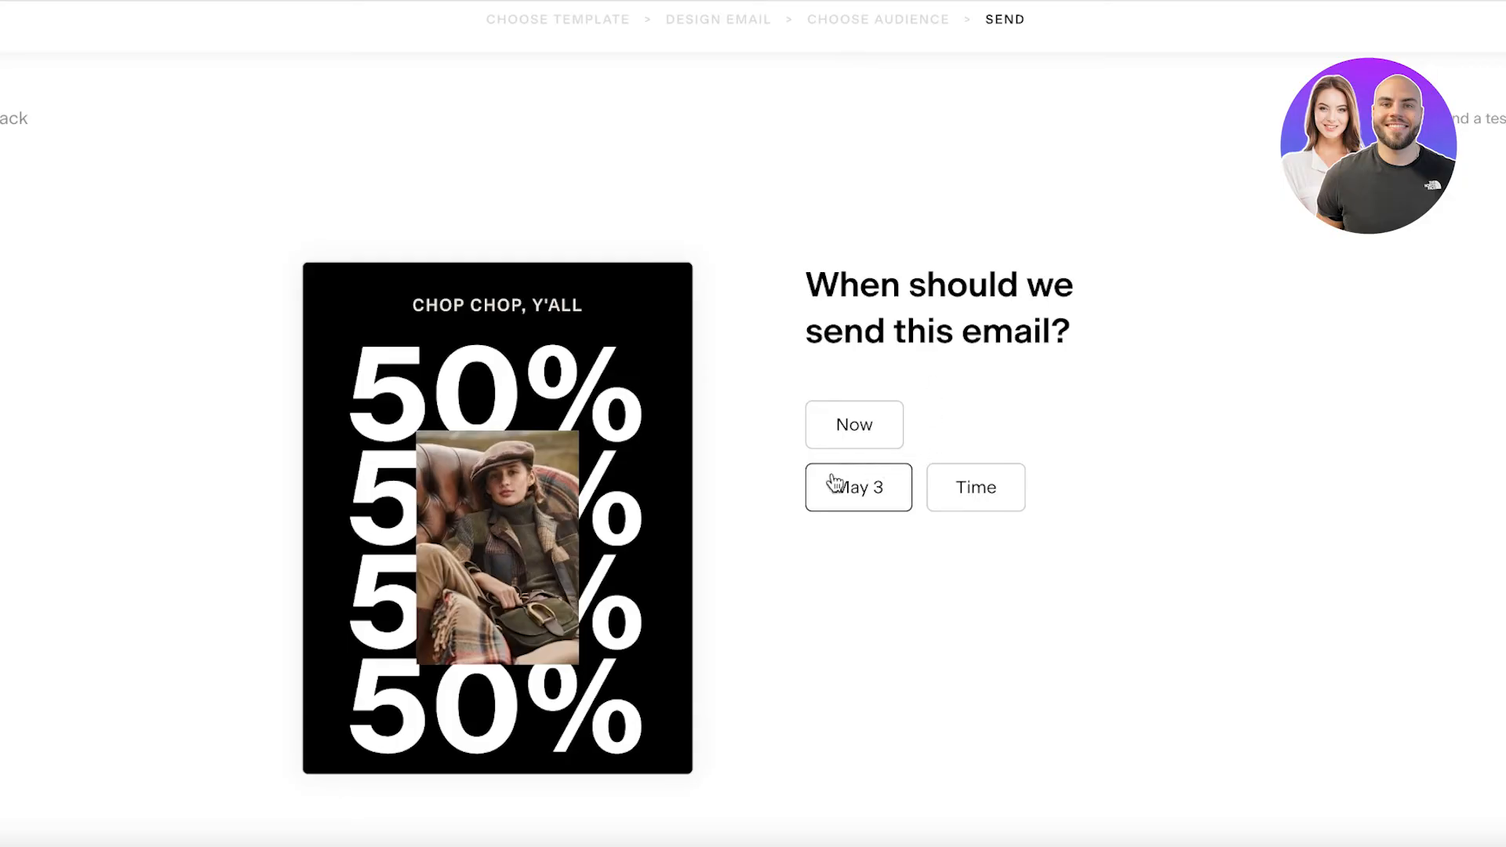
click(976, 487)
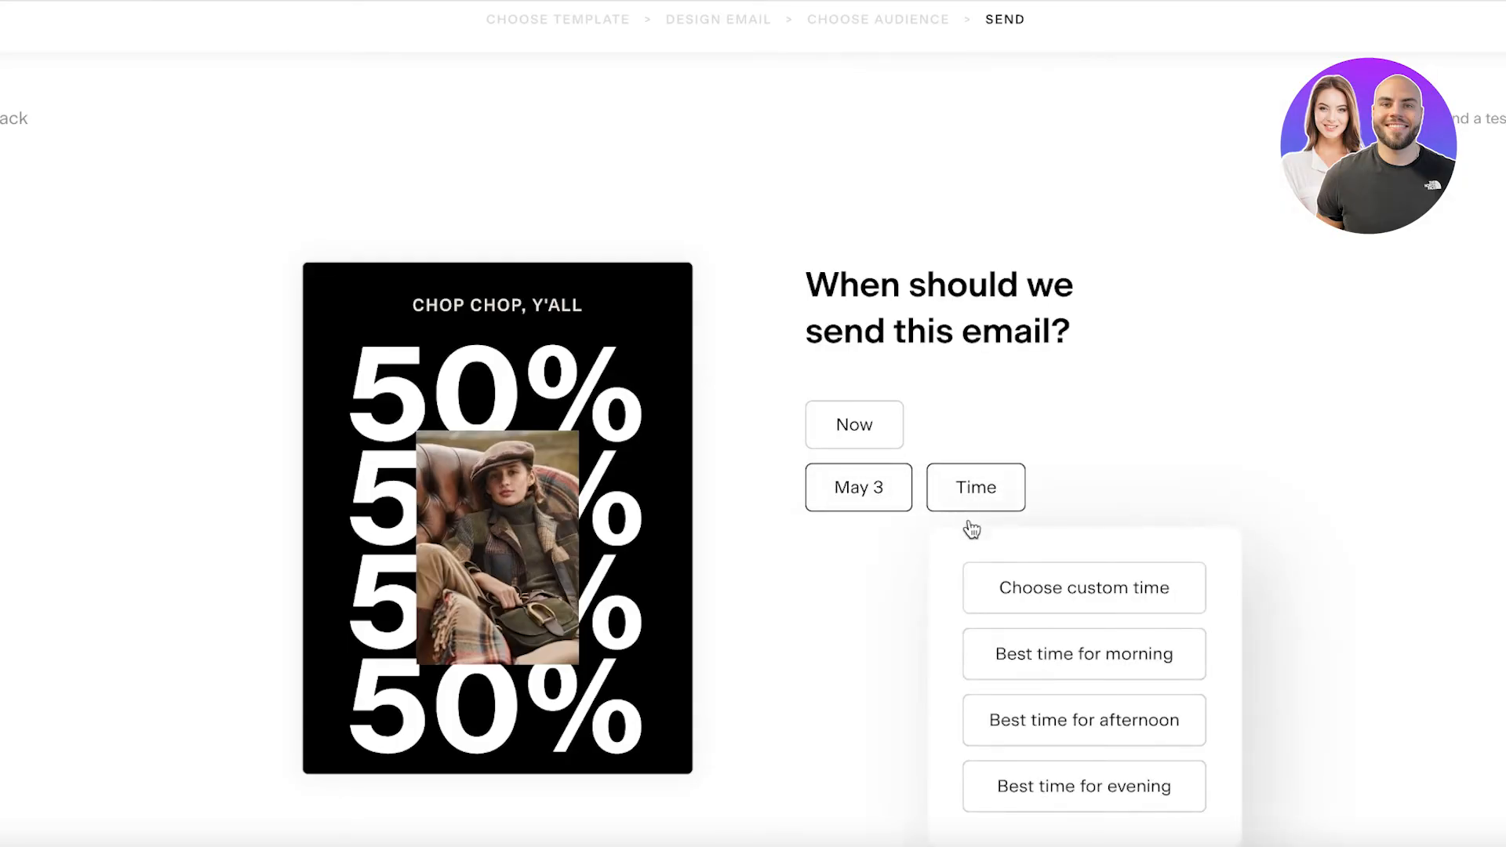
mouse_move(1048, 671)
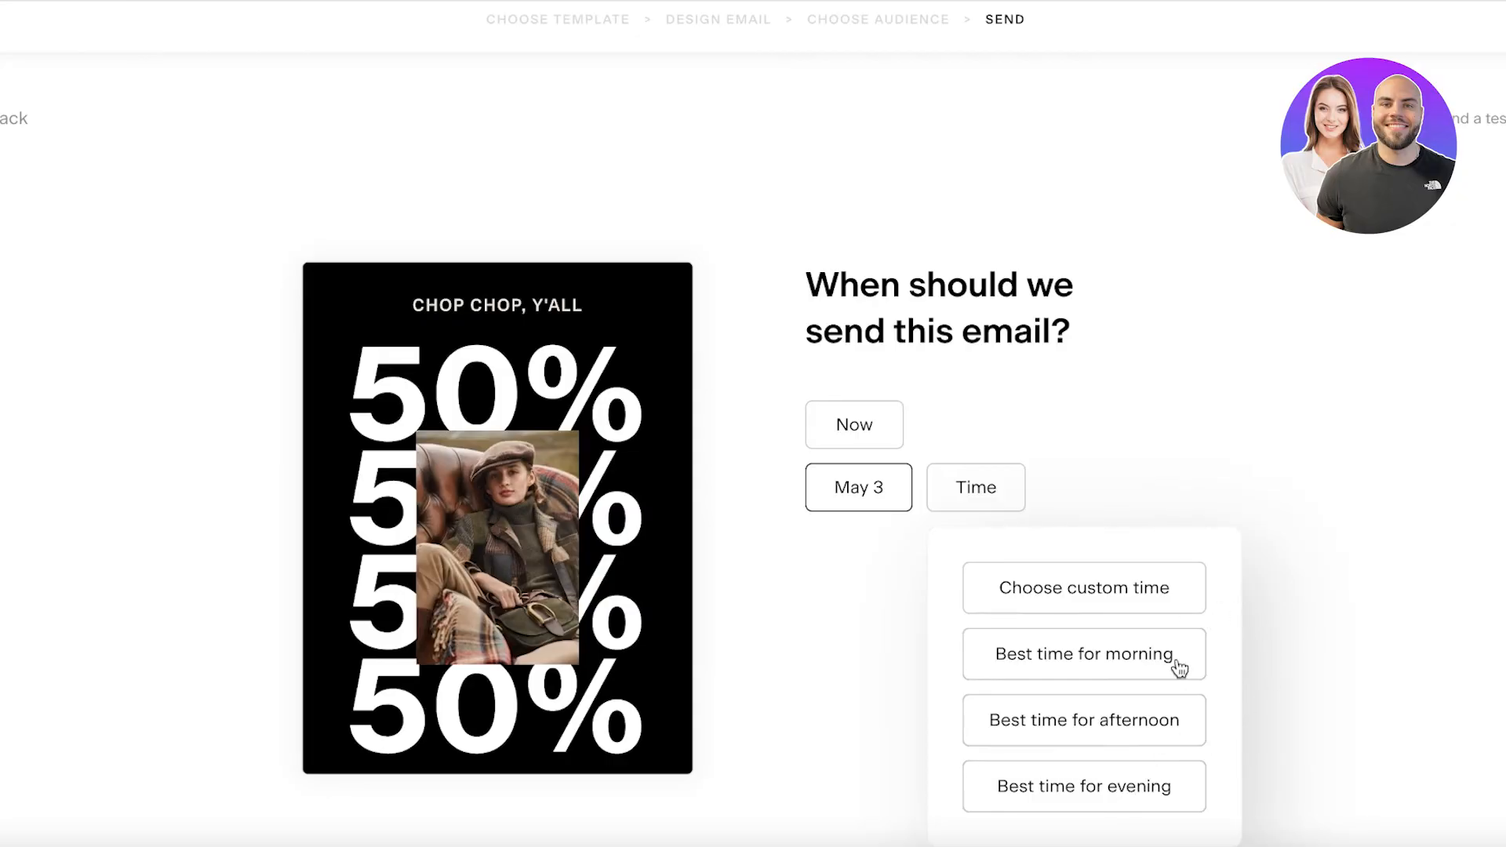
click(1084, 588)
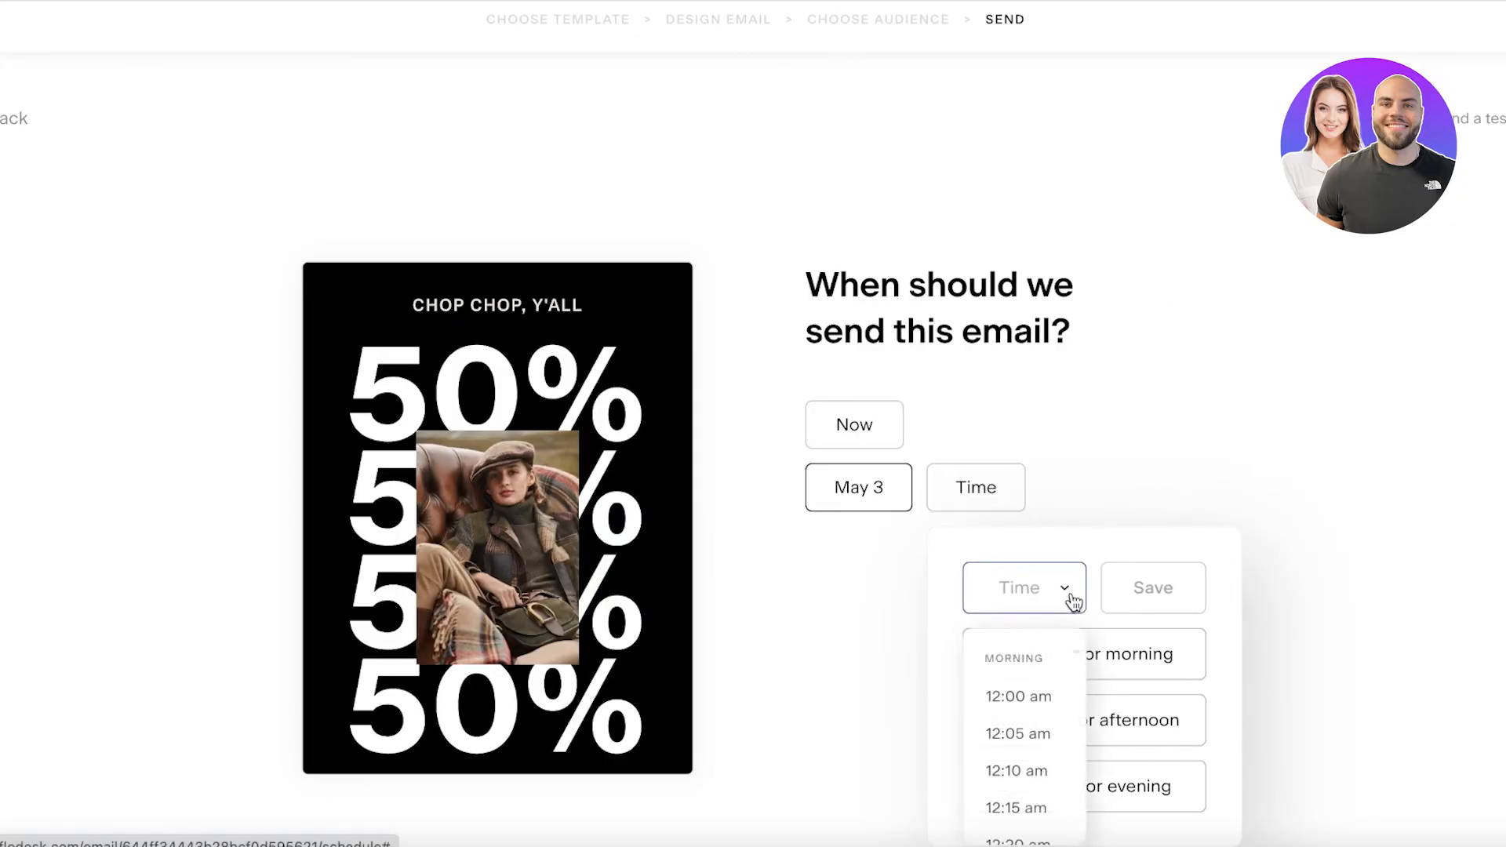
scroll(down, 3)
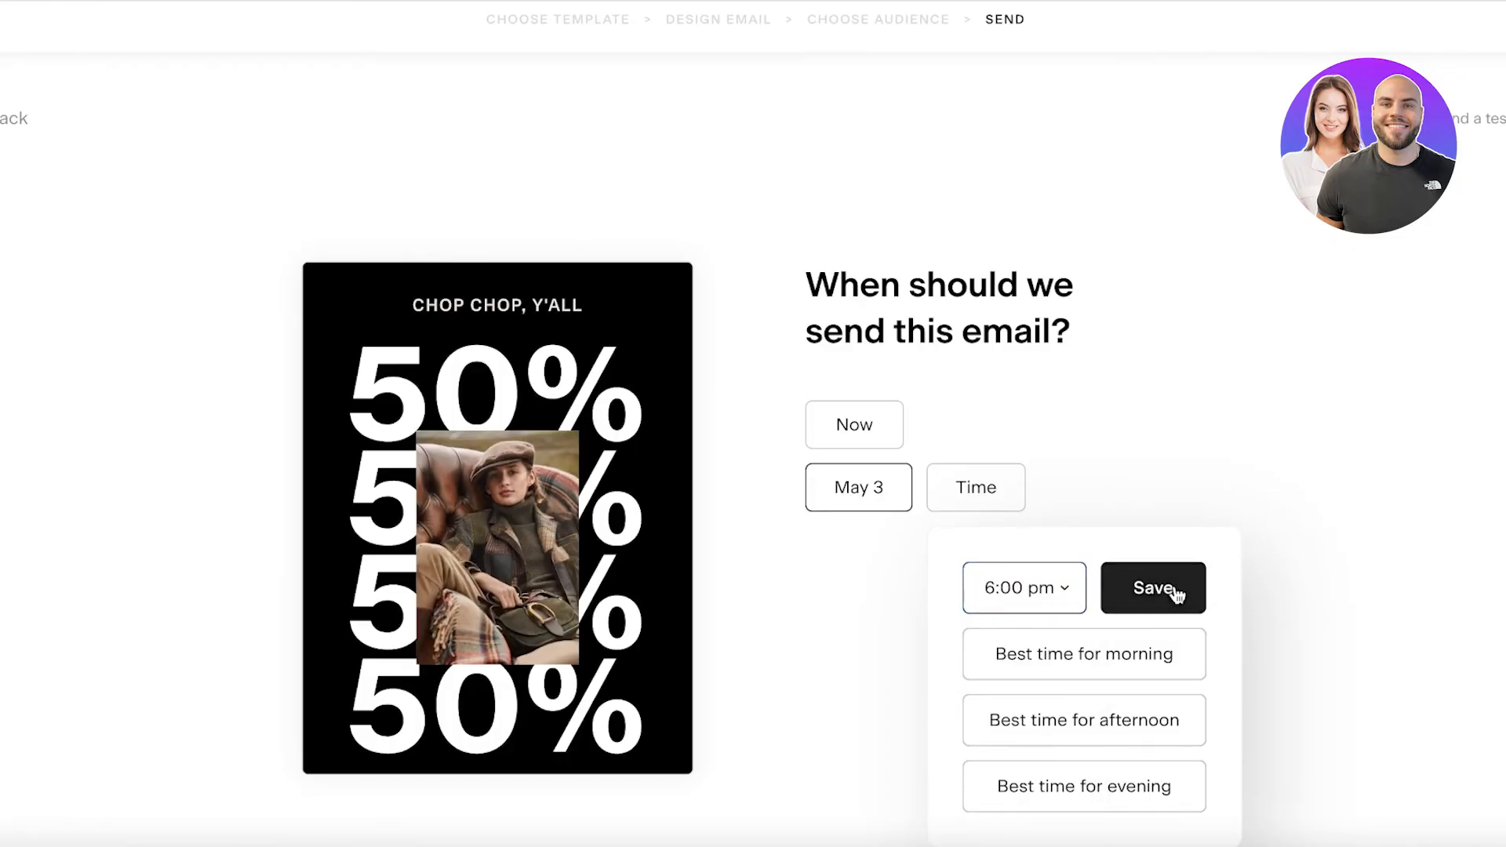
click(1153, 587)
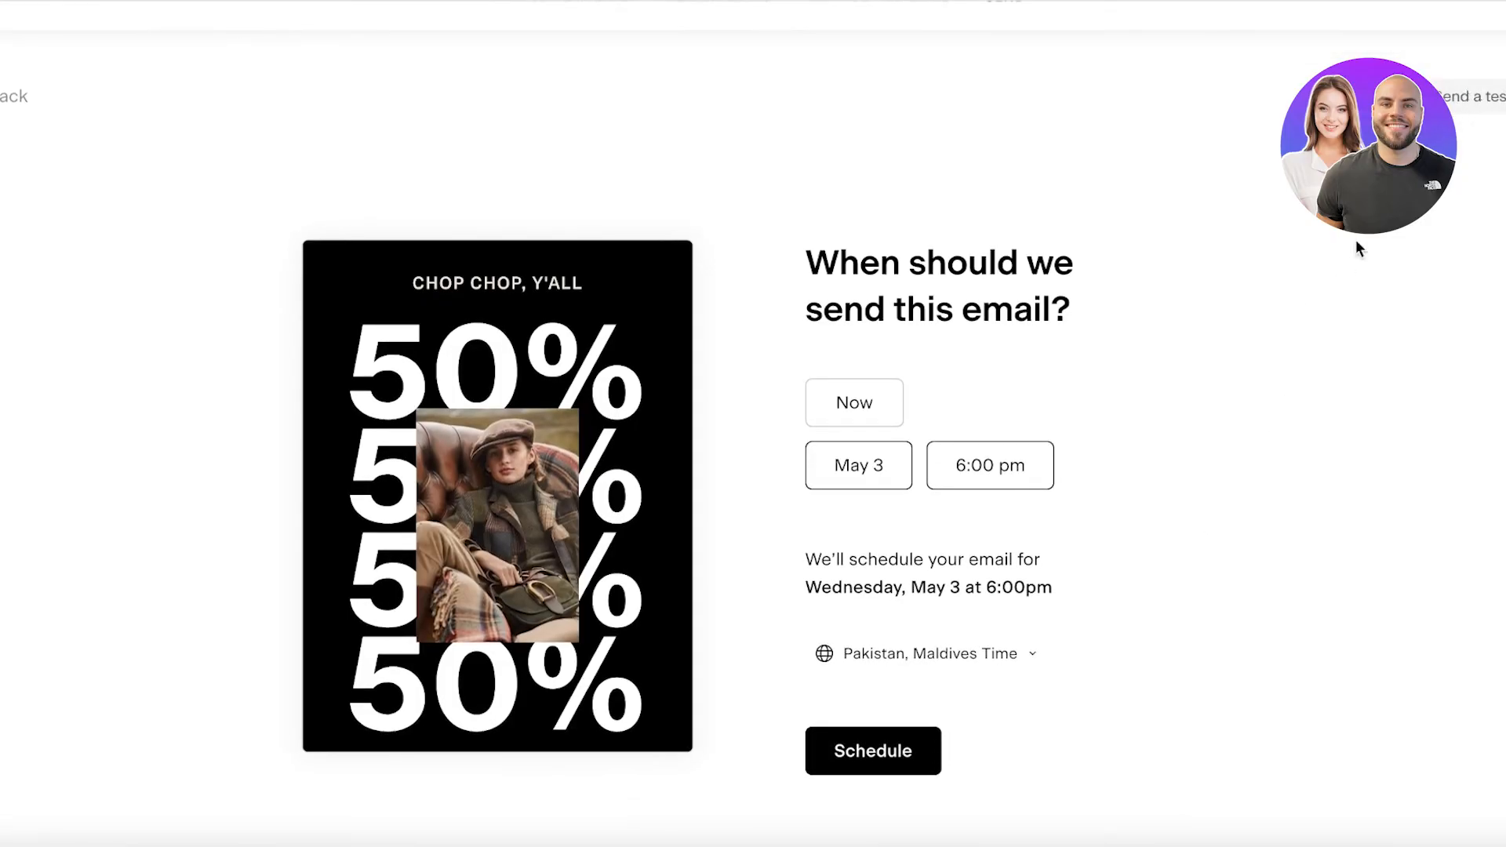
- Schedule the email and view it in the My emails list
click(872, 751)
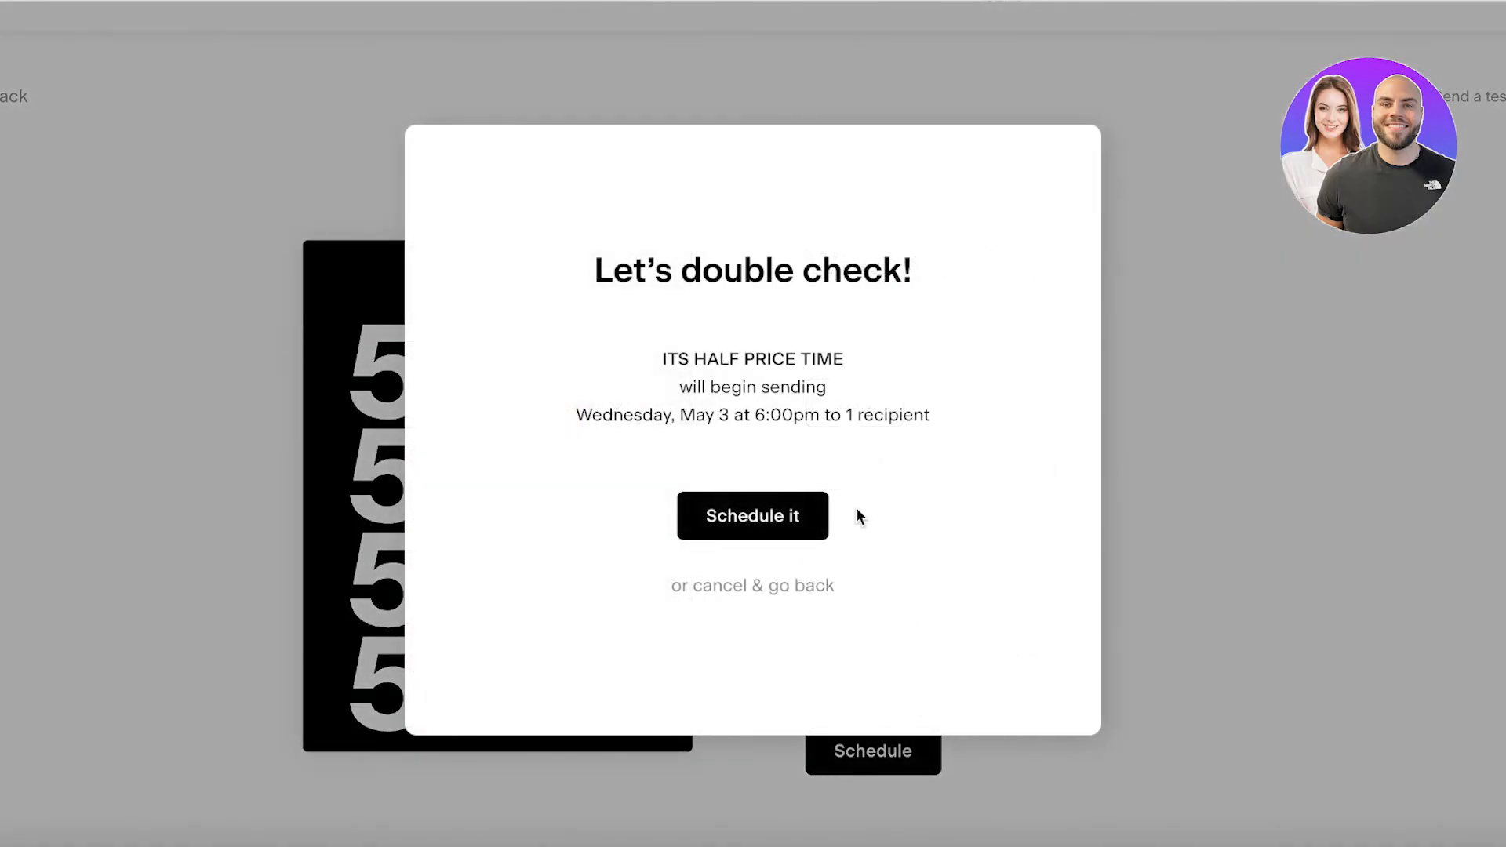
click(752, 515)
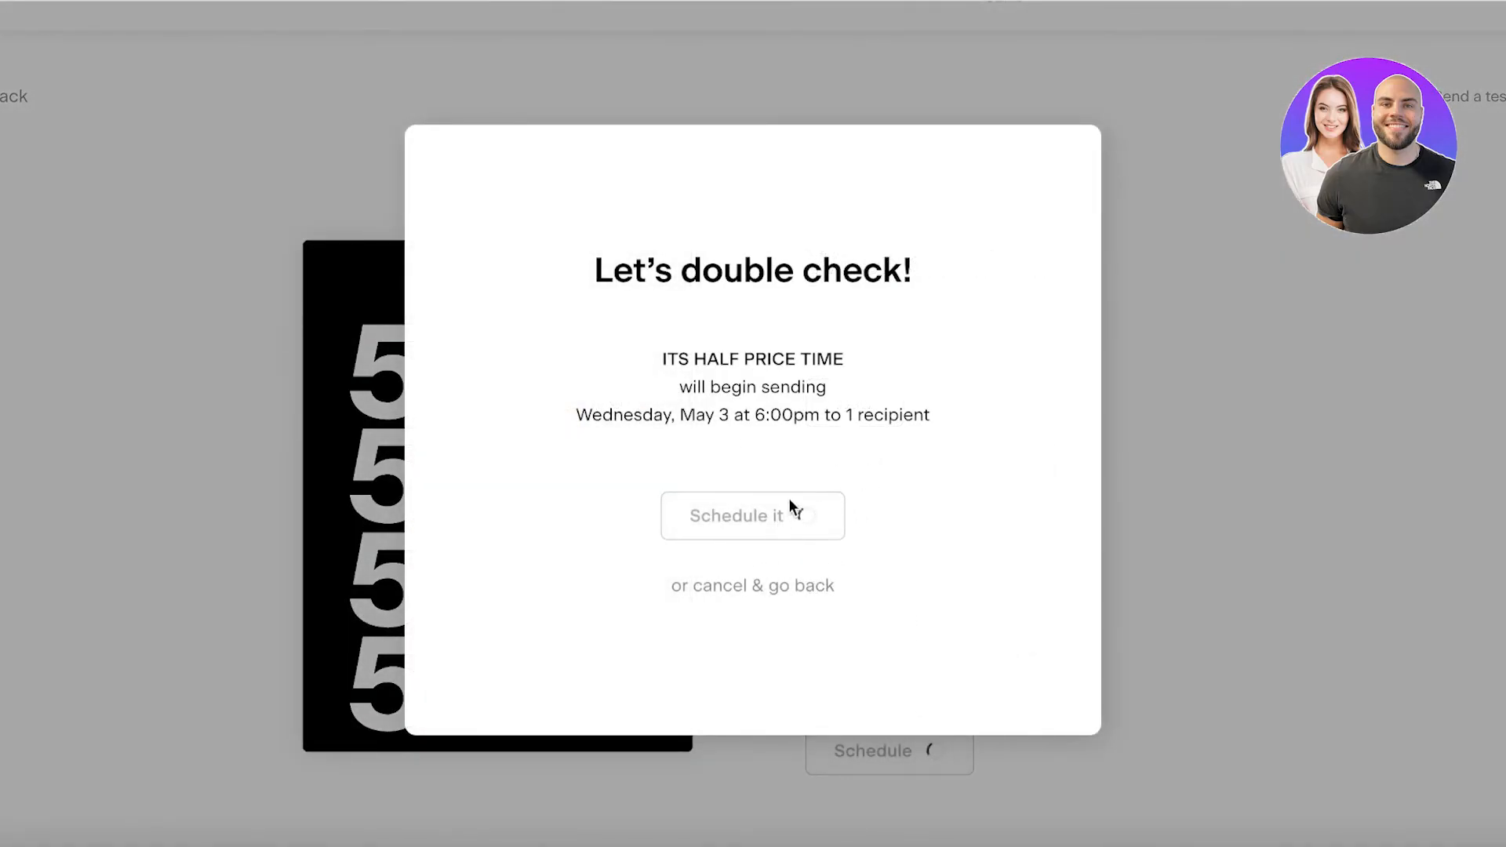
click(752, 517)
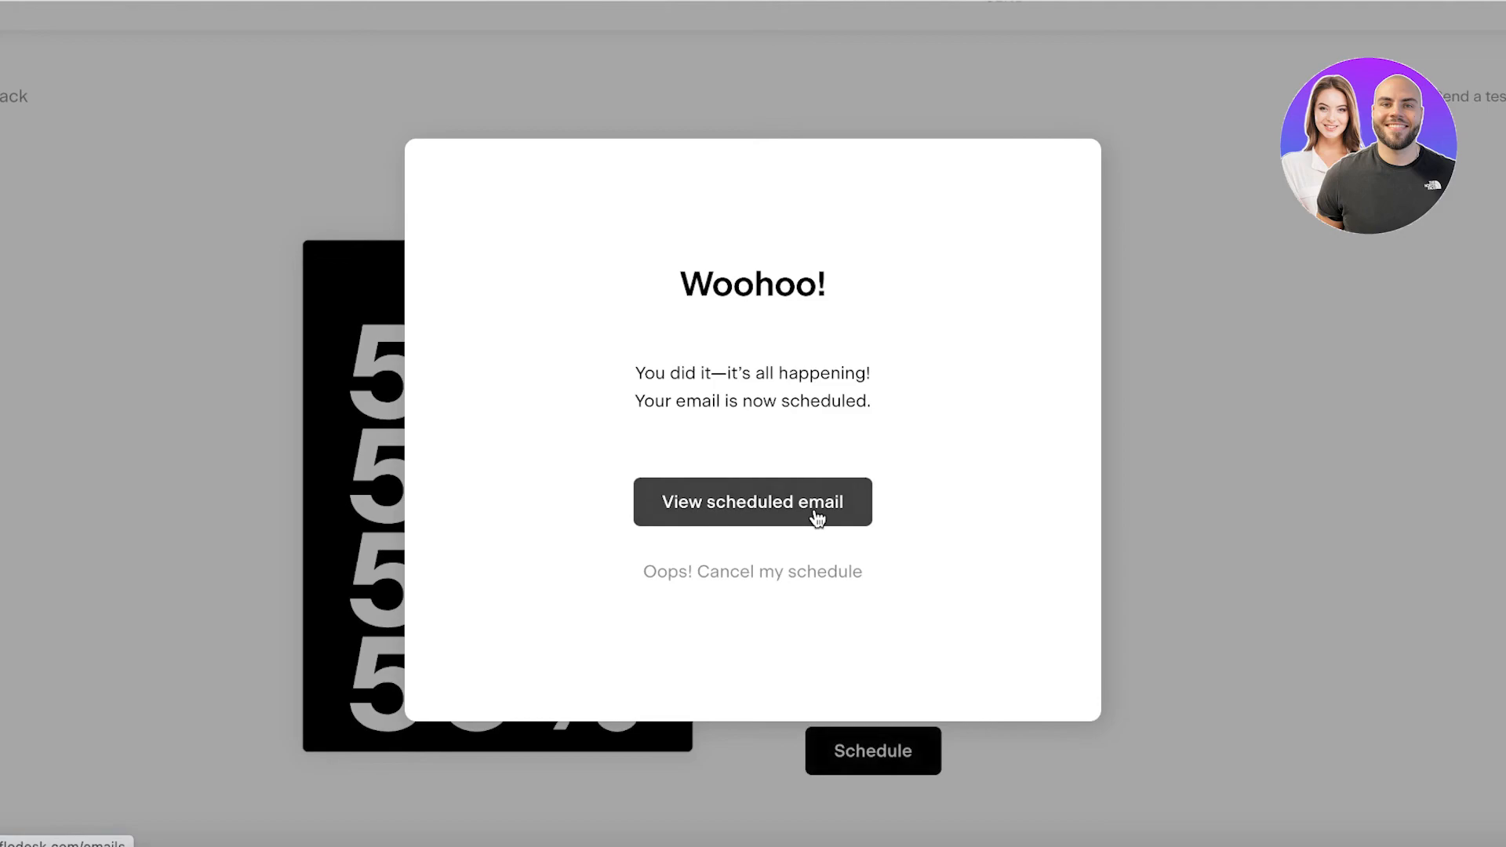
mouse_move(809, 513)
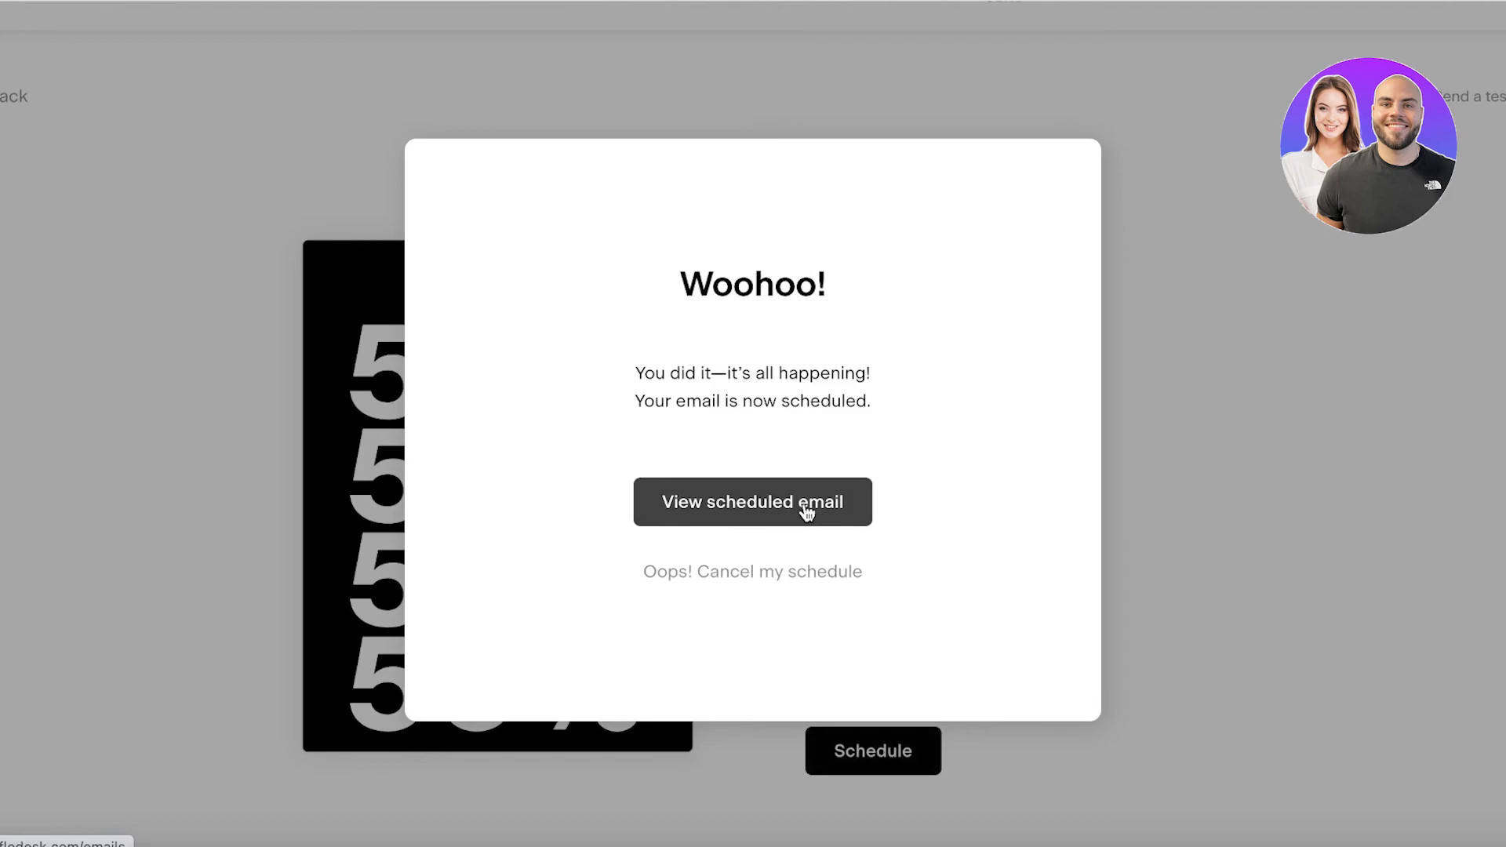
click(753, 503)
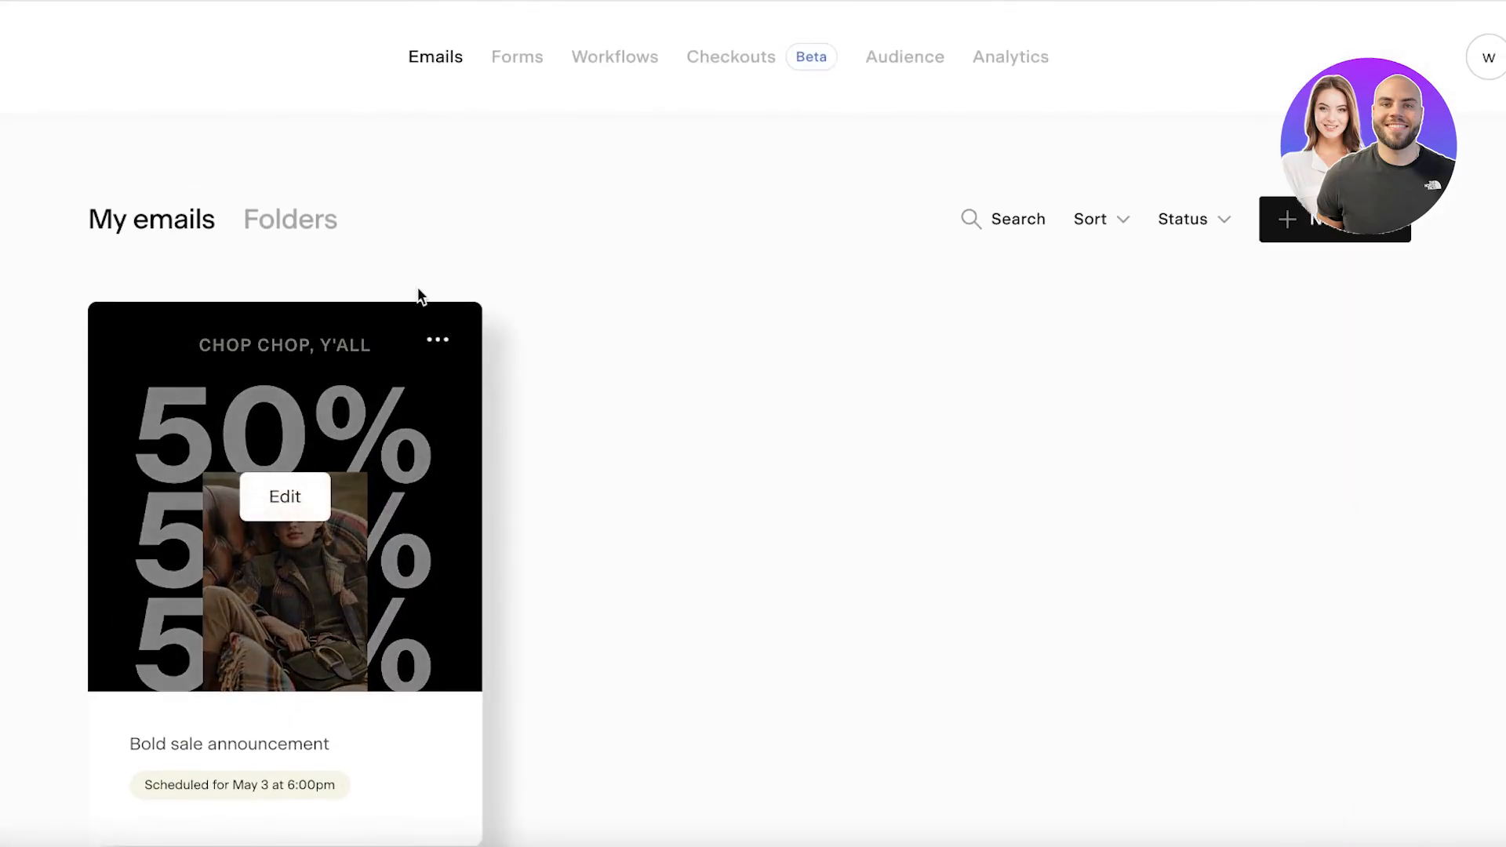
mouse_move(613, 265)
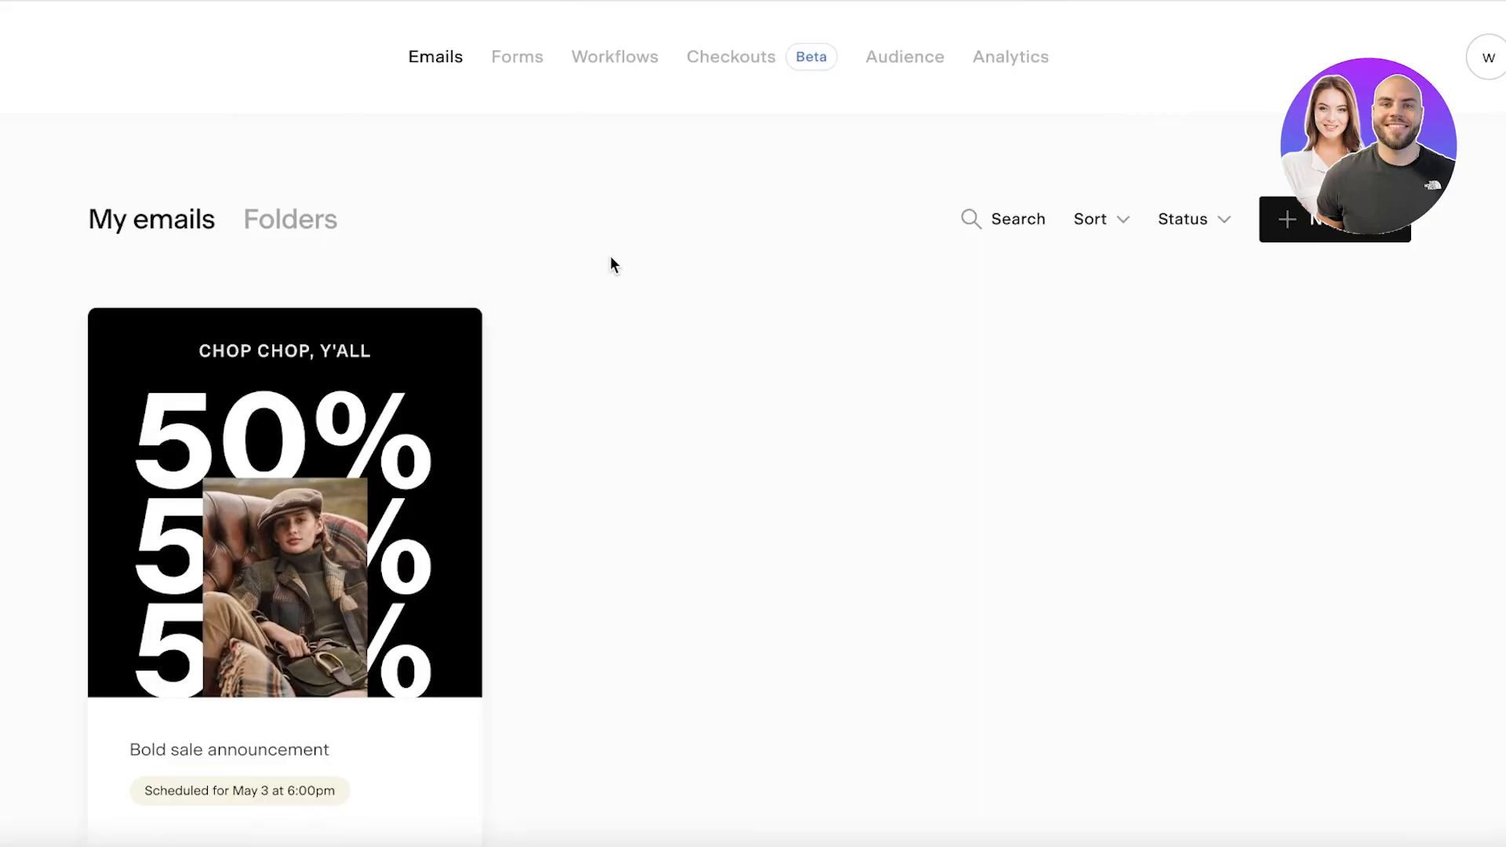
mouse_move(1142, 105)
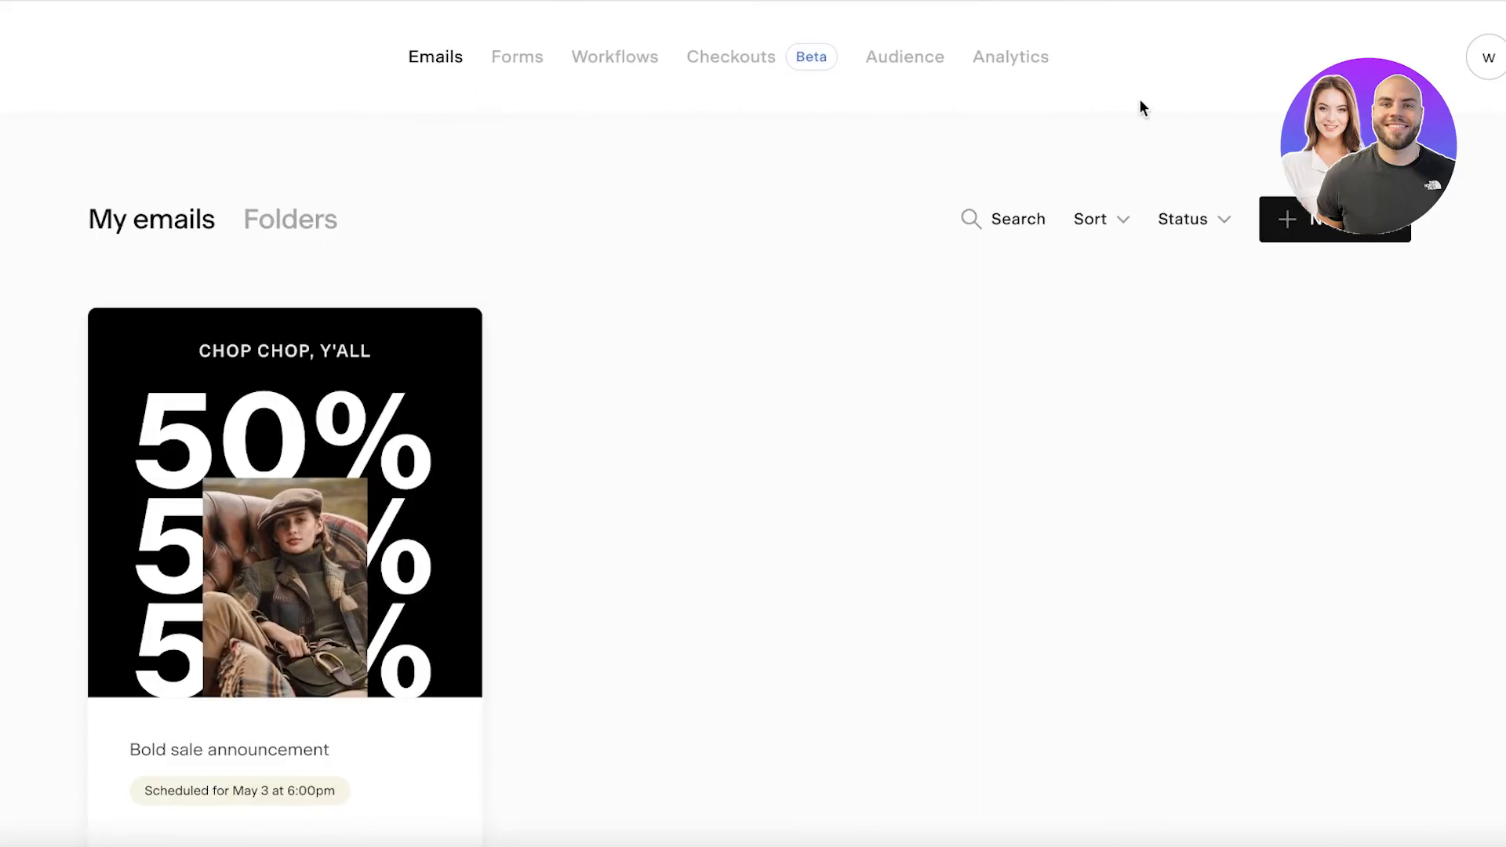
mouse_move(653, 264)
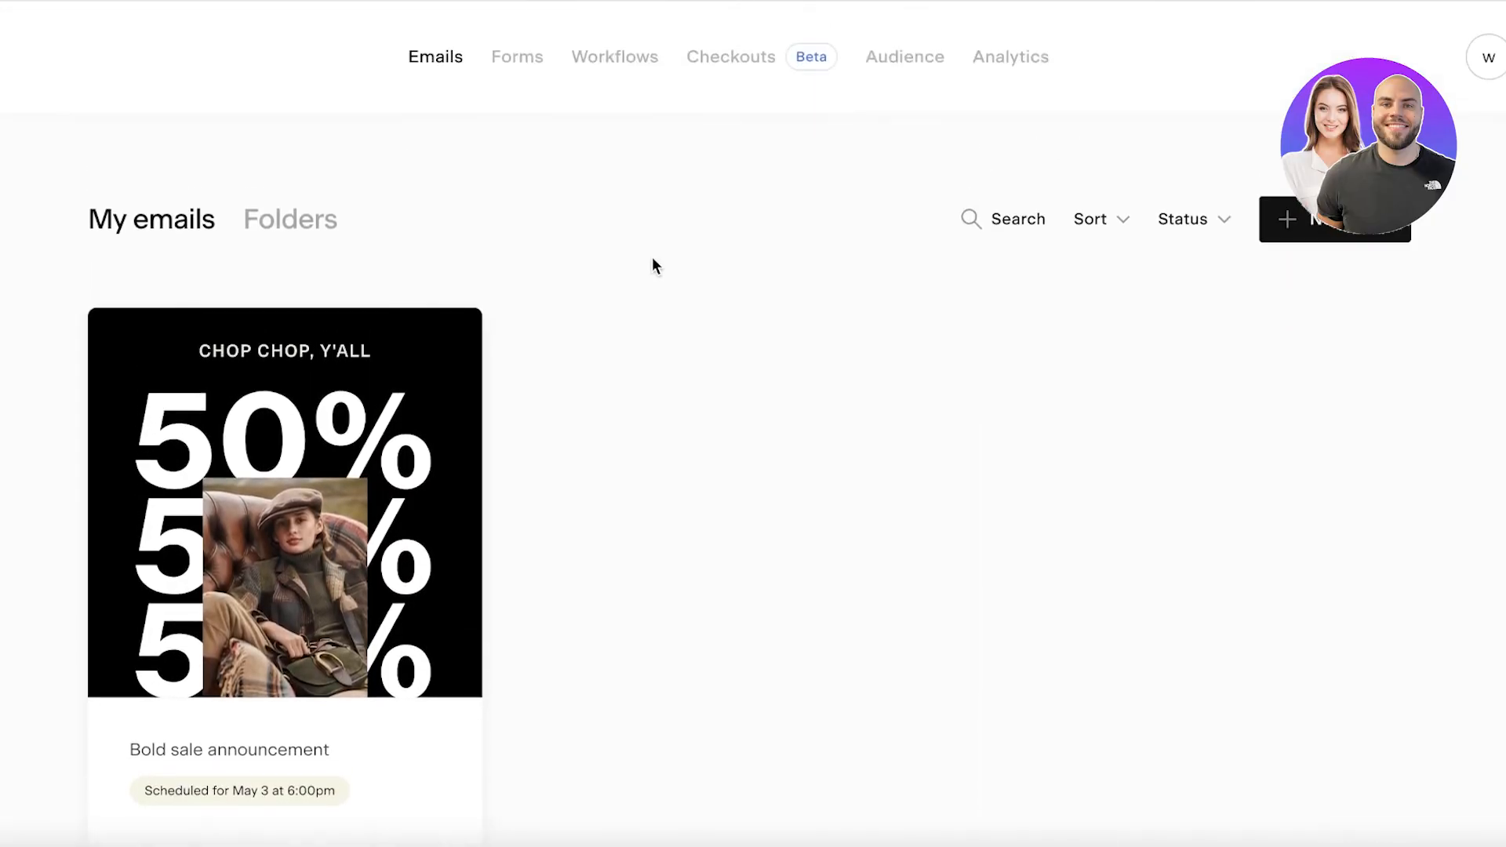
mouse_move(612, 78)
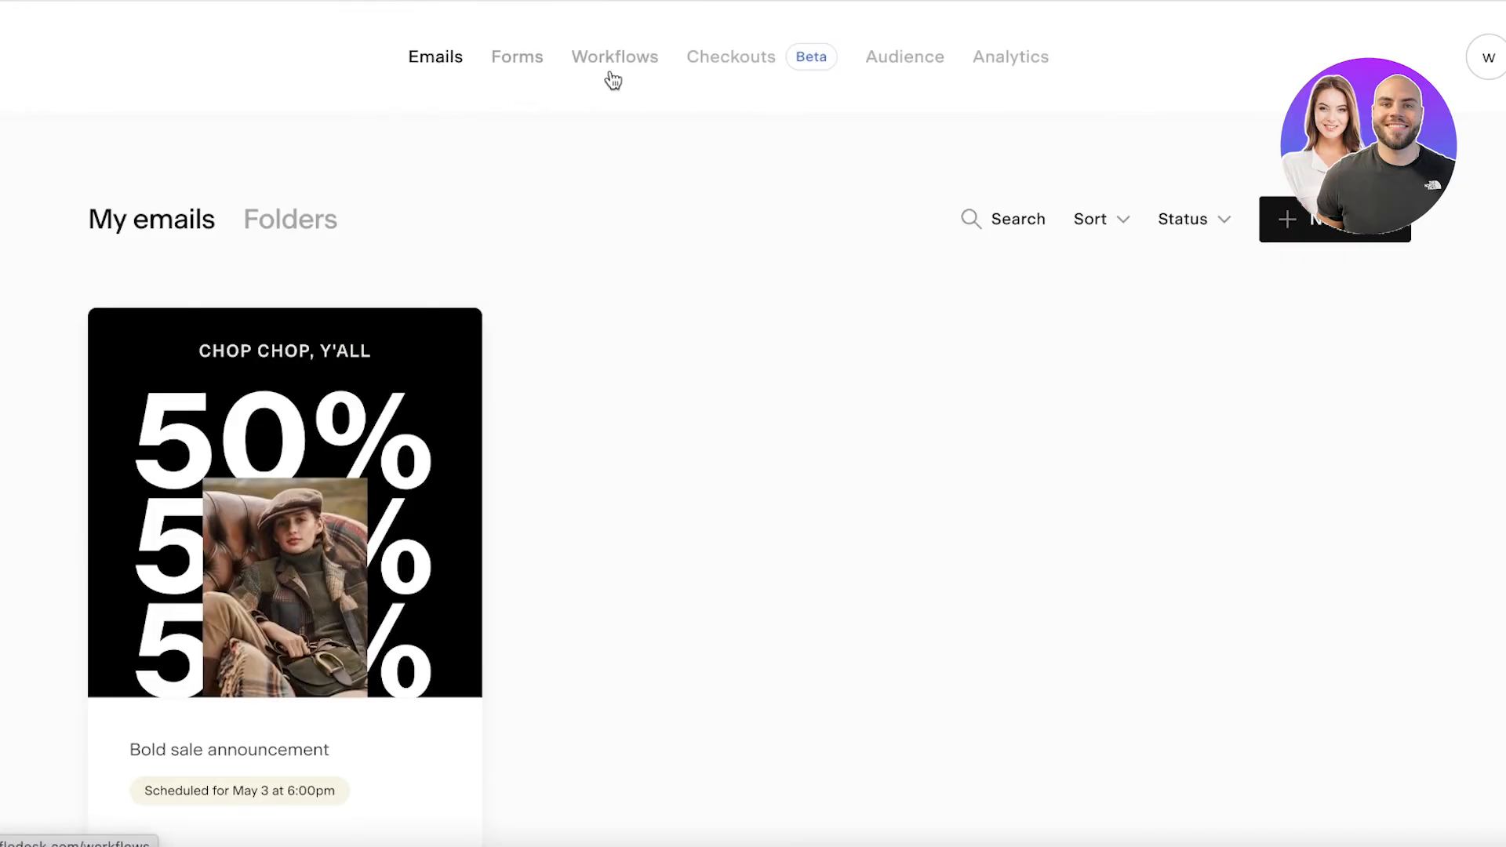
click(614, 56)
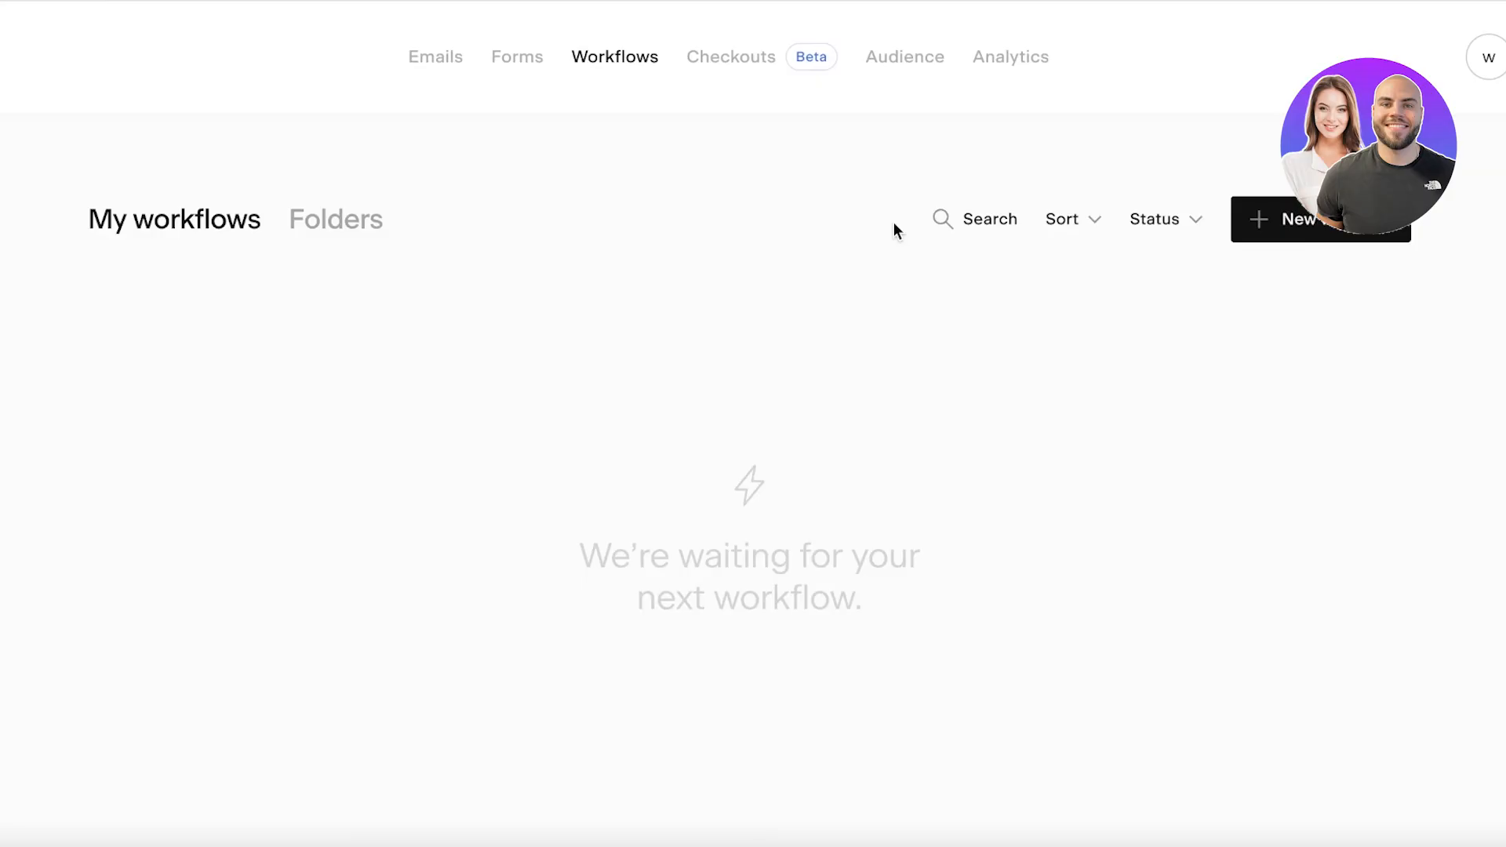
mouse_move(660, 206)
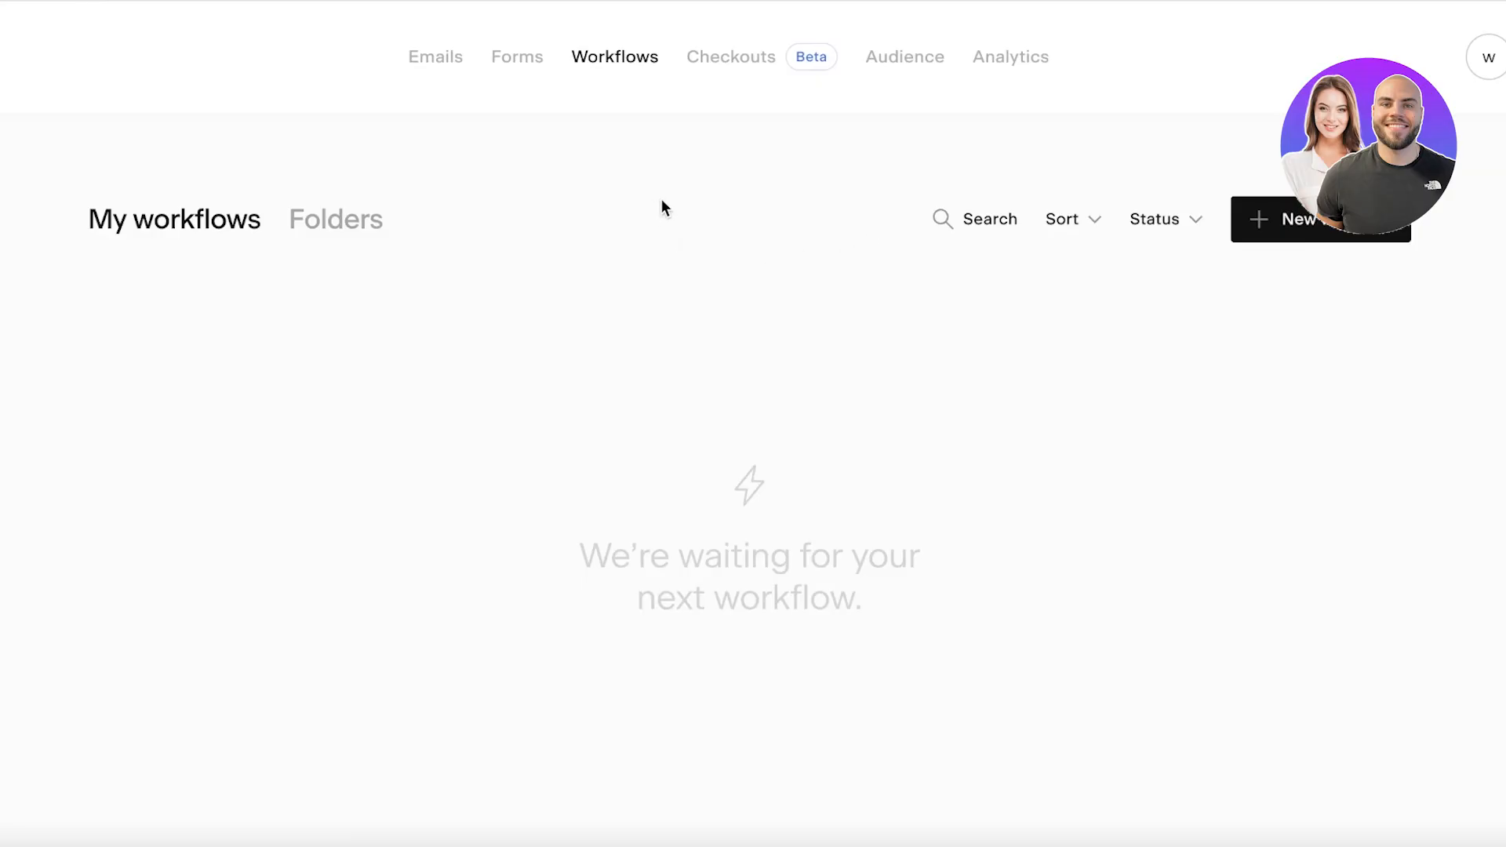
mouse_move(678, 218)
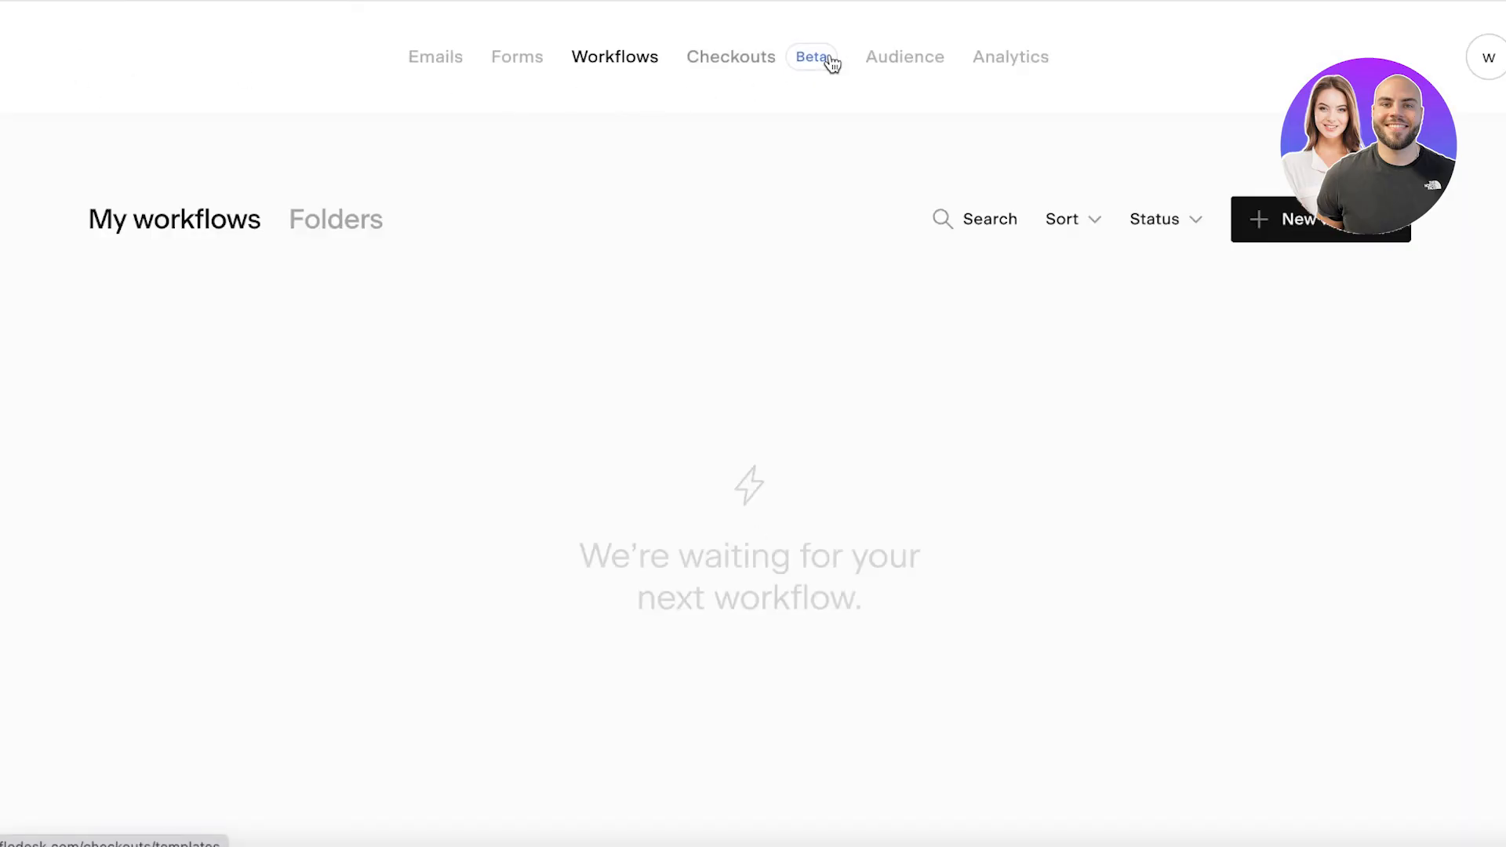
click(905, 57)
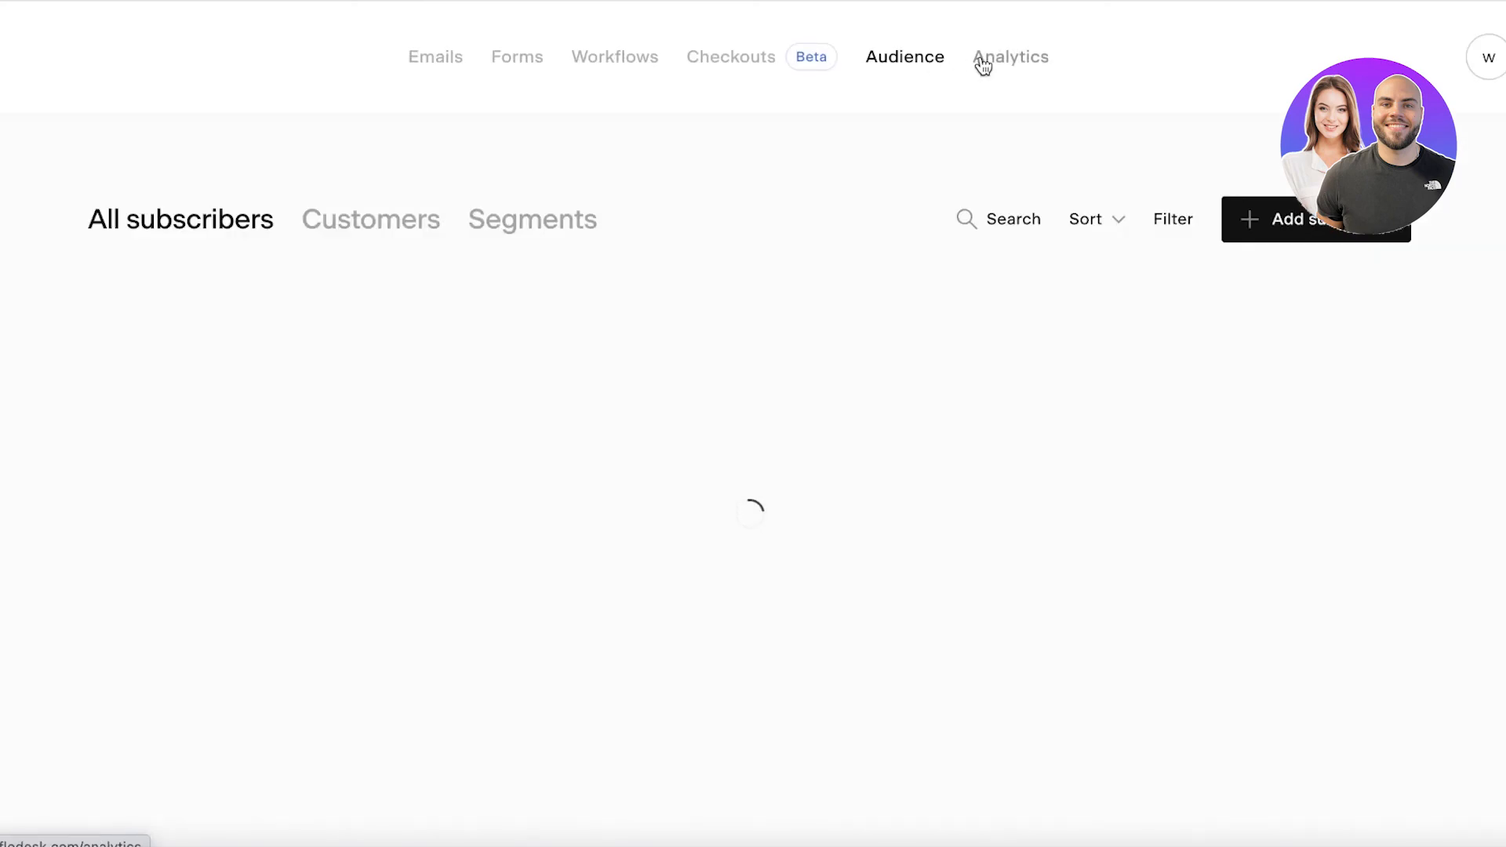
click(1010, 56)
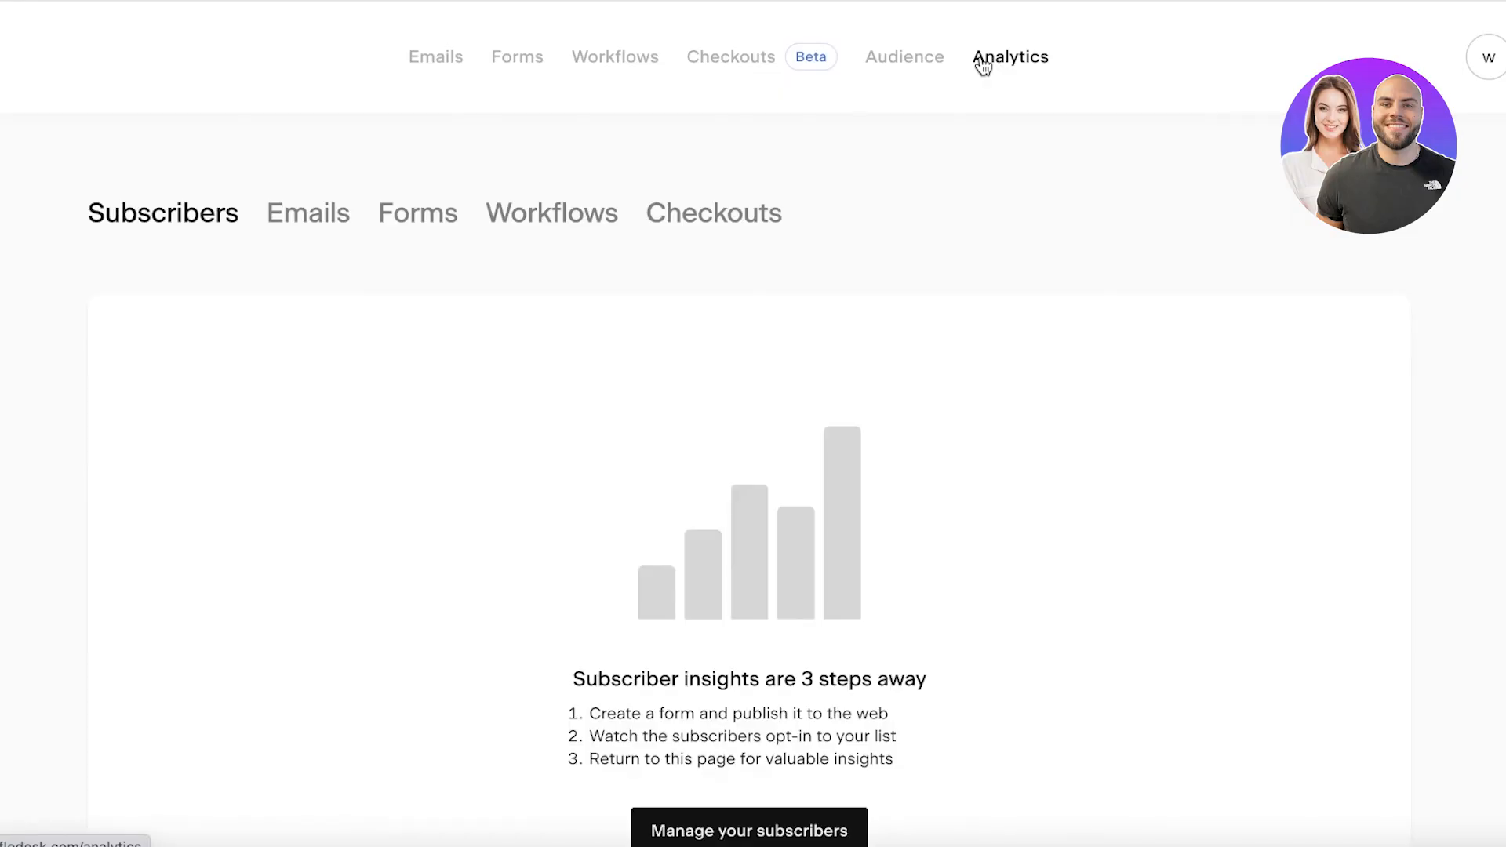
click(1011, 56)
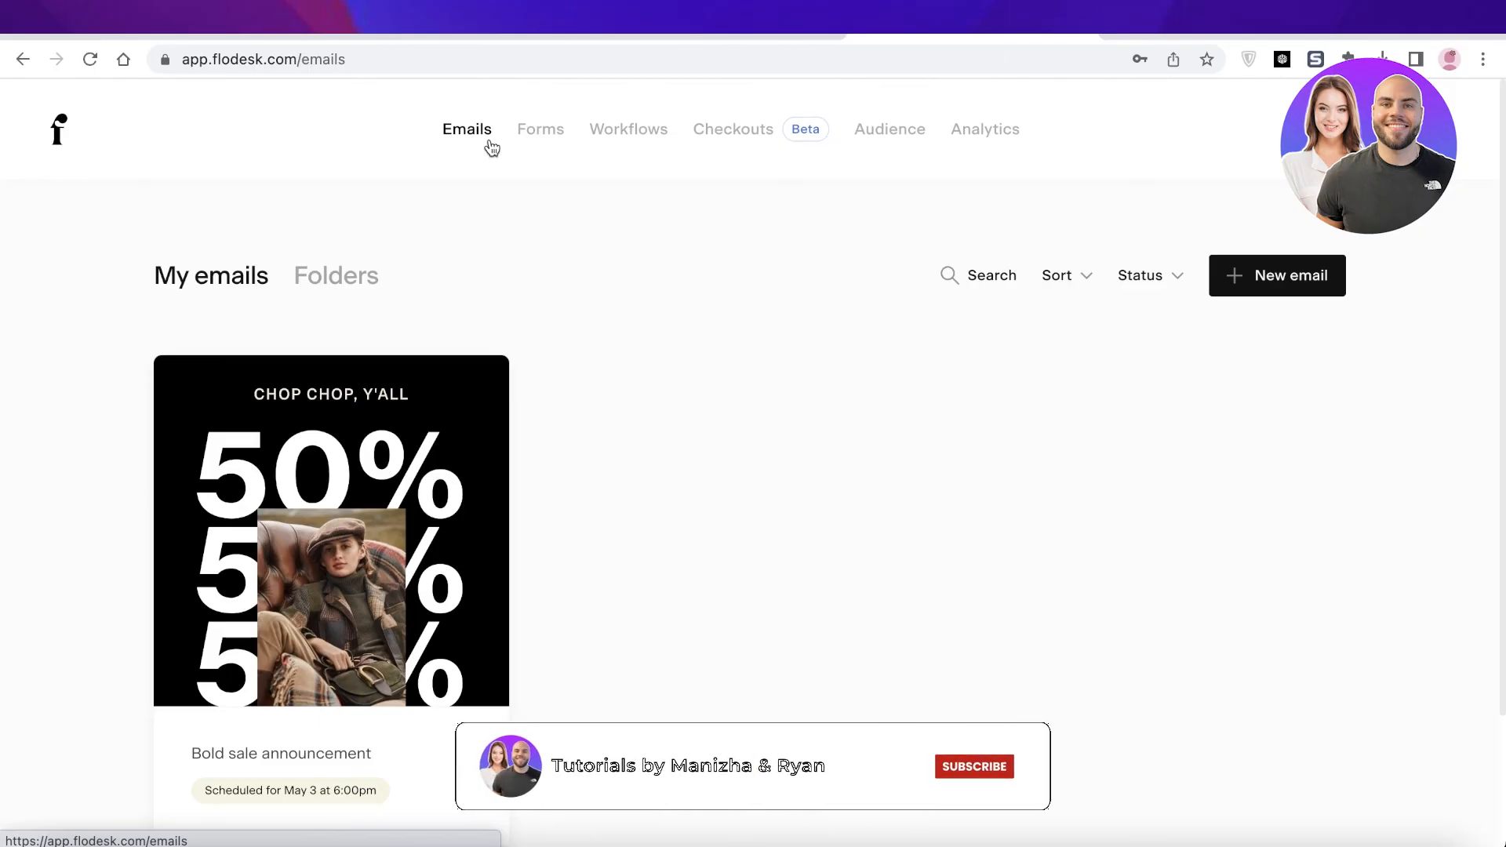
click(974, 766)
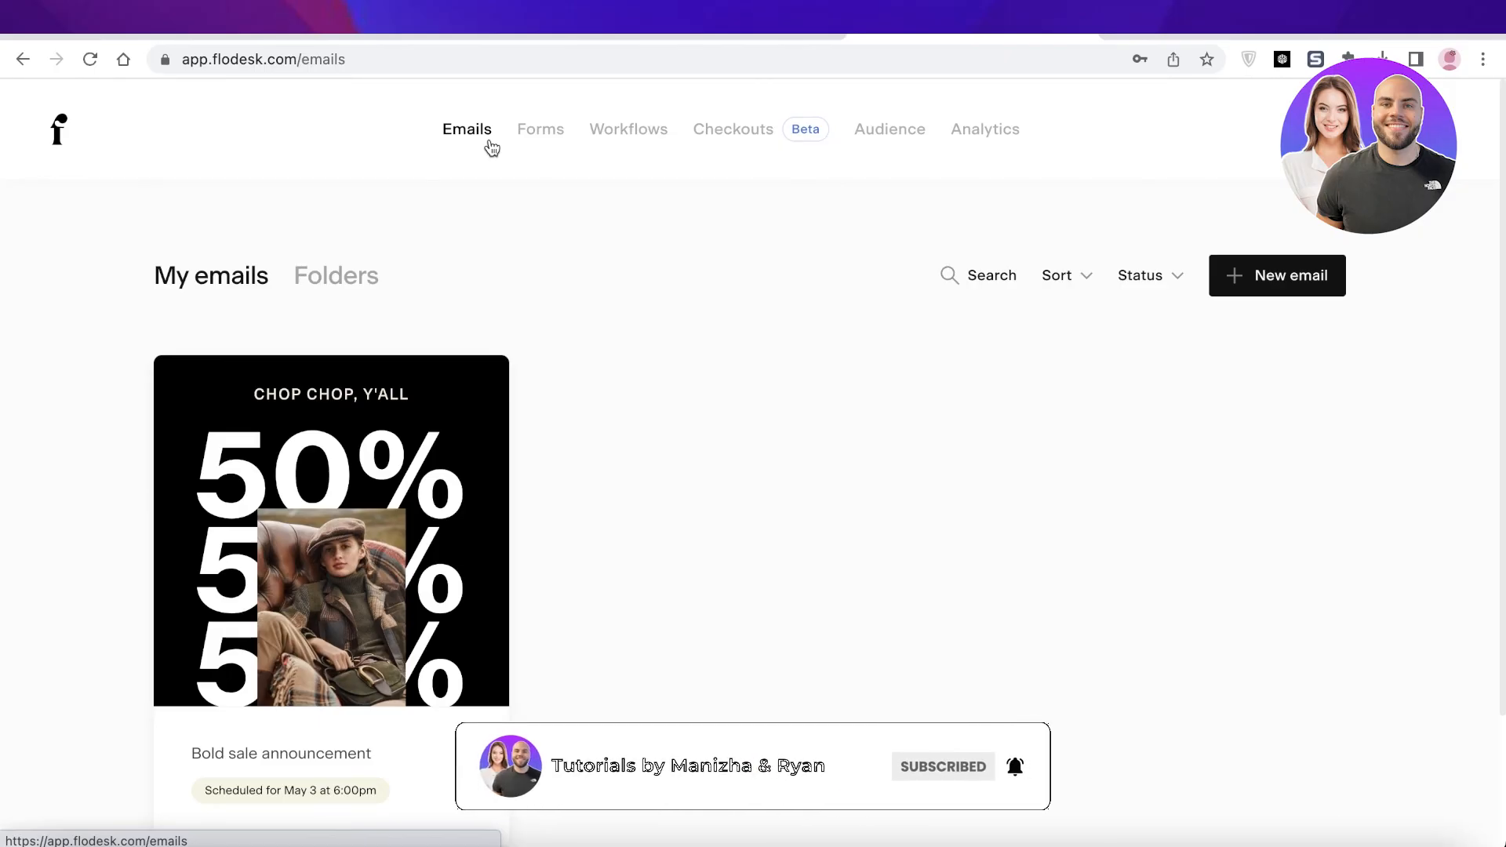